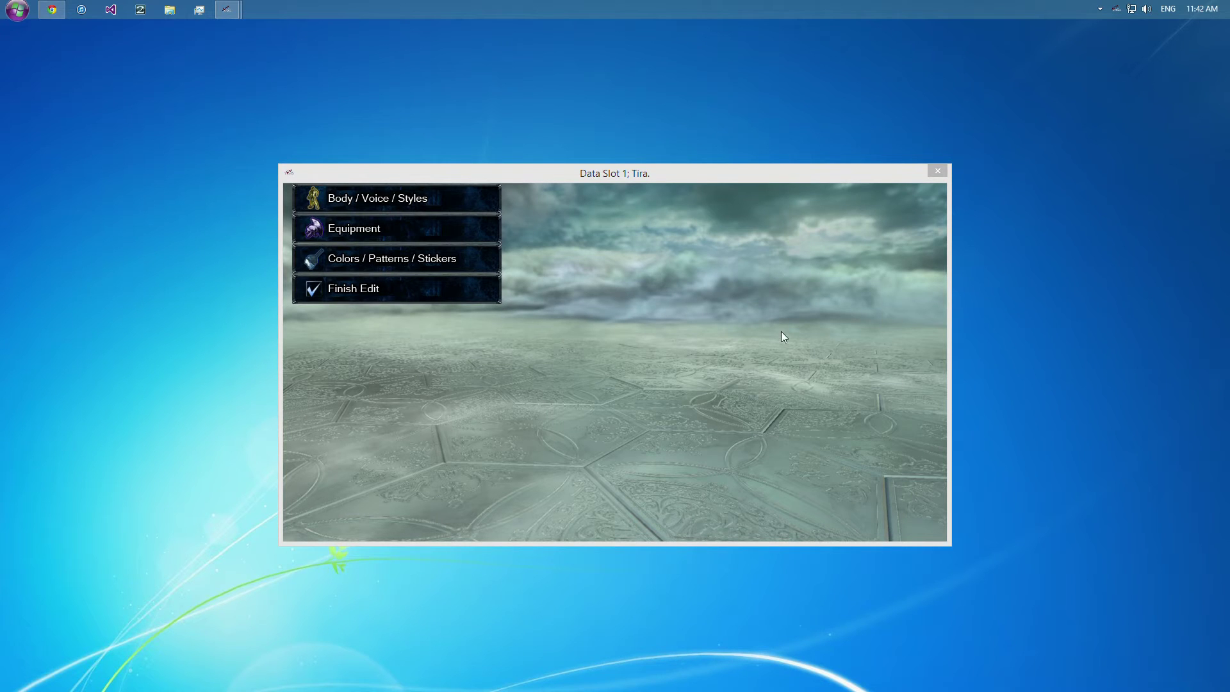
mouse_move(540, 204)
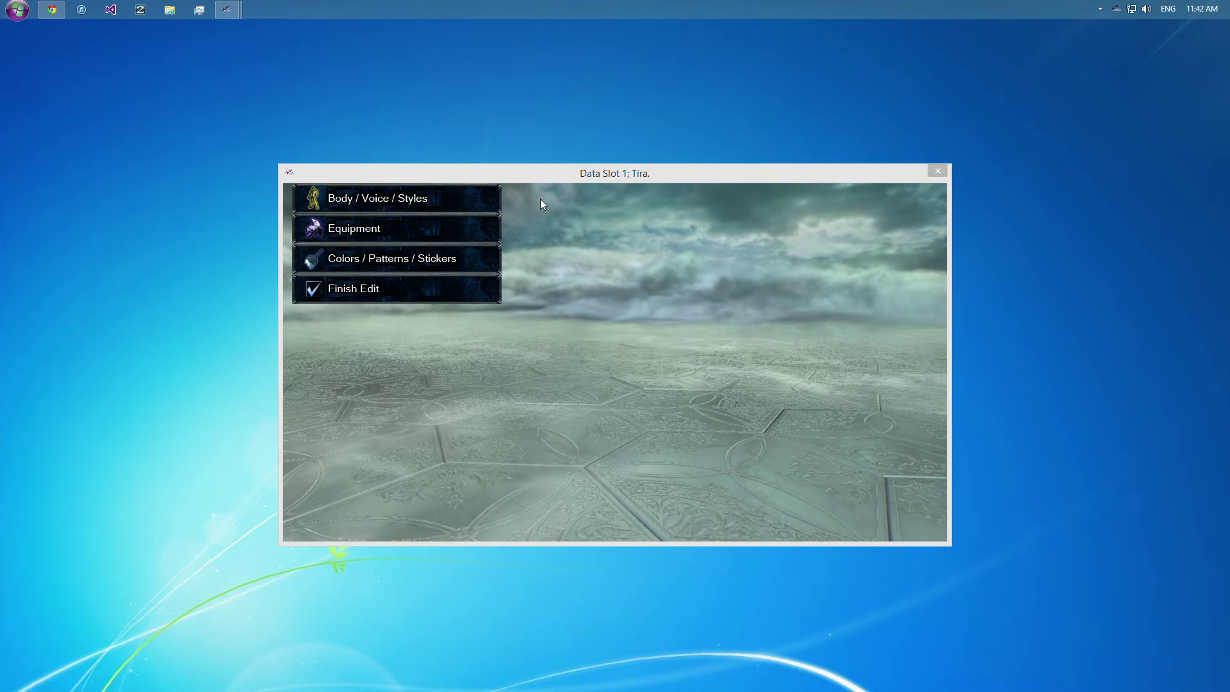
mouse_move(550, 293)
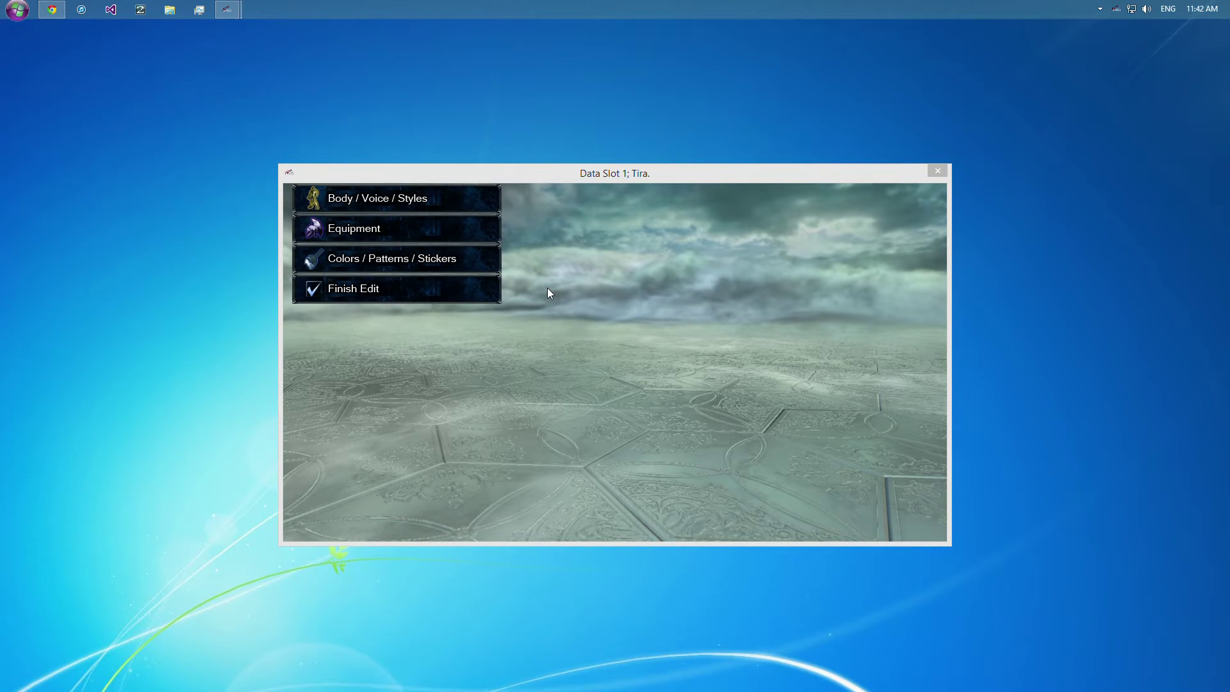
mouse_move(541, 291)
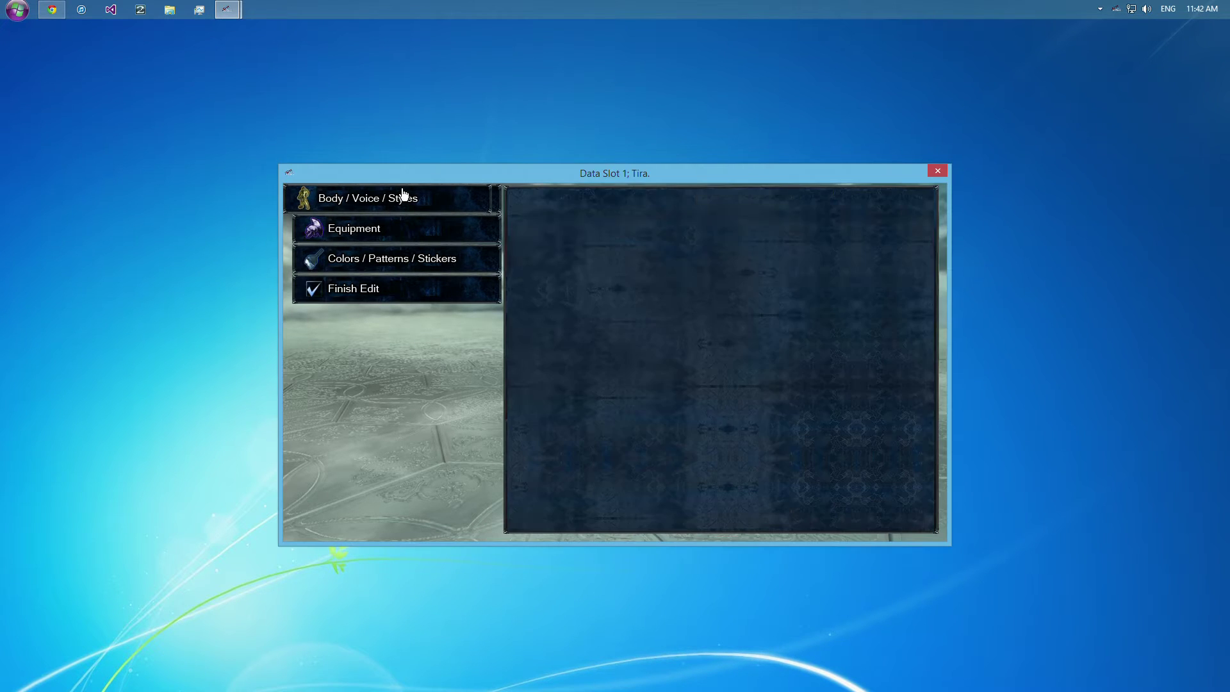
View the colours, patterns and stickers grid briefly, then return to body, voice and style settings.
left_click(367, 197)
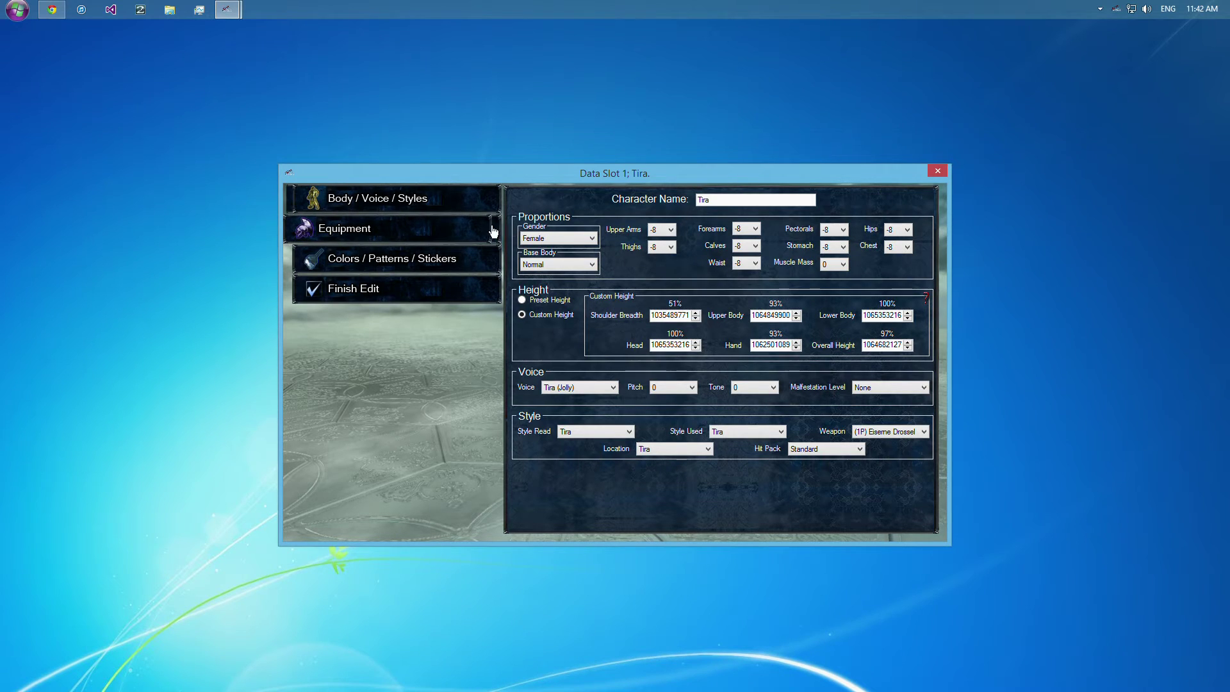
left_click(382, 257)
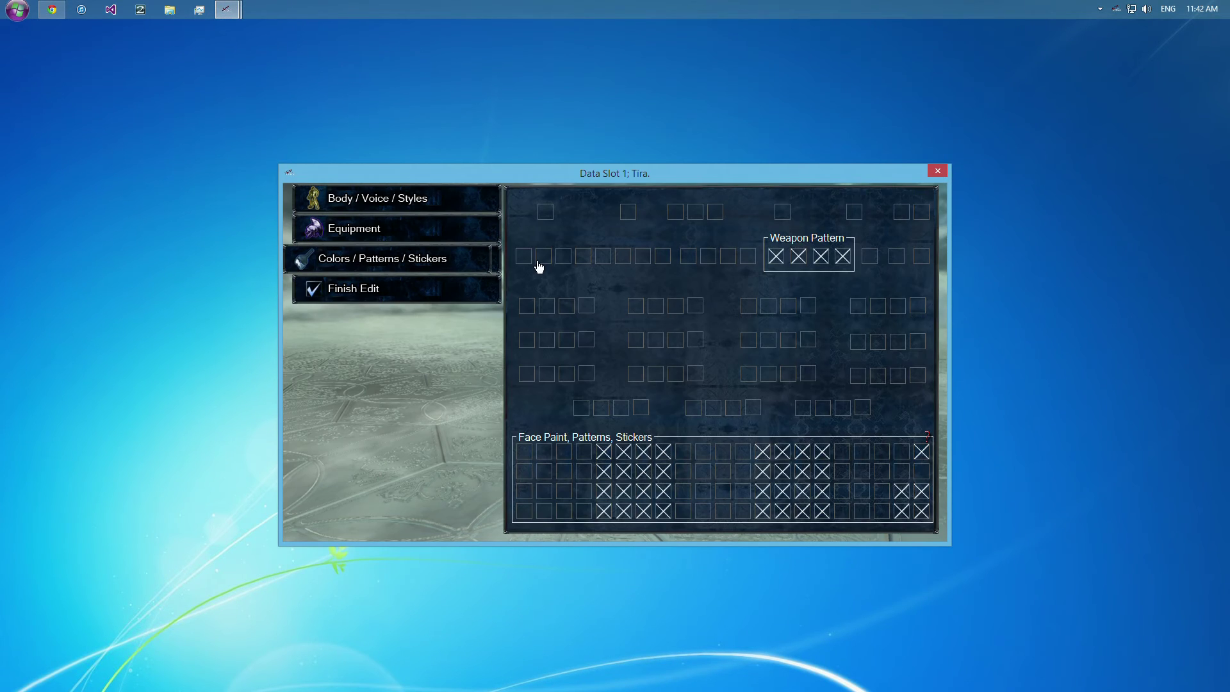
left_click(377, 197)
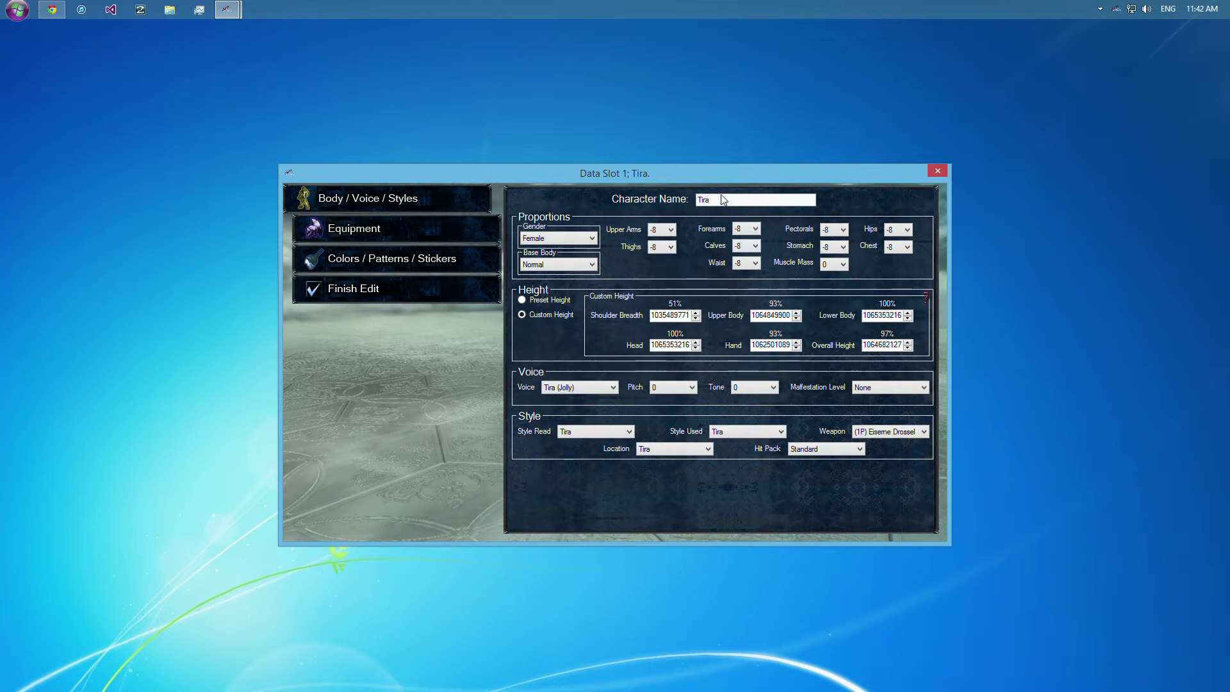
mouse_move(794, 249)
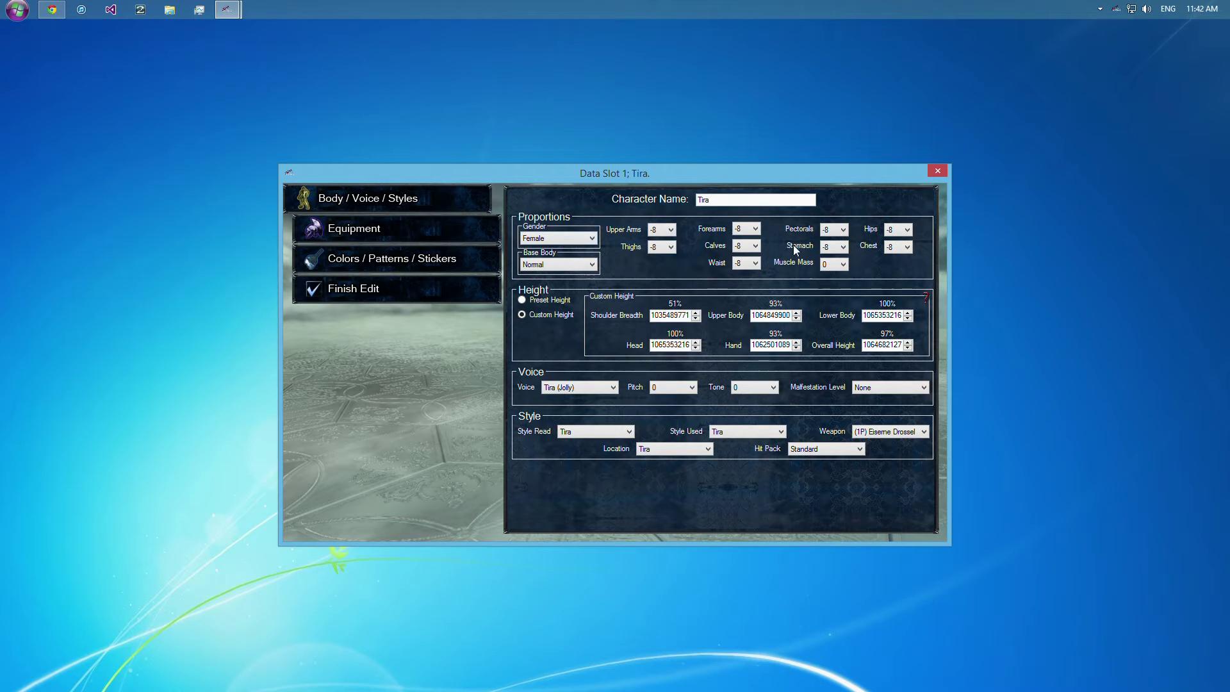
mouse_move(812, 386)
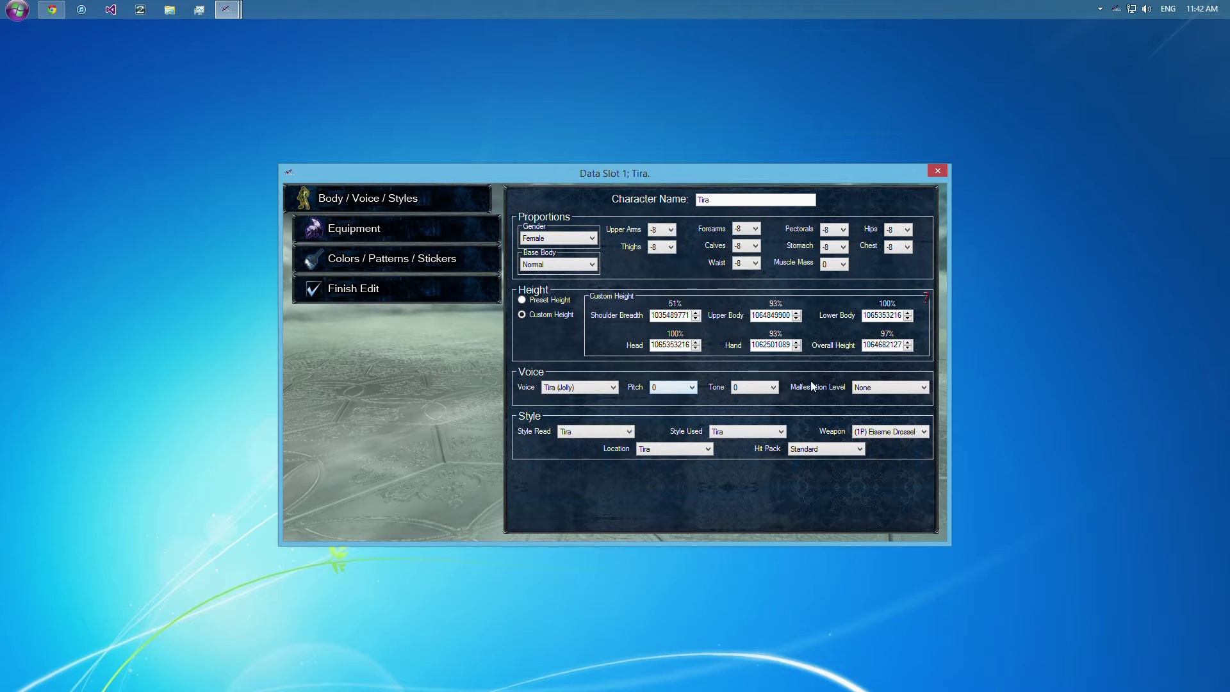
mouse_move(771, 405)
type(" l")
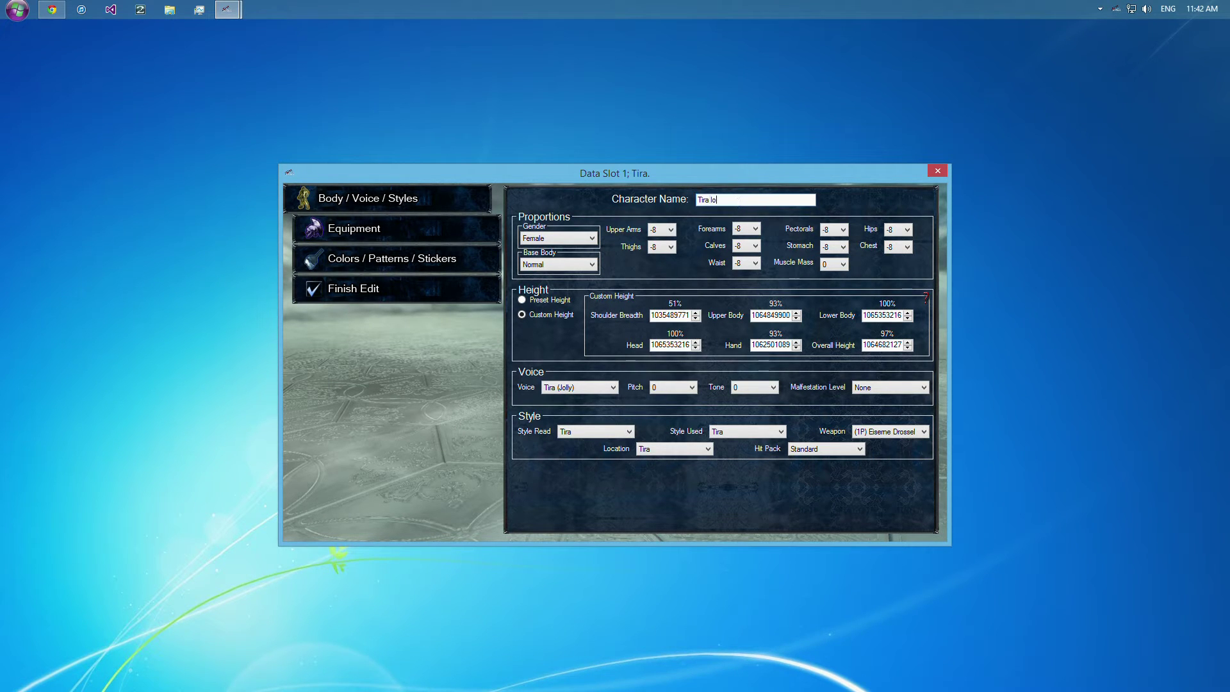
Extend the character name to read 'Tira Loves Edgie! <3'.
type("oves")
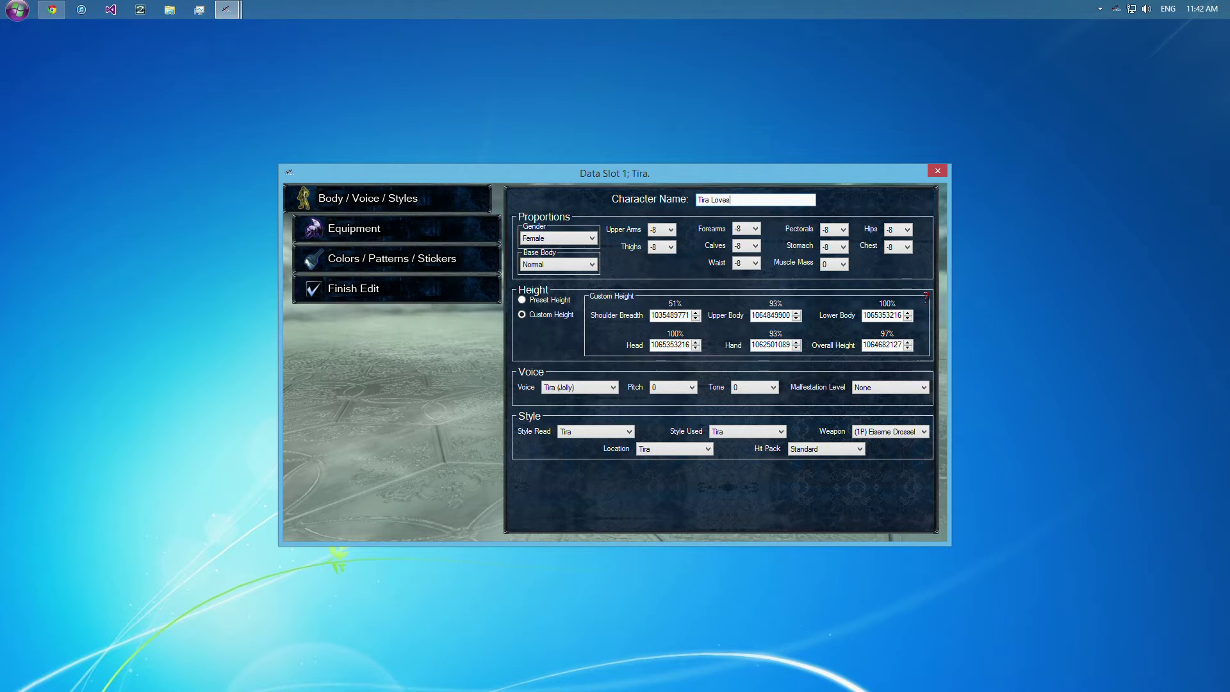
type("Edgie!")
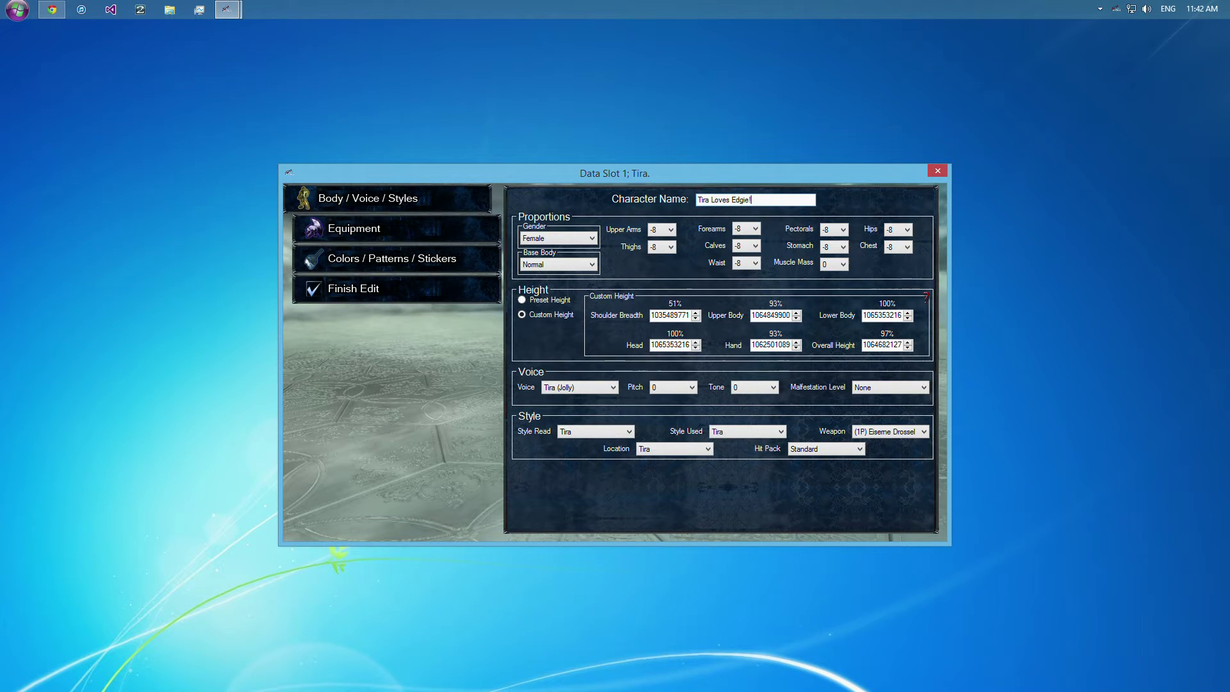
type("<3")
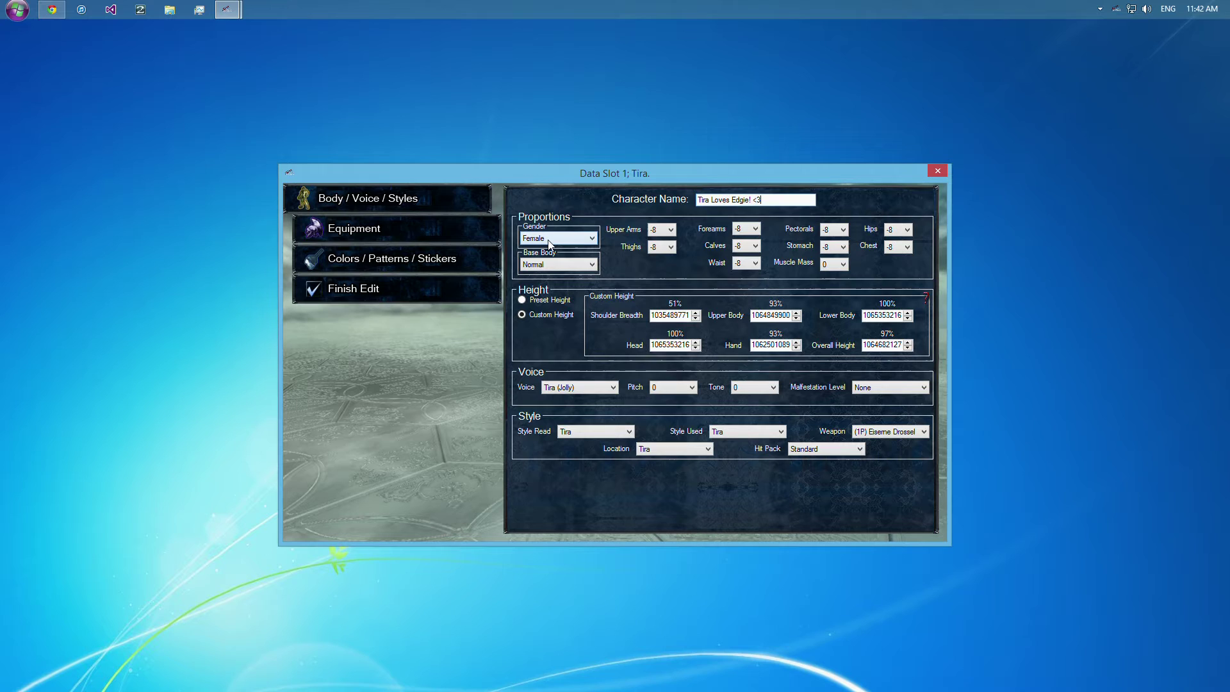
Try the 1P / 2P gender option and leave gender set to Female.
left_click(558, 239)
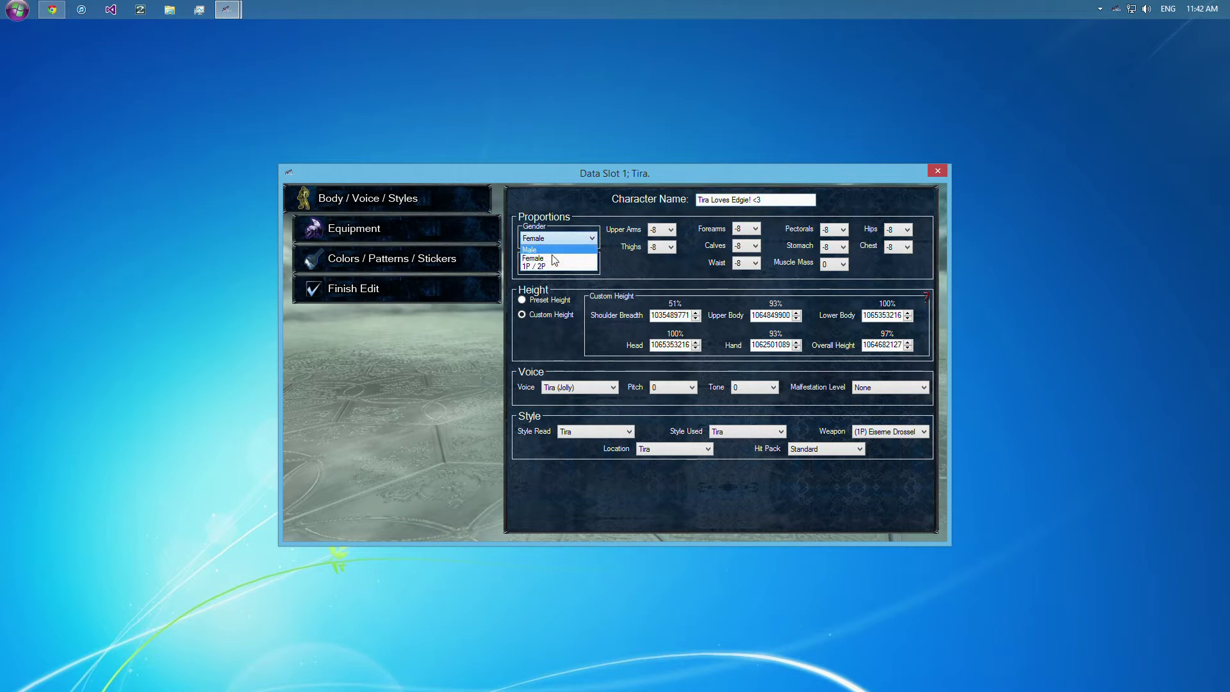
left_click(533, 259)
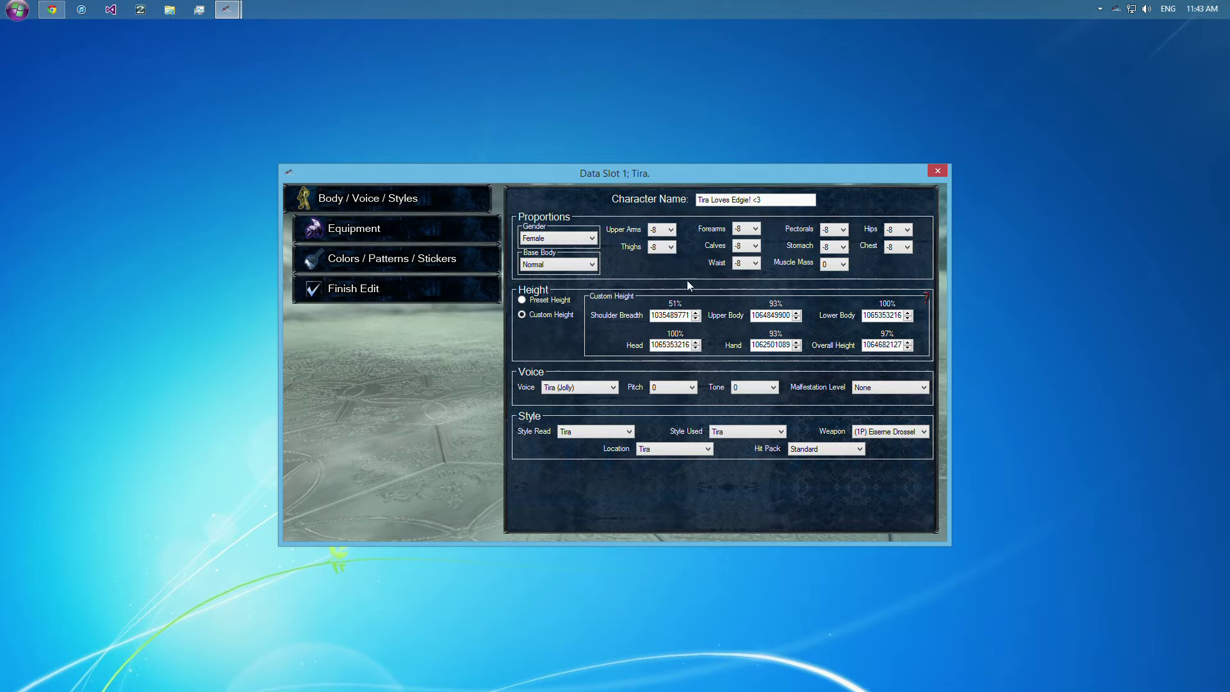
mouse_move(705, 281)
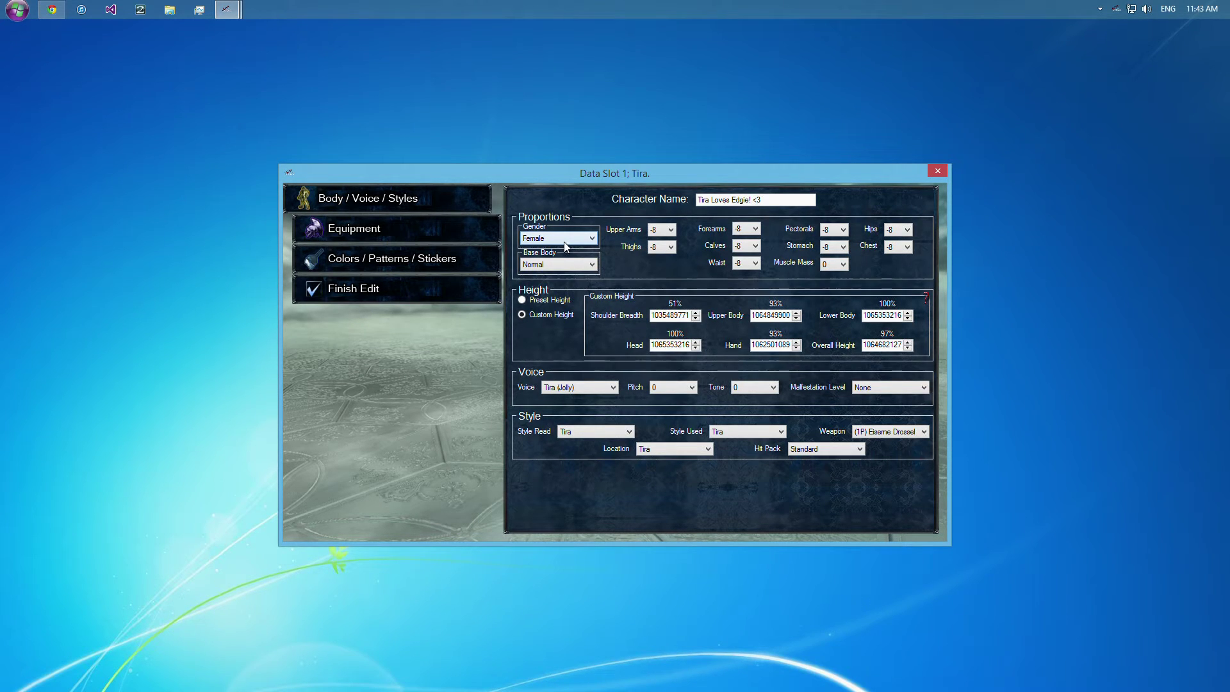
left_click(556, 238)
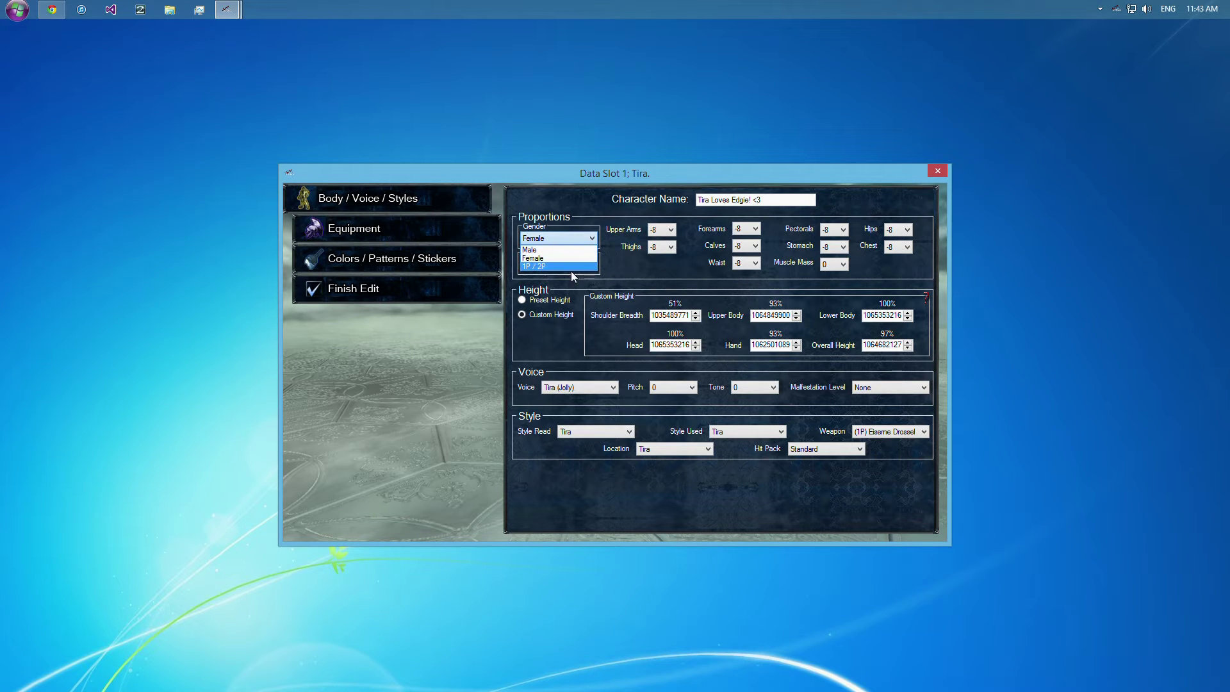
left_click(537, 267)
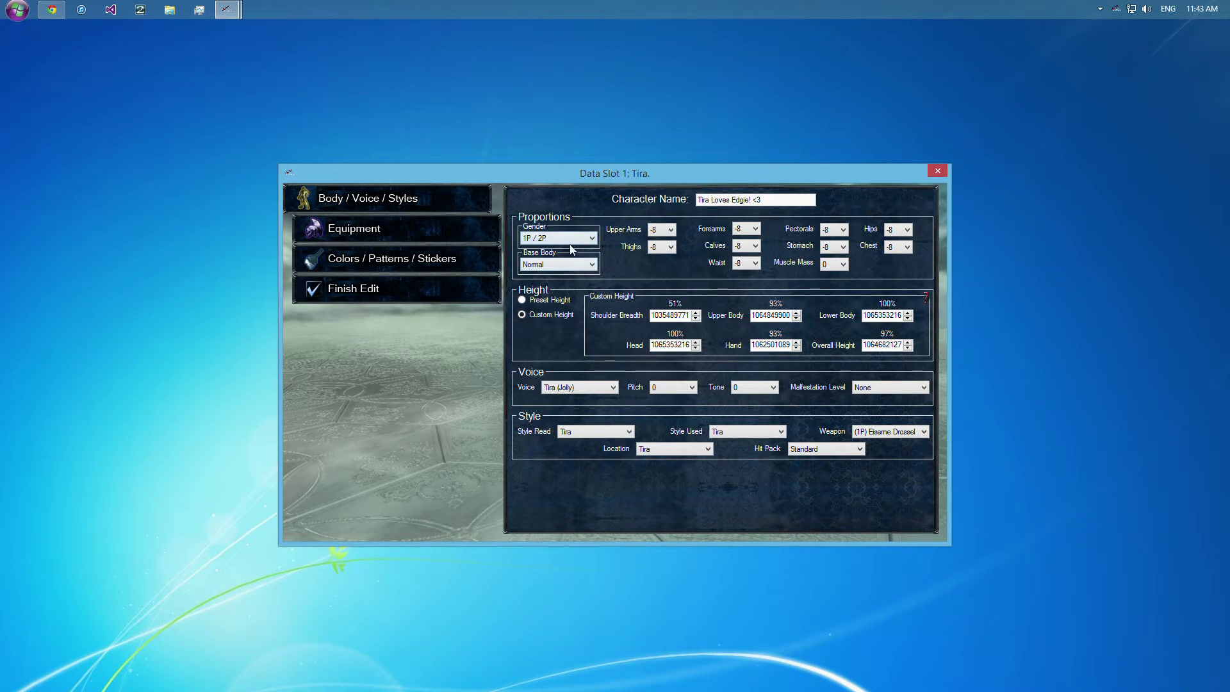
left_click(558, 237)
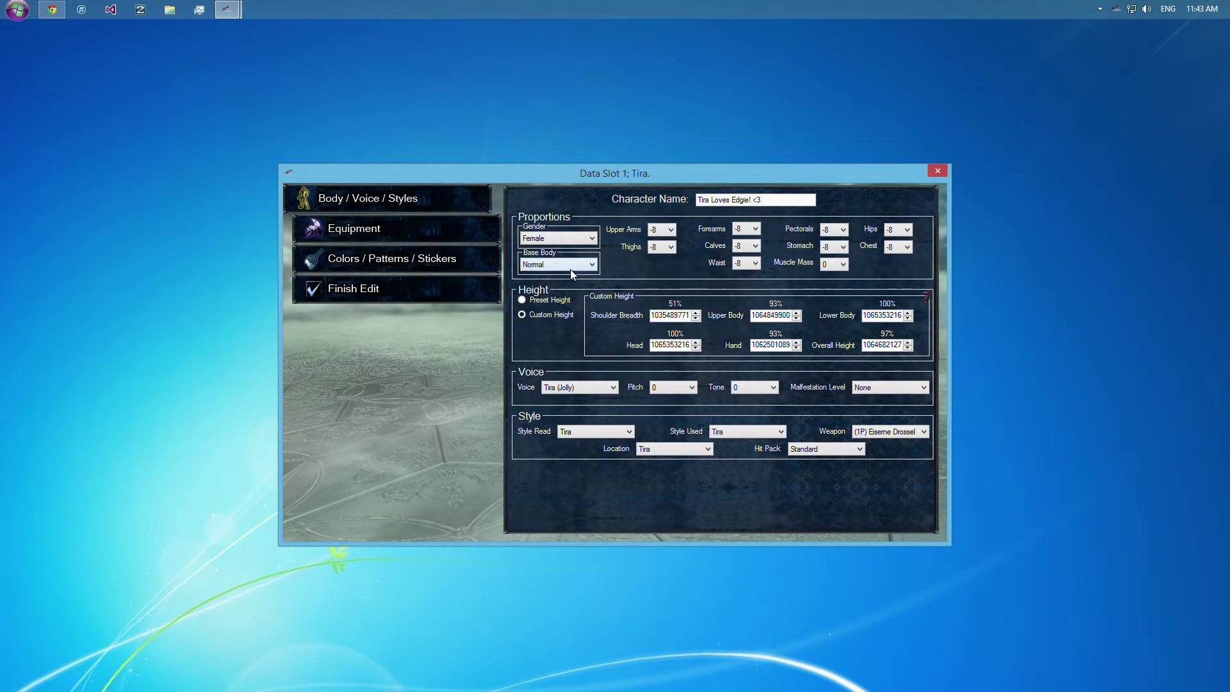
Keep base body Normal and raise chest size to 20.
left_click(593, 264)
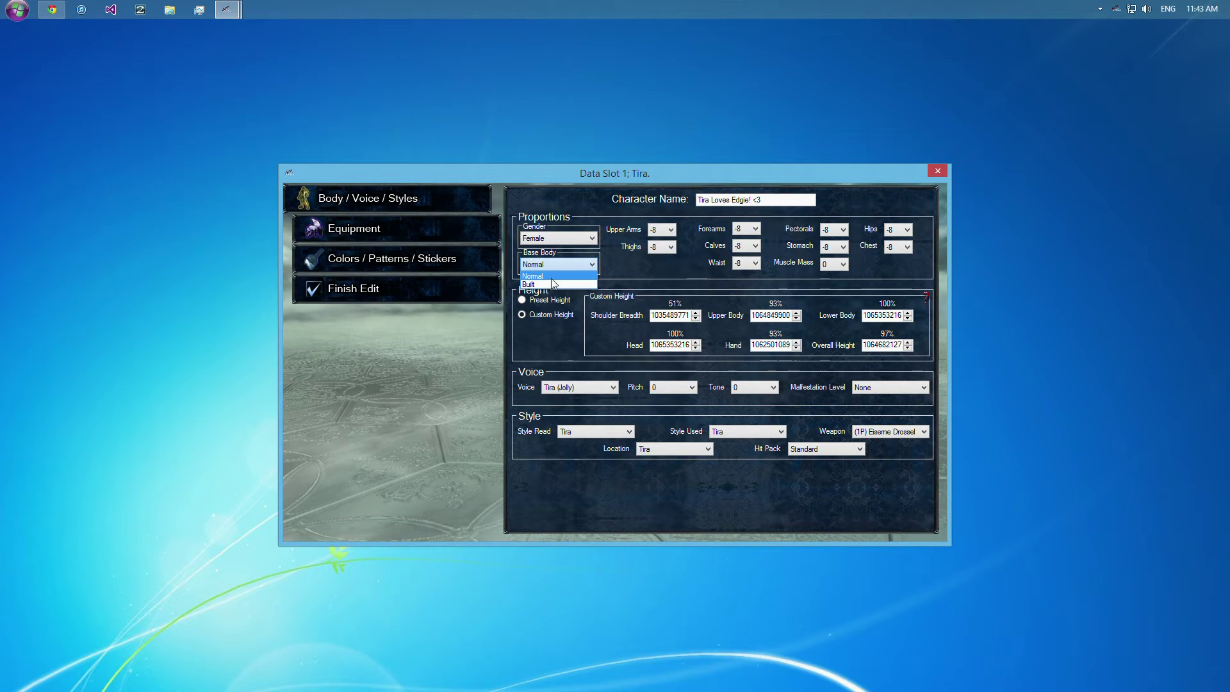
left_click(532, 275)
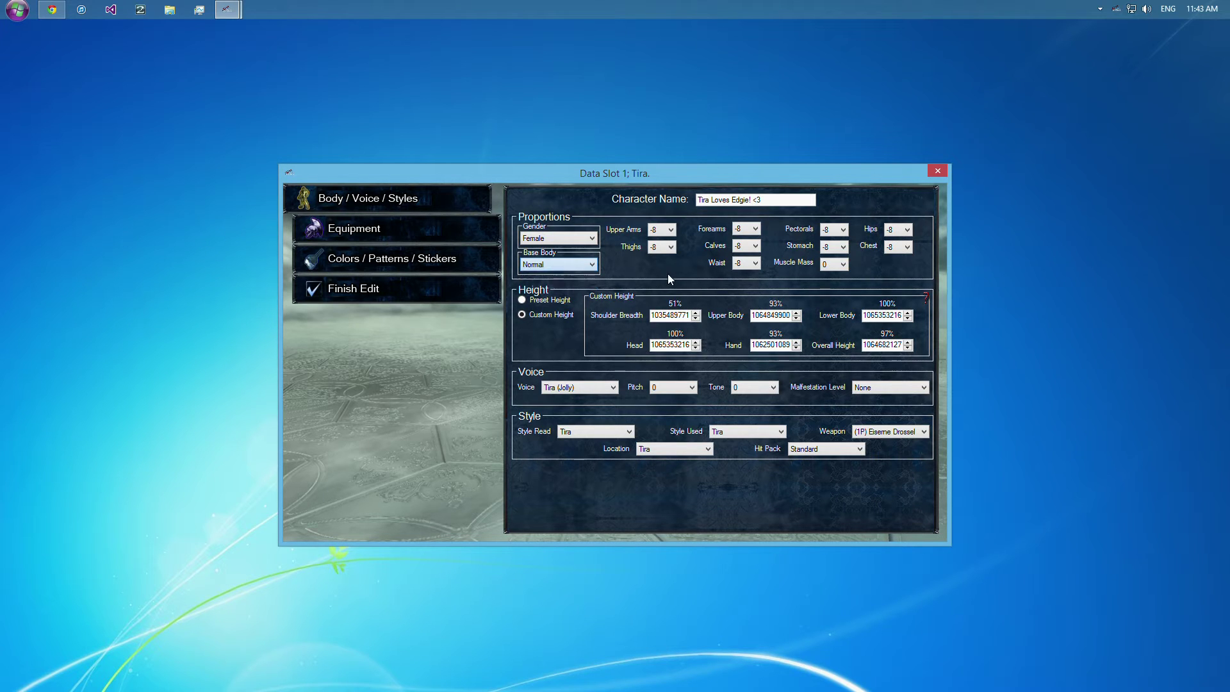
left_click(670, 229)
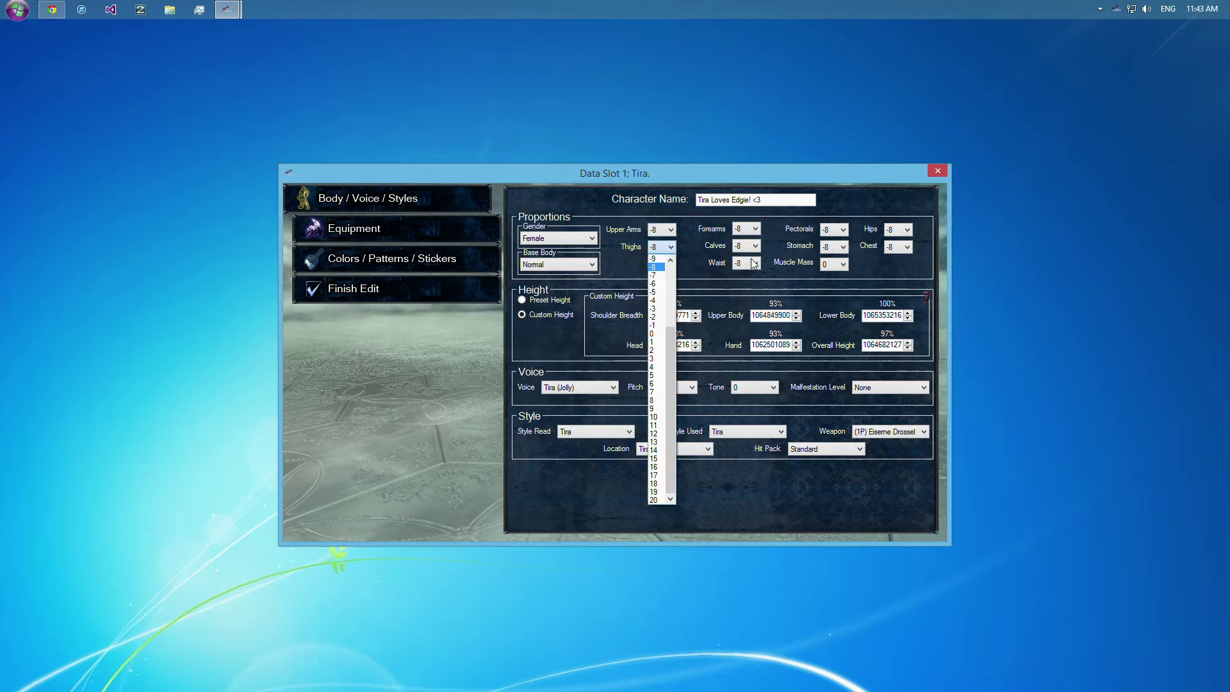
left_click(834, 262)
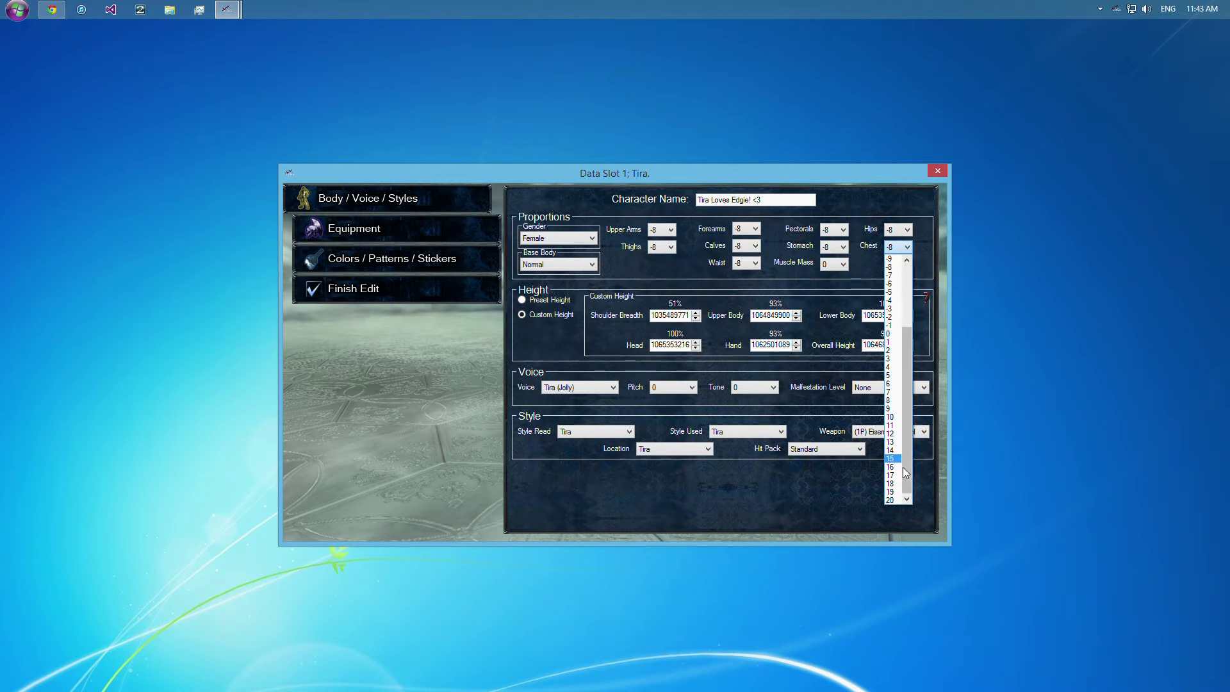
left_click(891, 498)
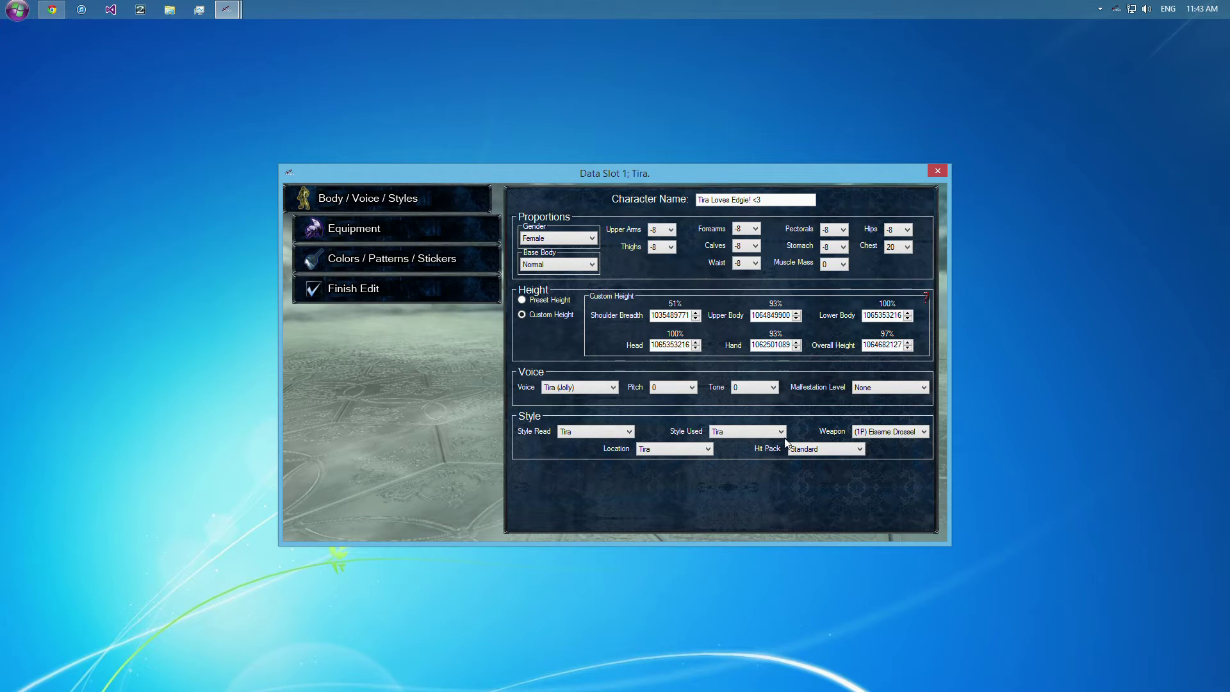
mouse_move(742, 278)
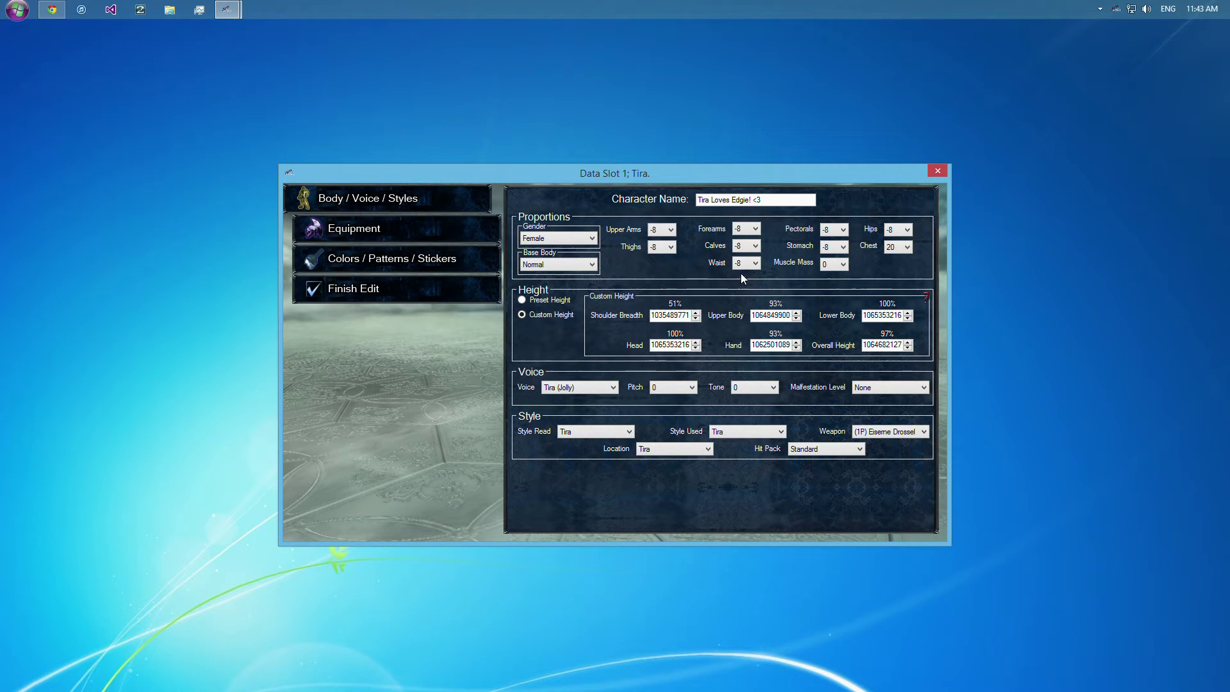
Change base body to Built, then set chest, stomach and waist to 20.
left_click(559, 264)
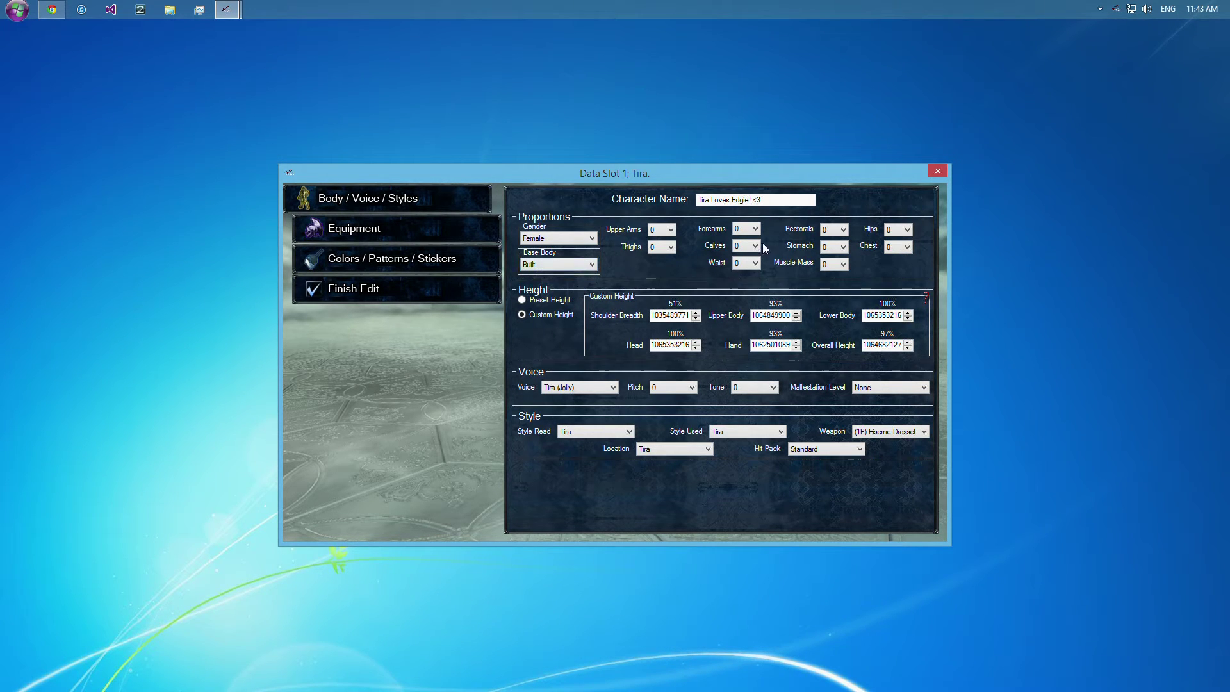
left_click(909, 246)
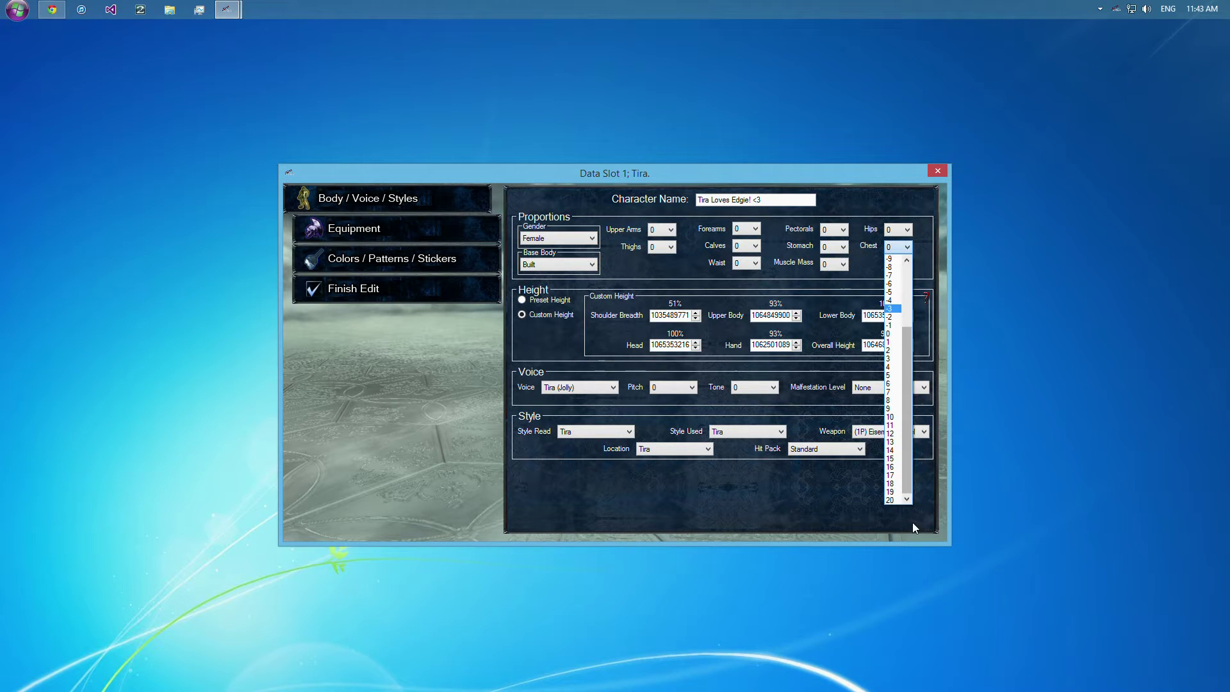
left_click(893, 500)
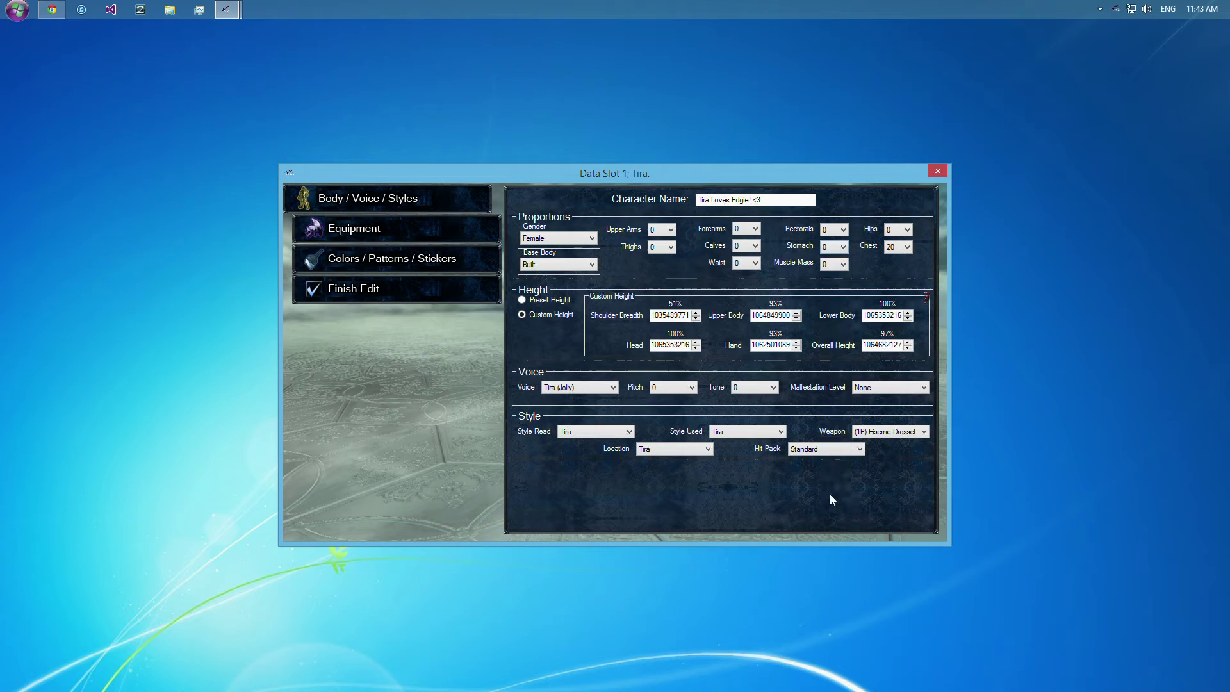
left_click(756, 263)
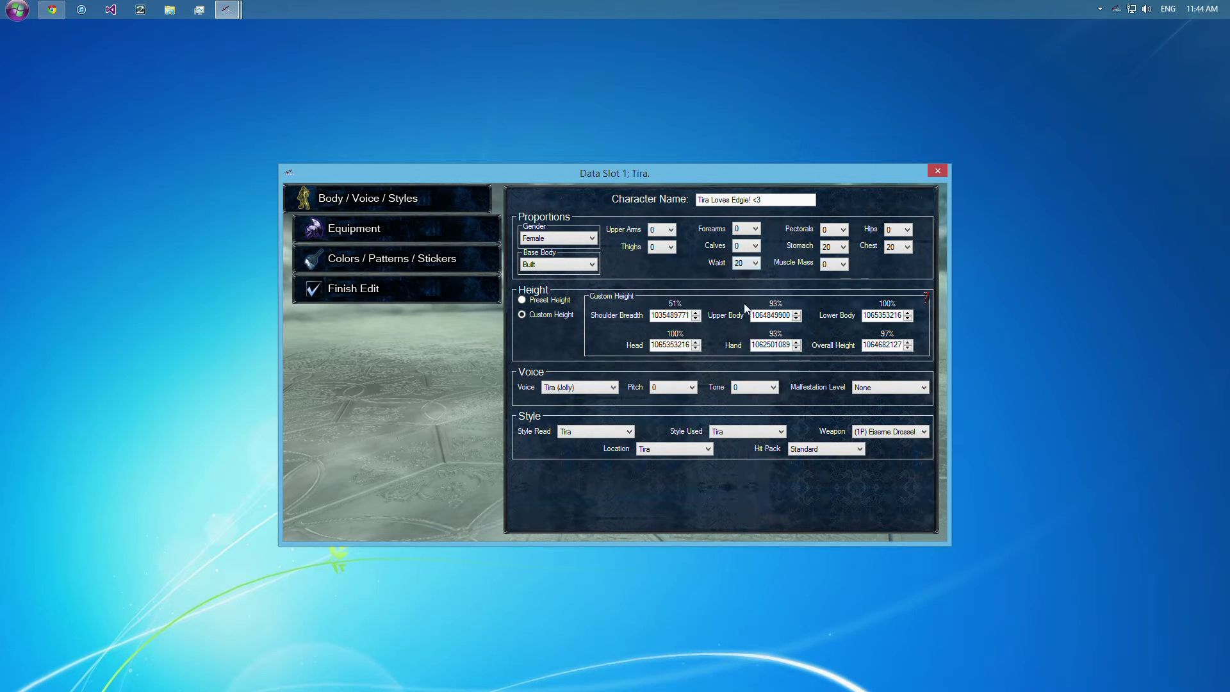
mouse_move(662, 282)
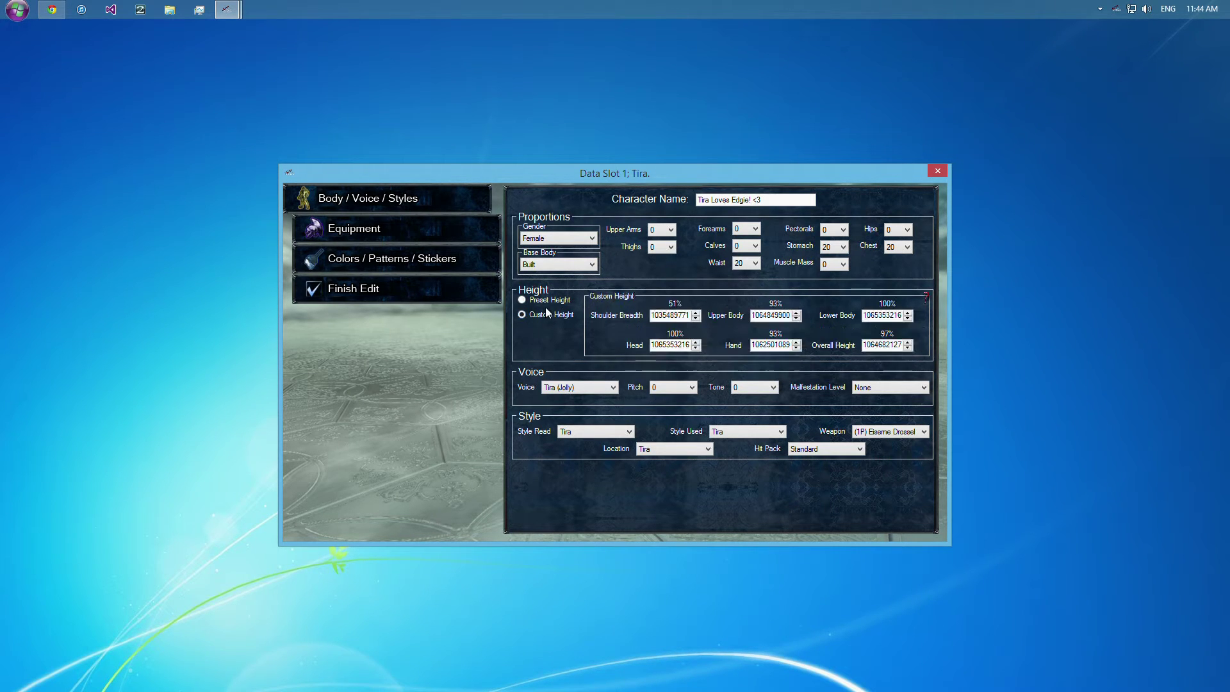
Use preset heights with automatic matching to the style used turned on.
left_click(523, 300)
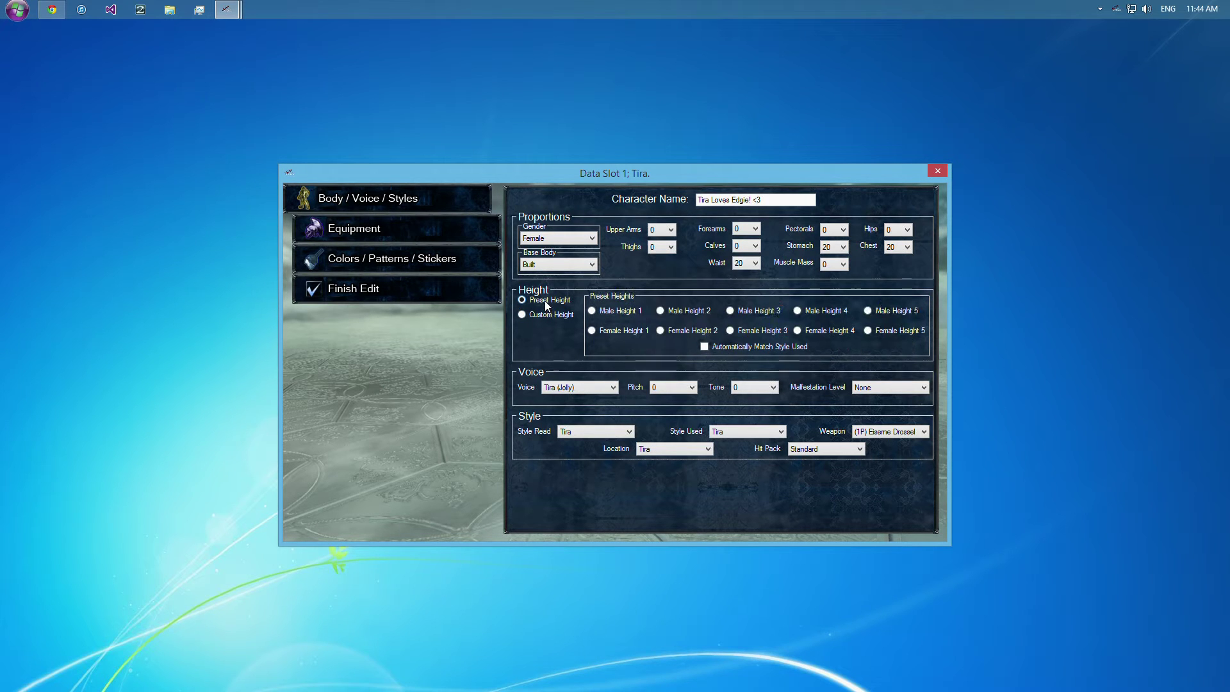
mouse_move(765, 329)
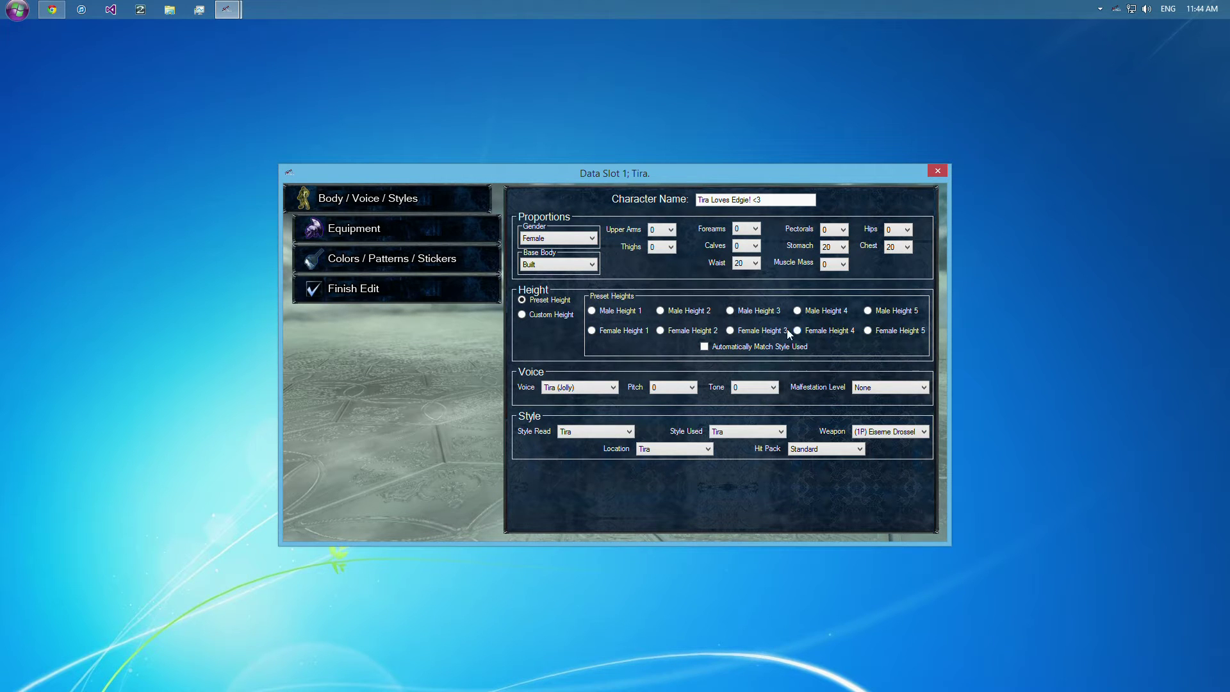
left_click(521, 315)
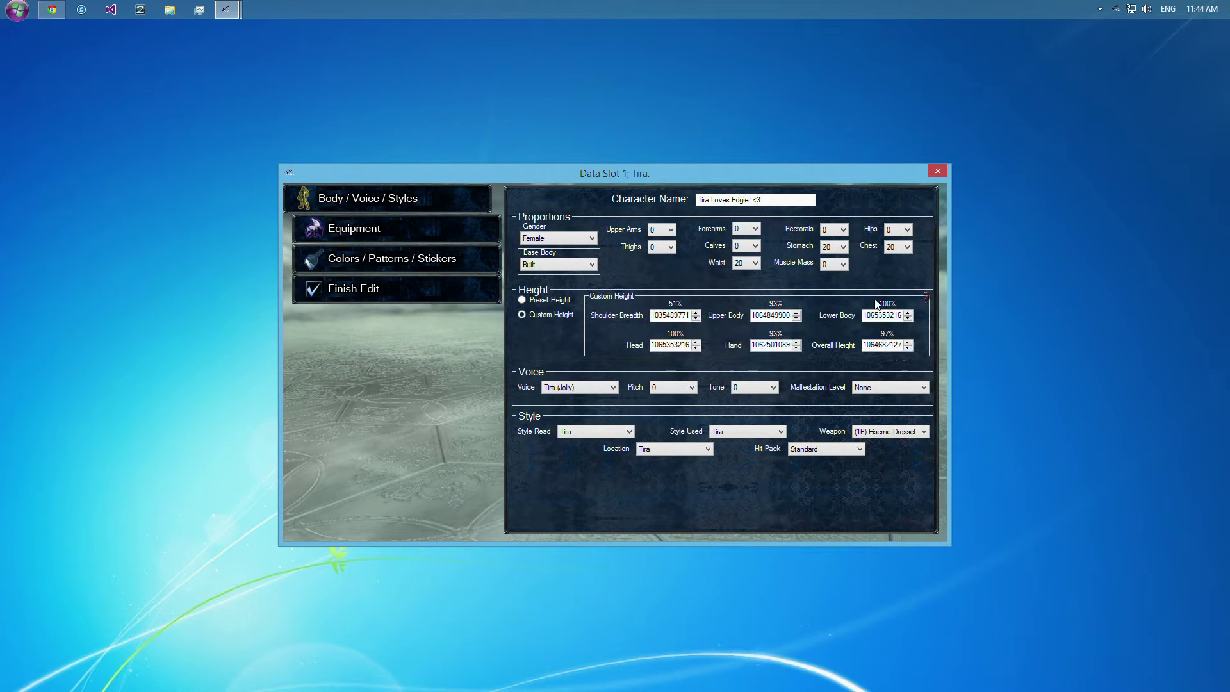
mouse_move(784, 337)
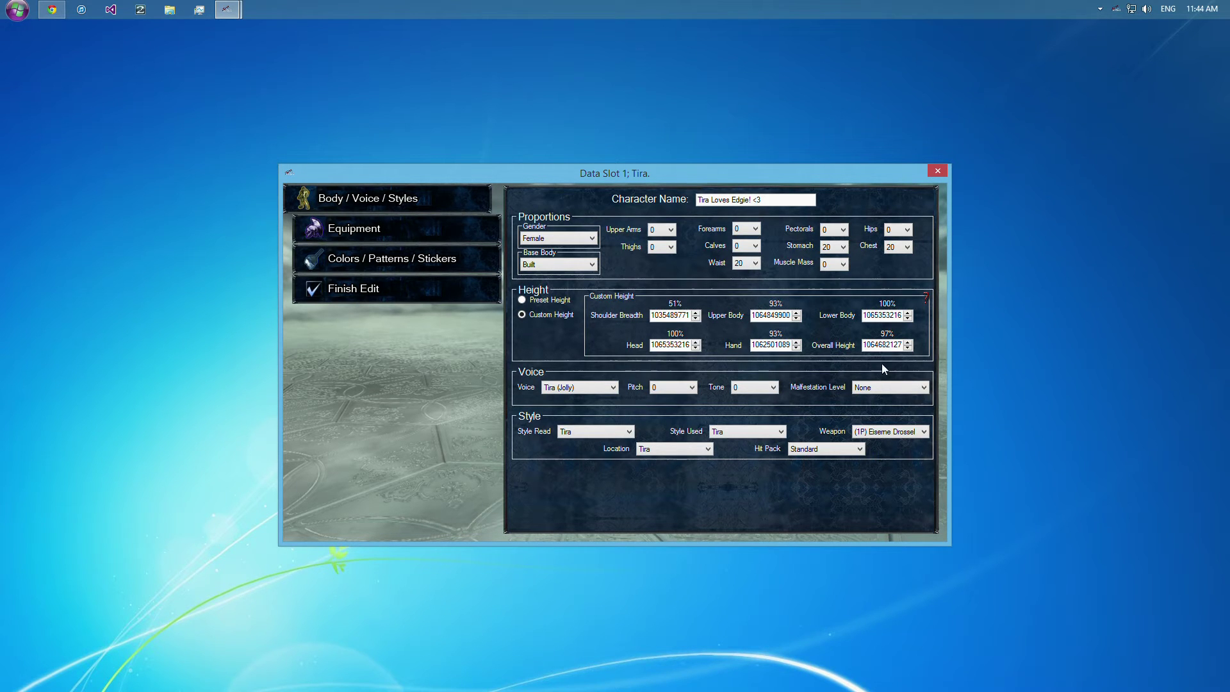
mouse_move(869, 360)
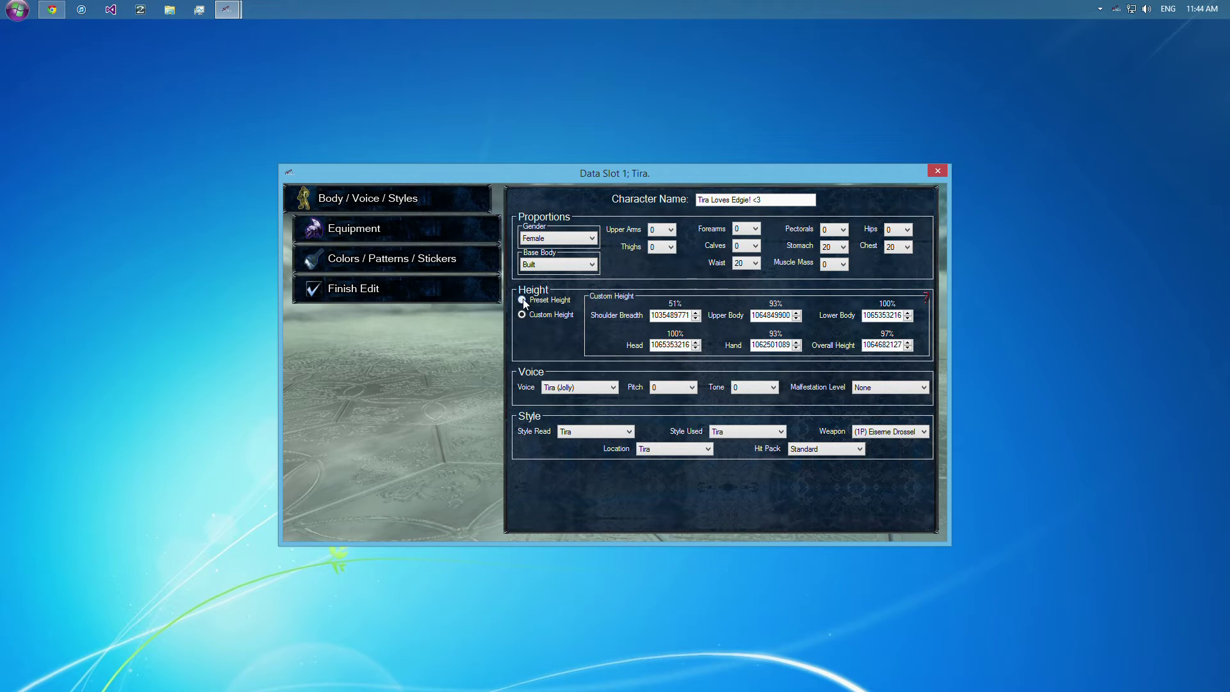
left_click(522, 298)
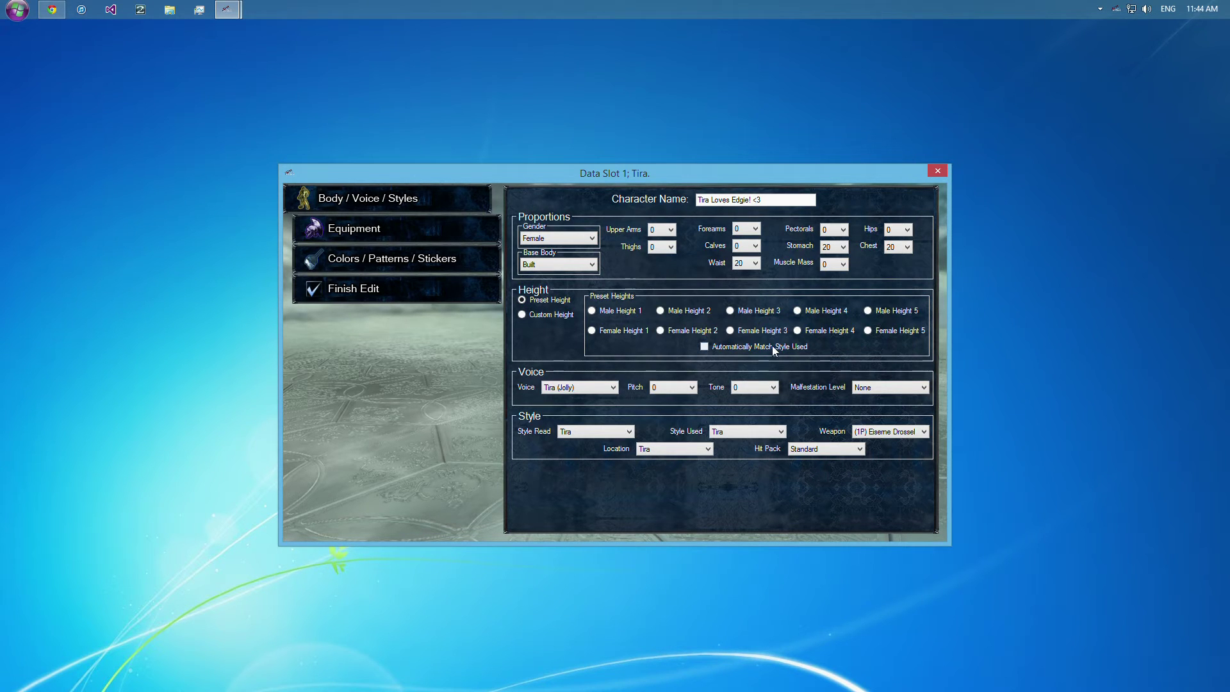
left_click(703, 348)
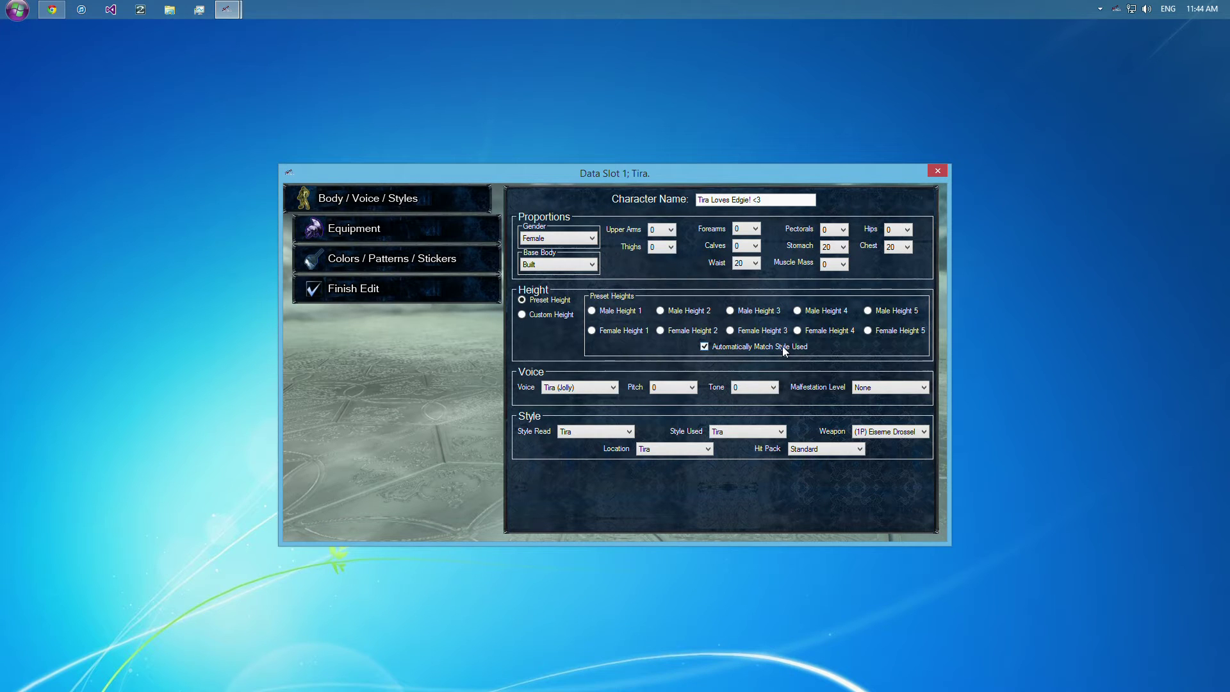
Set the style used to Aeon (after Ivy) and switch height to custom measurements.
left_click(746, 431)
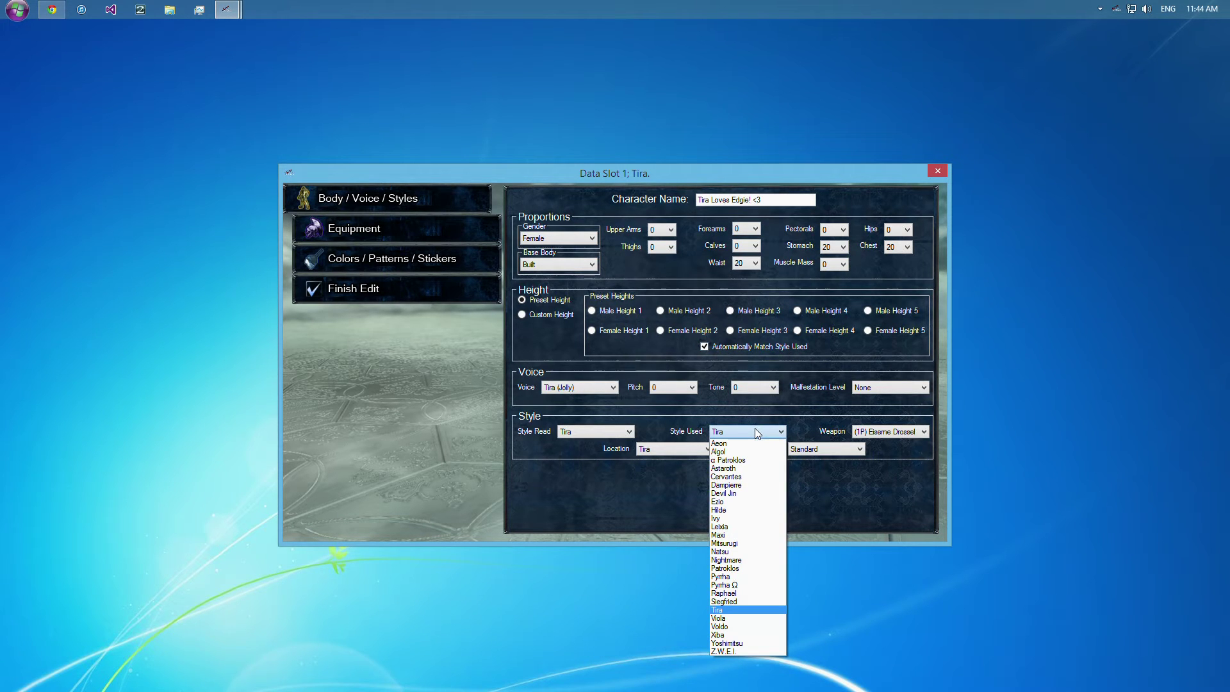
mouse_move(747, 501)
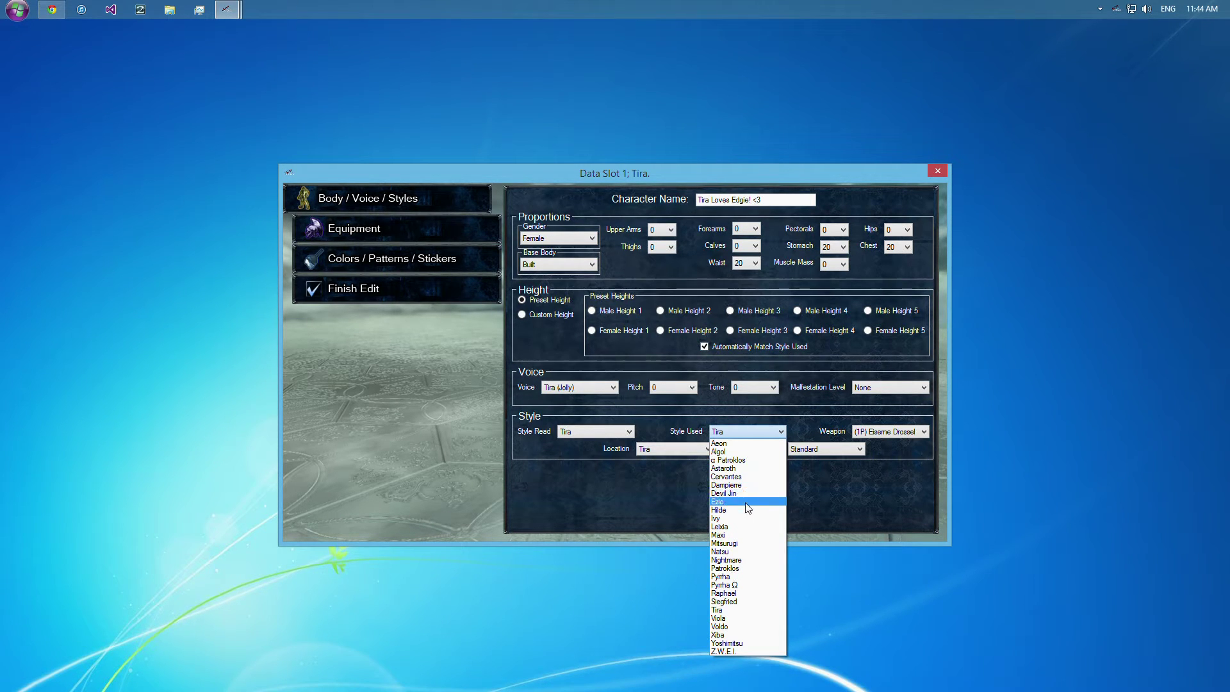
left_click(719, 519)
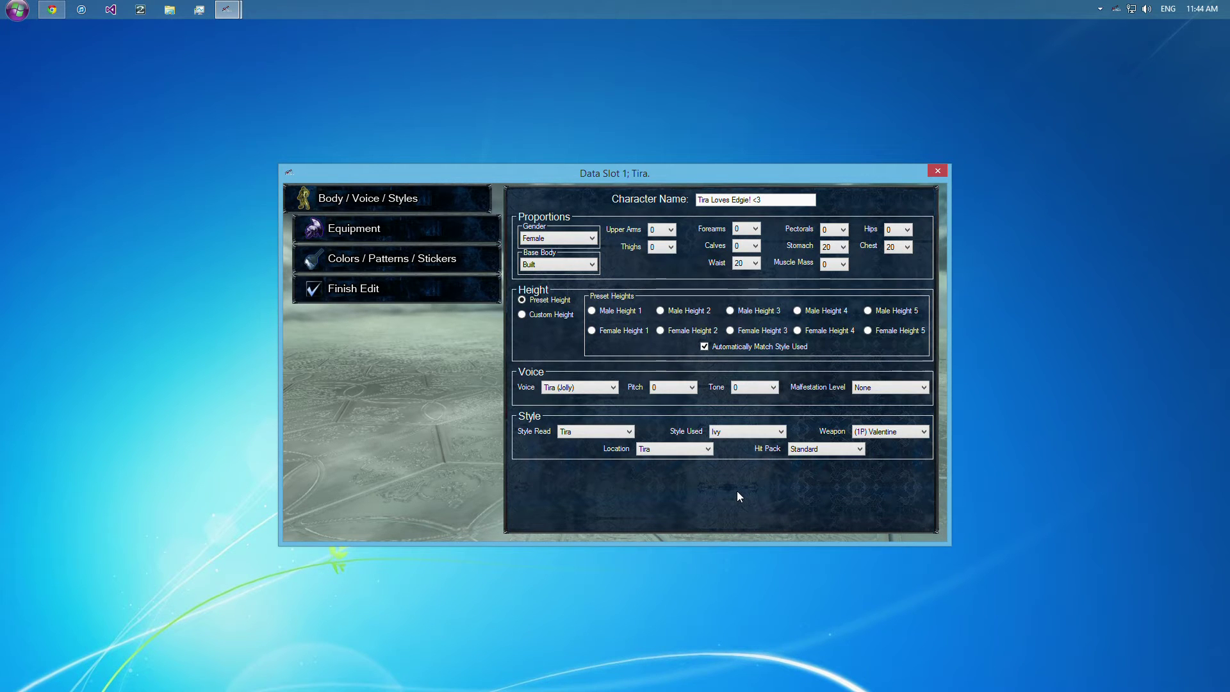
left_click(778, 431)
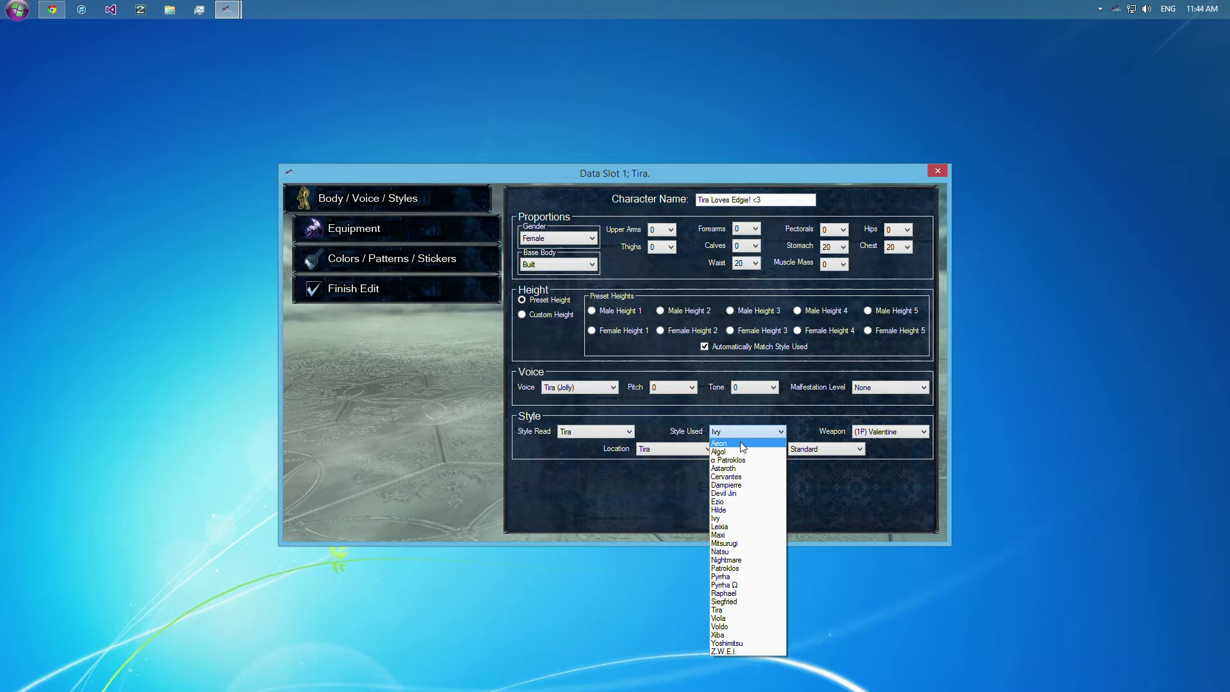
left_click(718, 443)
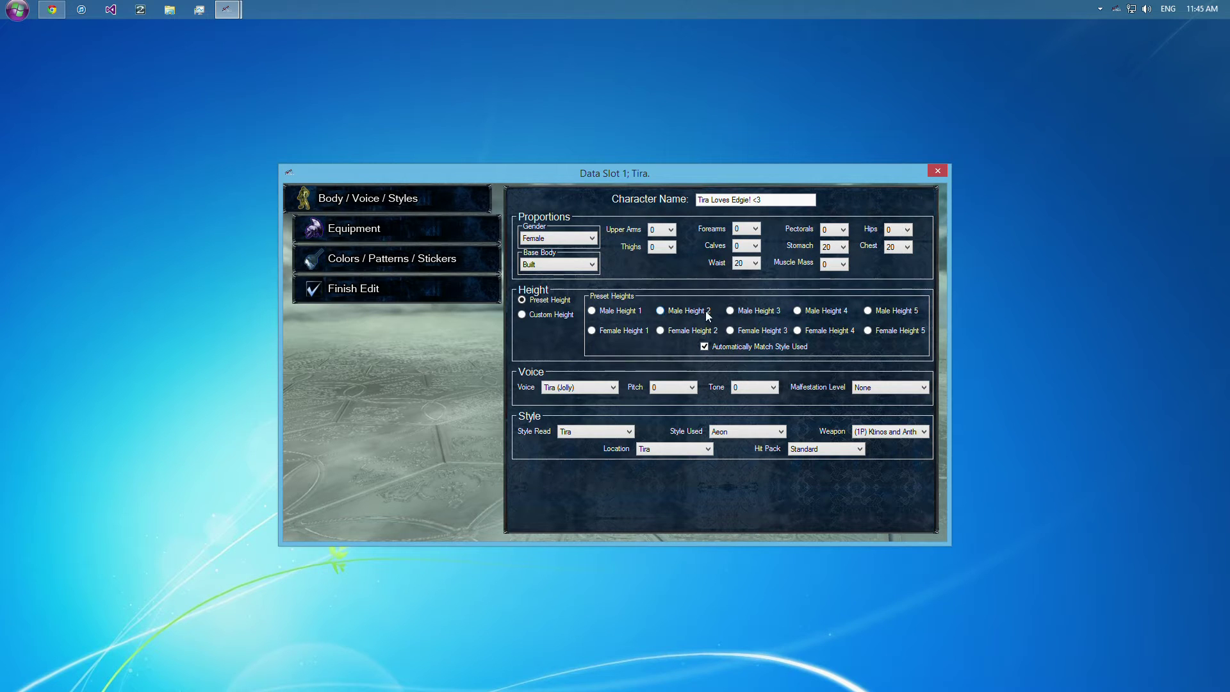
left_click(730, 310)
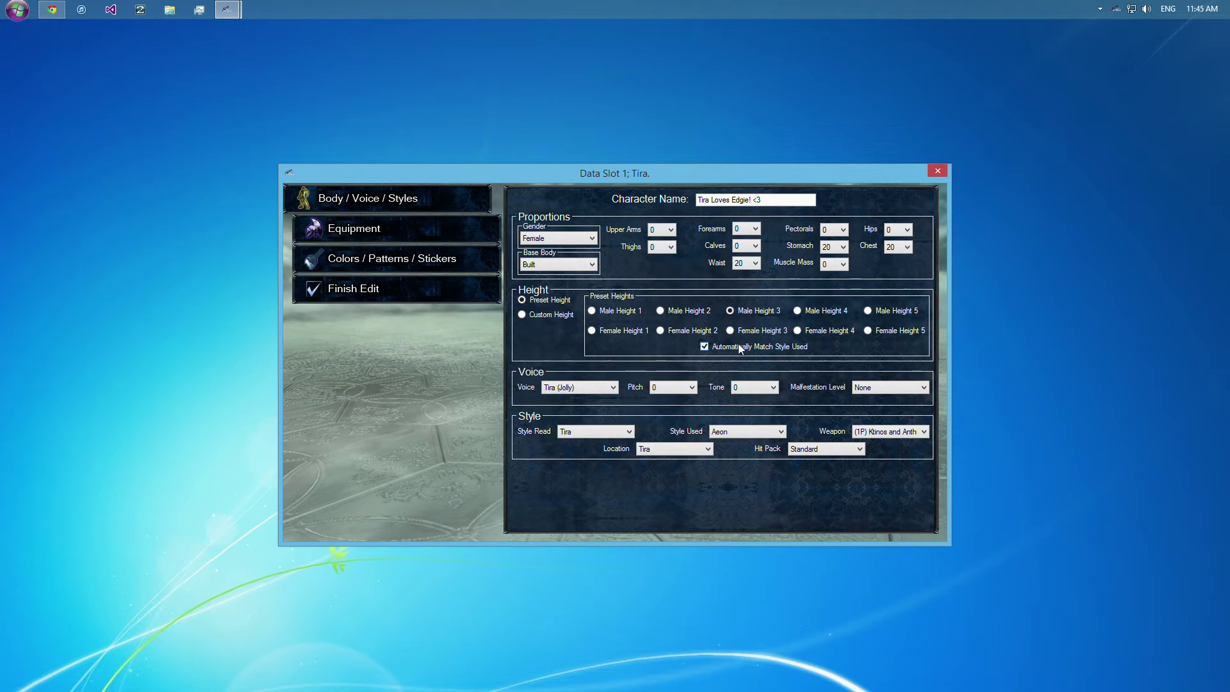
mouse_move(750, 351)
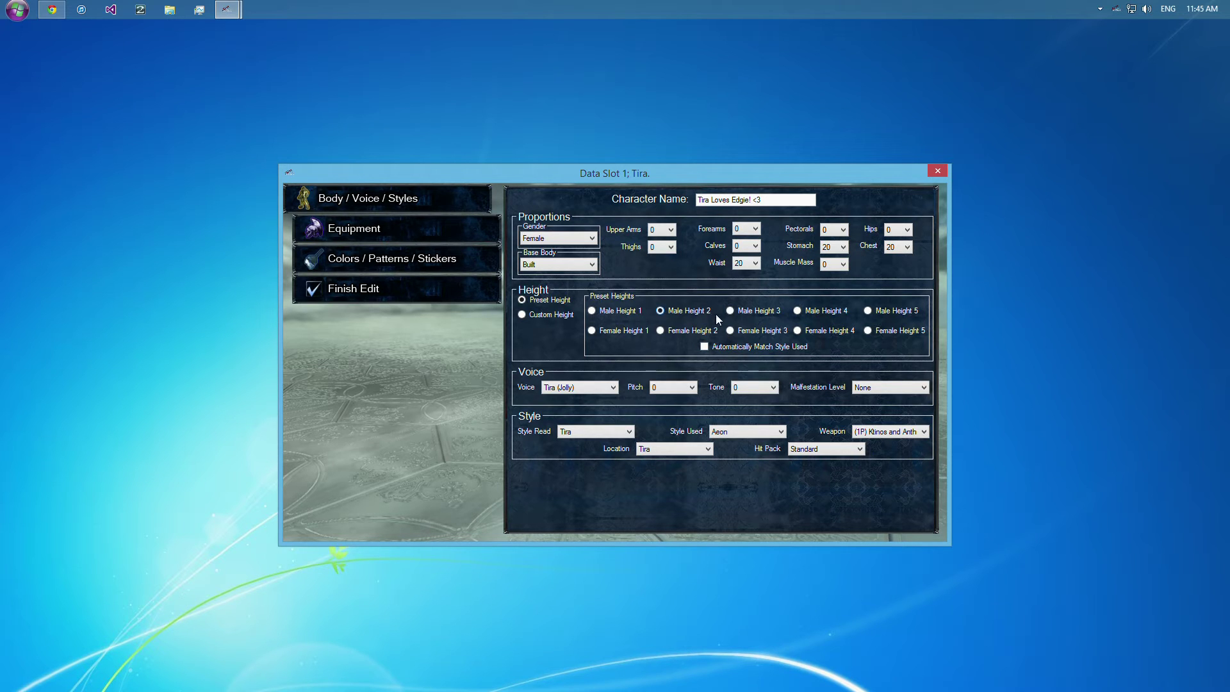
left_click(522, 315)
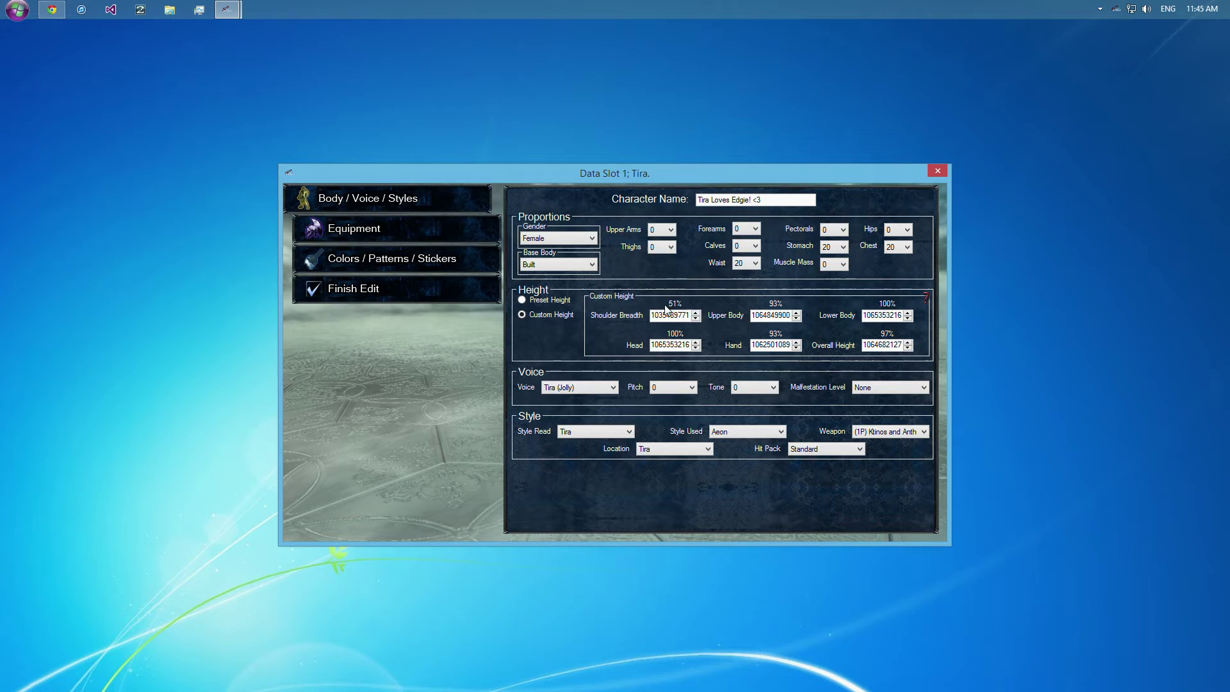
left_click(694, 317)
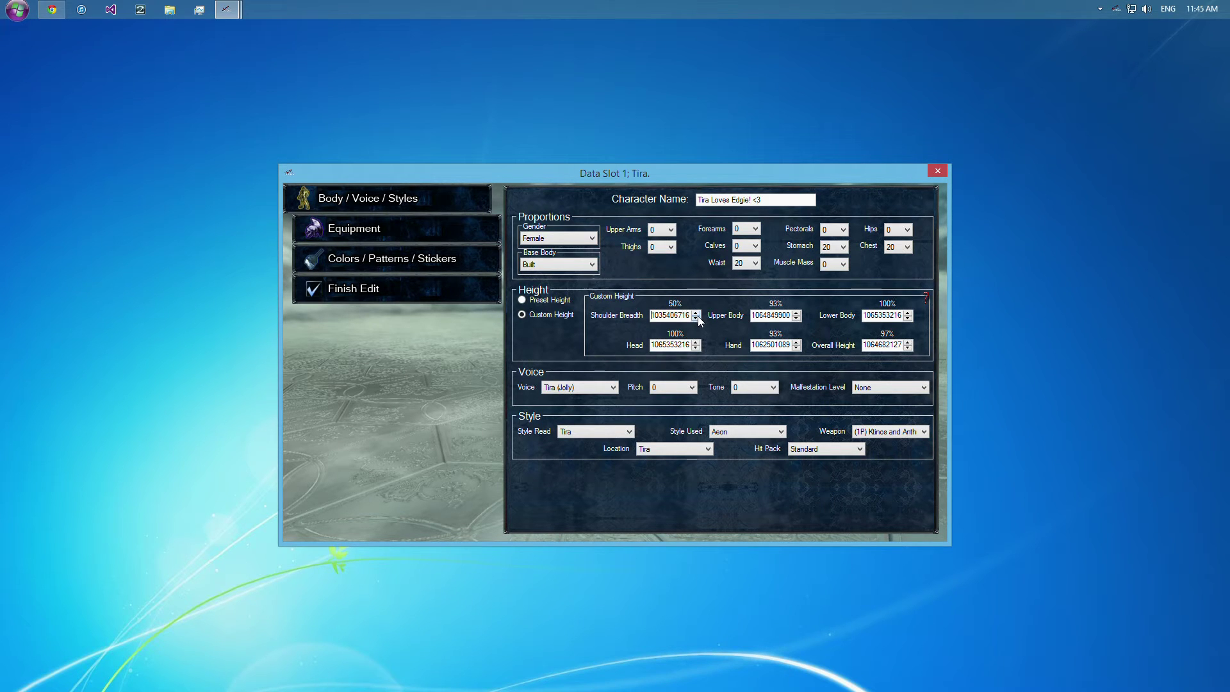
left_click(799, 316)
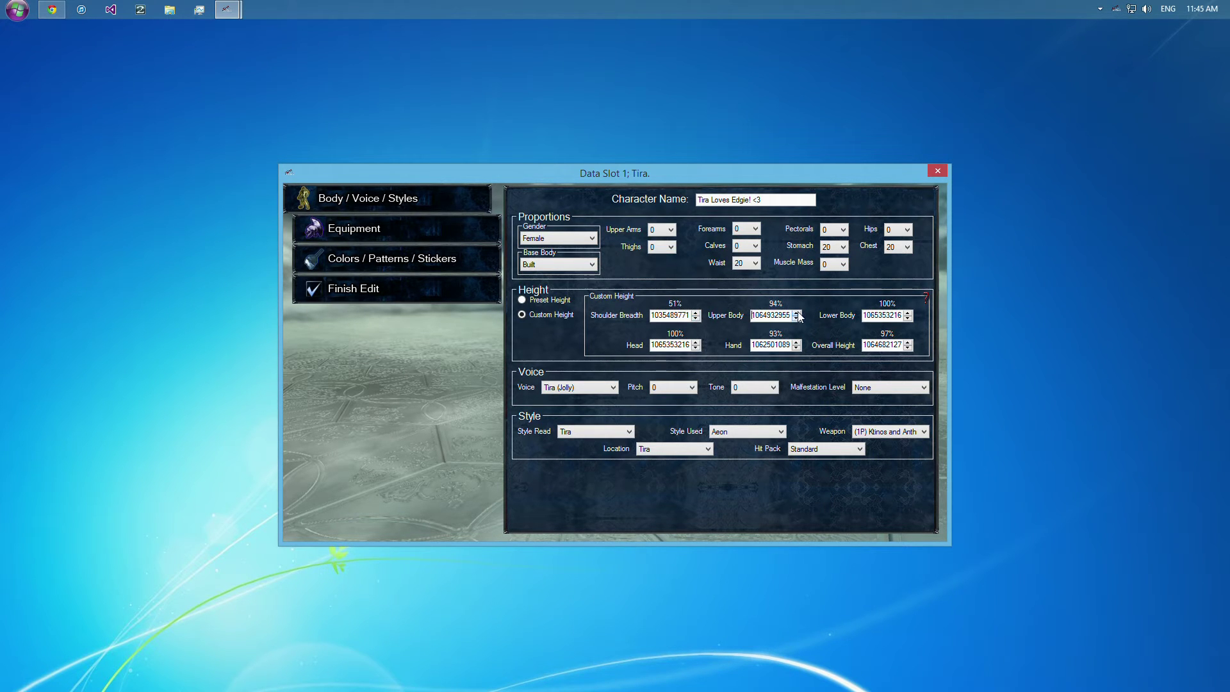
left_click(797, 319)
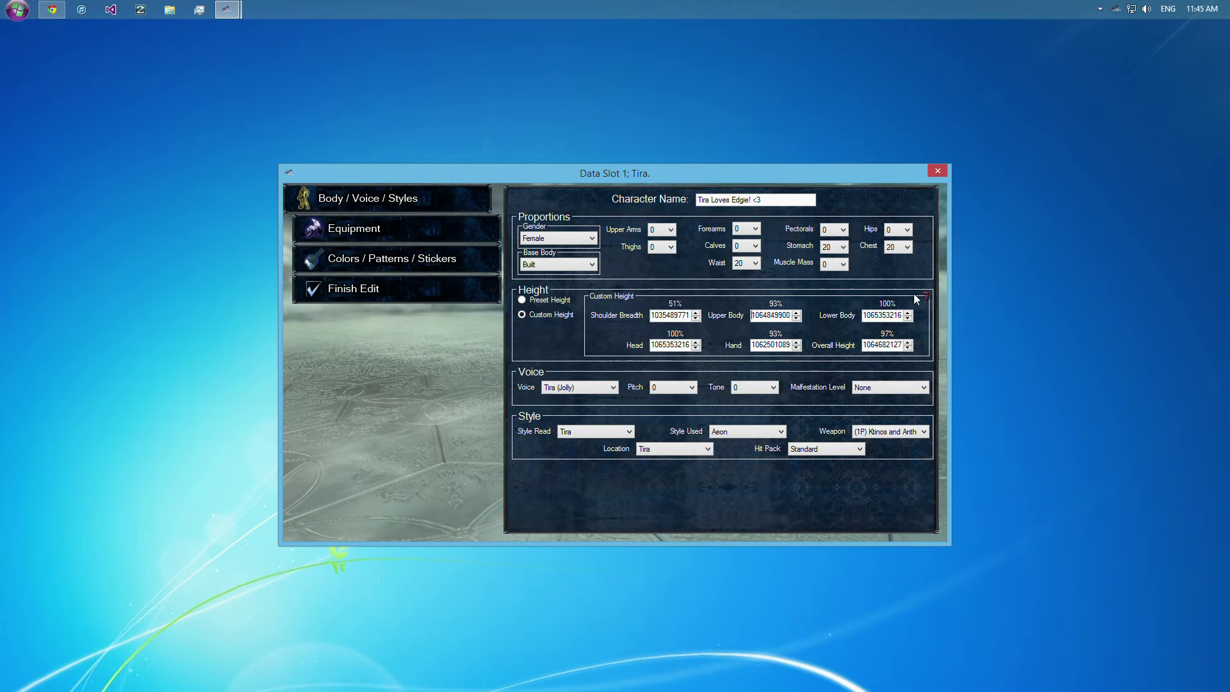
left_click(522, 300)
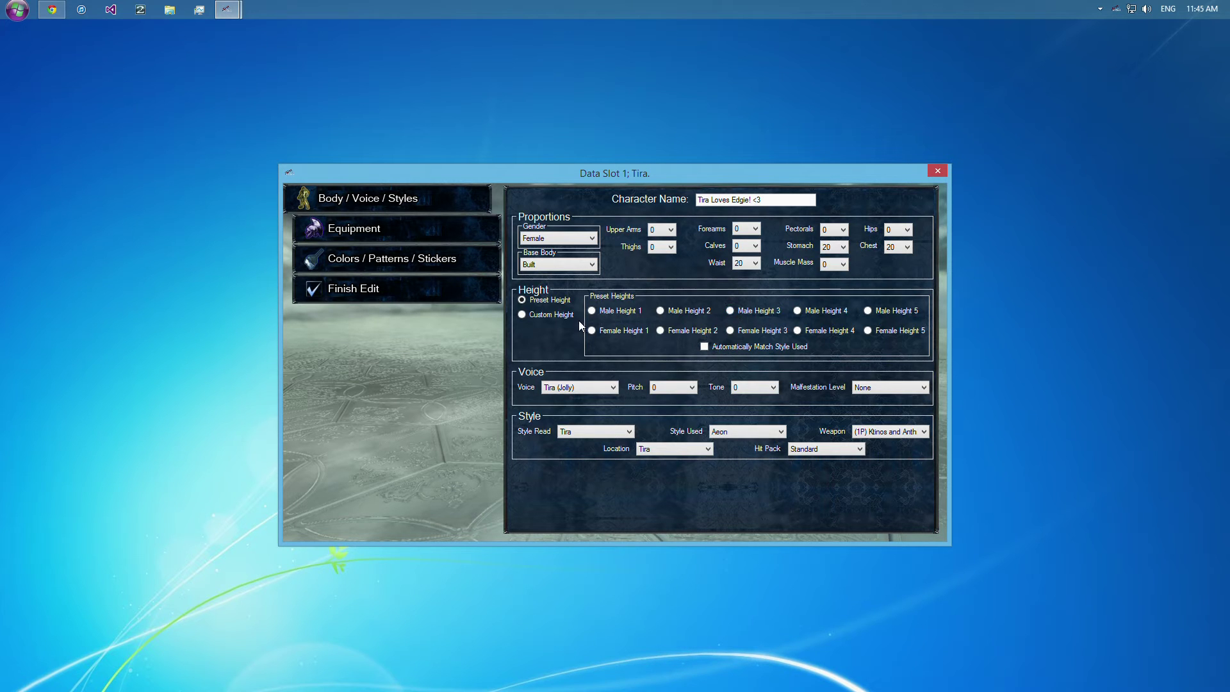
left_click(523, 315)
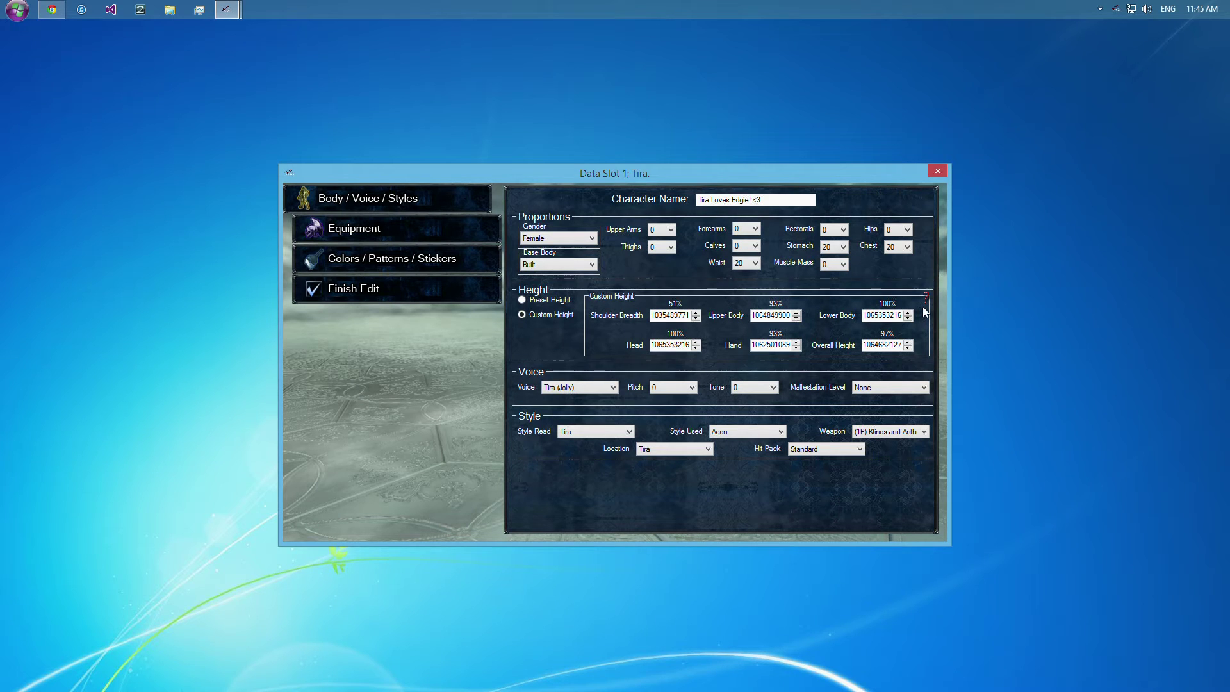
mouse_move(814, 333)
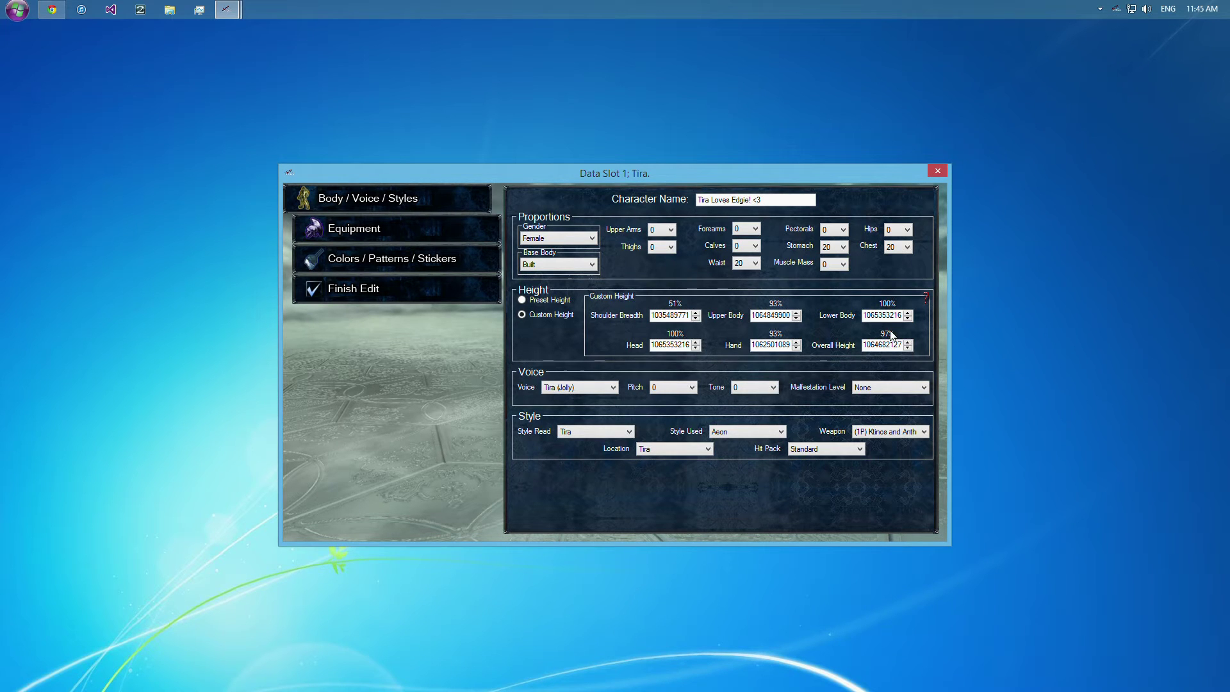
mouse_move(776, 355)
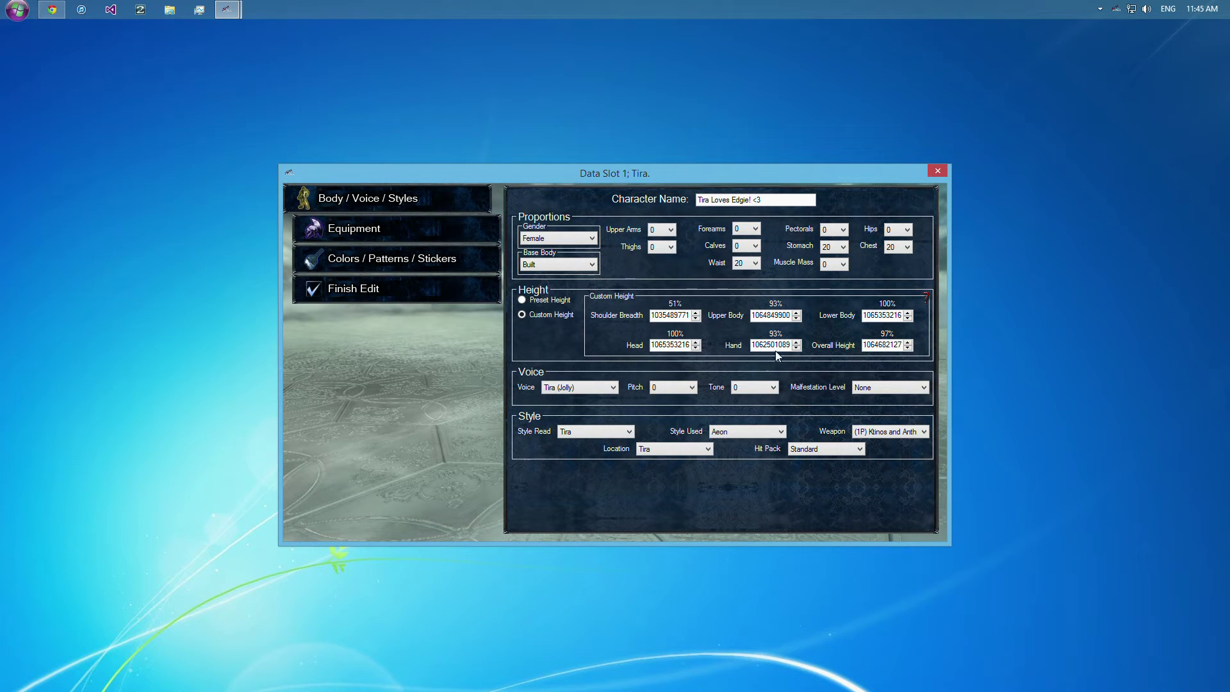
mouse_move(738, 334)
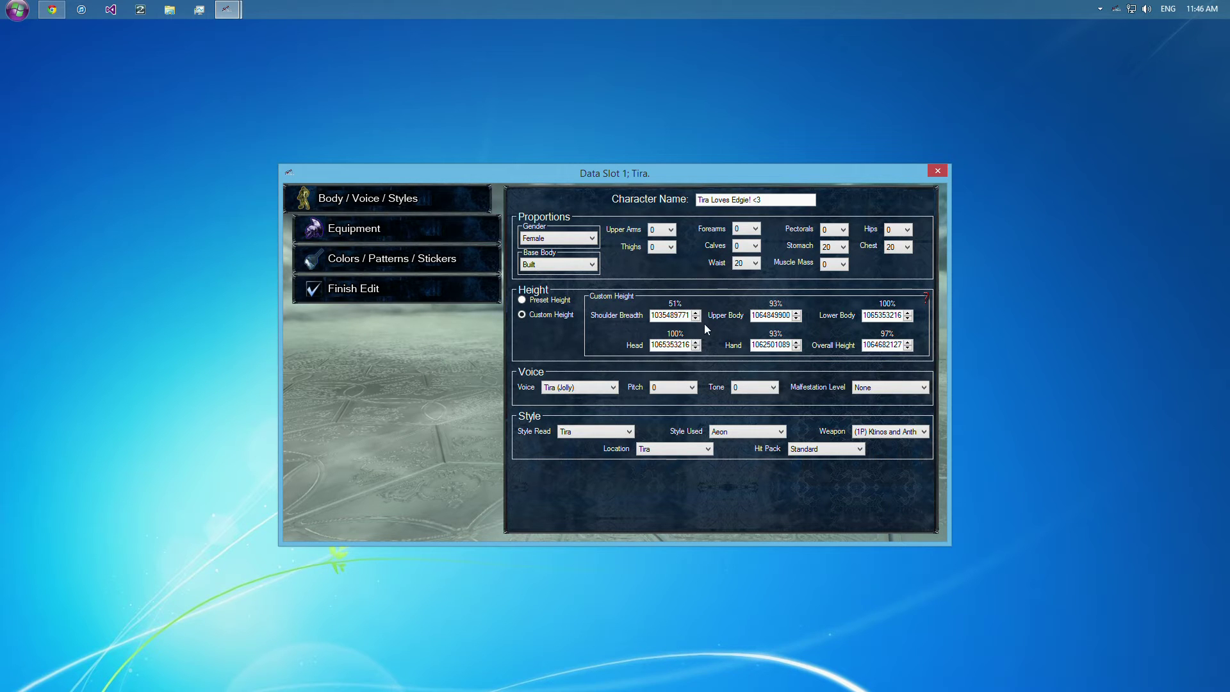
left_click(521, 300)
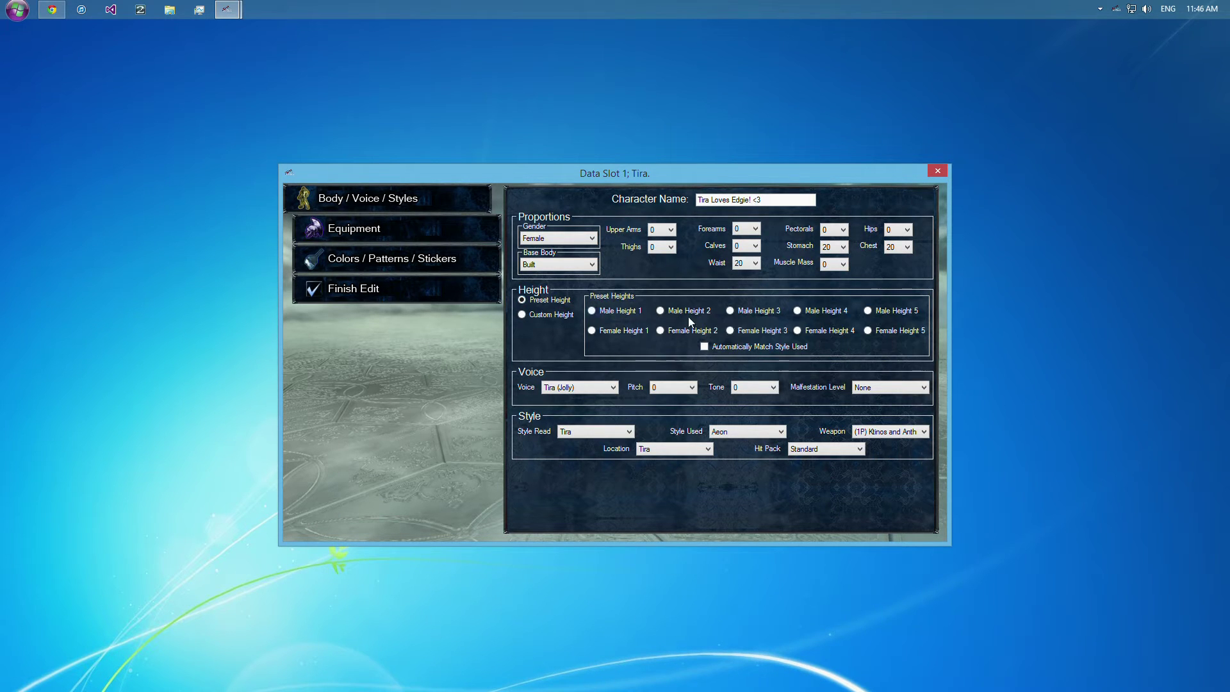
left_click(523, 315)
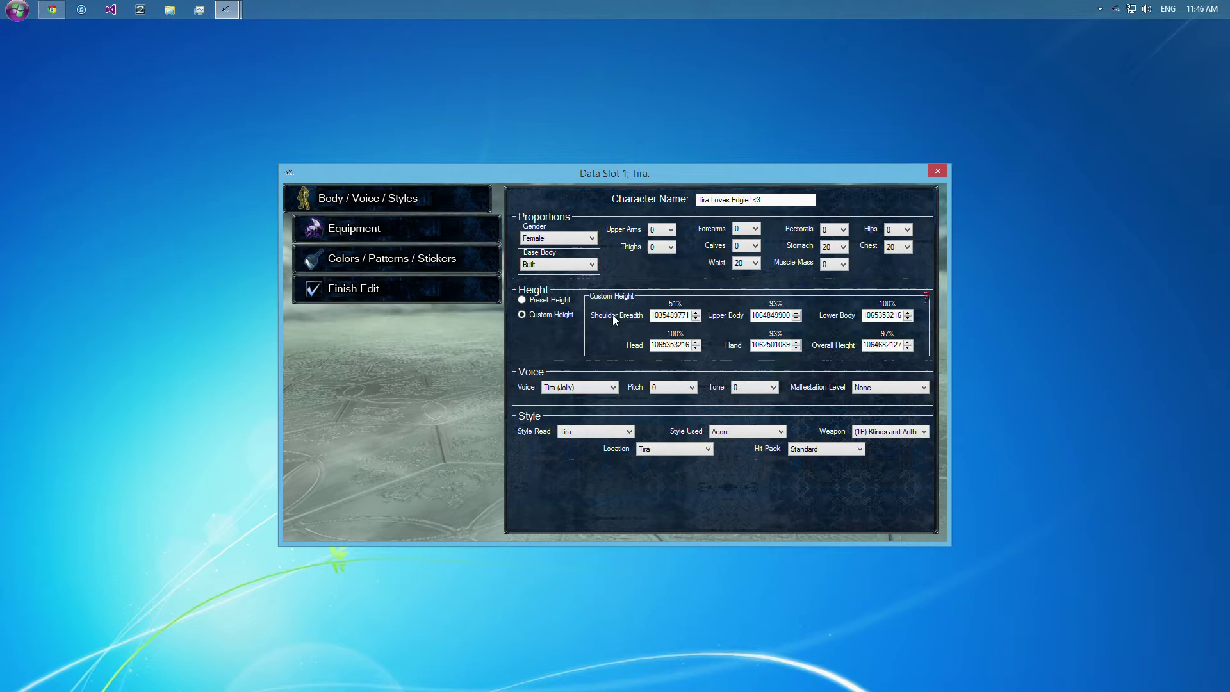
mouse_move(679, 327)
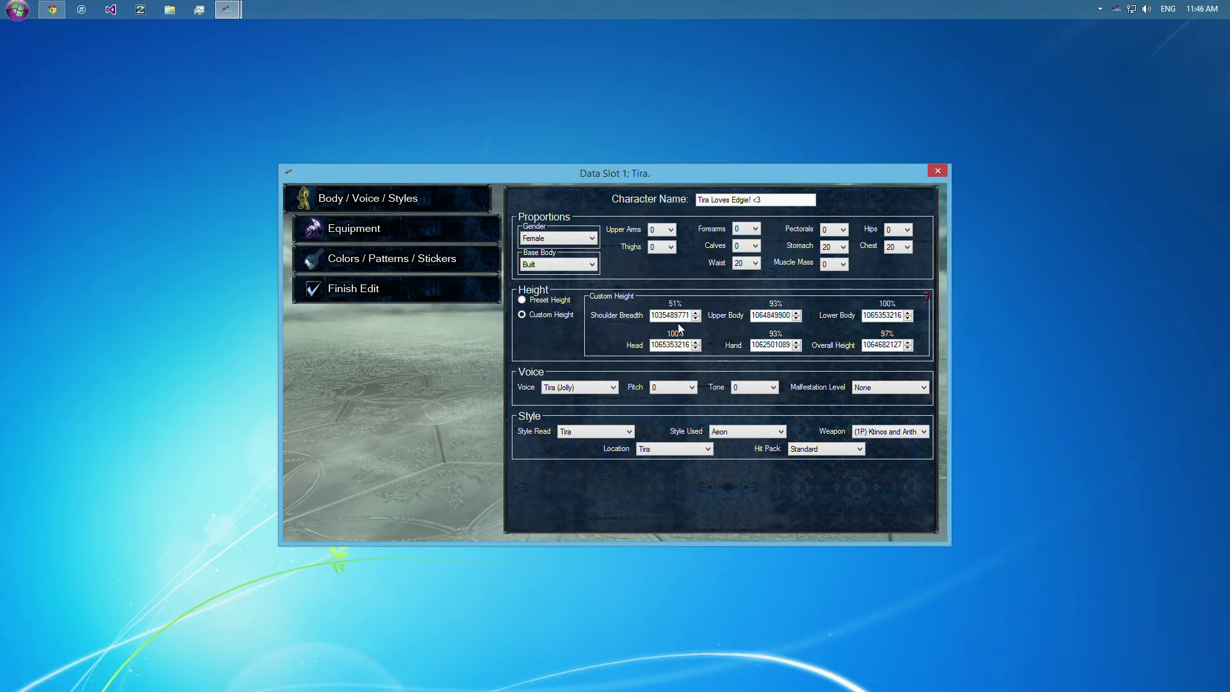
mouse_move(917, 368)
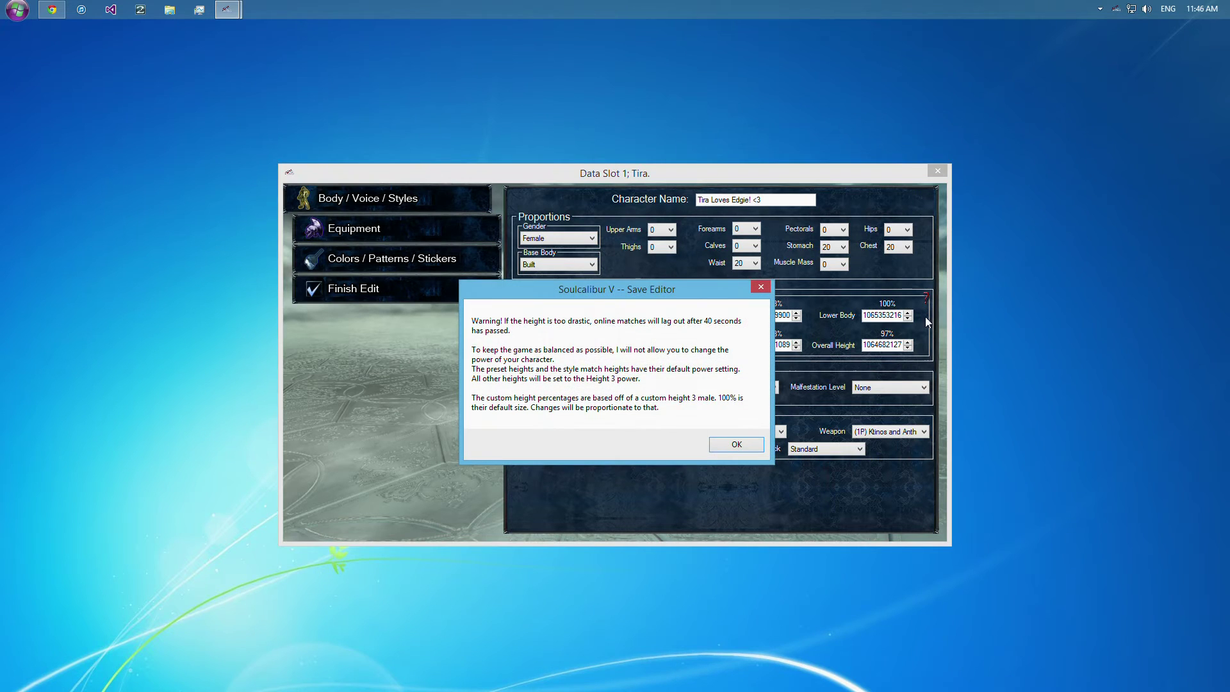
mouse_move(574, 341)
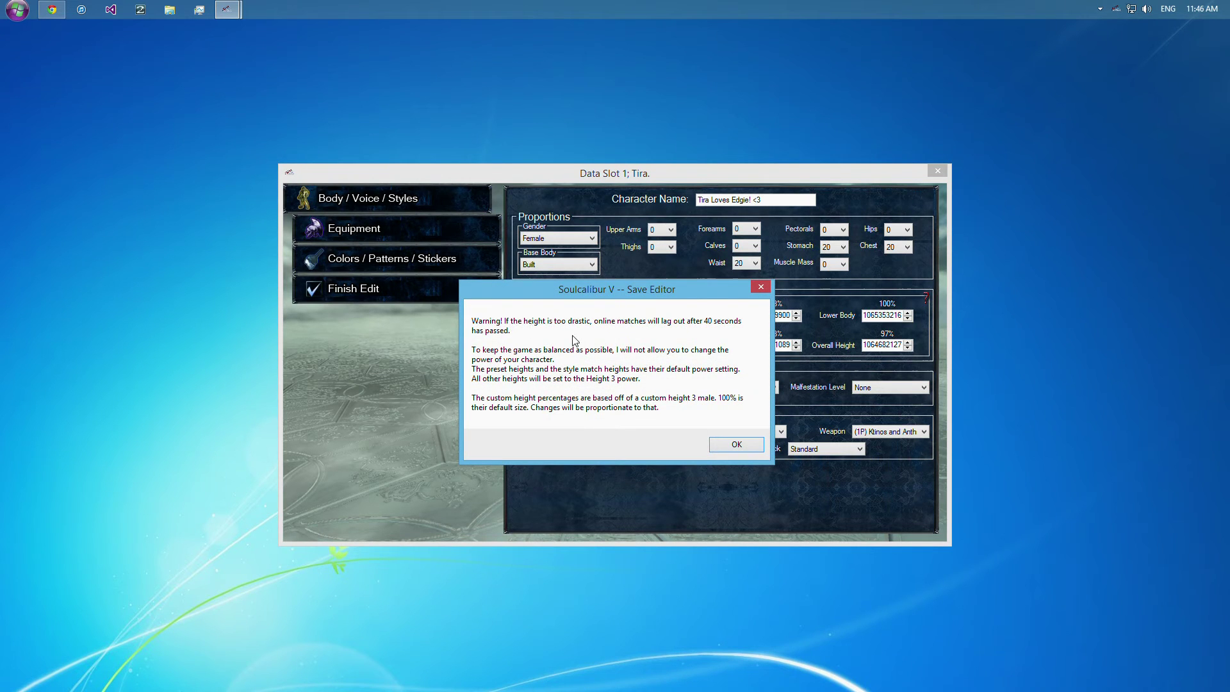
mouse_move(663, 331)
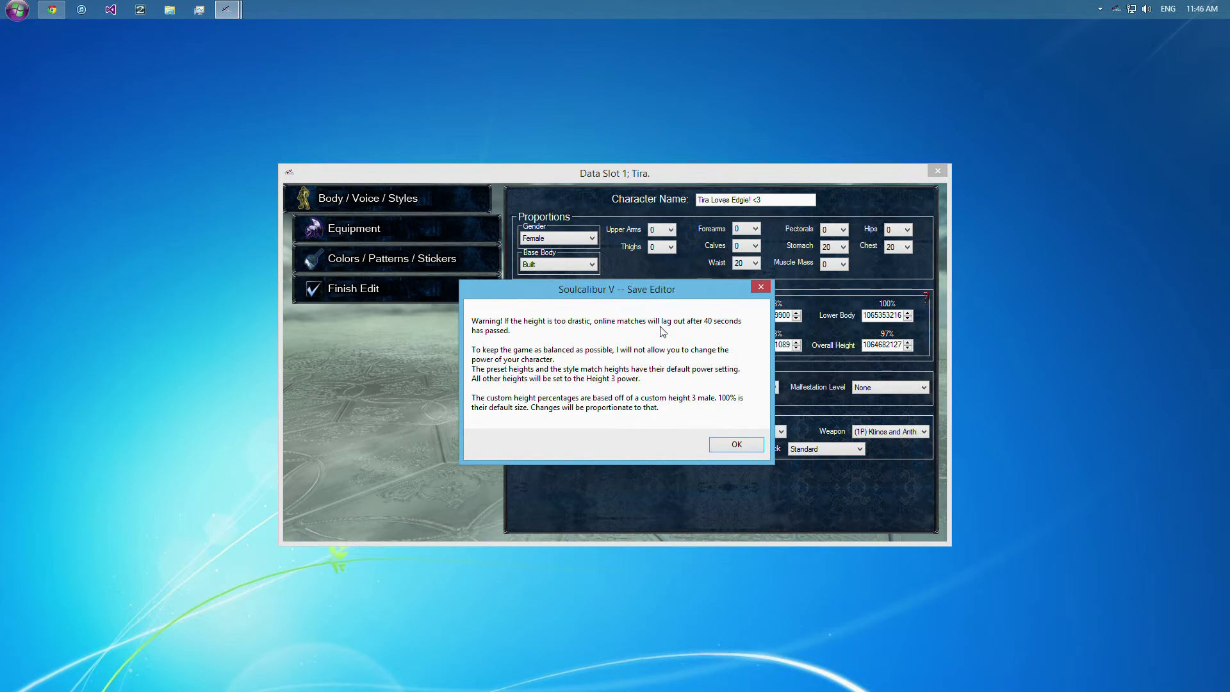
mouse_move(677, 316)
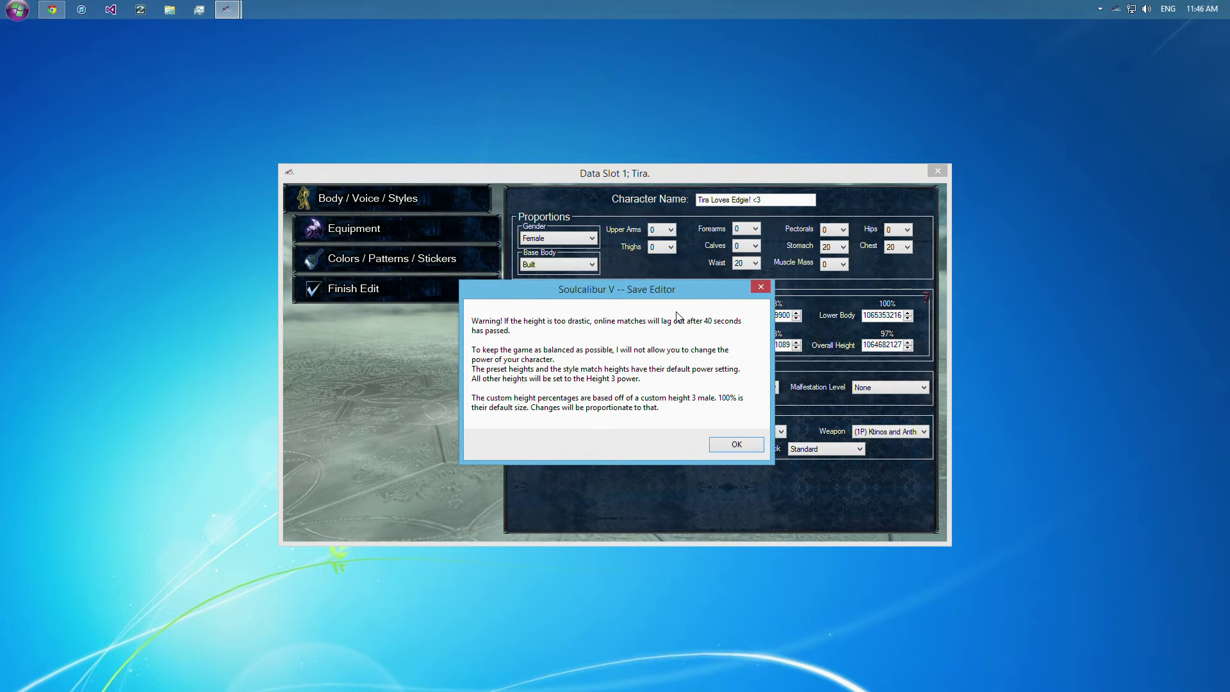
mouse_move(649, 329)
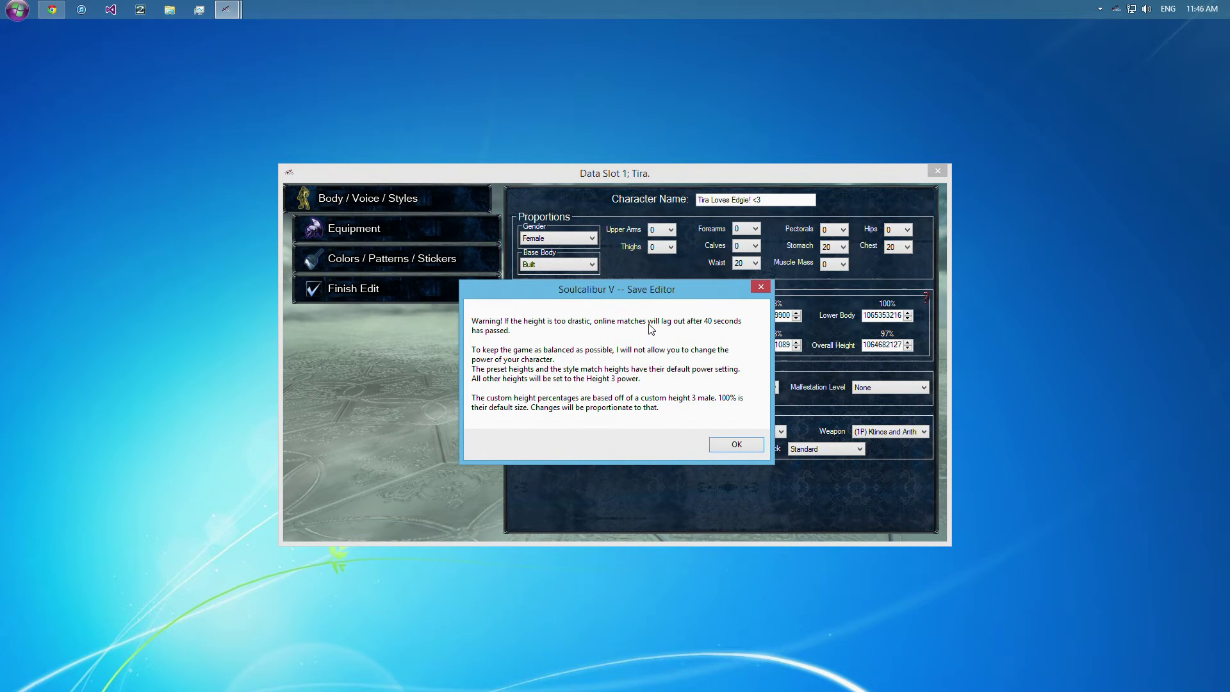
mouse_move(704, 337)
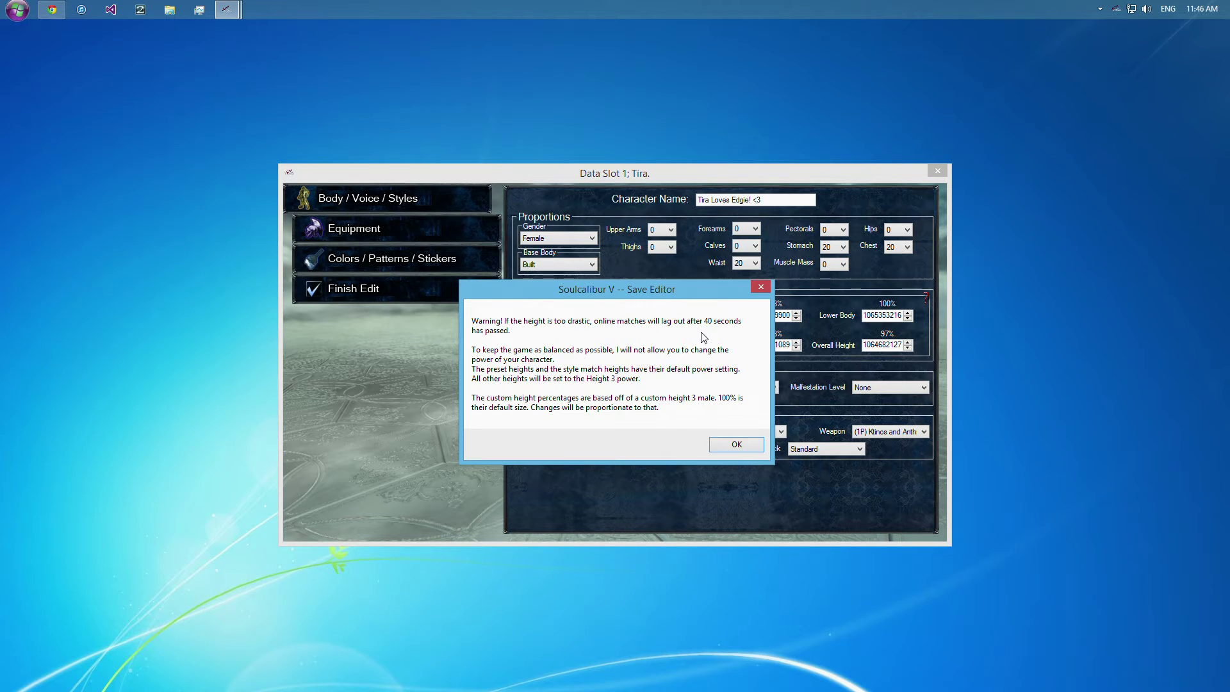
mouse_move(615, 341)
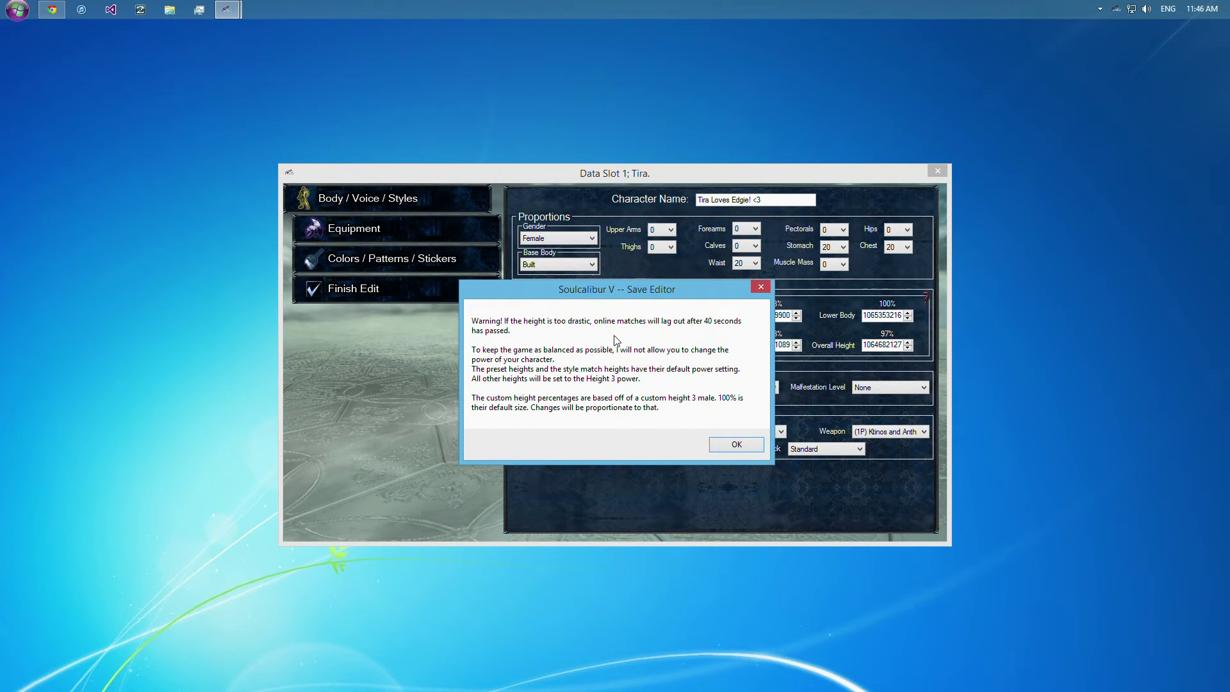
mouse_move(670, 377)
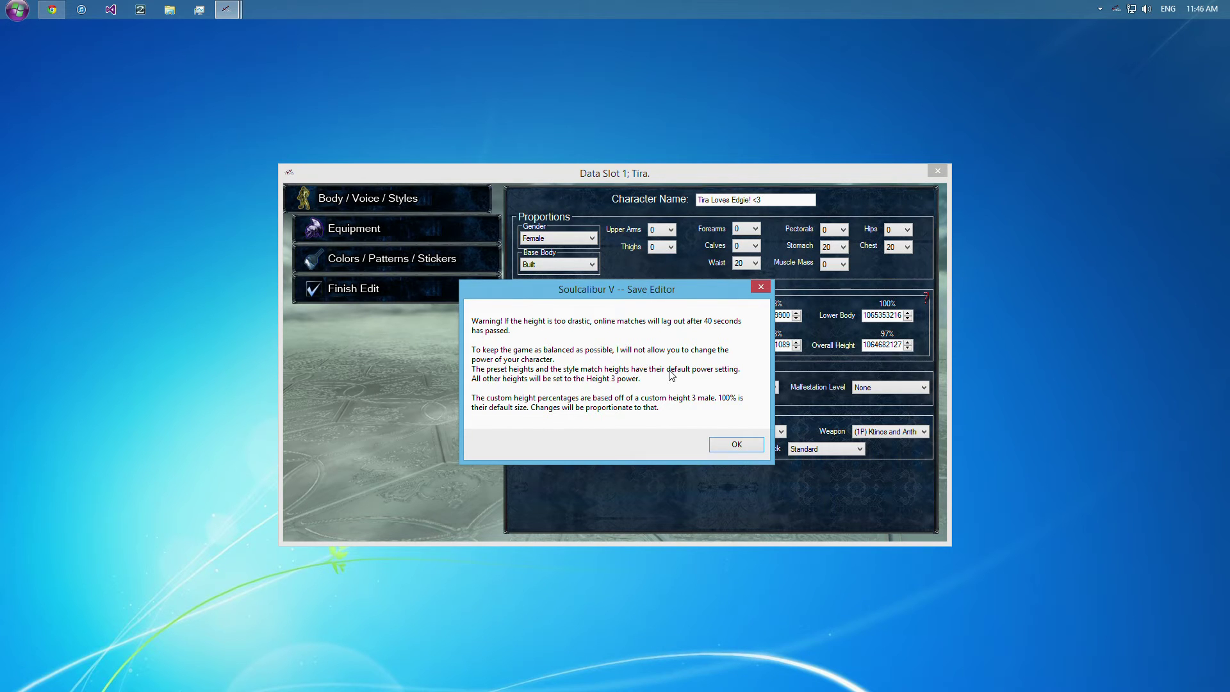
mouse_move(703, 338)
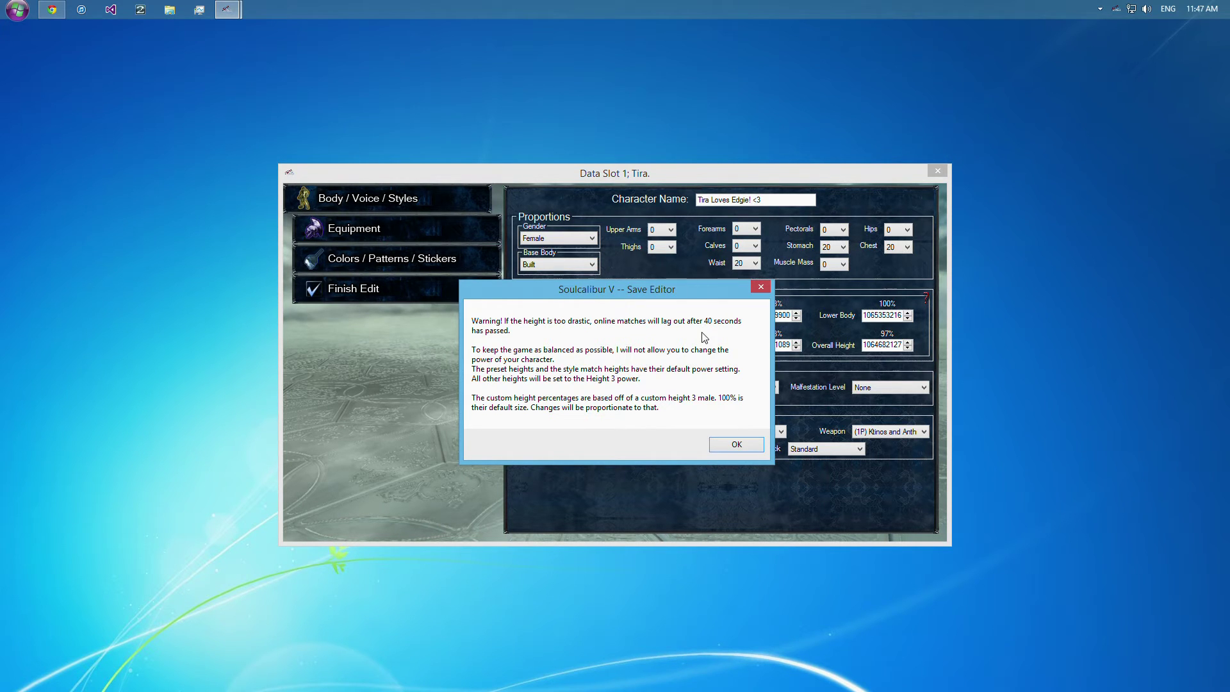
mouse_move(479, 384)
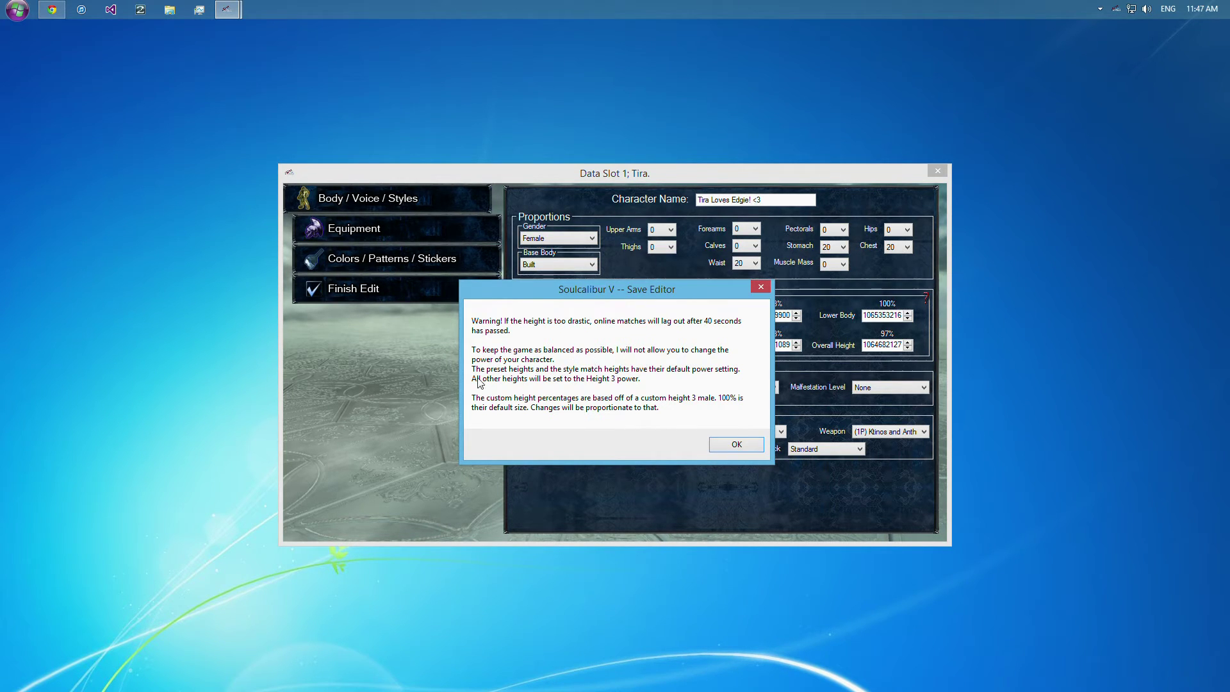
mouse_move(574, 386)
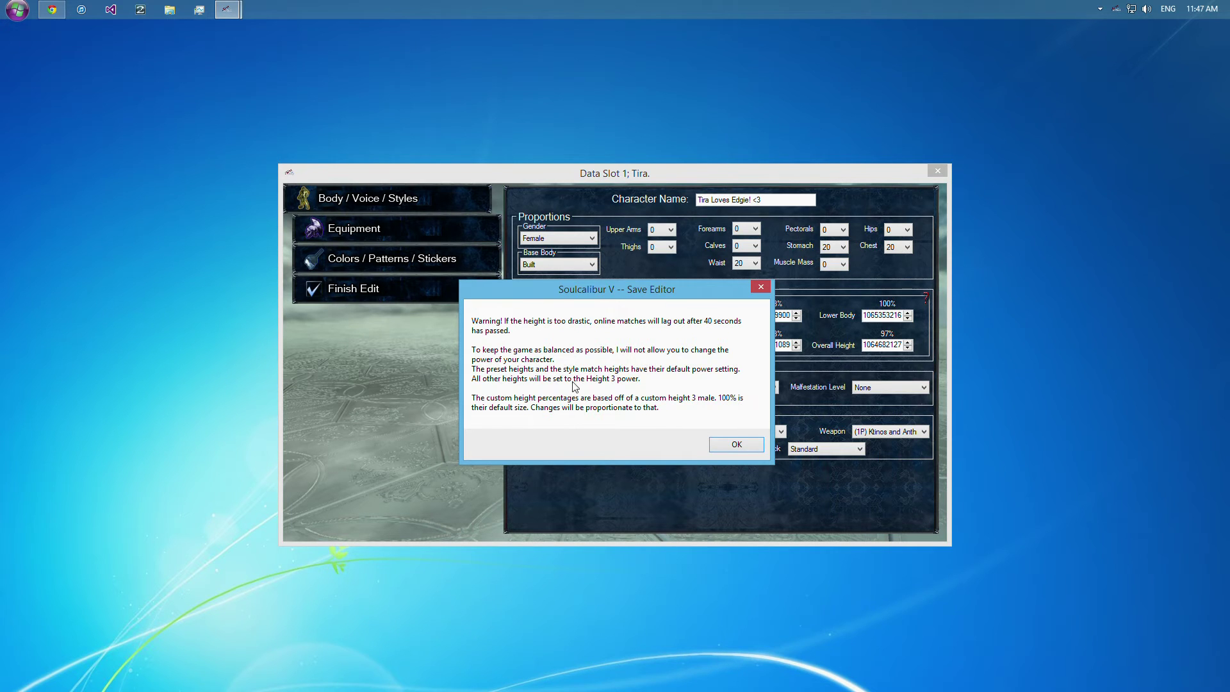
mouse_move(620, 379)
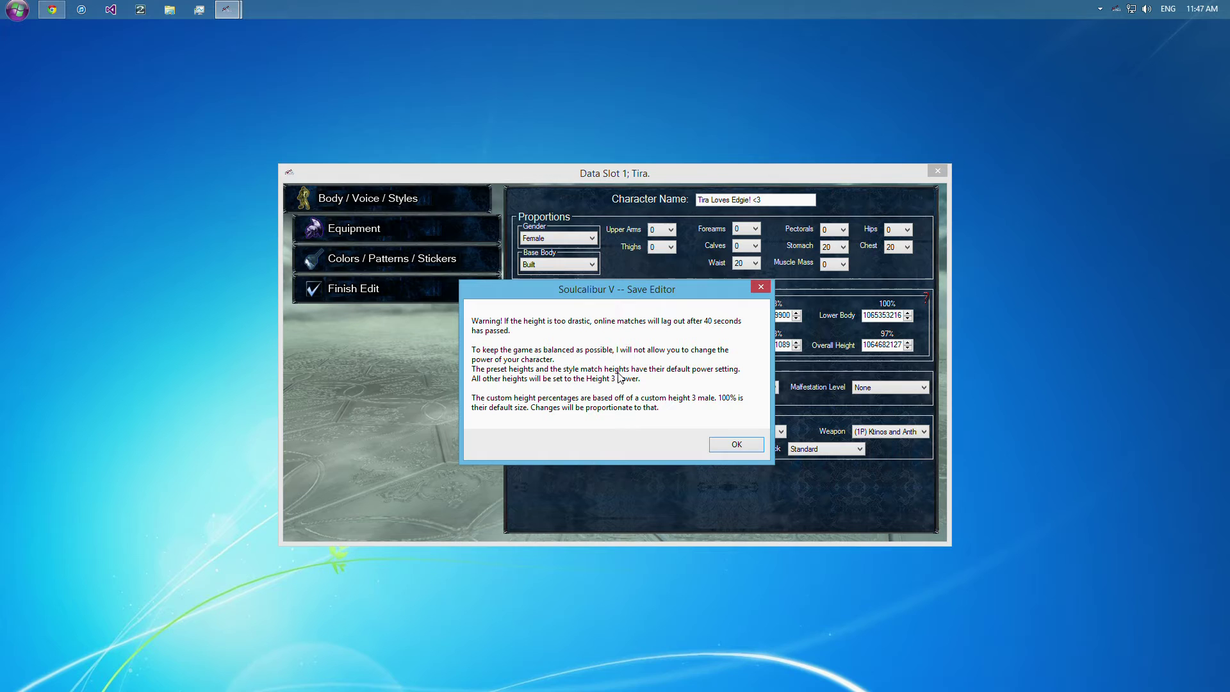
mouse_move(466, 385)
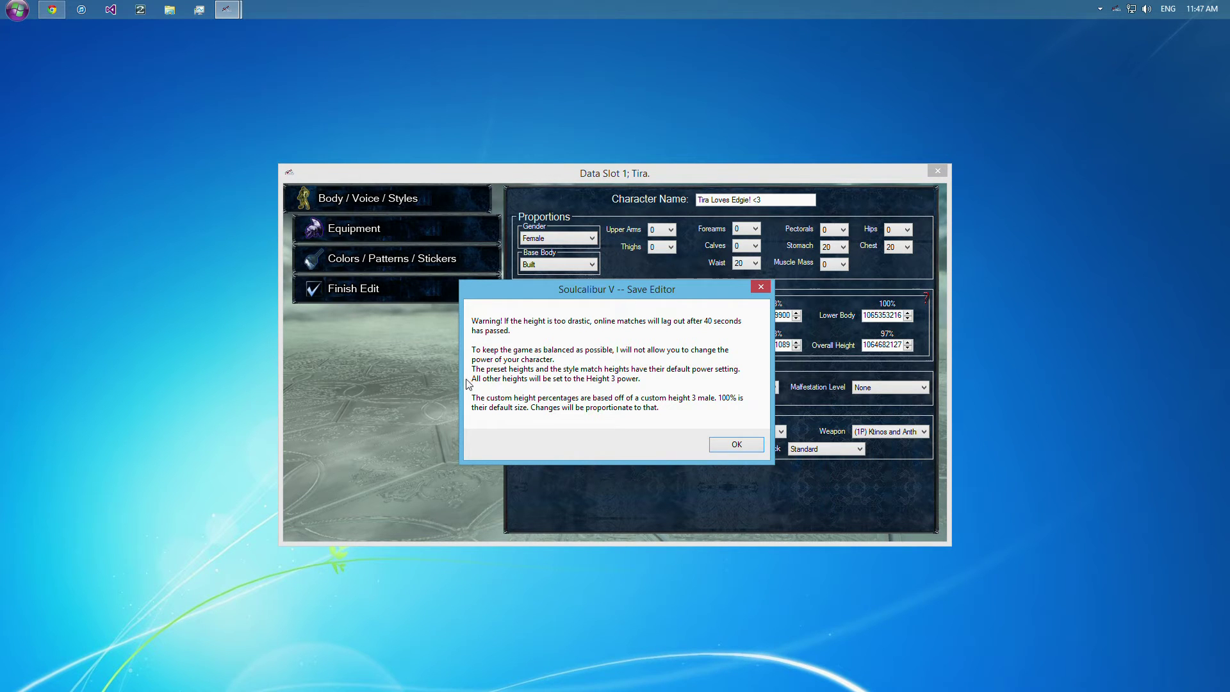
mouse_move(622, 389)
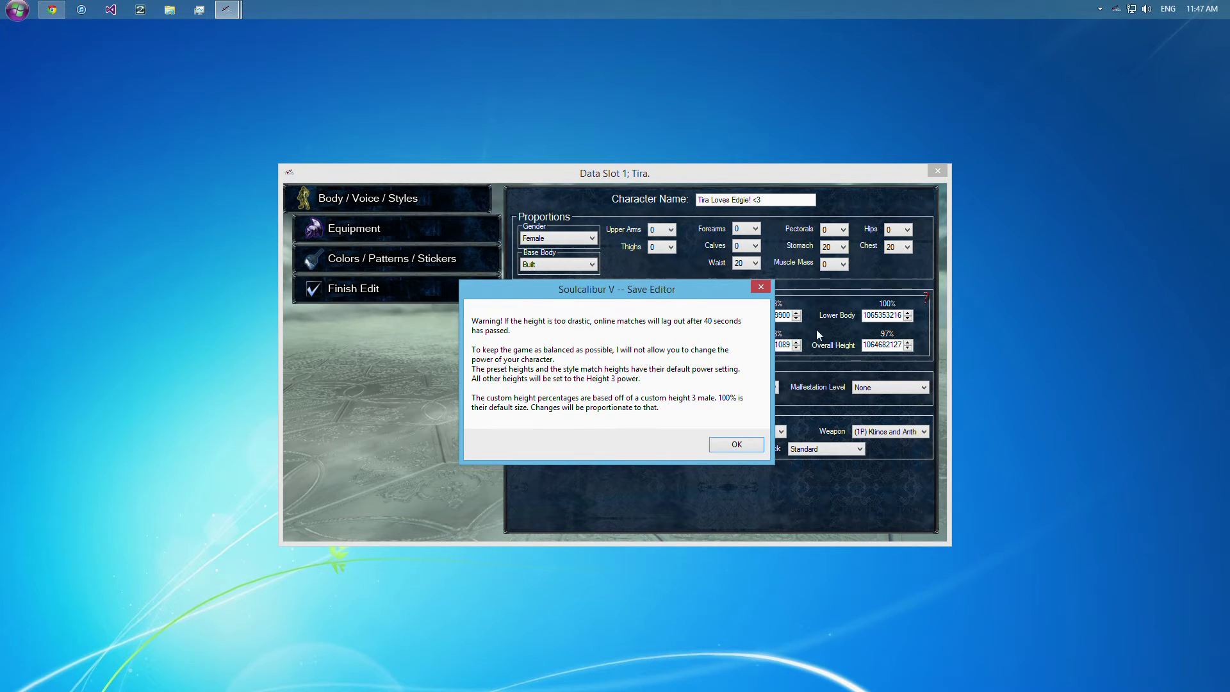
mouse_move(563, 425)
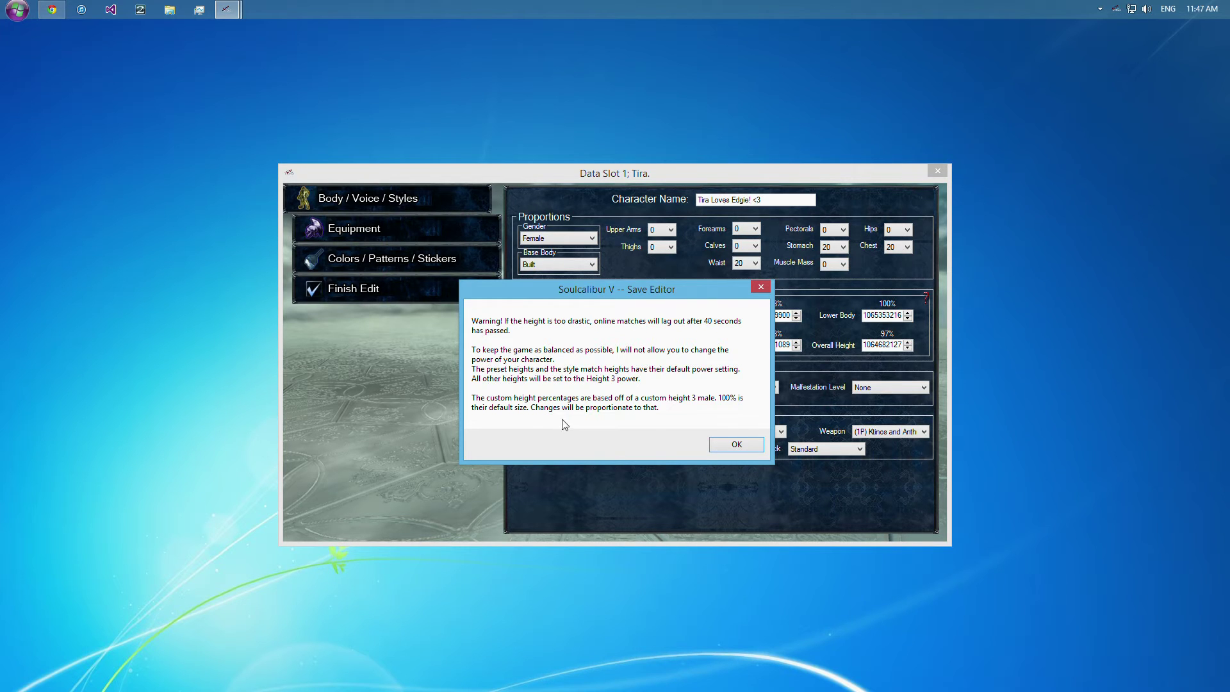
mouse_move(703, 408)
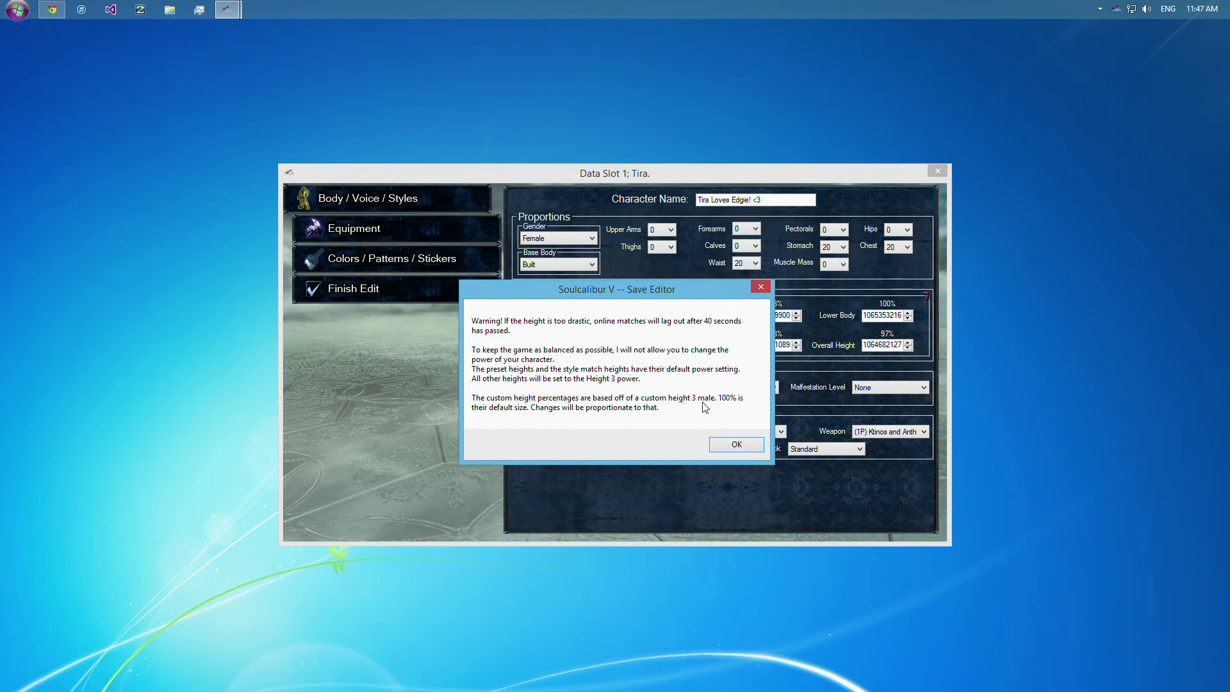
mouse_move(724, 445)
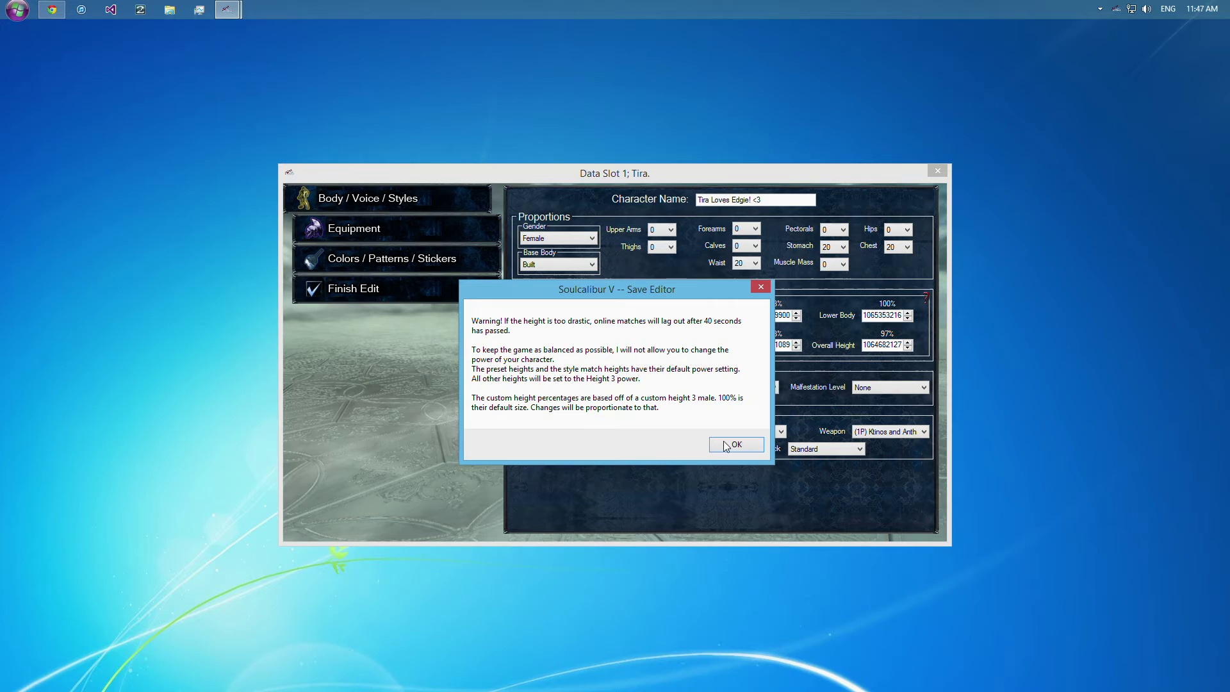
mouse_move(722, 414)
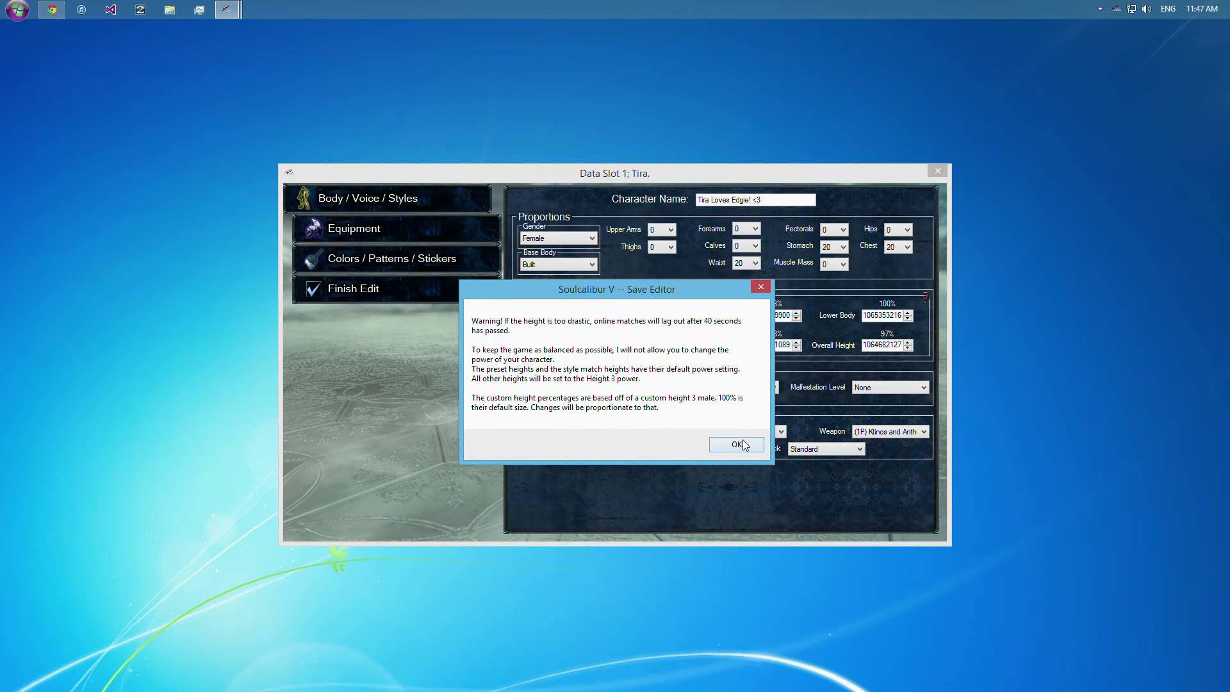
Dismiss the height balance warning, keeping custom height 97% overall and 51% shoulder breadth.
left_click(732, 445)
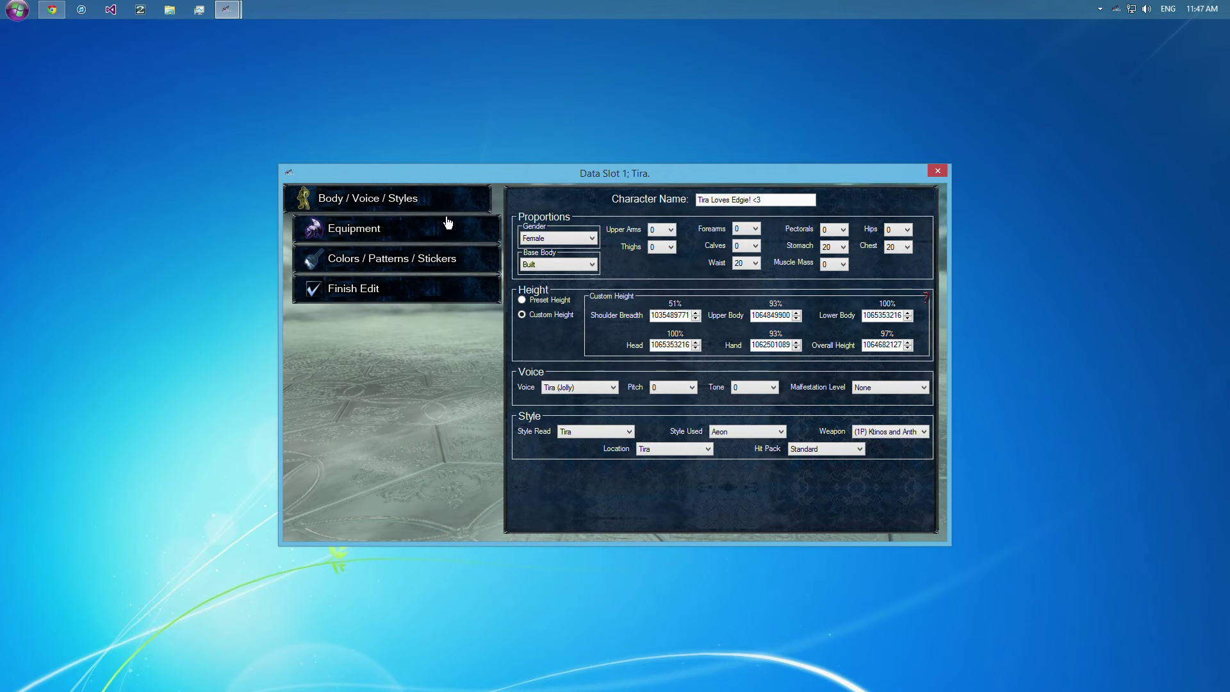
View the Equipment Editor's parts list and close it again.
left_click(353, 228)
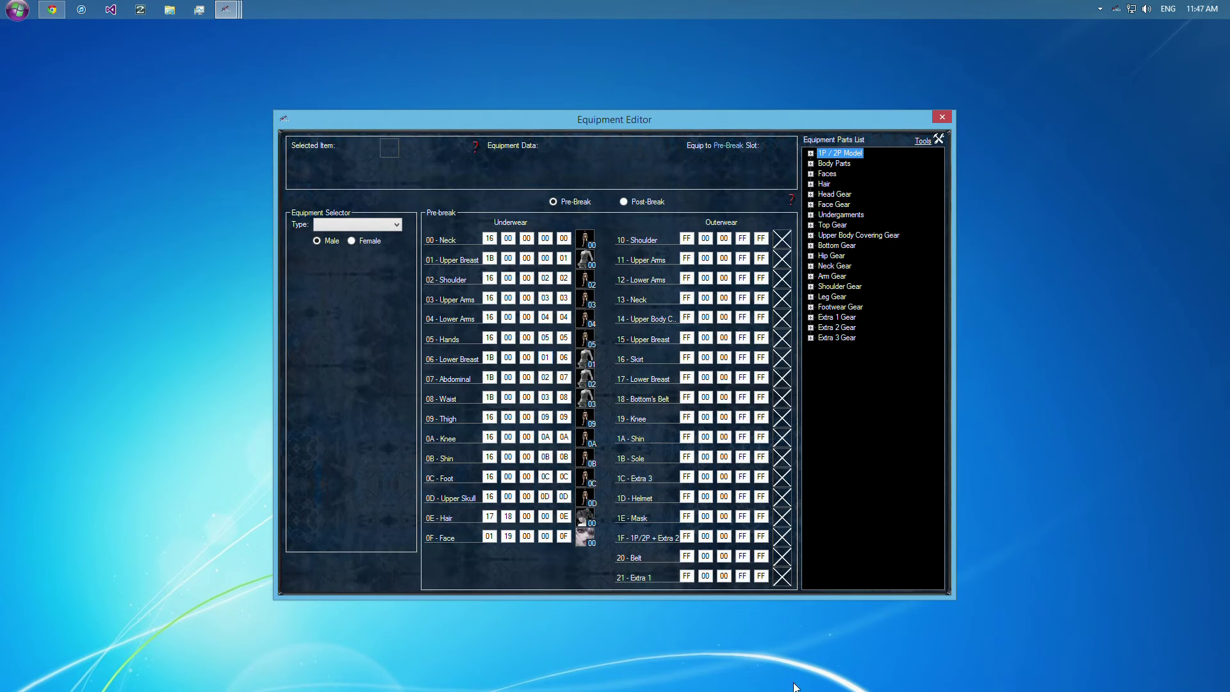
mouse_move(459, 336)
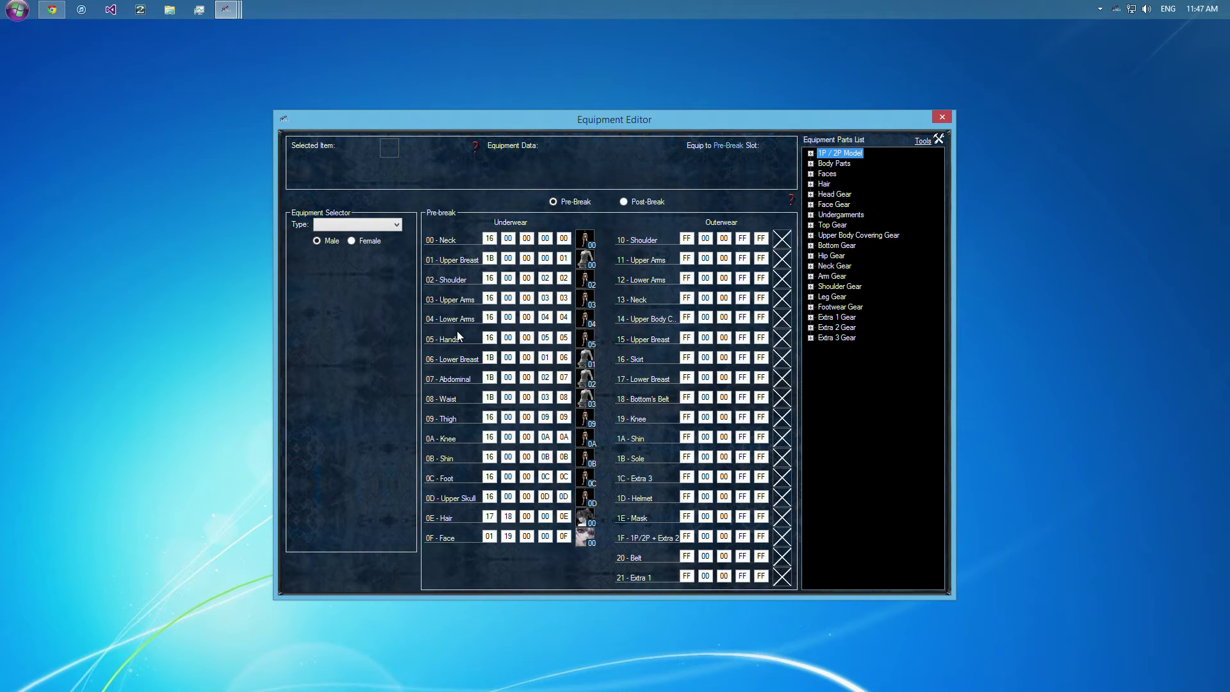
mouse_move(483, 533)
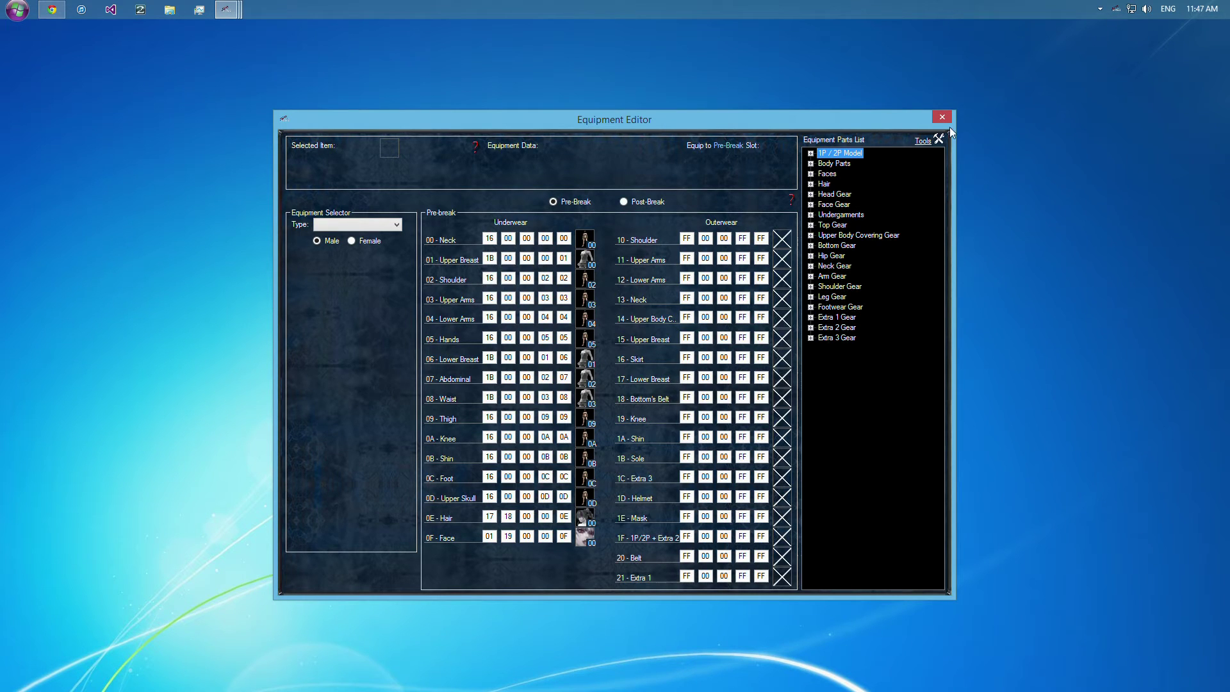
mouse_move(944, 125)
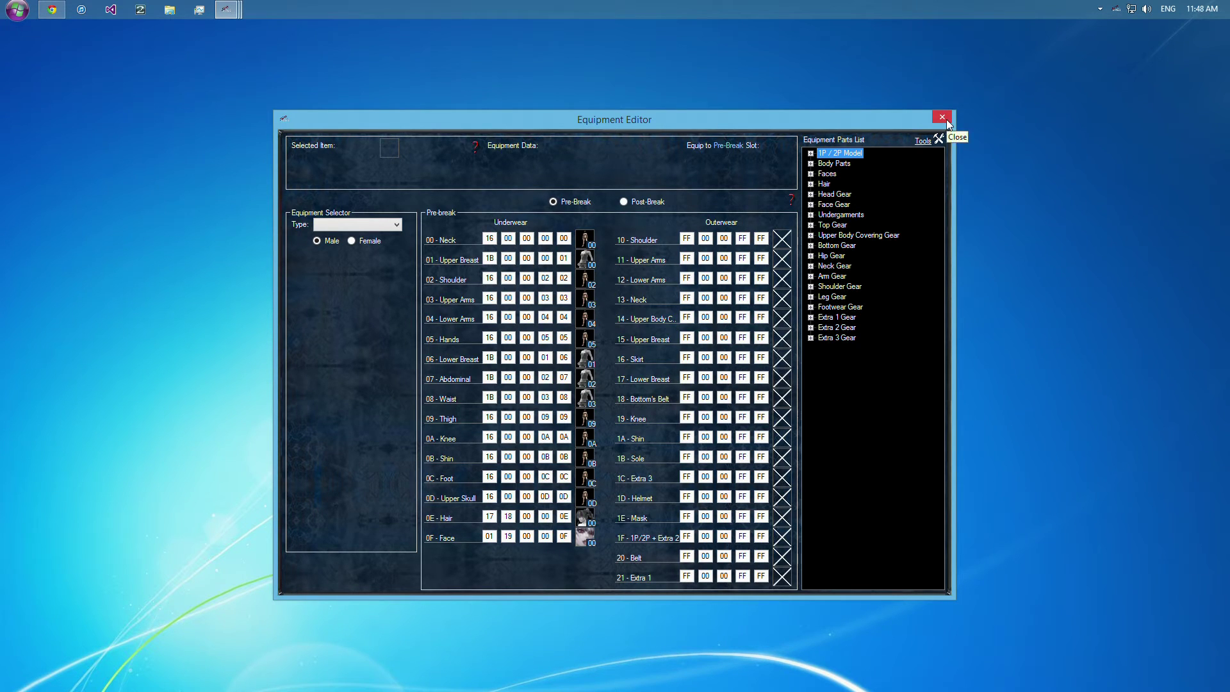
left_click(942, 118)
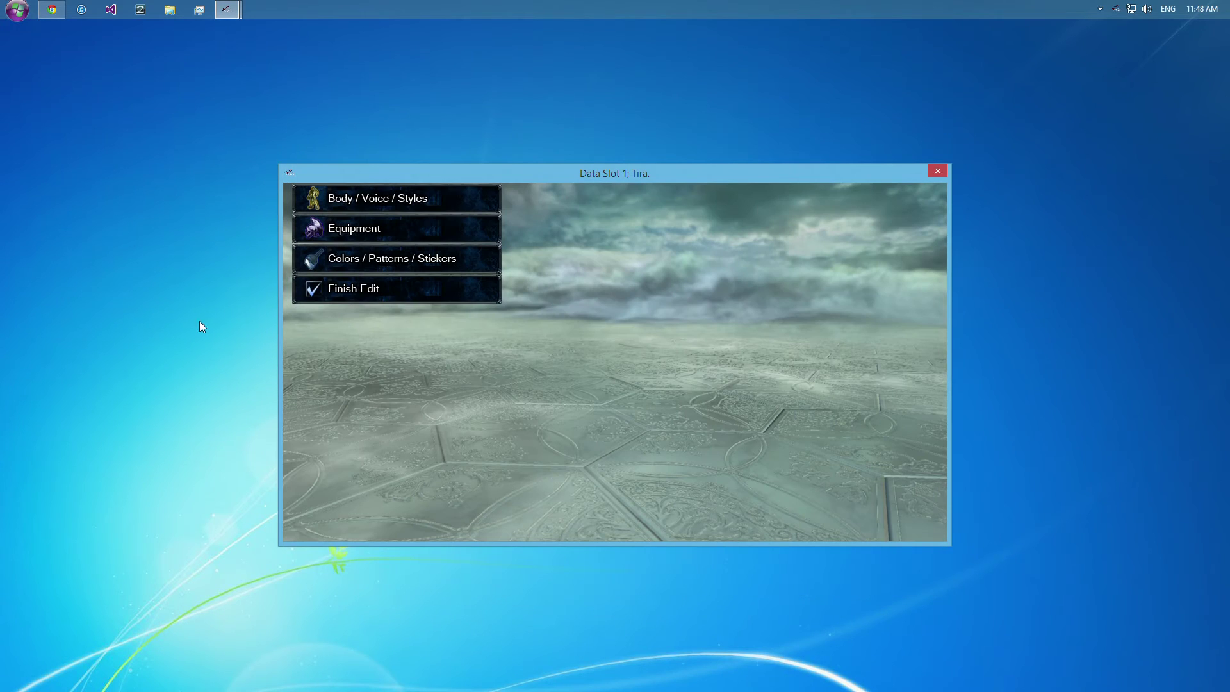
Show the colours page, cancel an undergarment colour edit and dismiss the streak colour notice.
left_click(391, 257)
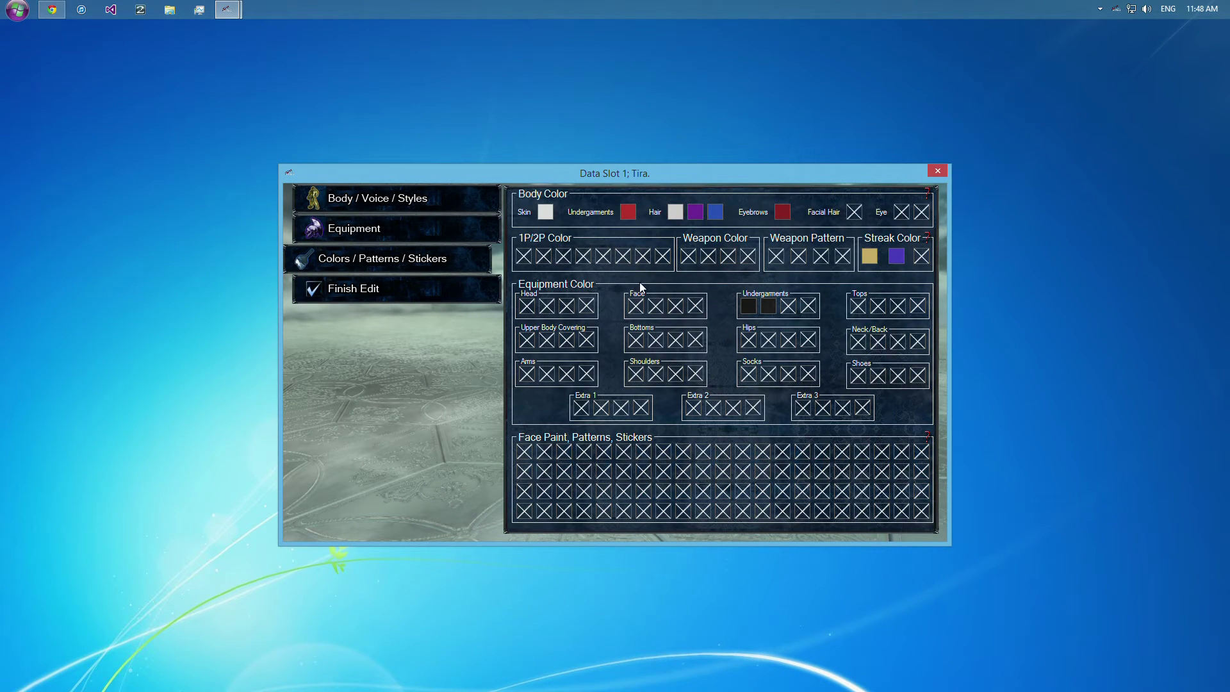
mouse_move(752, 318)
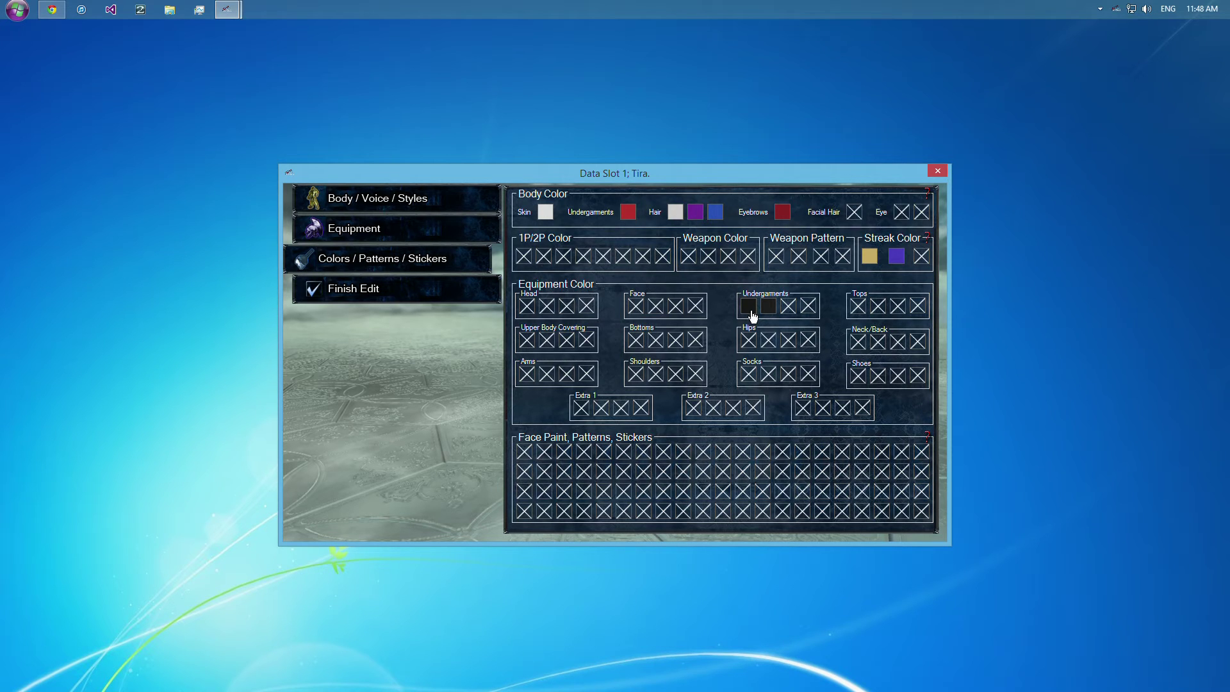
left_click(743, 305)
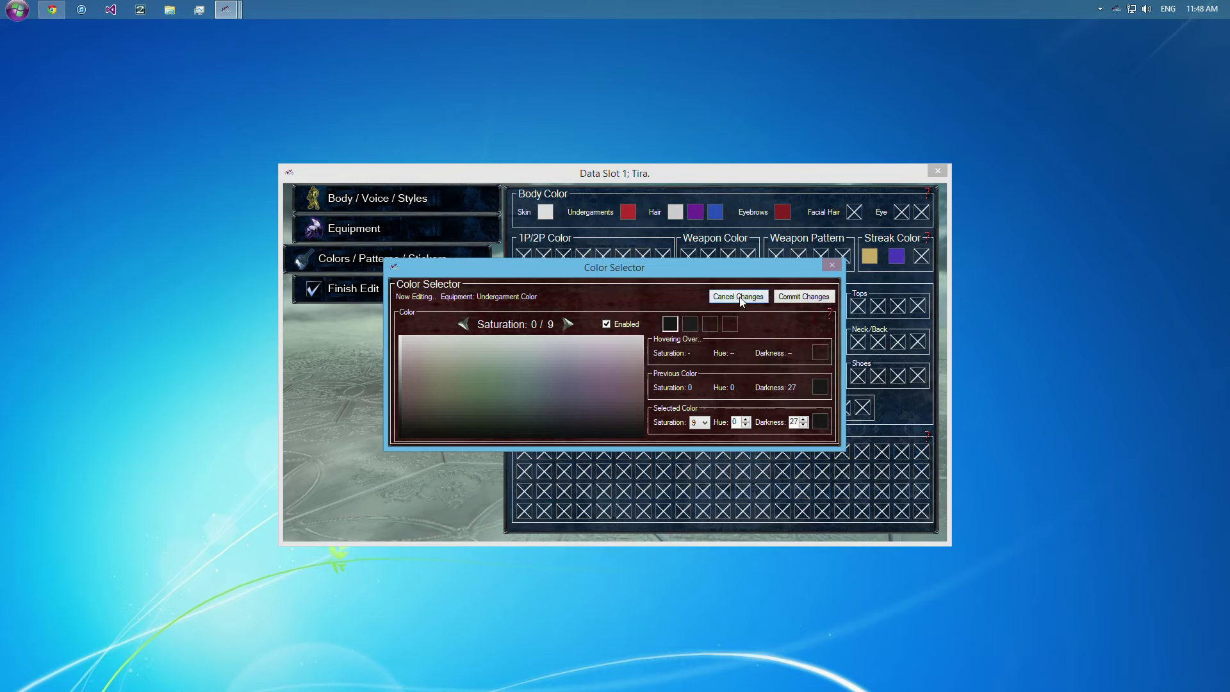
left_click(737, 296)
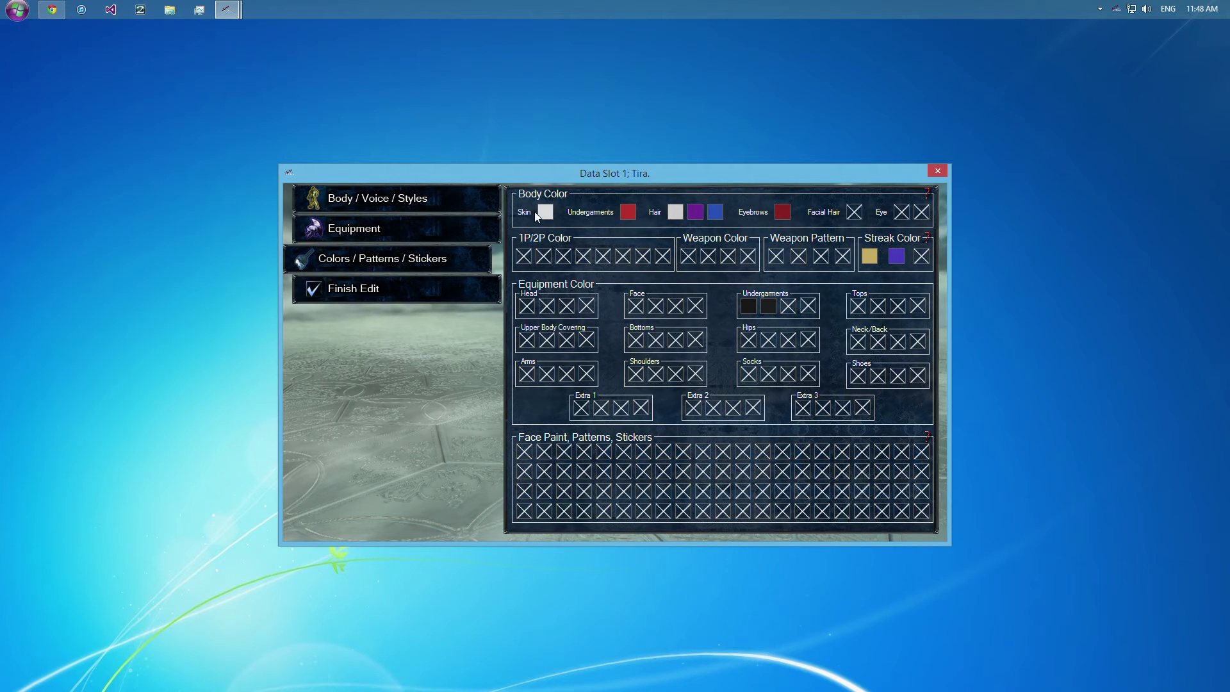
mouse_move(628, 207)
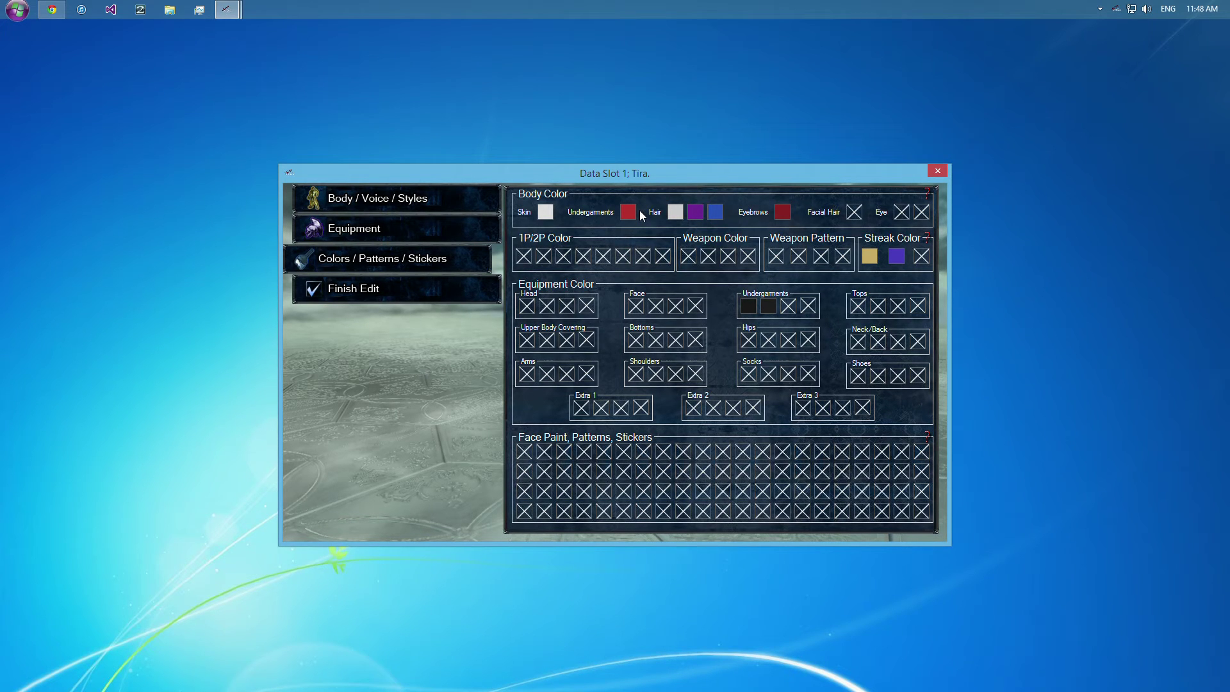
mouse_move(677, 215)
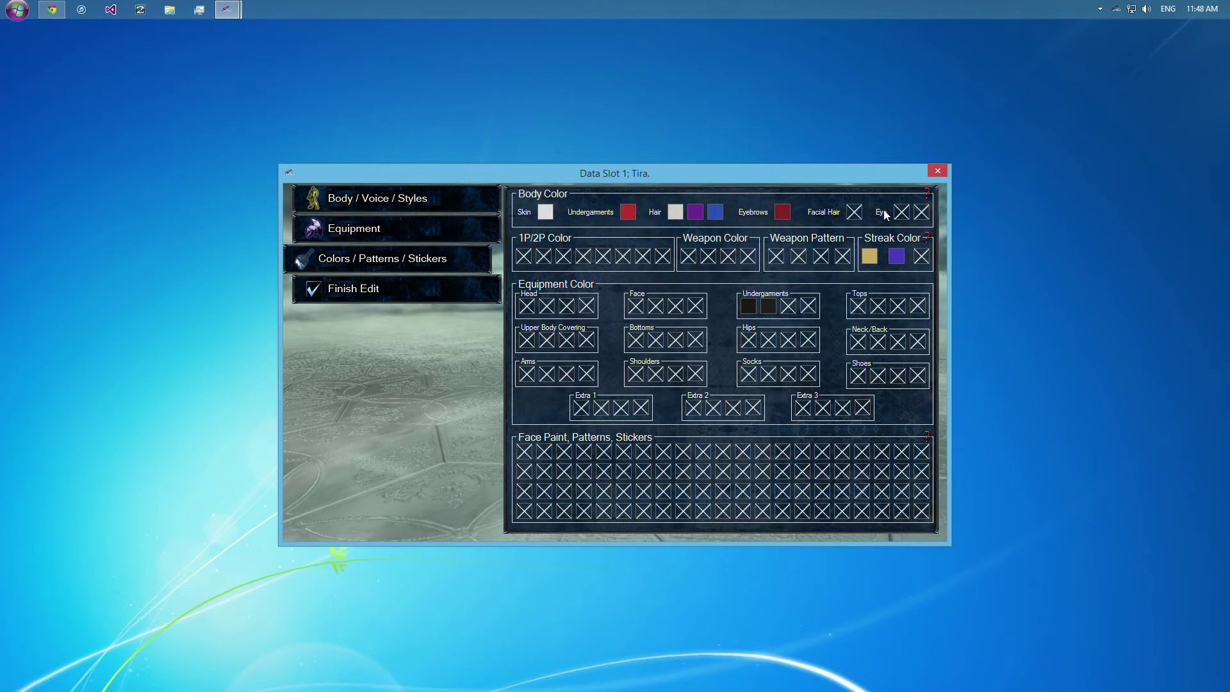
mouse_move(921, 223)
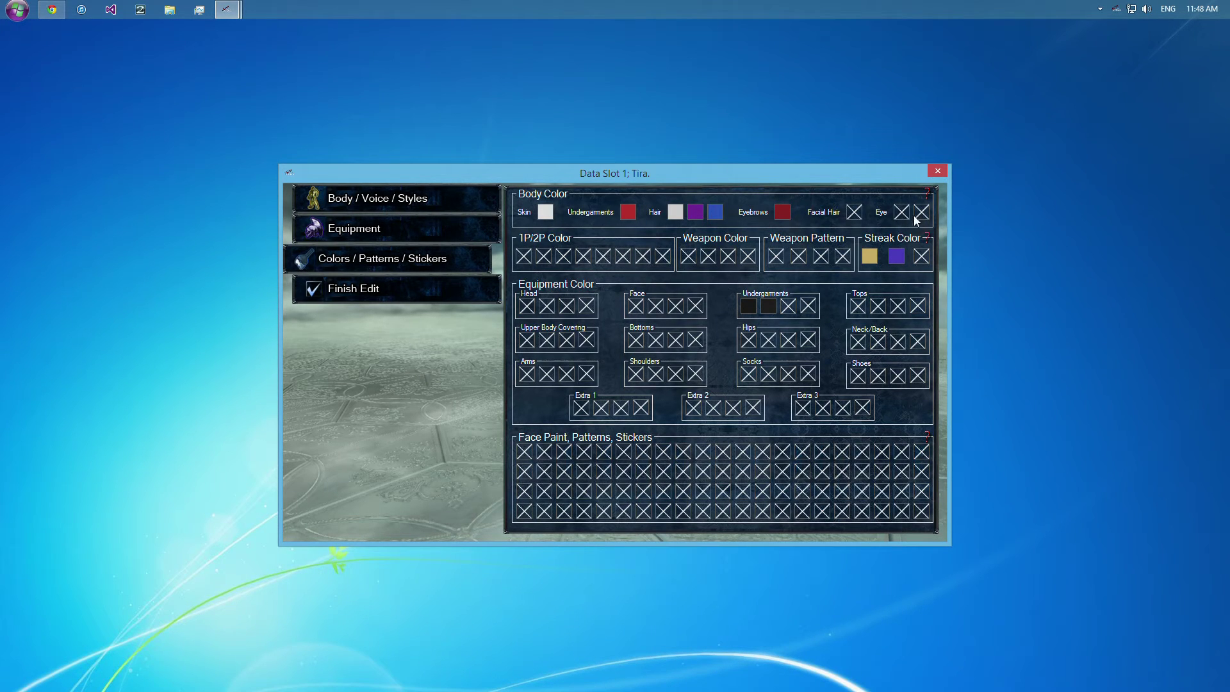
mouse_move(770, 283)
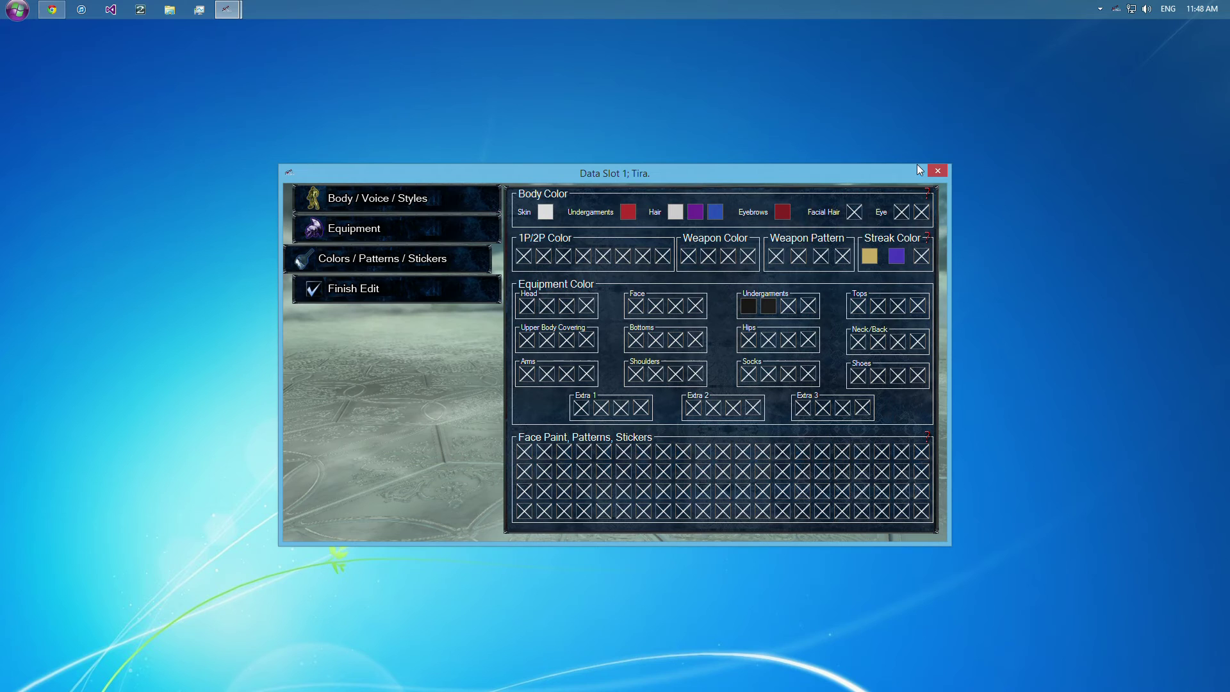
mouse_move(963, 228)
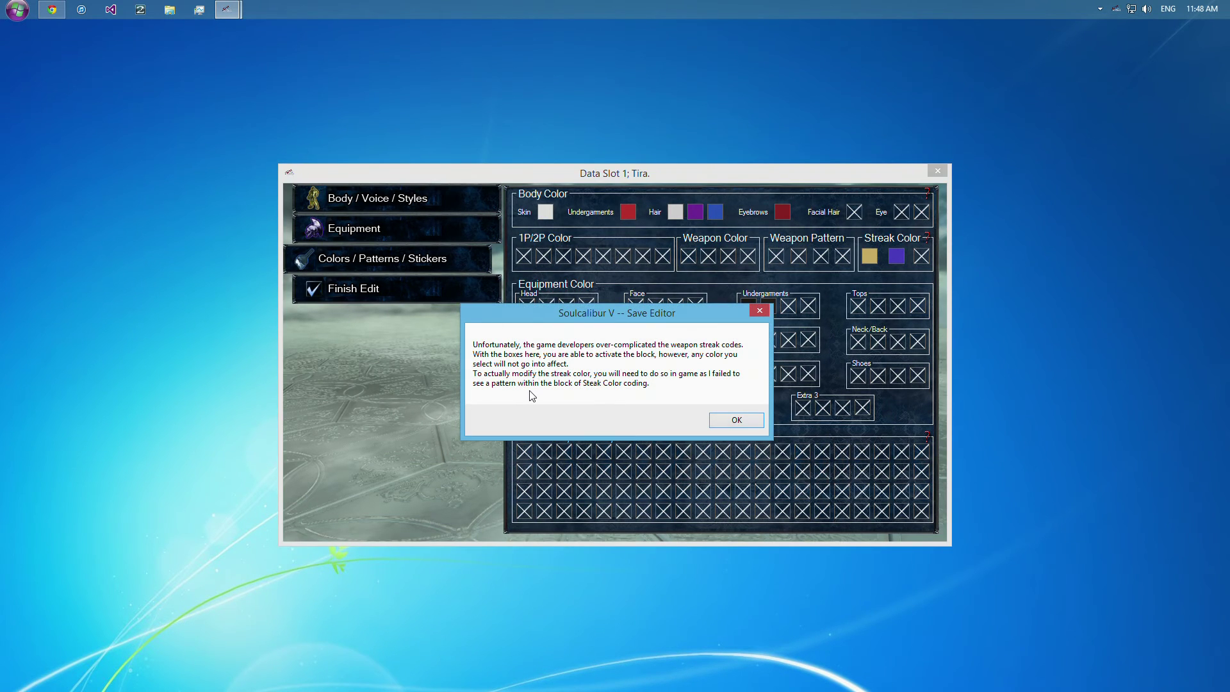
mouse_move(641, 437)
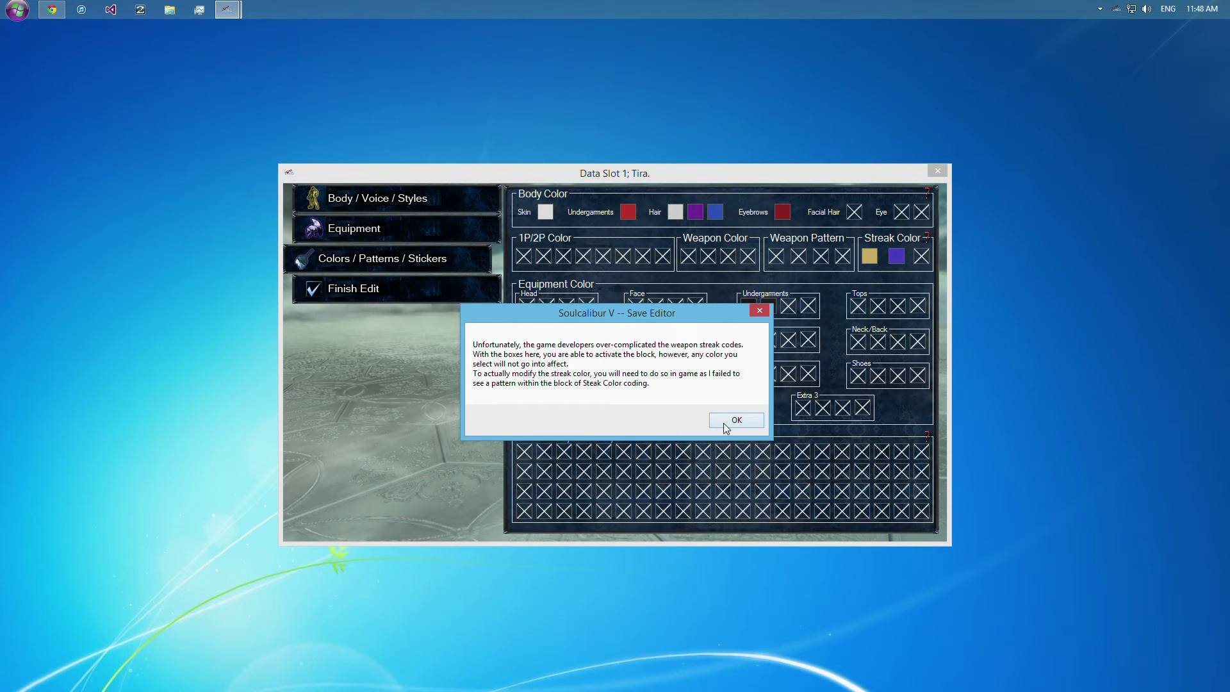
left_click(735, 421)
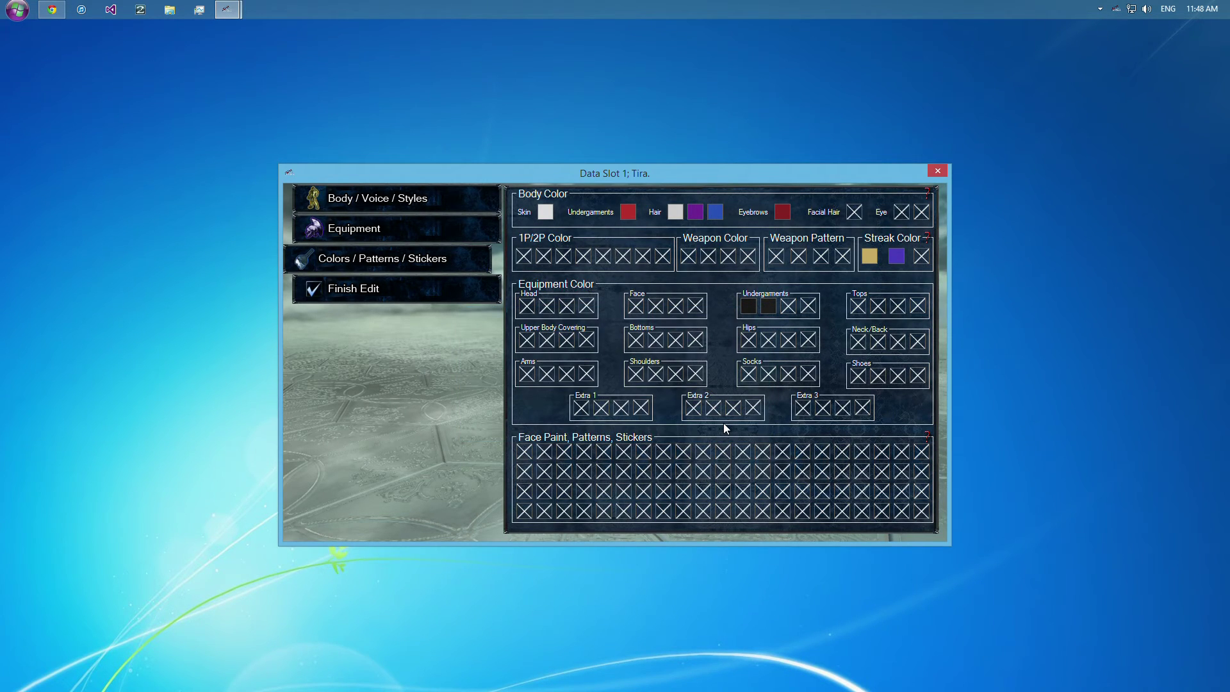
mouse_move(530, 458)
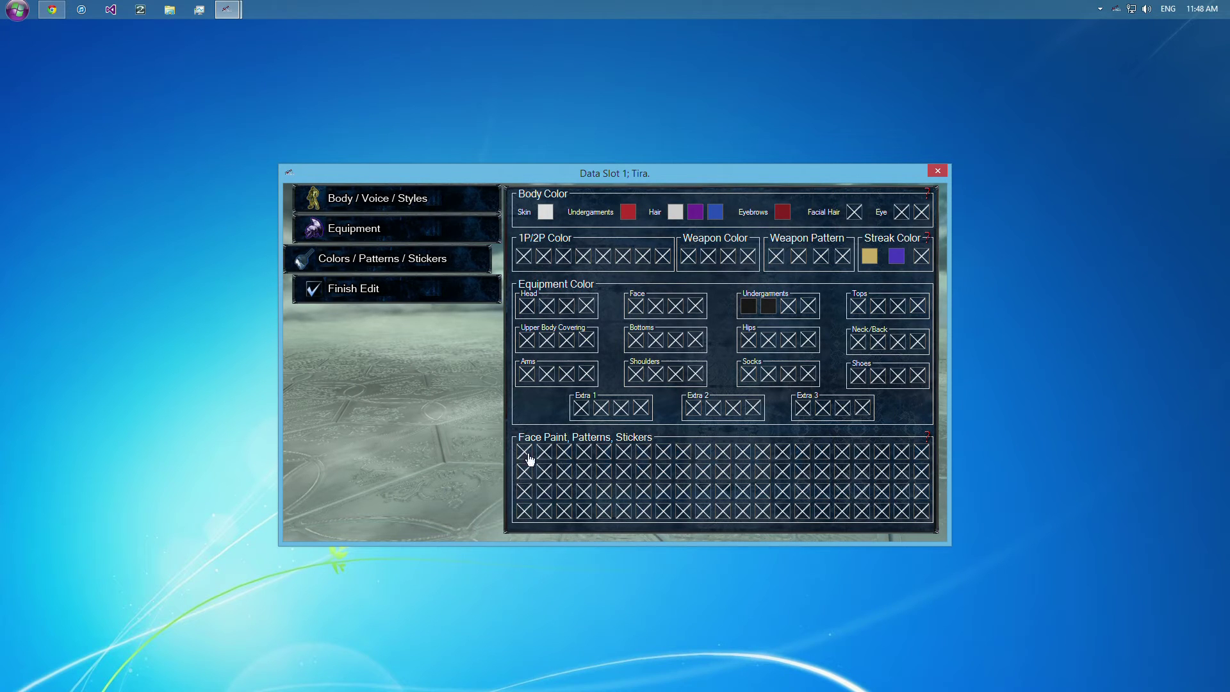
mouse_move(924, 281)
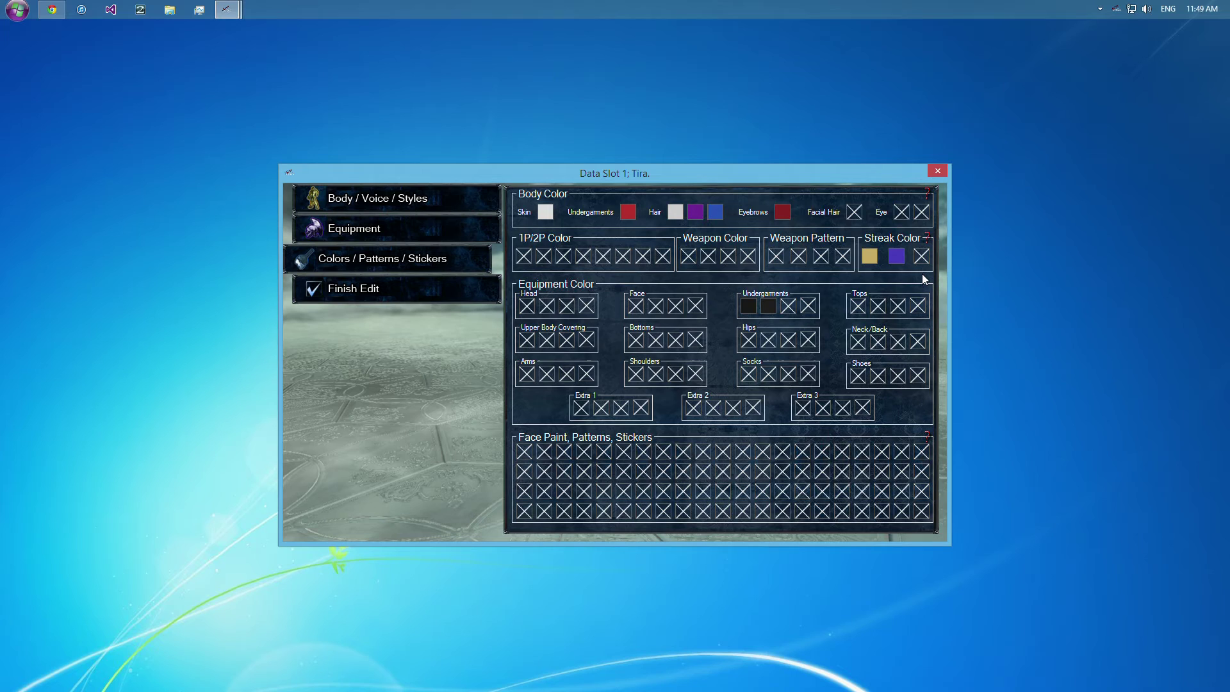
mouse_move(585, 308)
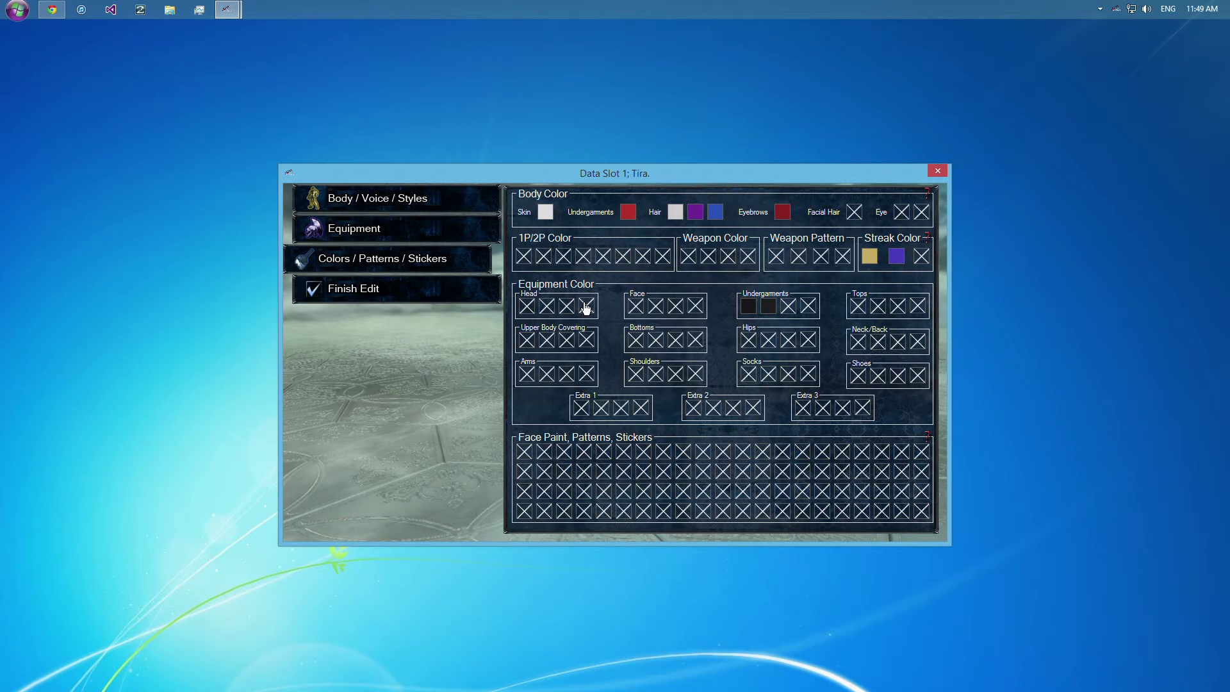
Colour then disable head gear block 1, and disable the face and Extra 3 colour blocks.
left_click(584, 306)
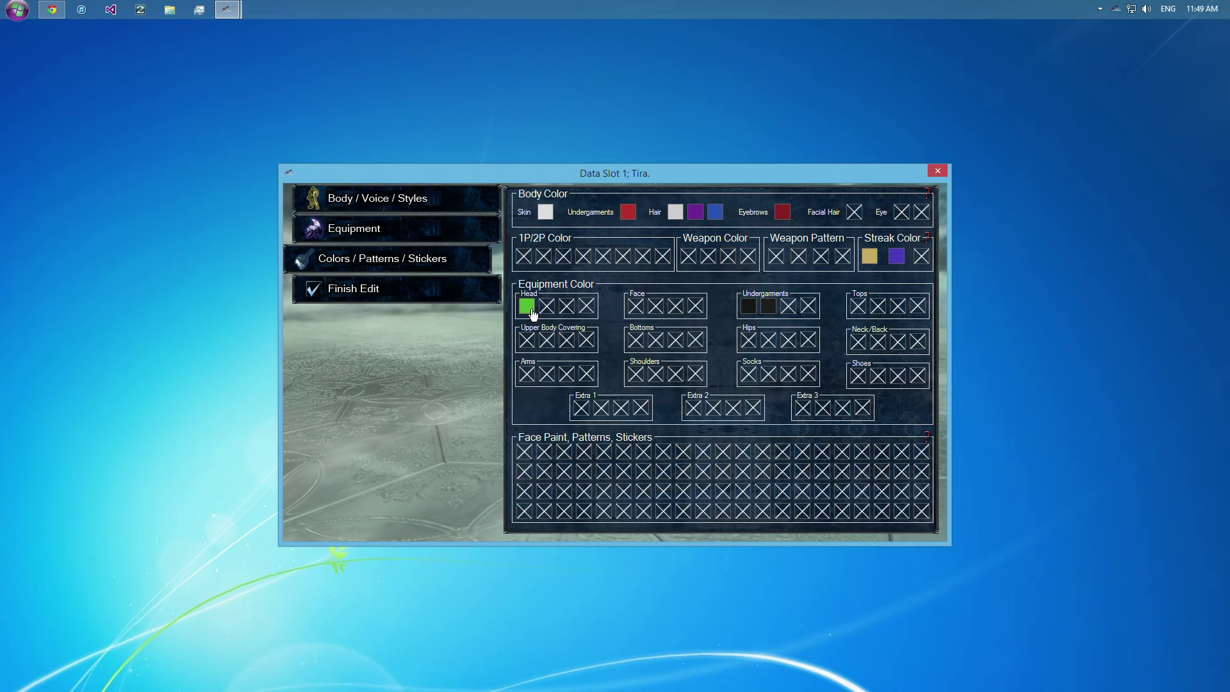
mouse_move(585, 322)
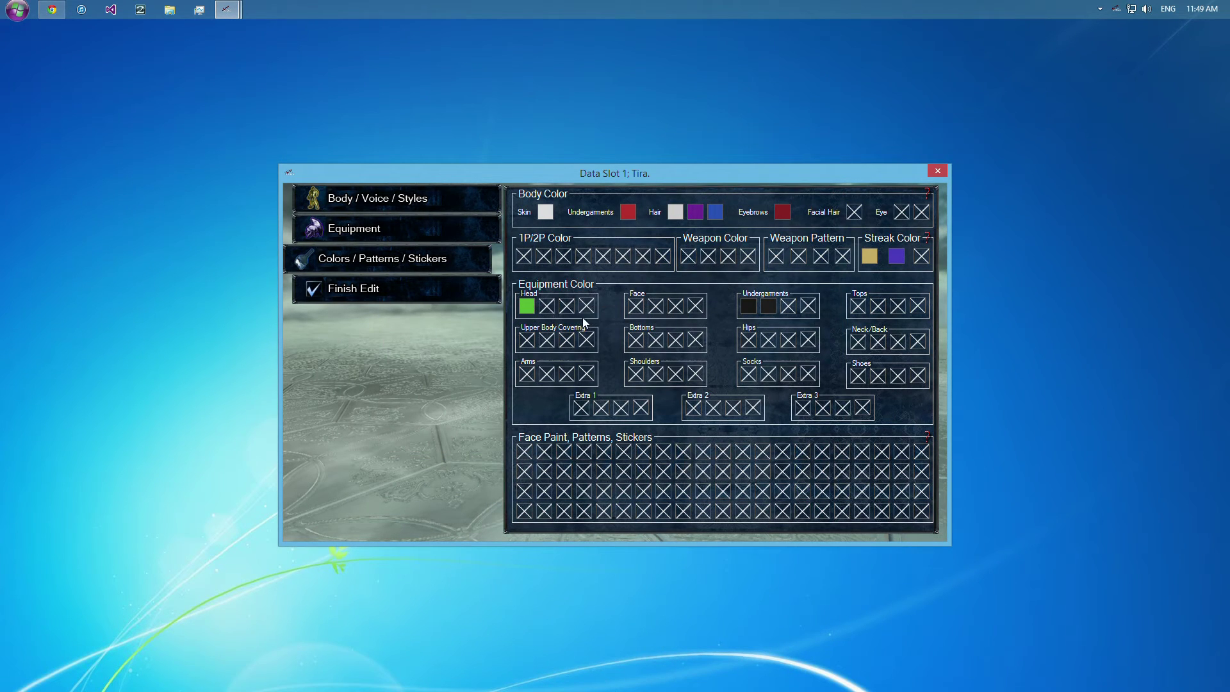
mouse_move(557, 306)
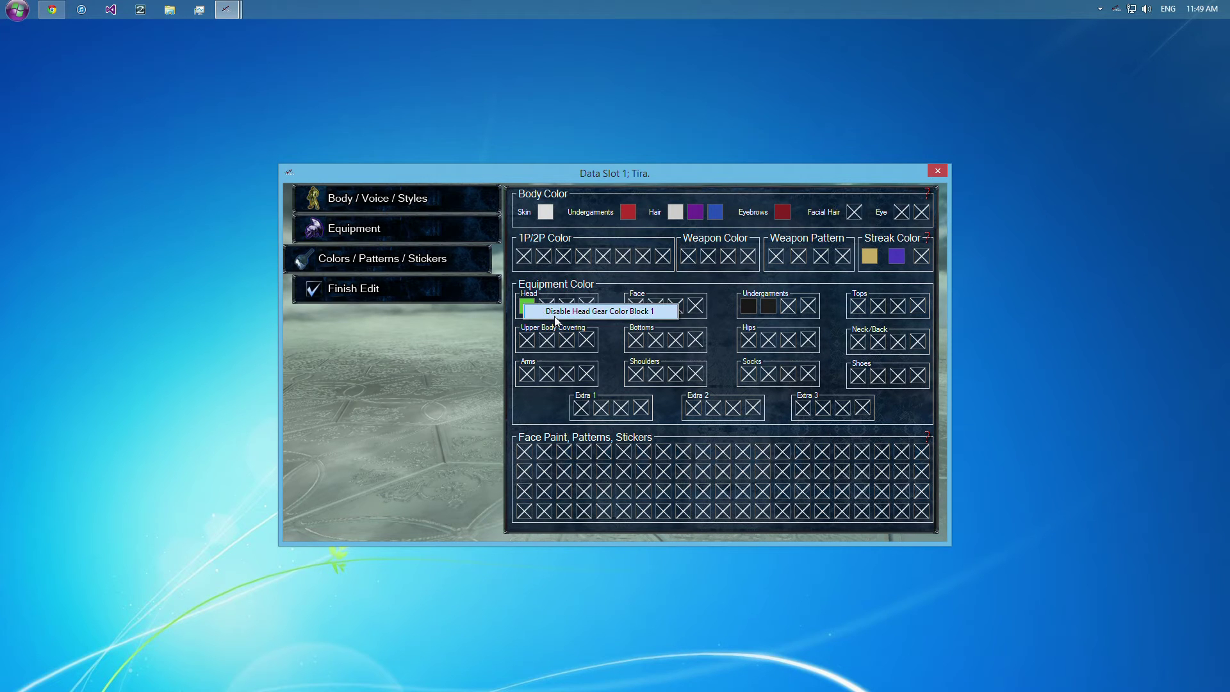
left_click(527, 305)
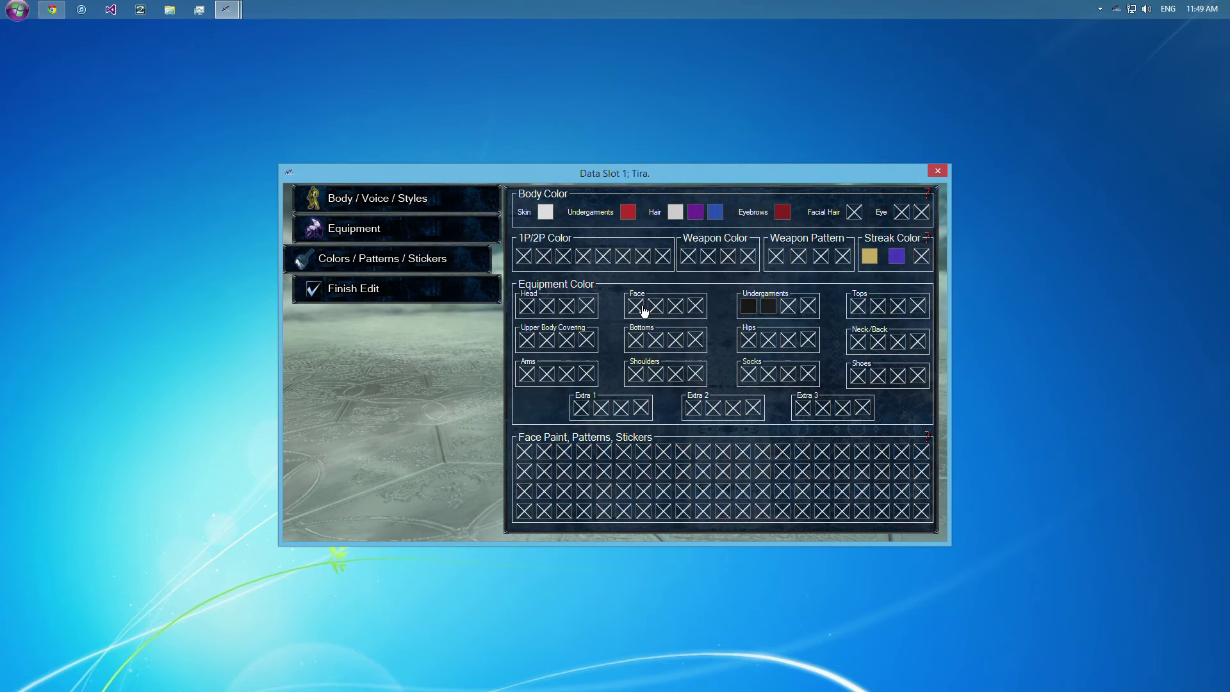
left_click(643, 306)
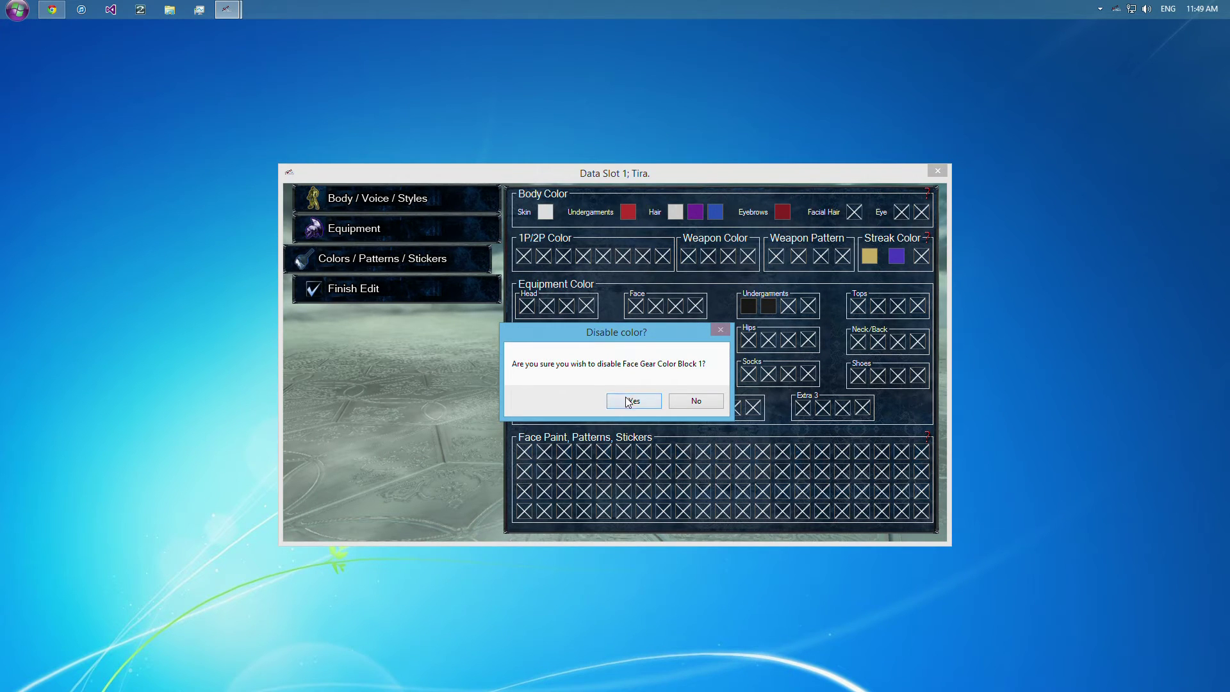
left_click(631, 402)
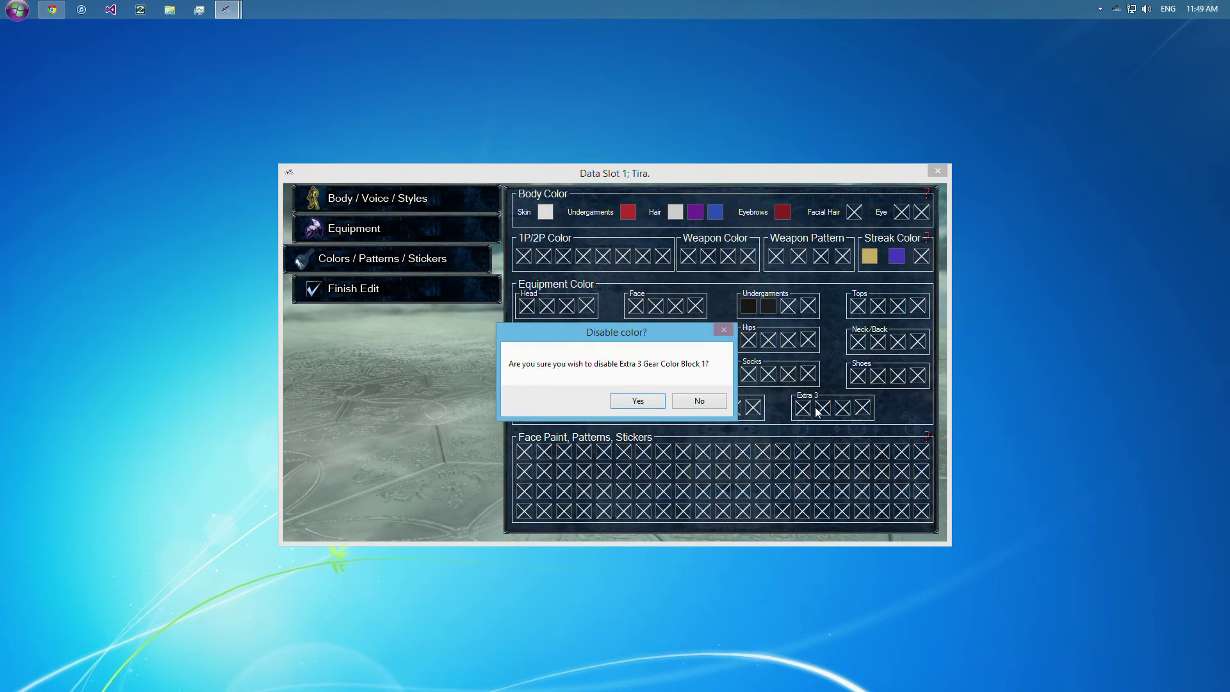
left_click(697, 401)
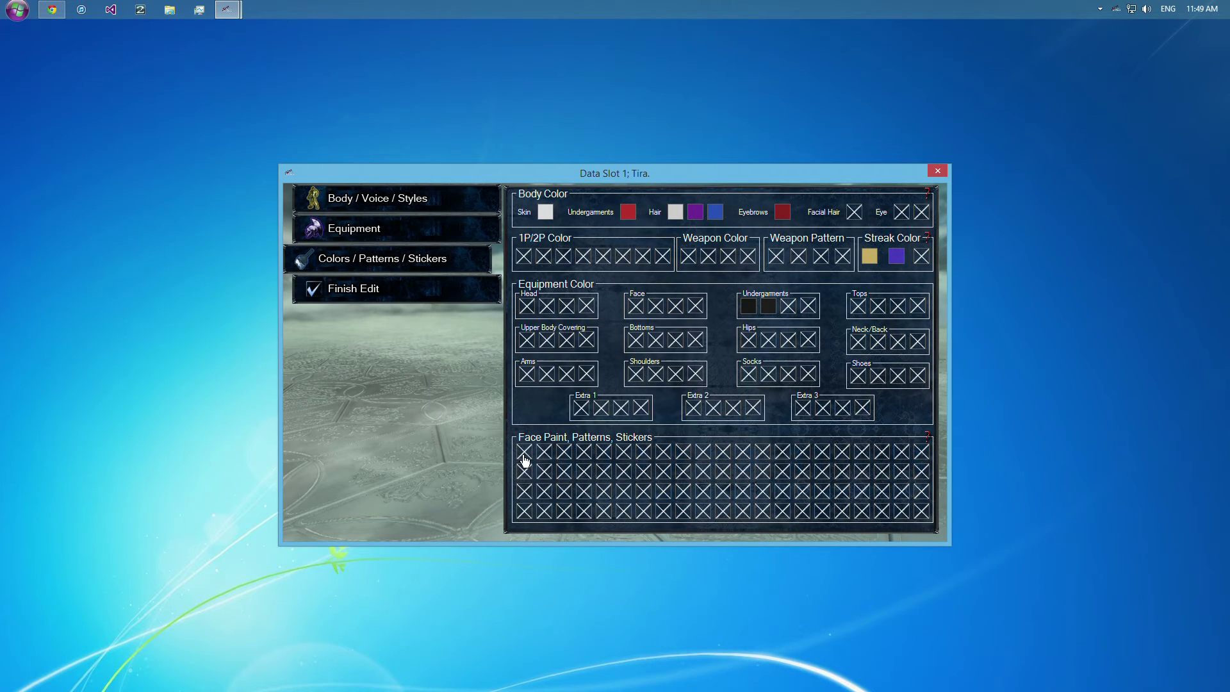
Enable pattern block 1 with the Modern 12 design and choose the area it affects.
left_click(523, 461)
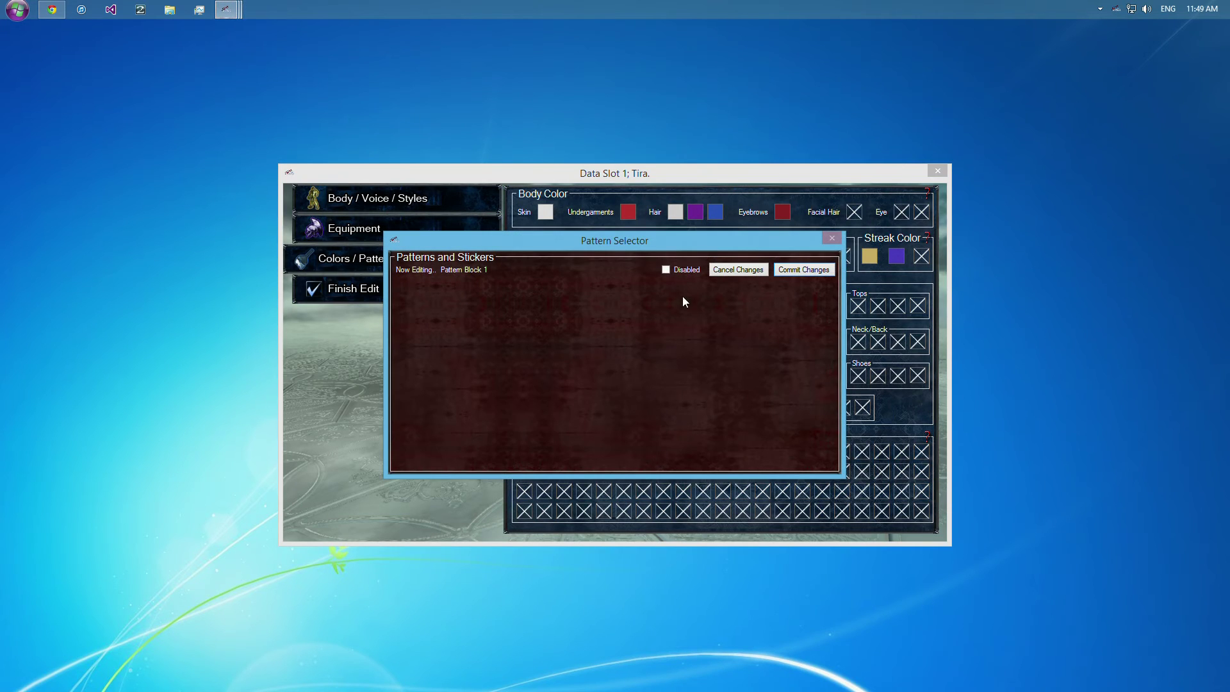
left_click(666, 269)
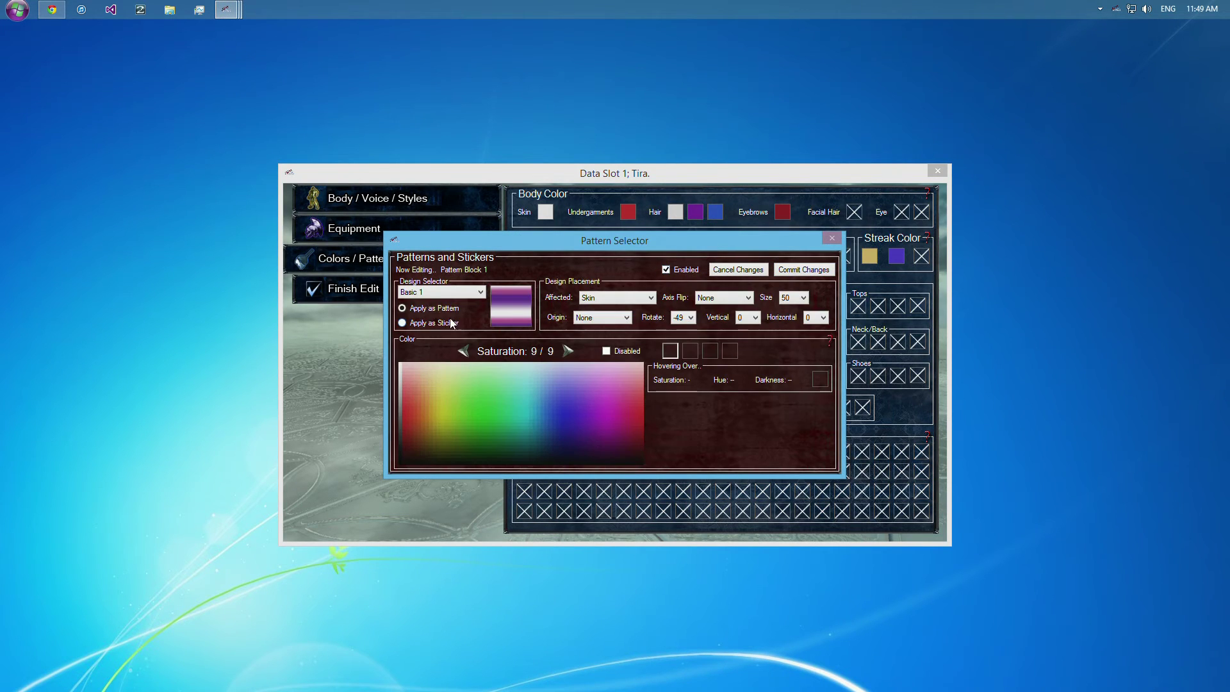
left_click(478, 291)
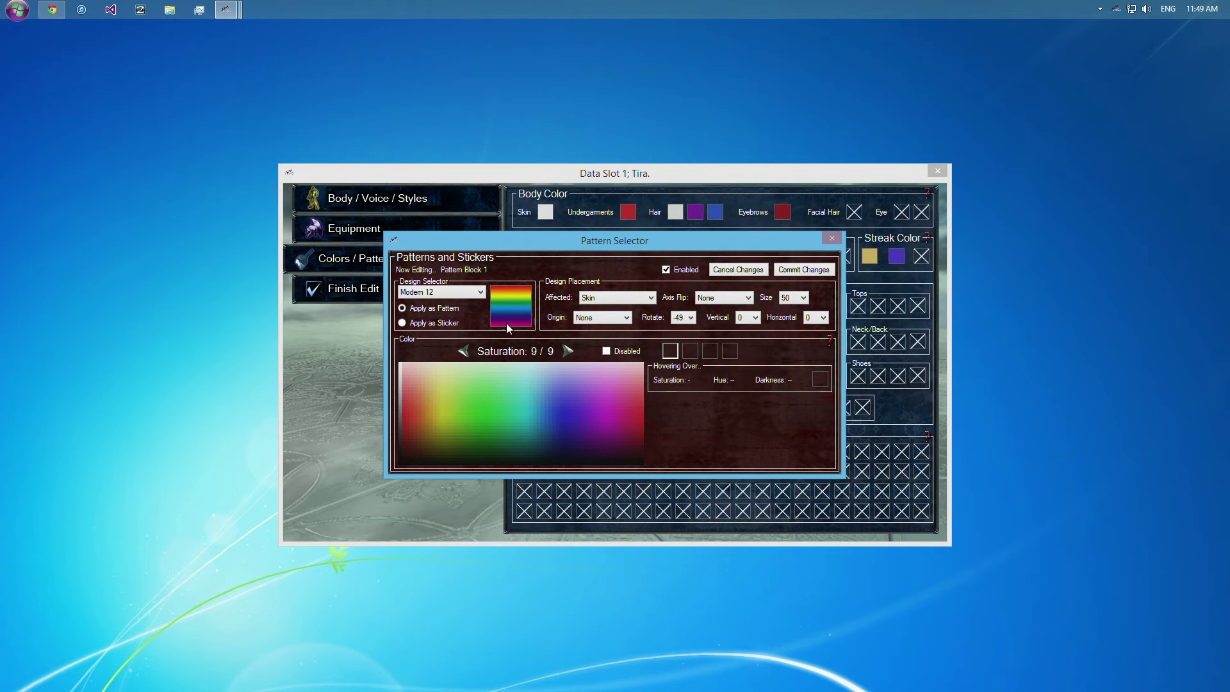
mouse_move(541, 349)
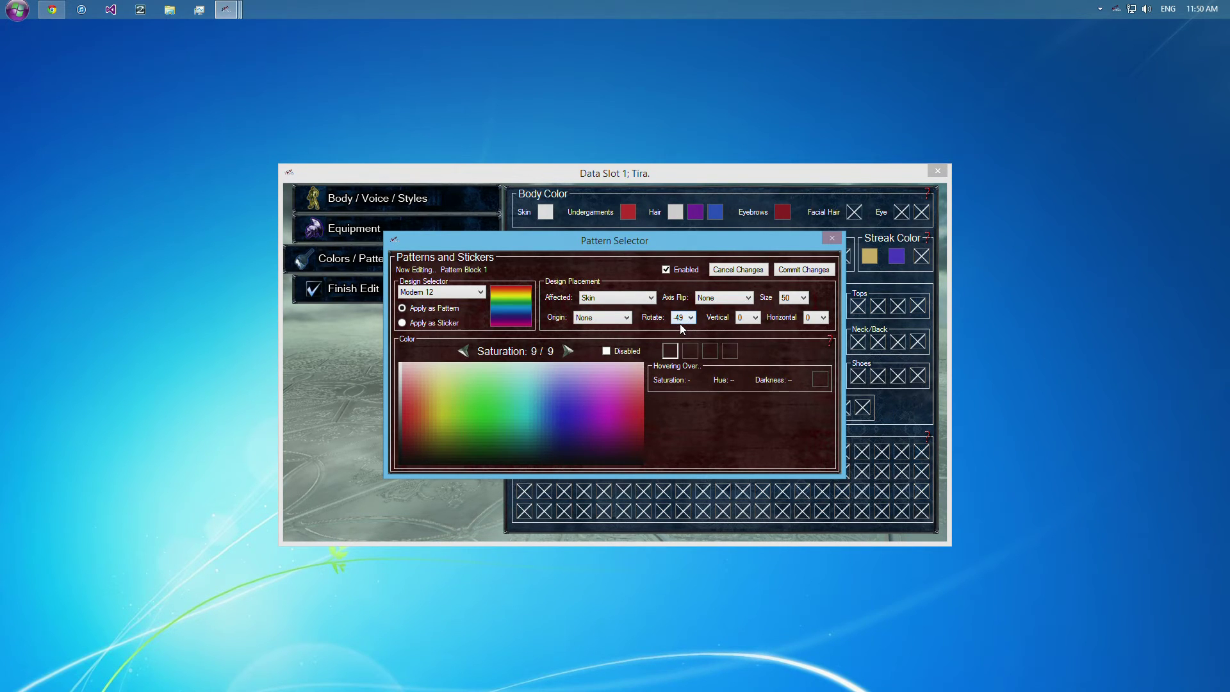
mouse_move(658, 314)
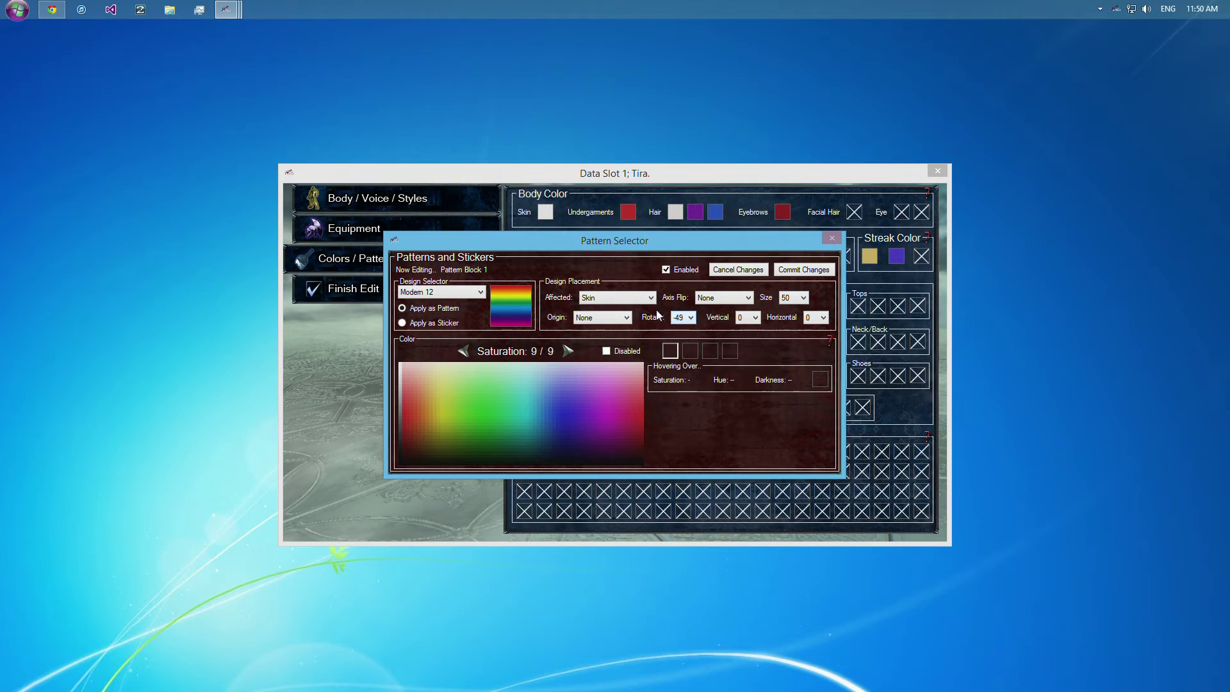
left_click(618, 297)
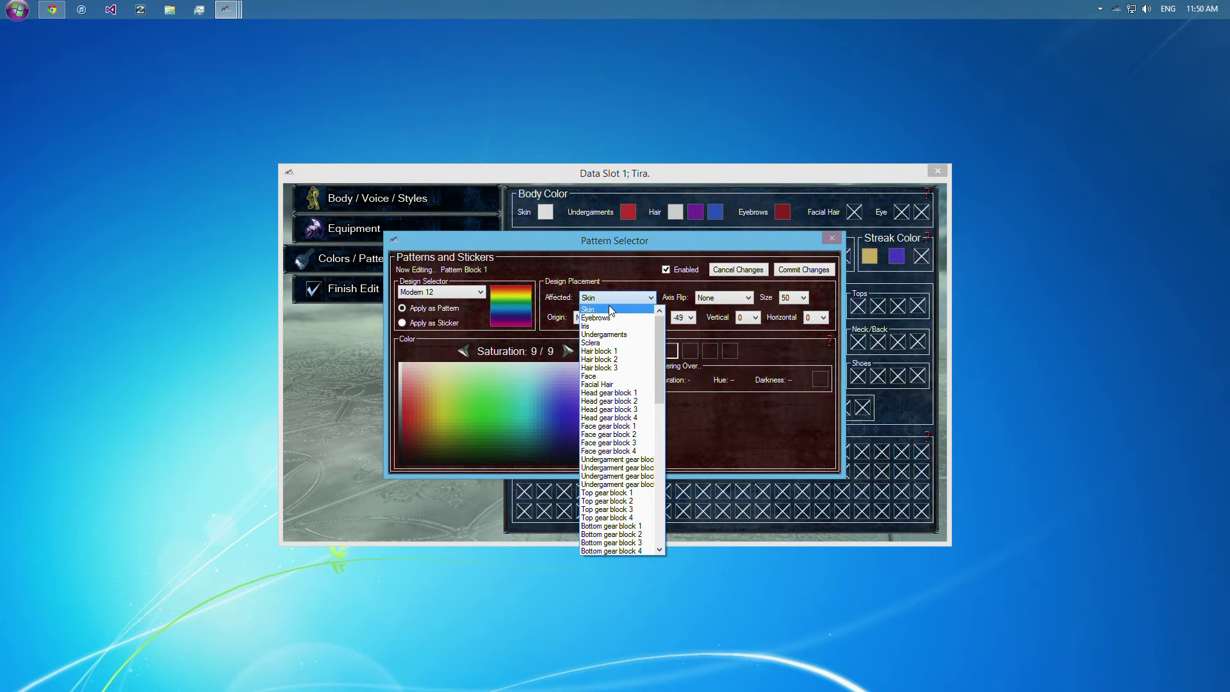
mouse_move(600, 375)
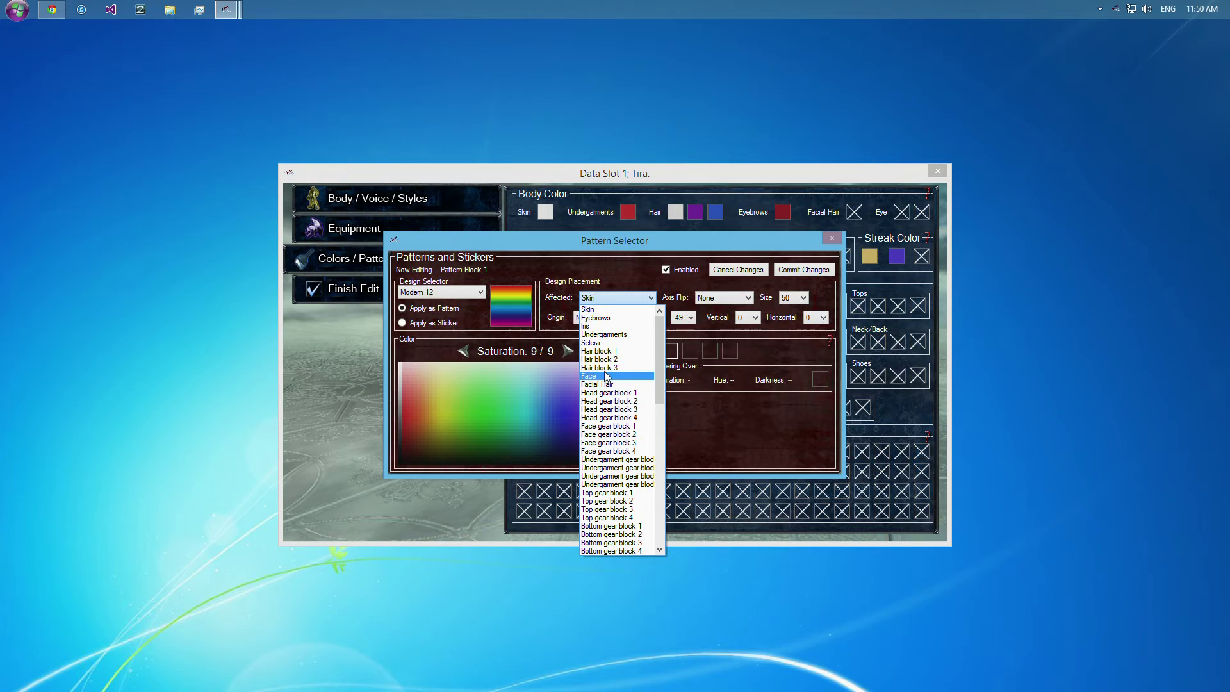
mouse_move(600, 318)
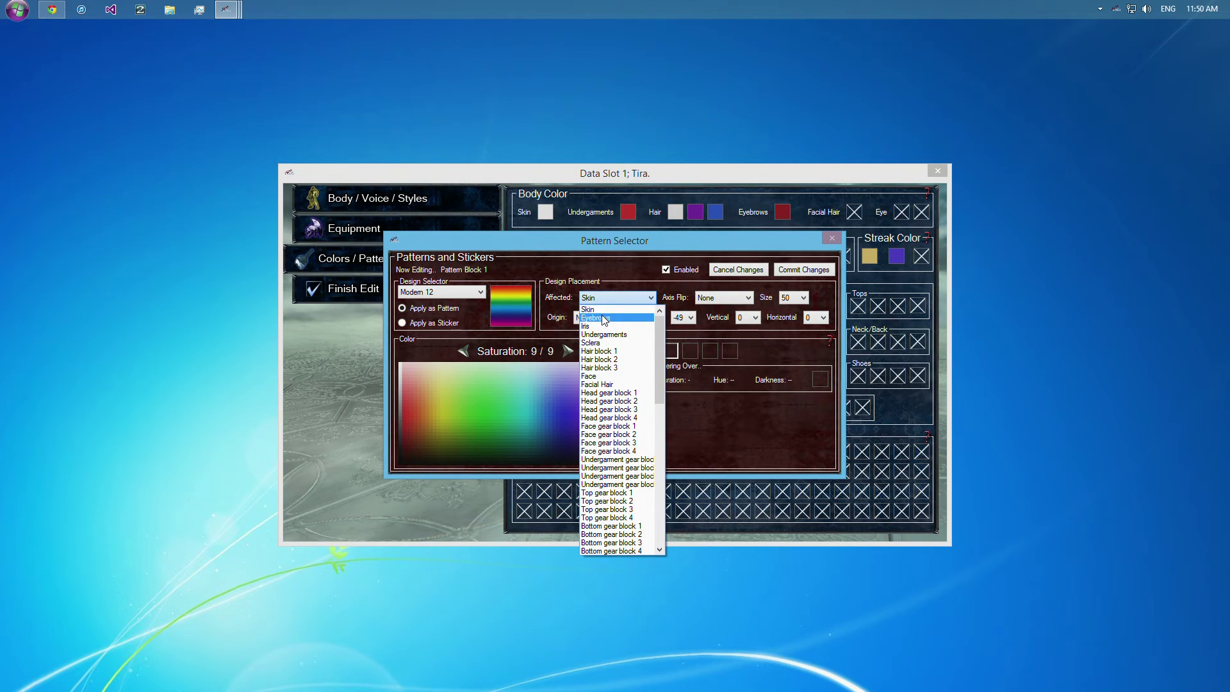
mouse_move(617, 309)
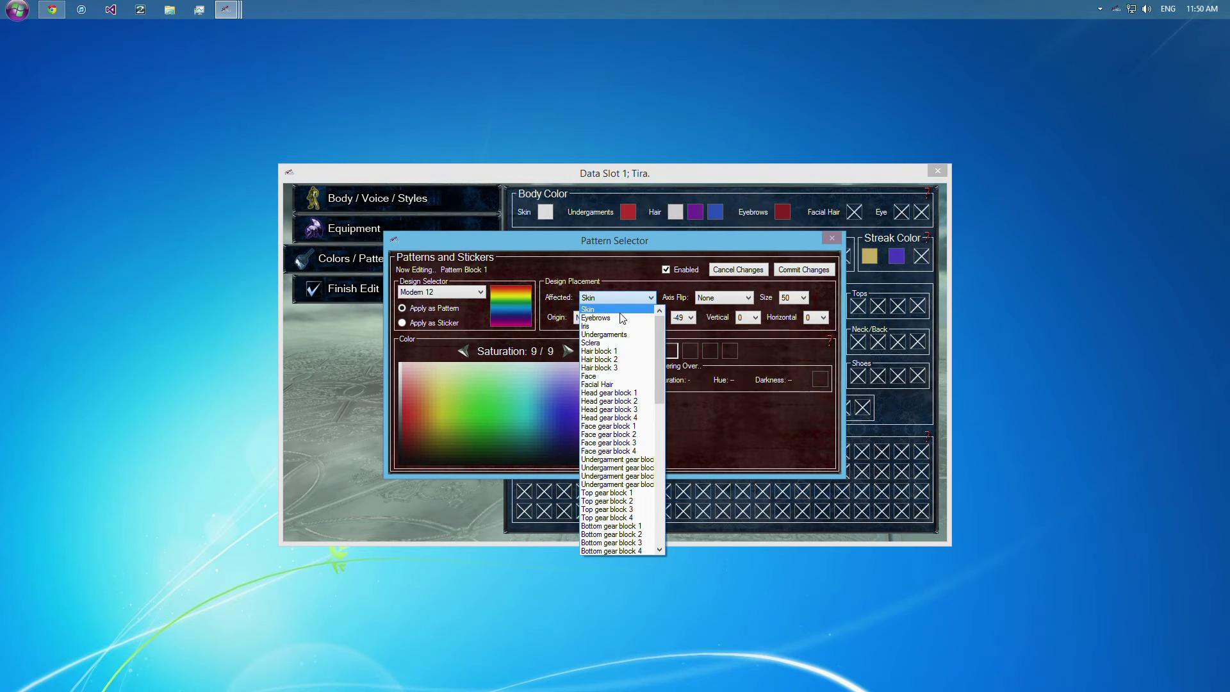
mouse_move(618, 327)
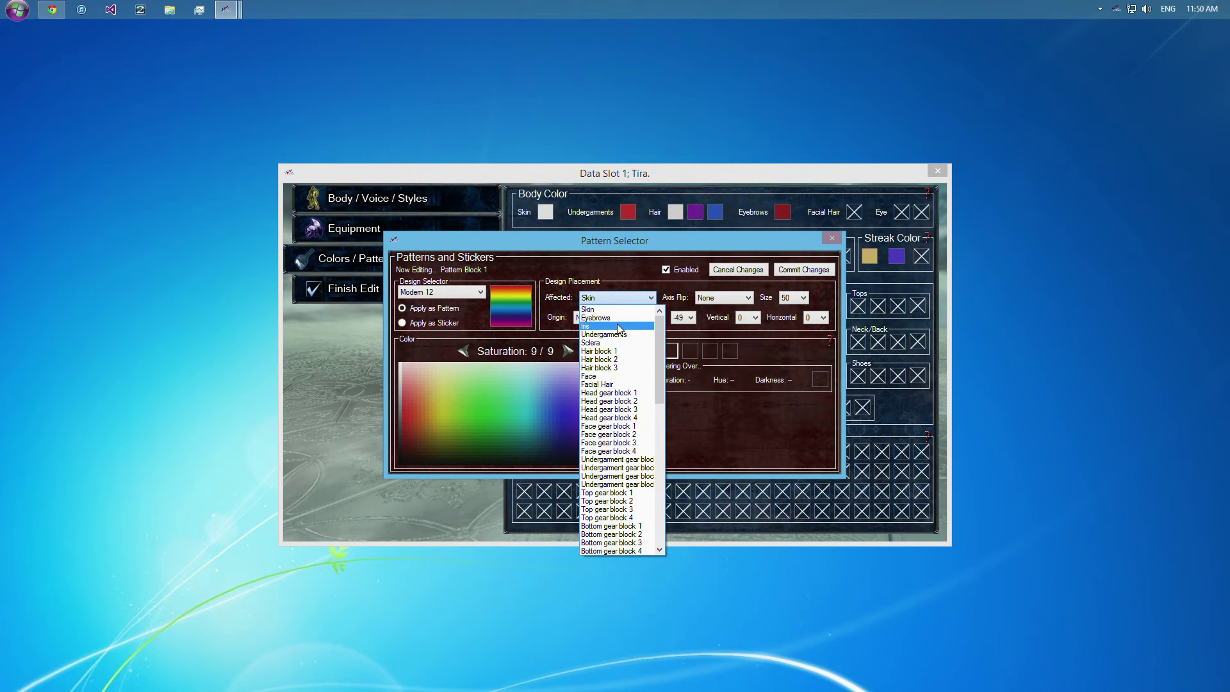
mouse_move(616, 344)
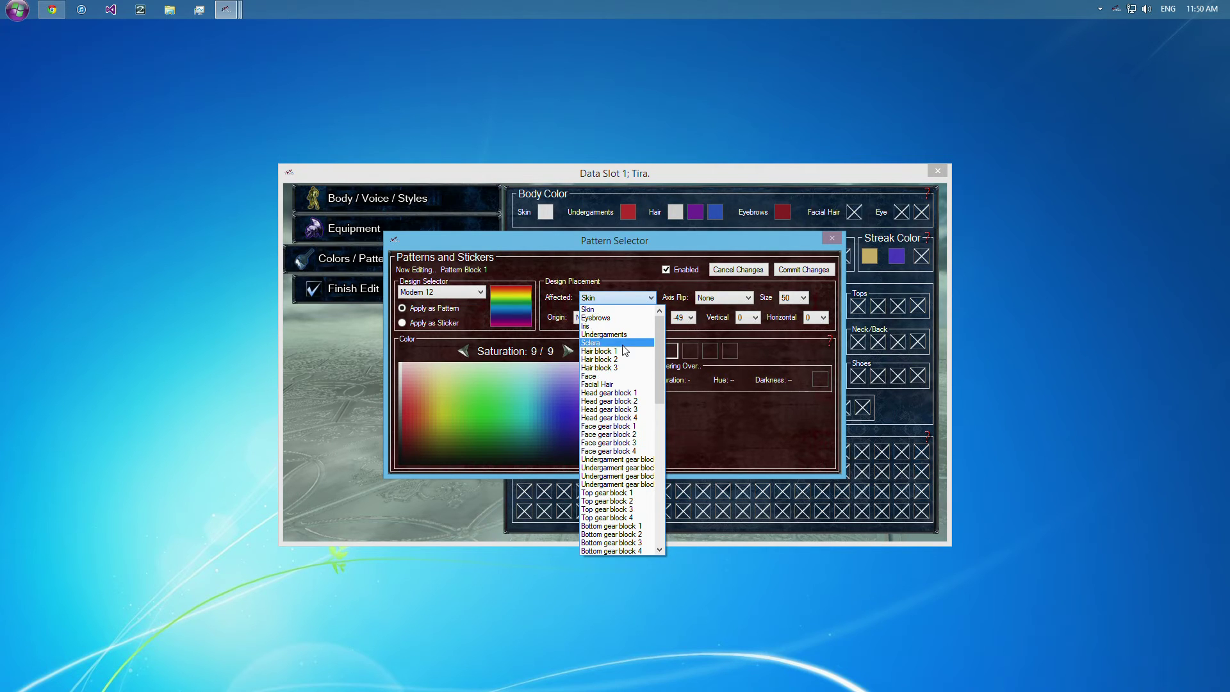
mouse_move(620, 350)
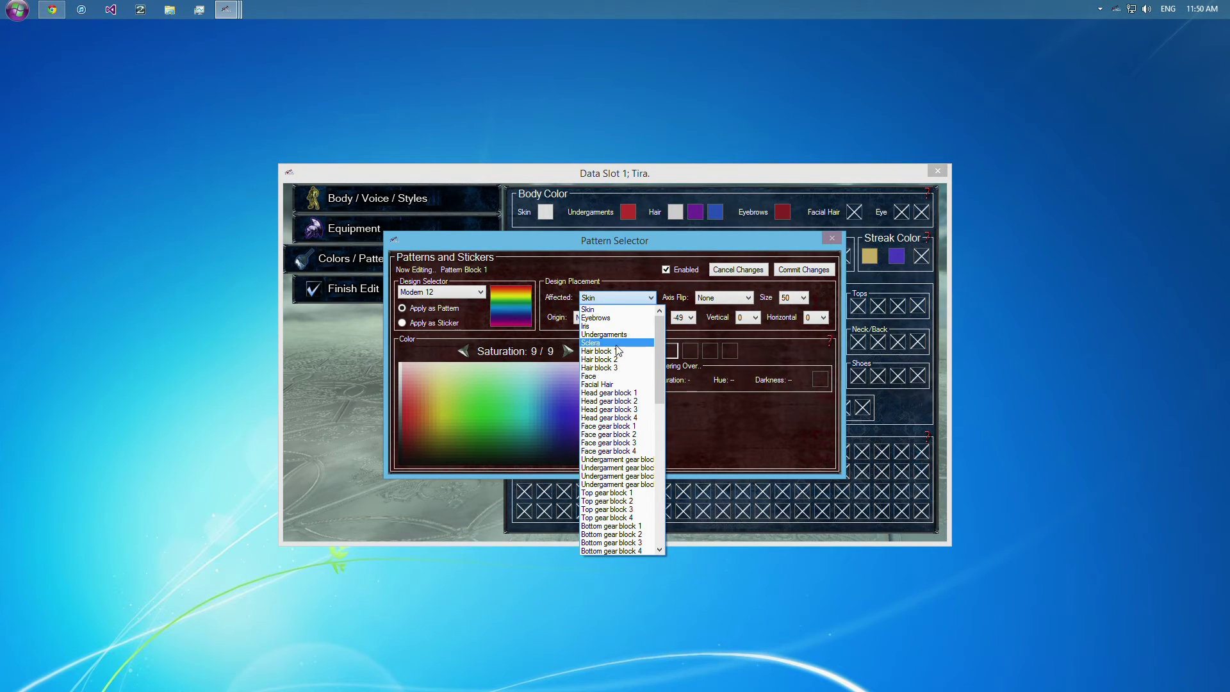
mouse_move(614, 351)
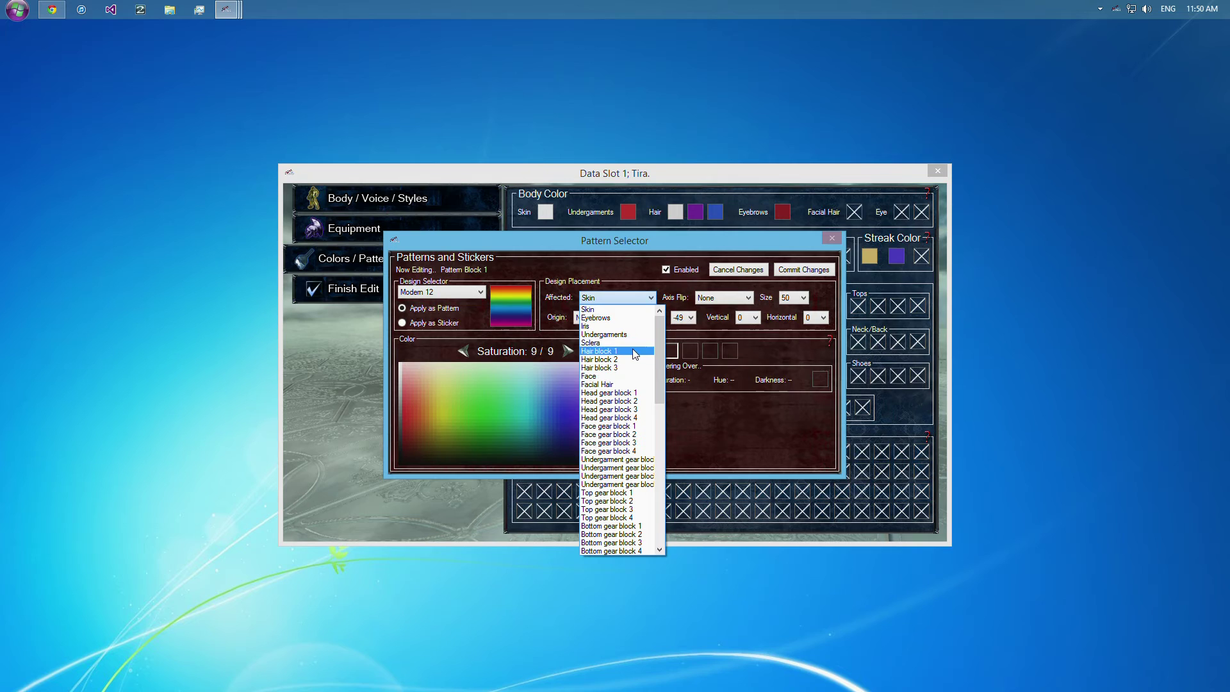
mouse_move(632, 375)
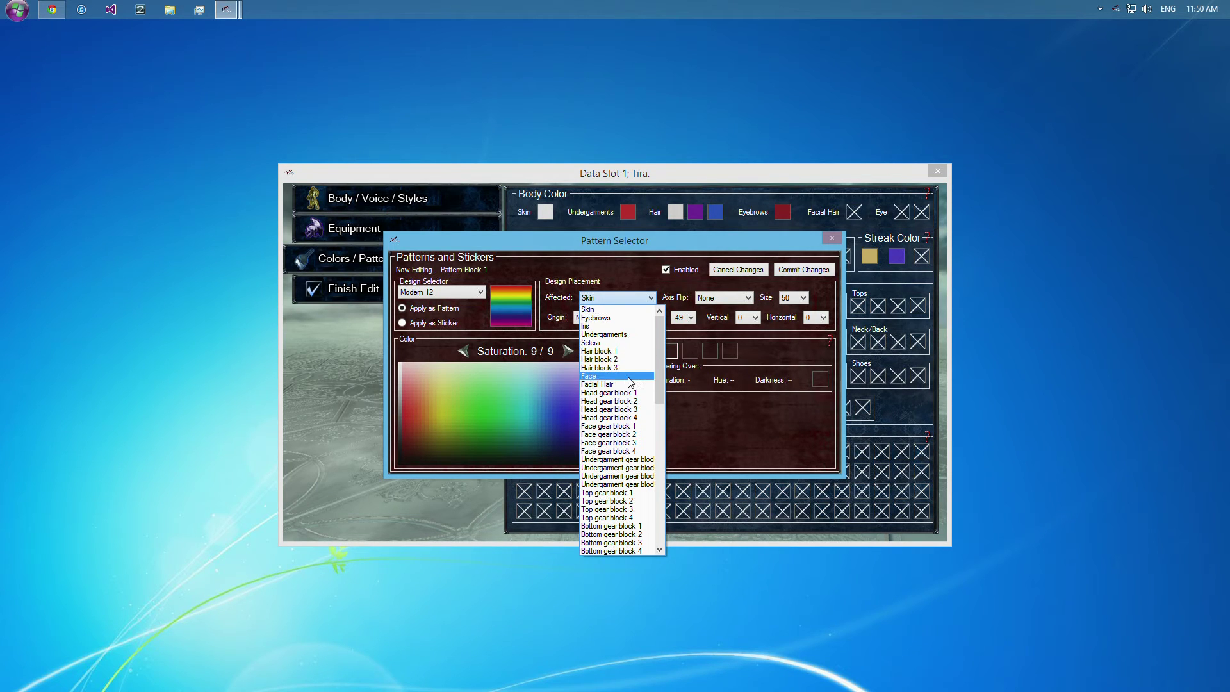
mouse_move(615, 351)
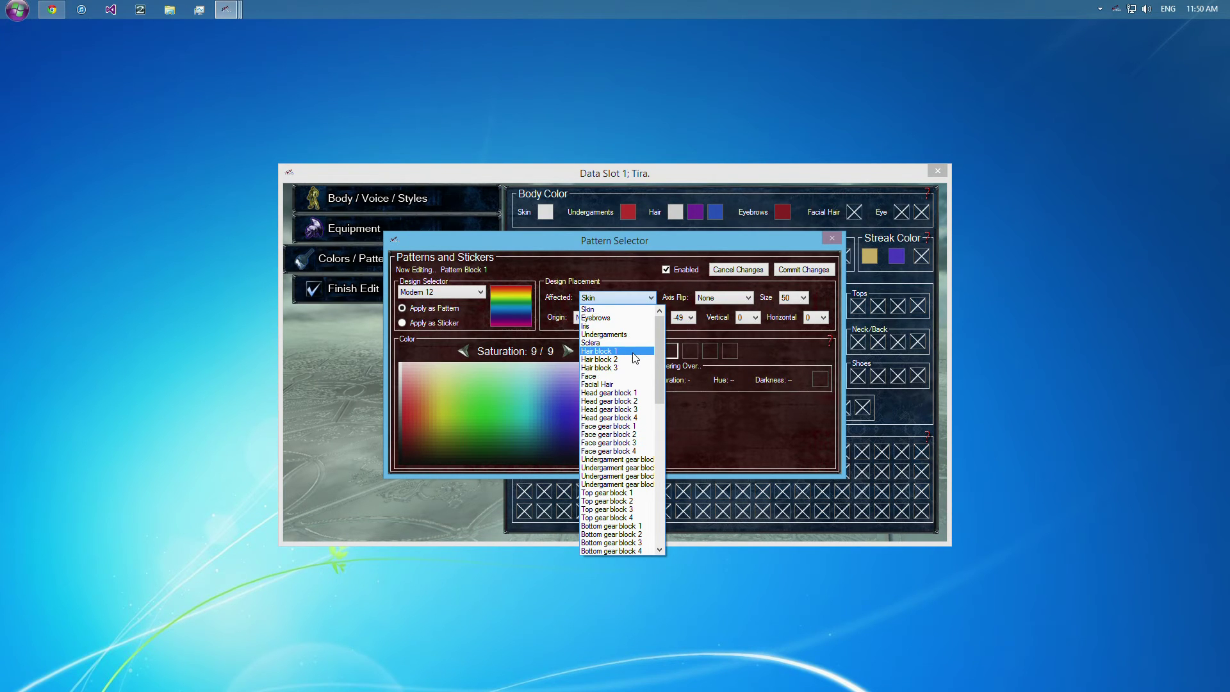
mouse_move(631, 358)
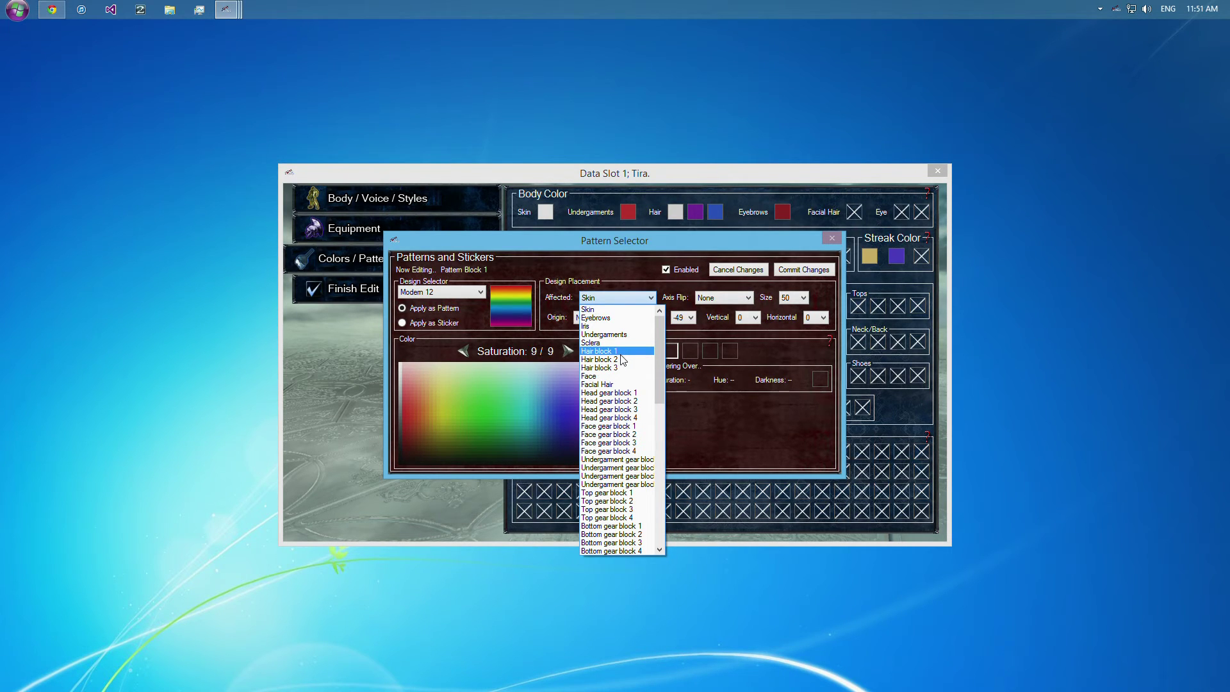
mouse_move(620, 368)
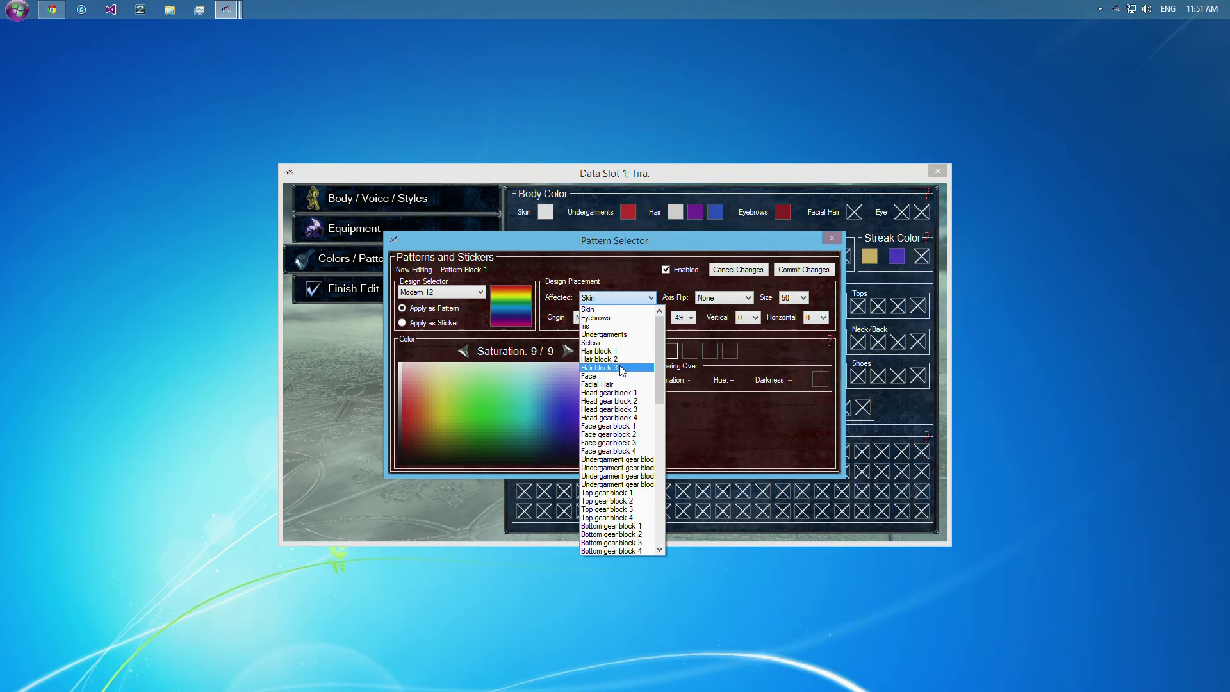
mouse_move(600, 359)
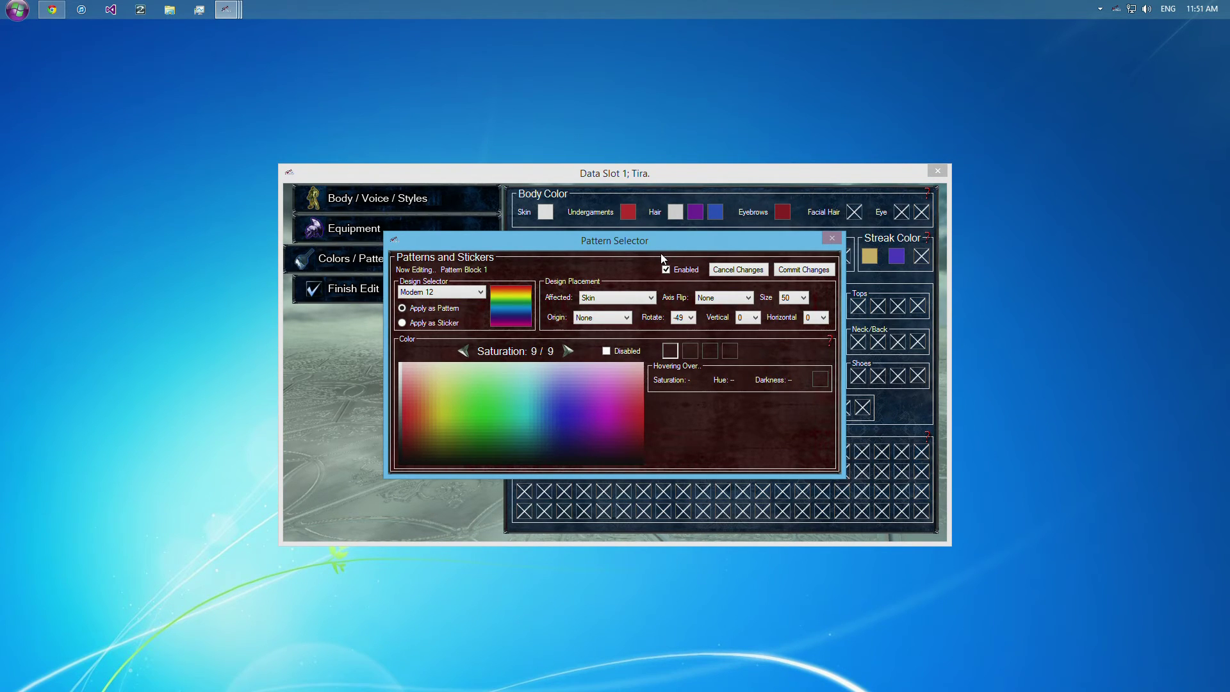
mouse_move(636, 293)
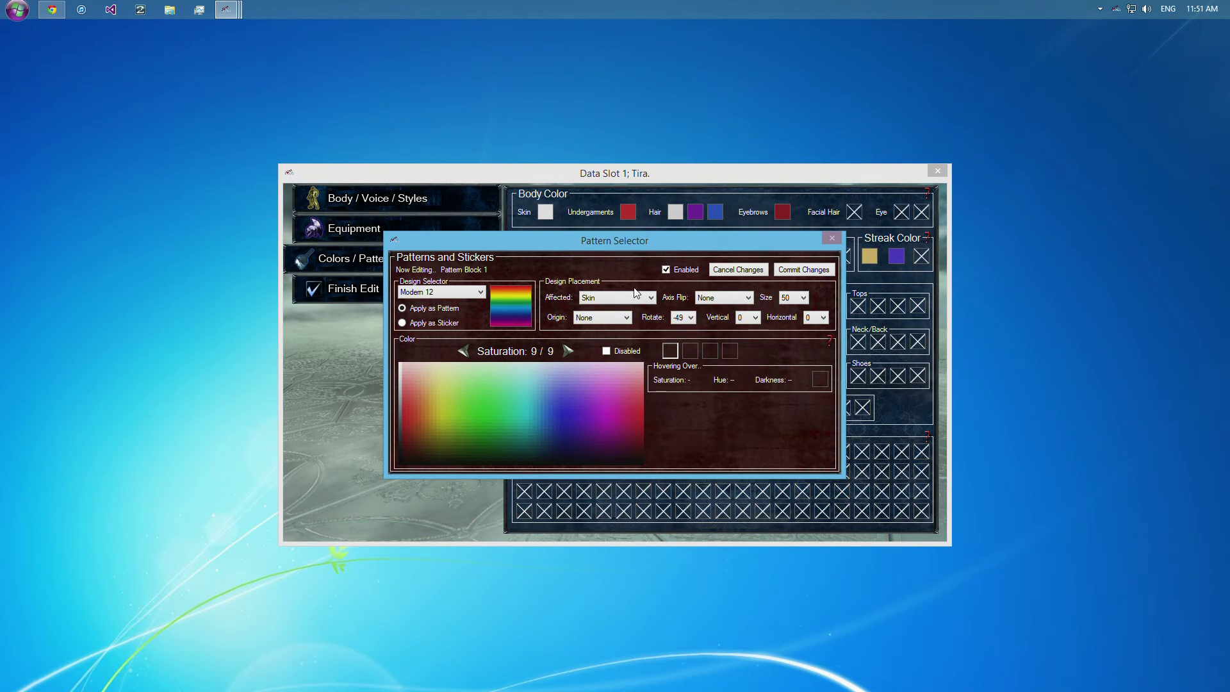
mouse_move(696, 221)
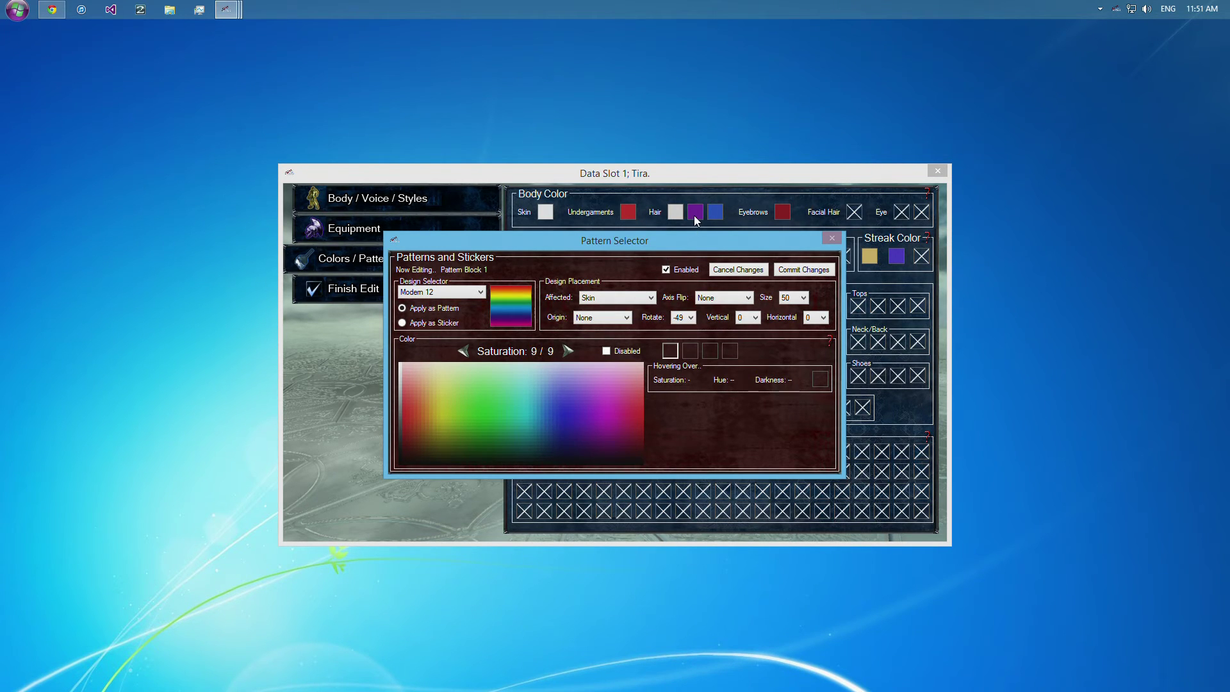
mouse_move(715, 215)
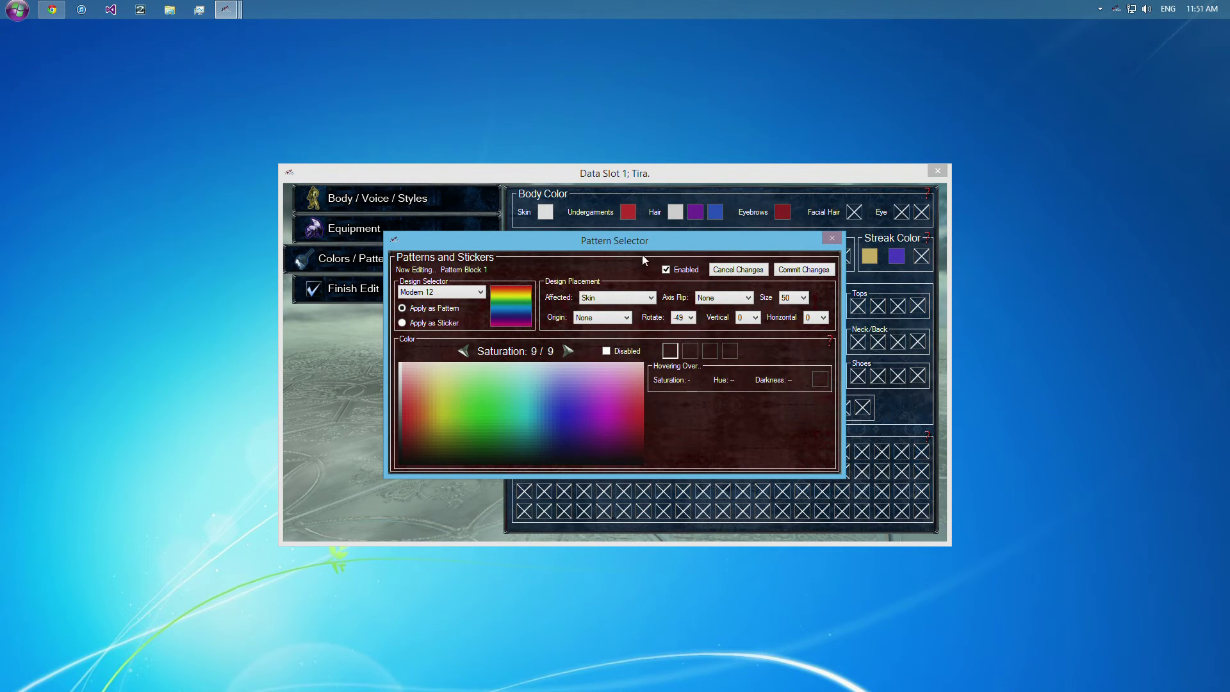
Browse the Affected list for pattern block 1 and leave it on Skin with Modern 12.
left_click(616, 296)
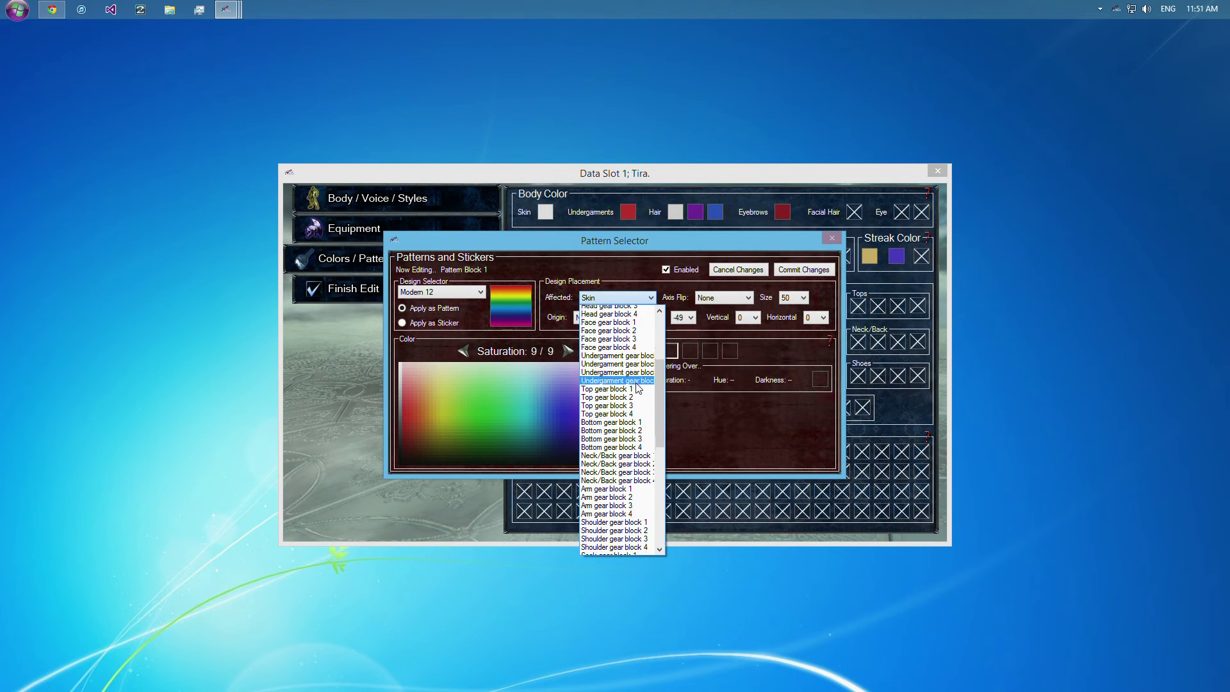
scroll("down", 3)
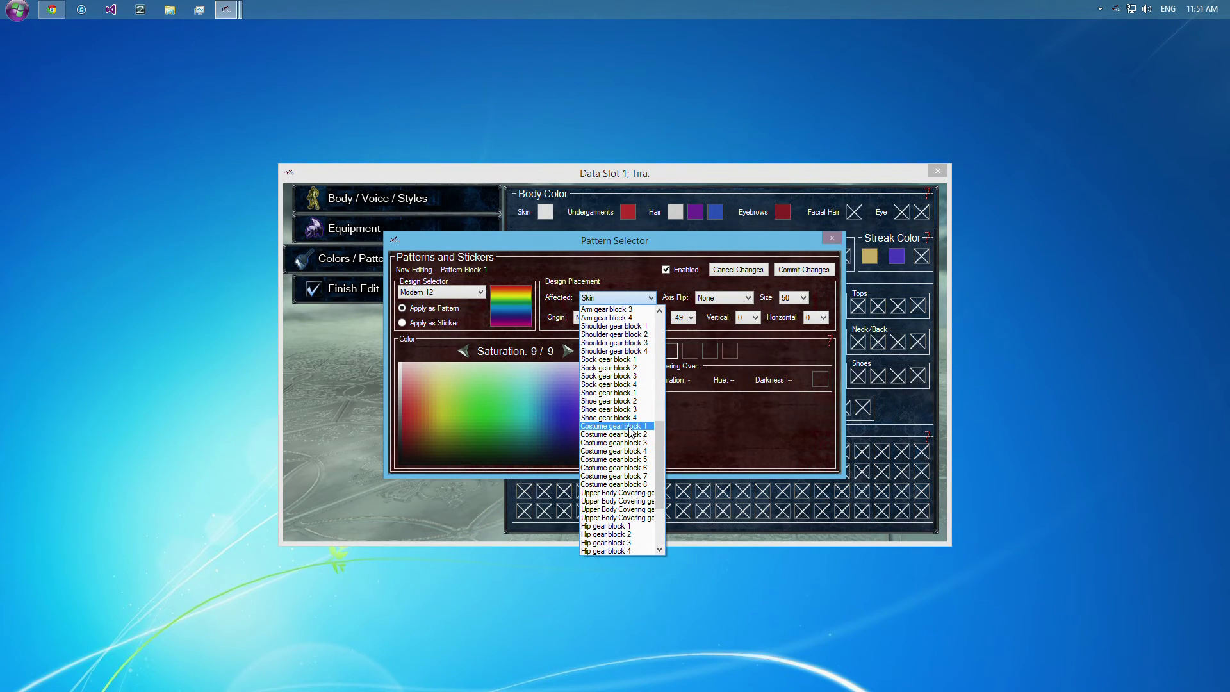
mouse_move(630, 432)
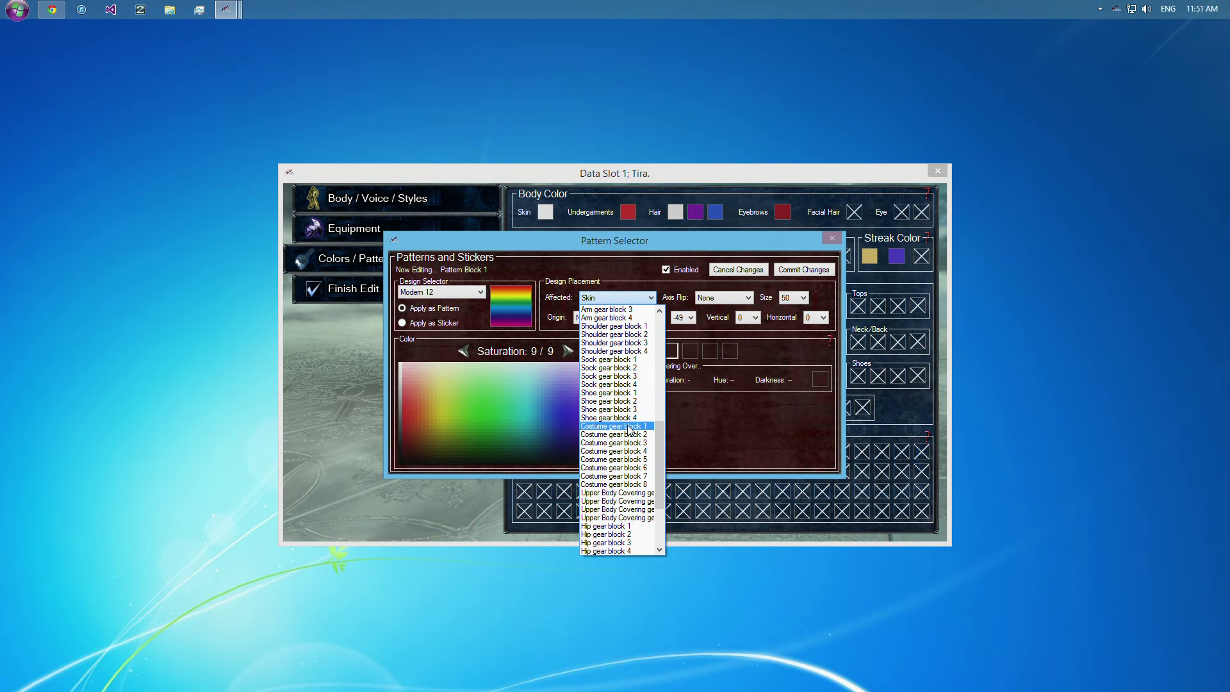
scroll("down", 3)
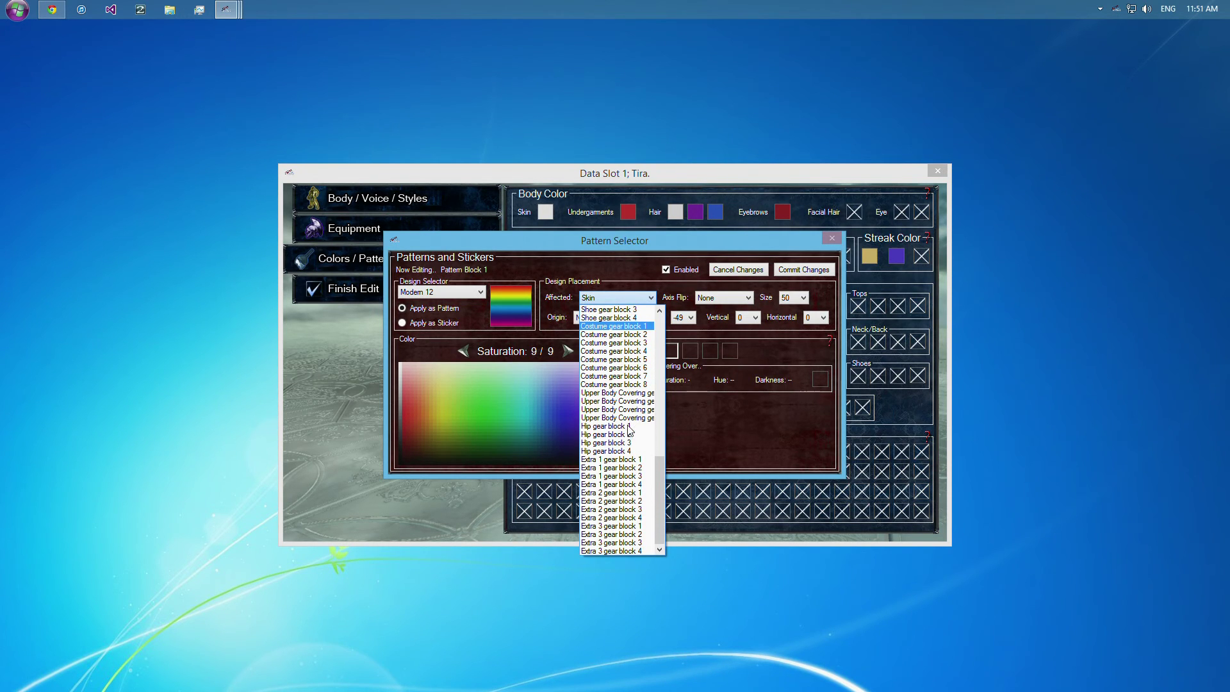
scroll("up", 3)
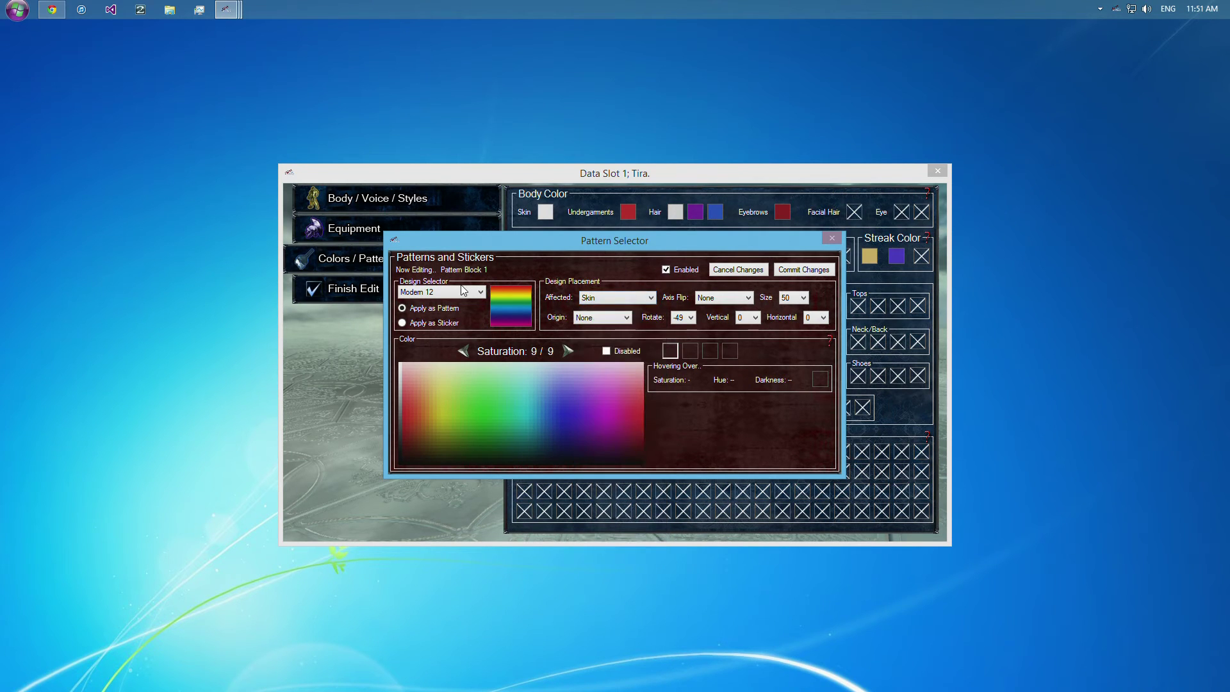
left_click(441, 291)
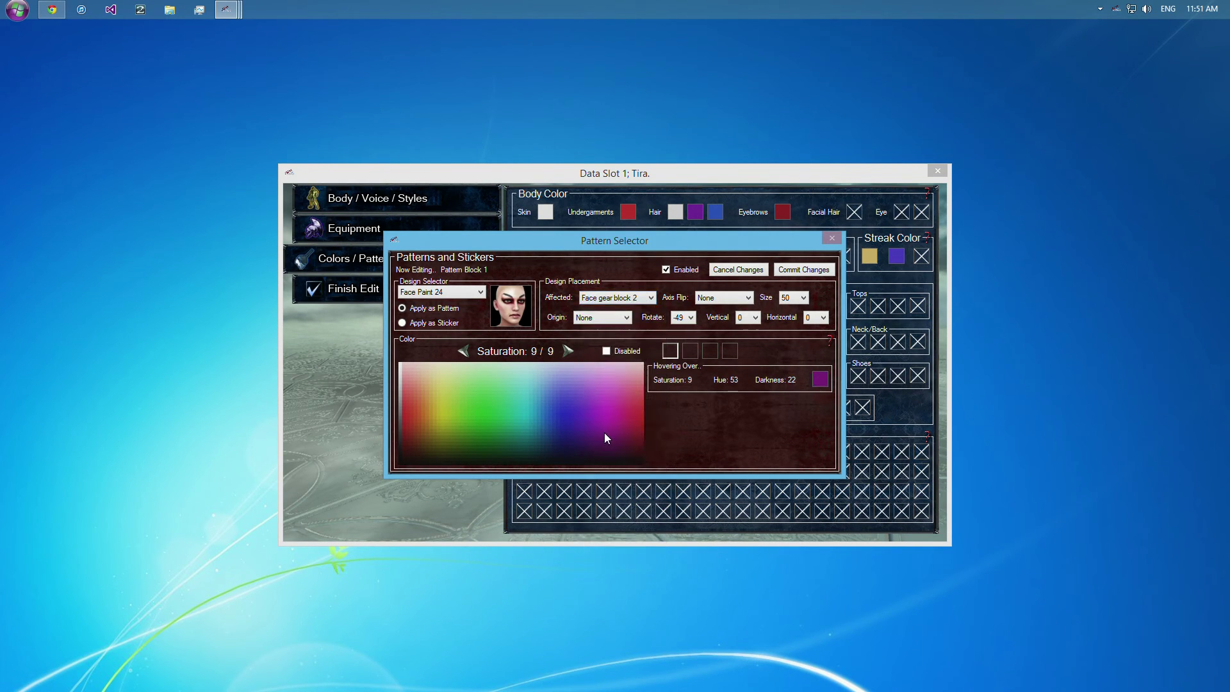
mouse_move(470, 296)
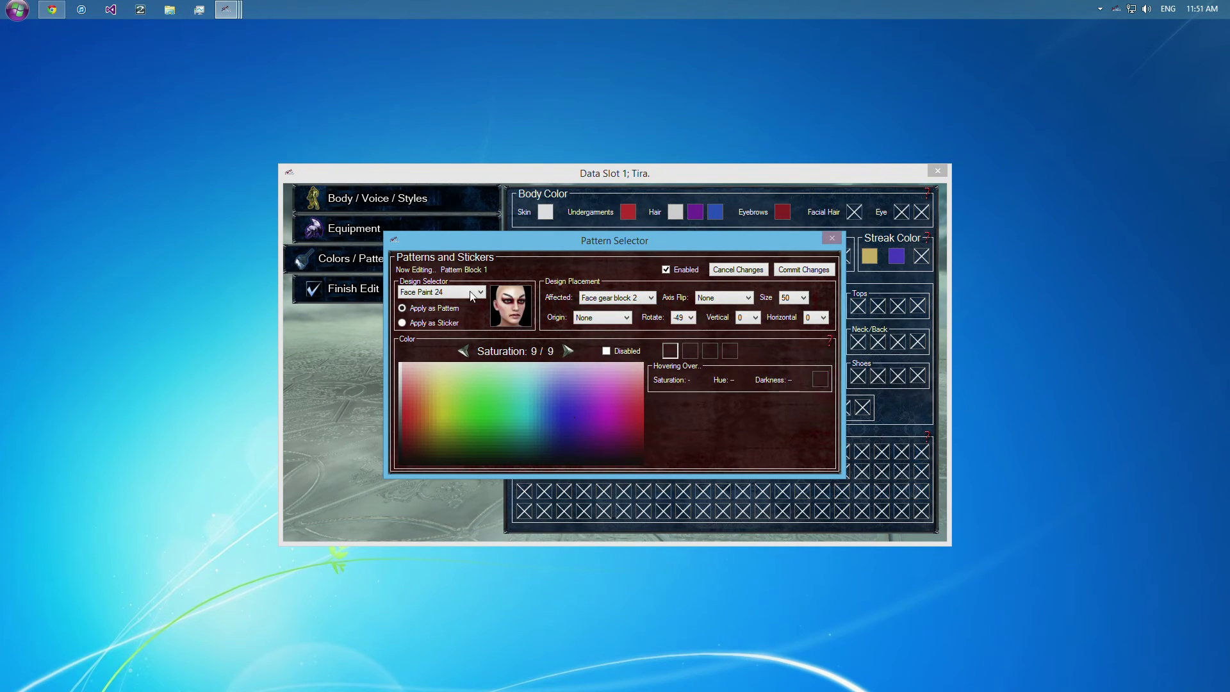
mouse_move(509, 293)
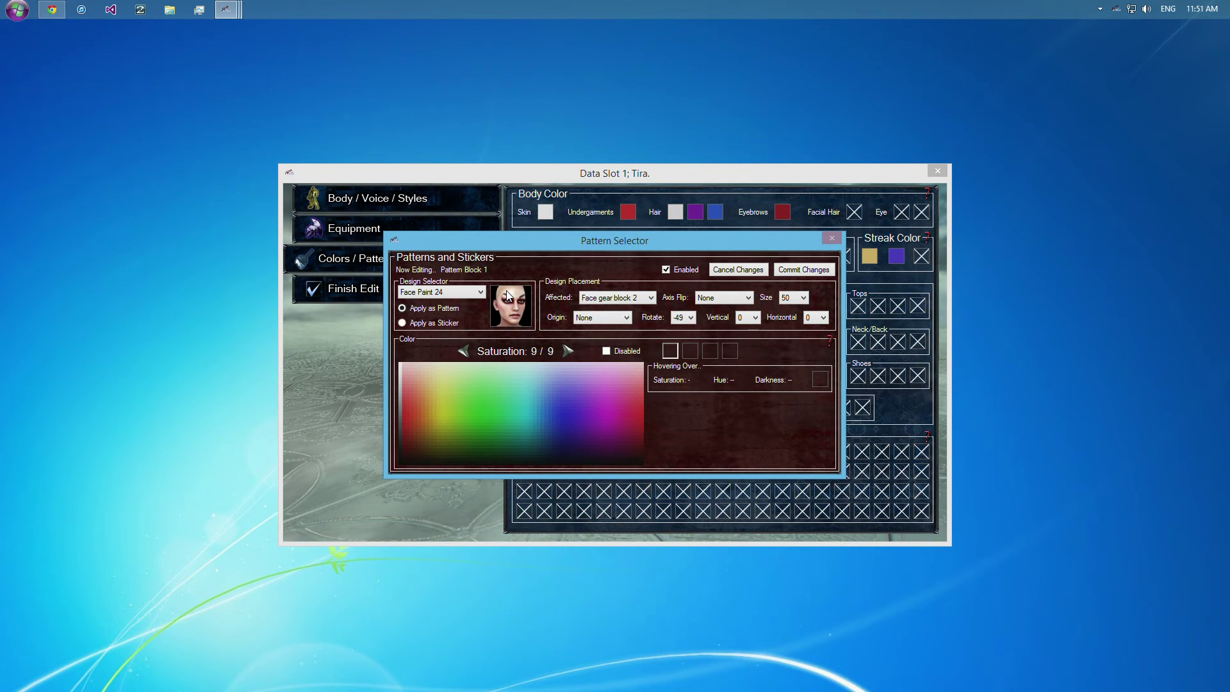
mouse_move(588, 362)
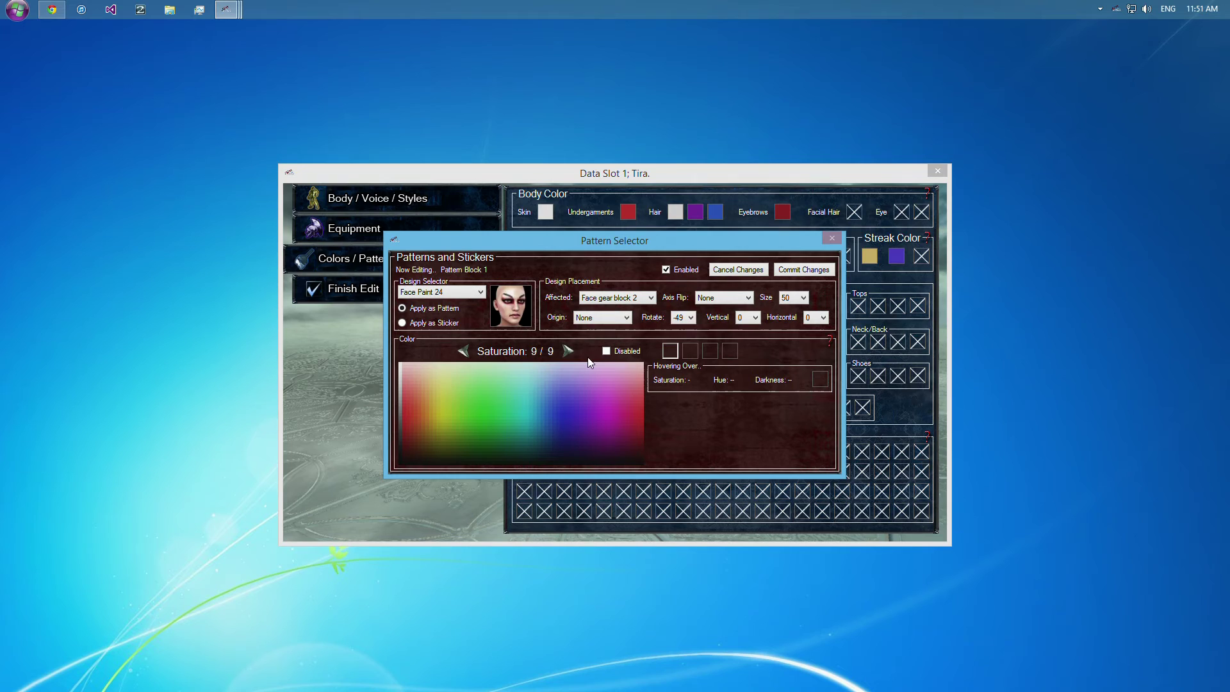
Cycle the Affected setting through undergarment and Top gear block 4 to Top gear block 1.
left_click(616, 297)
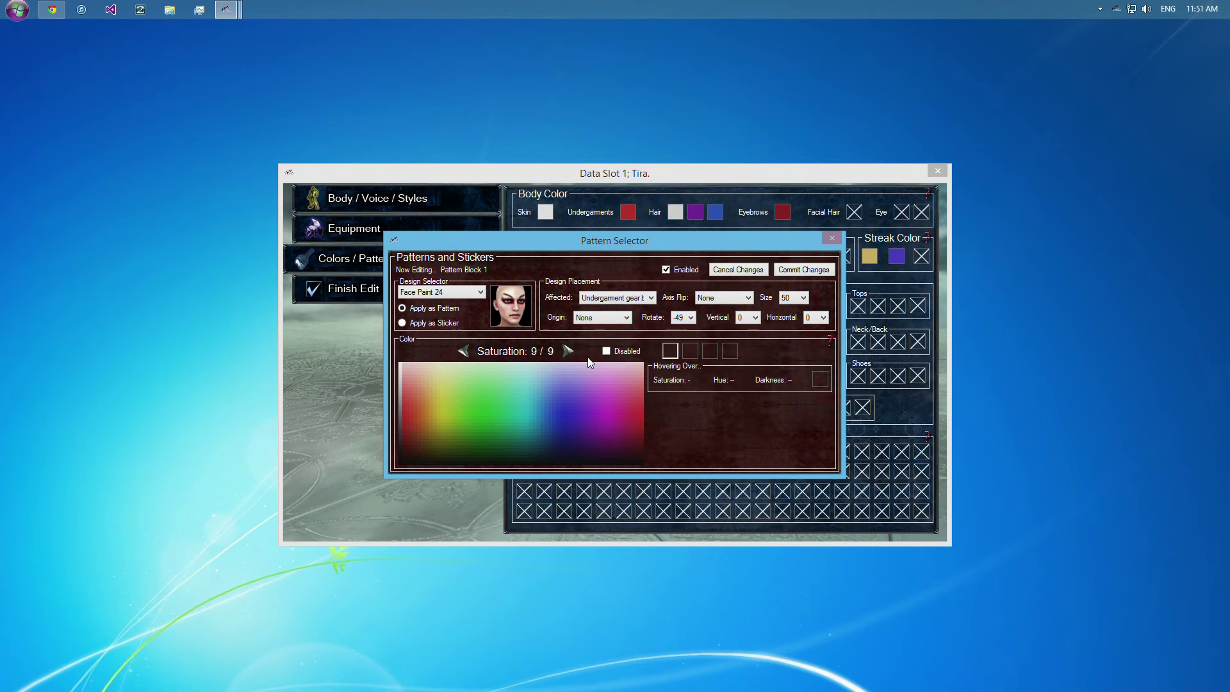
left_click(616, 298)
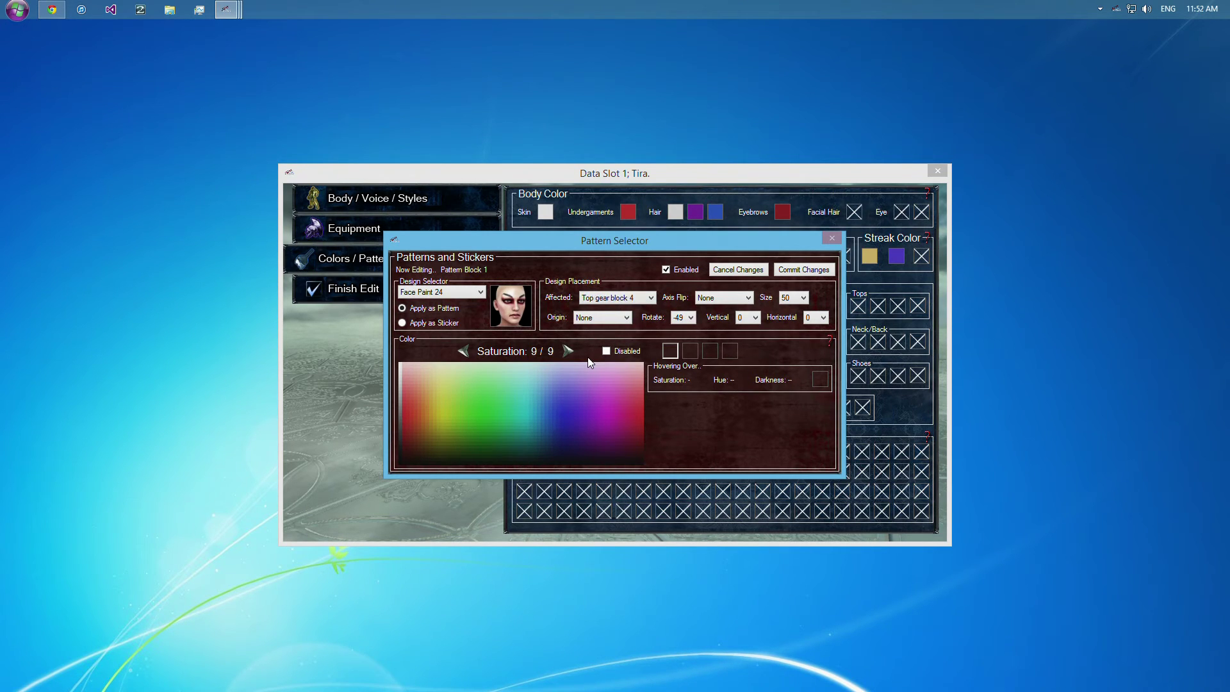
left_click(617, 297)
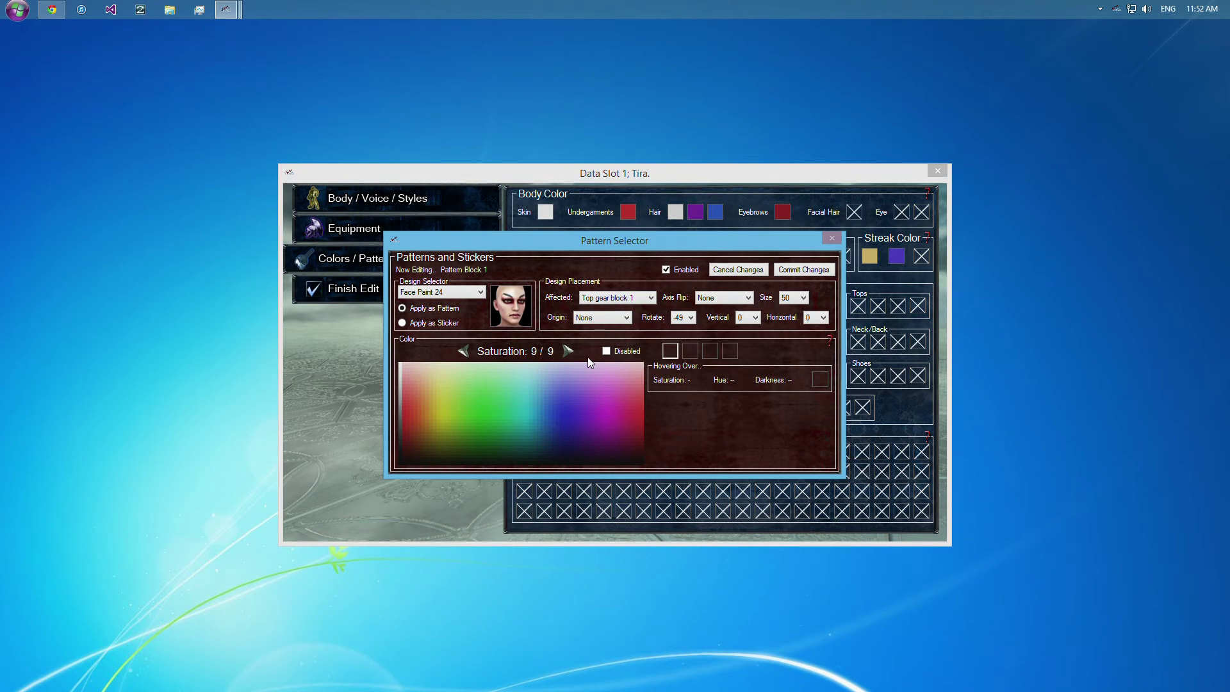
mouse_move(463, 287)
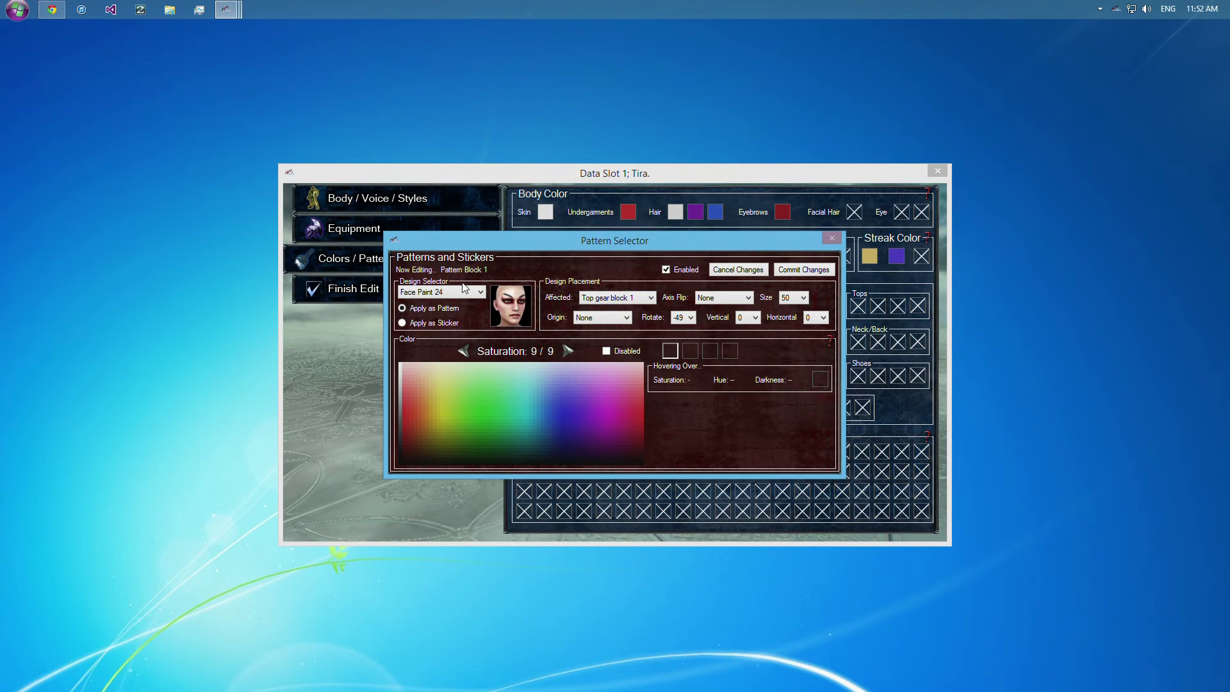
left_click(478, 291)
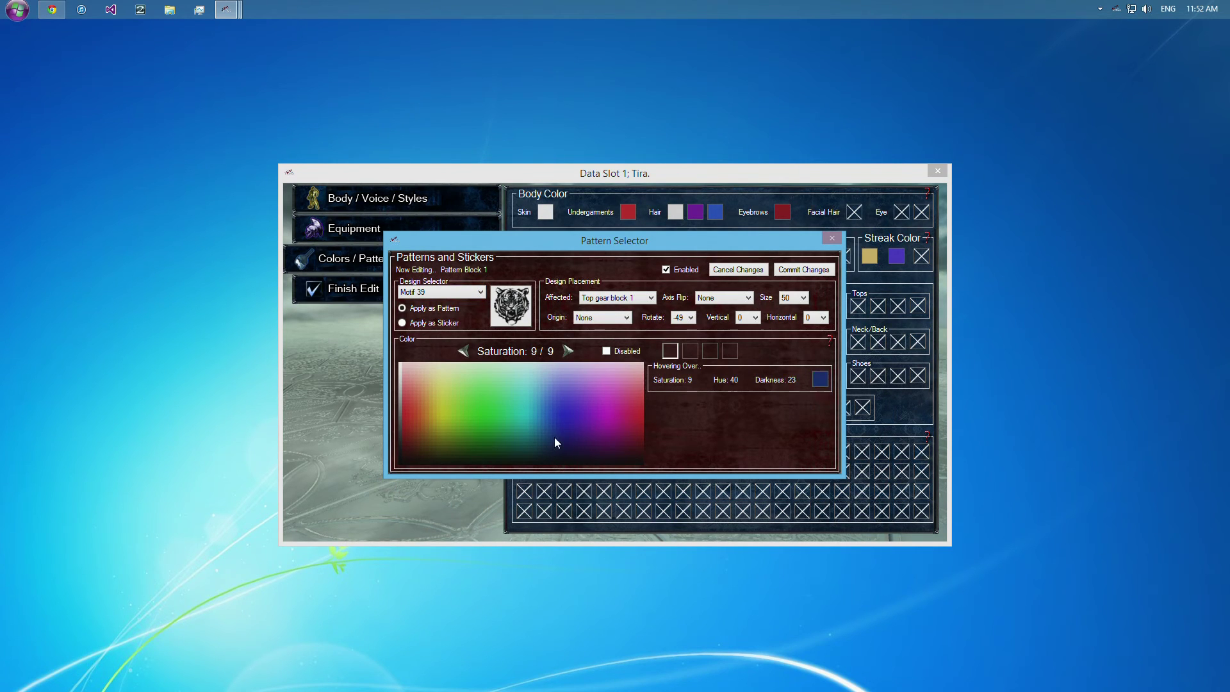
Apply the Motif 39 tiger pattern to a Costume gear block entry.
left_click(616, 296)
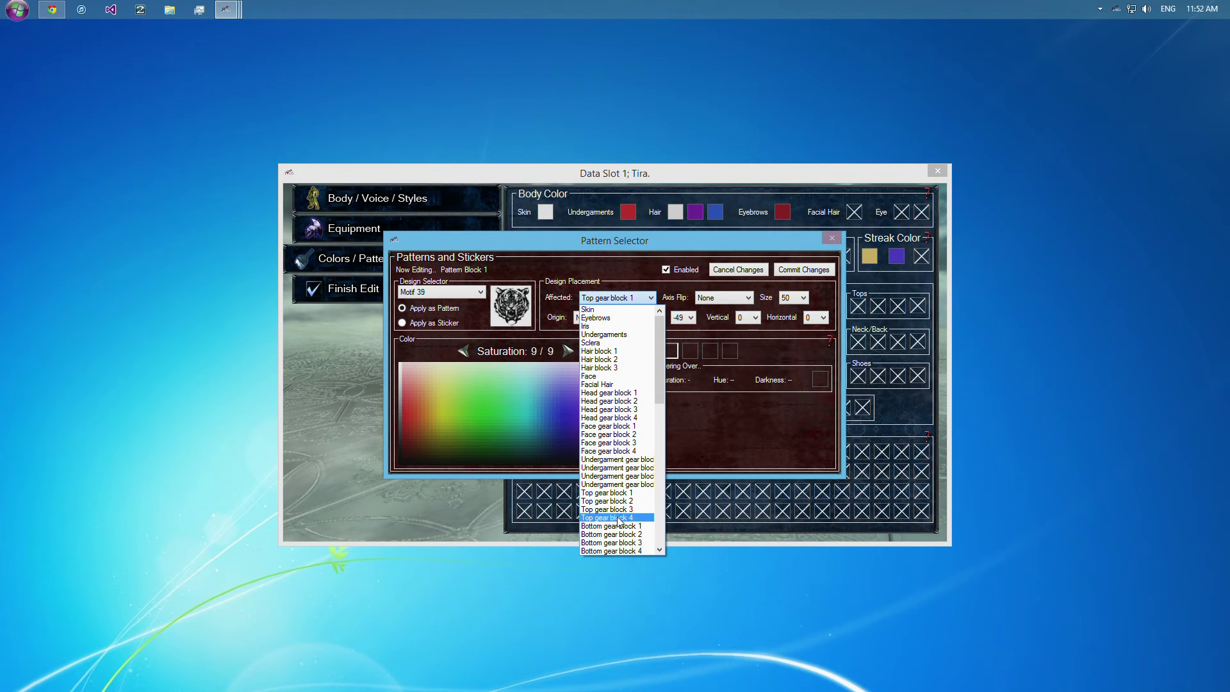
scroll("down", 3)
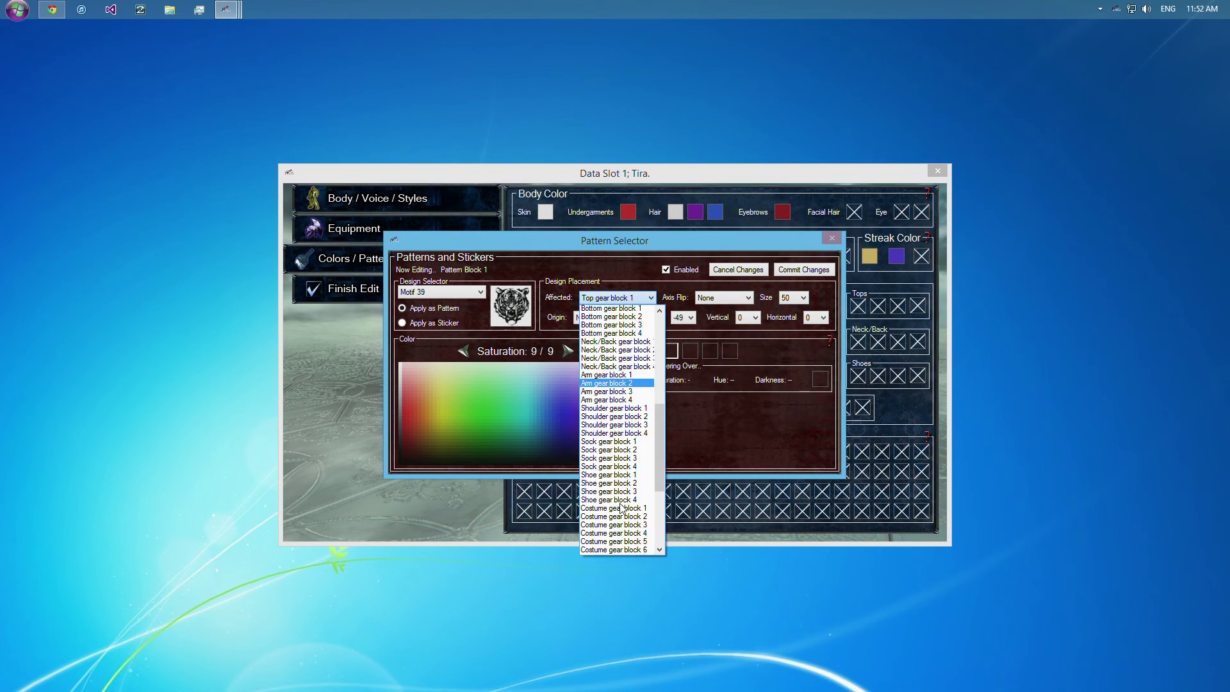
left_click(616, 508)
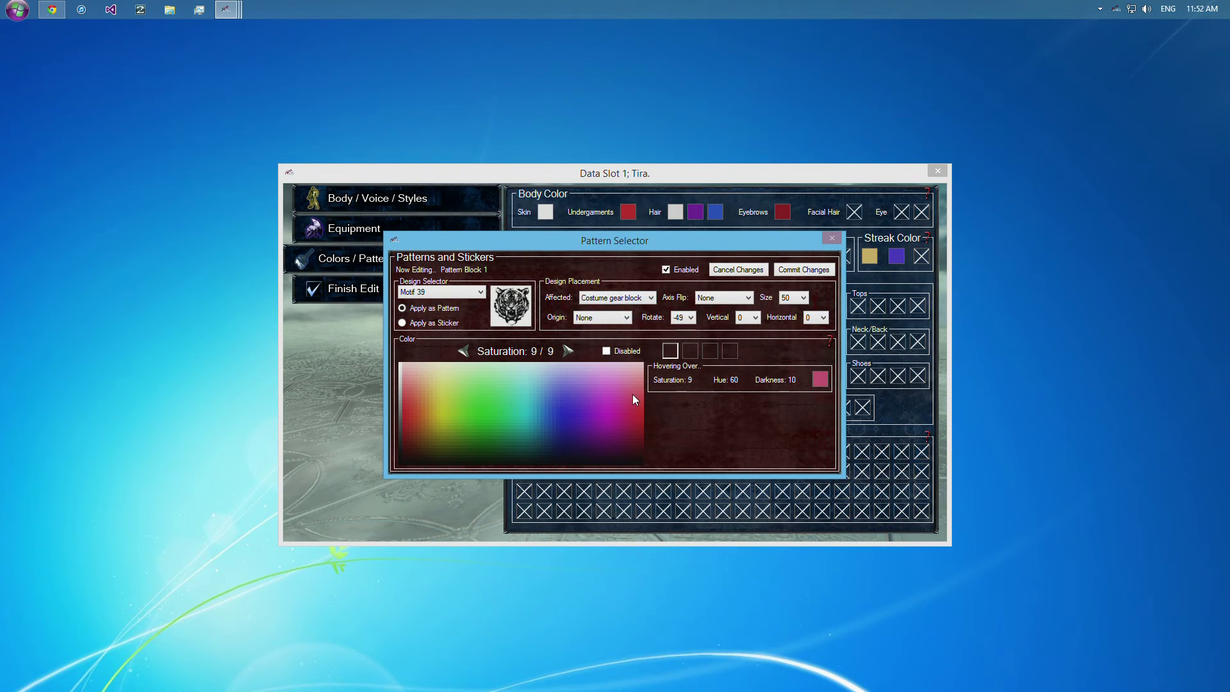
mouse_move(777, 306)
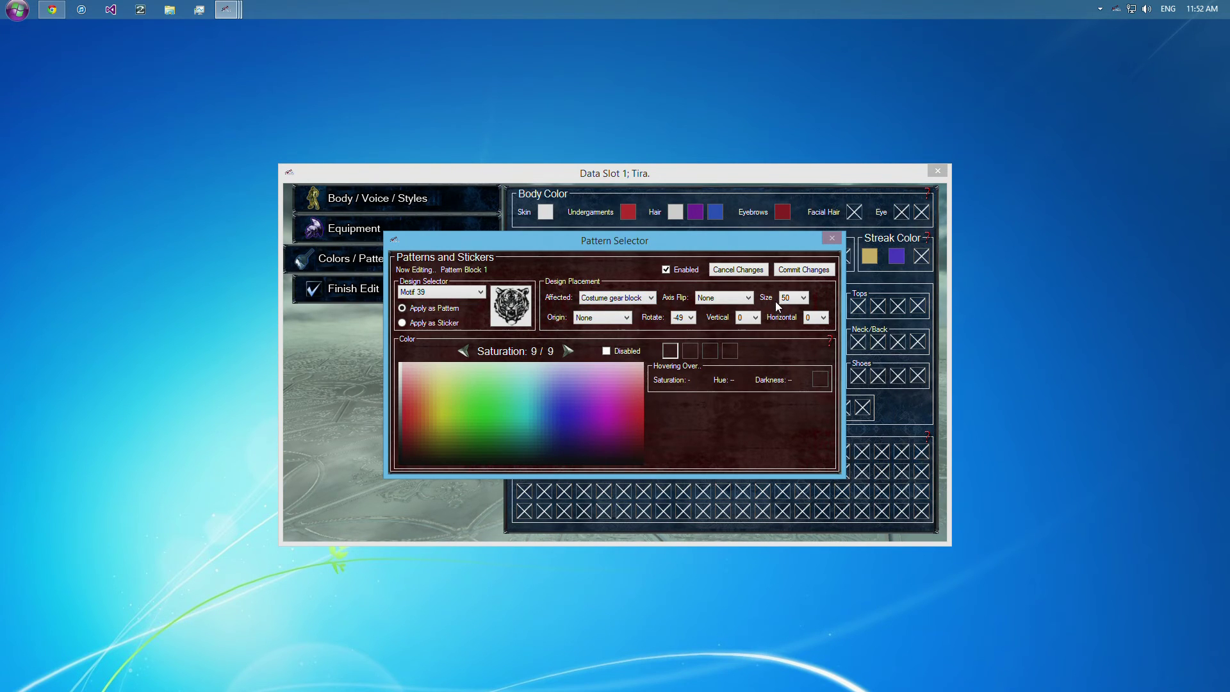
left_click(722, 296)
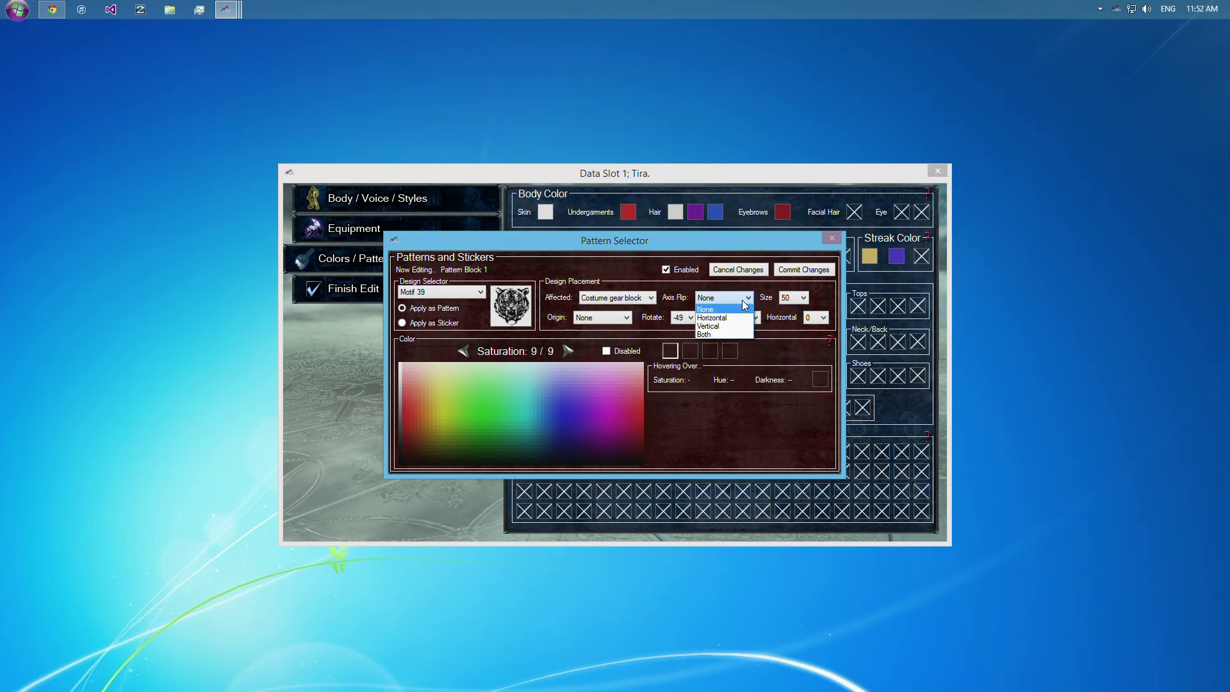
Keep Axis Flip at None, set Origin to Head, and make the second colour blue.
left_click(707, 327)
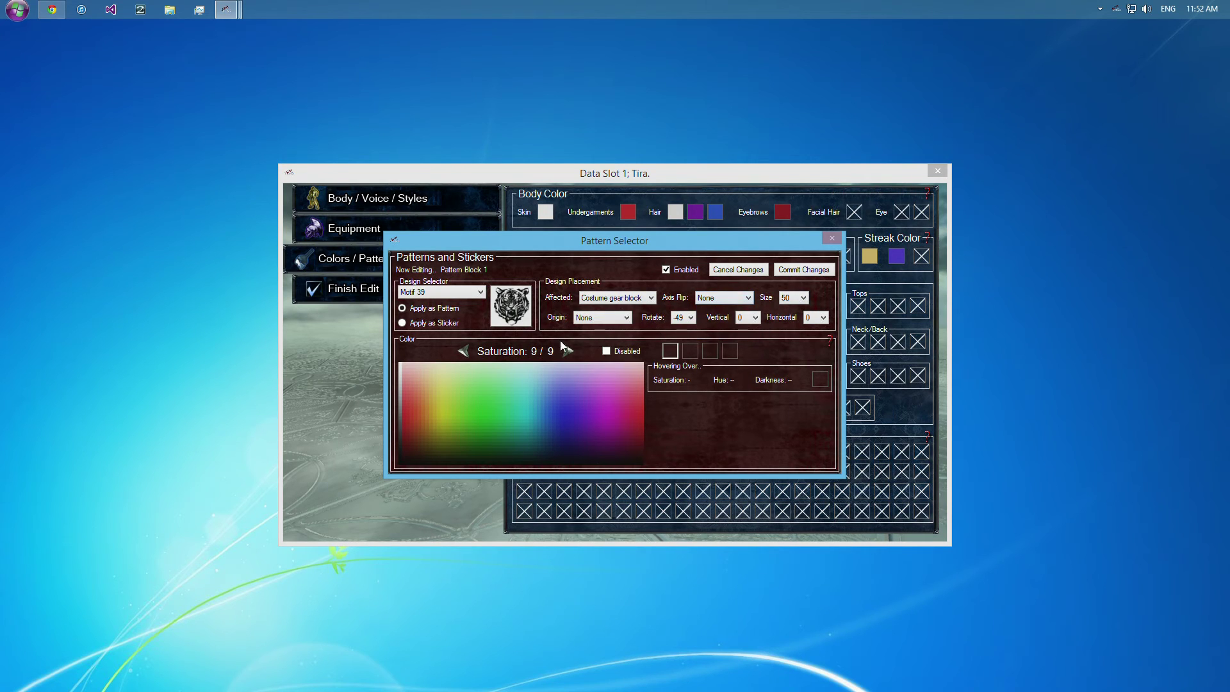
left_click(601, 316)
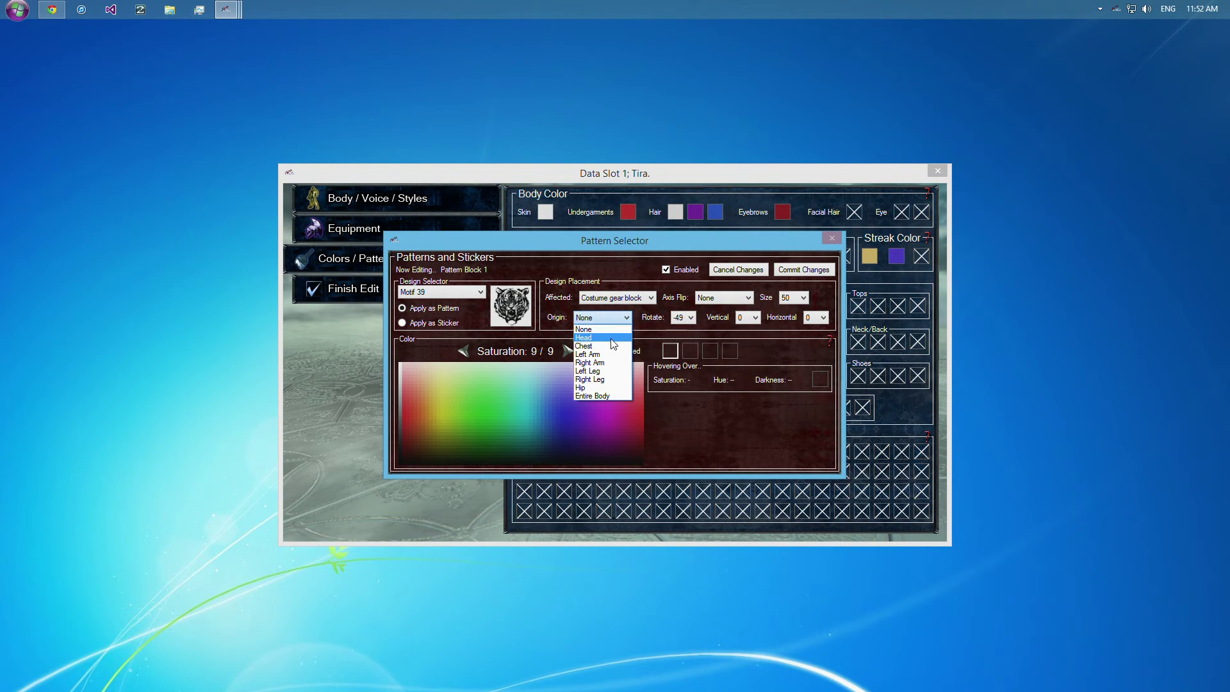
left_click(585, 337)
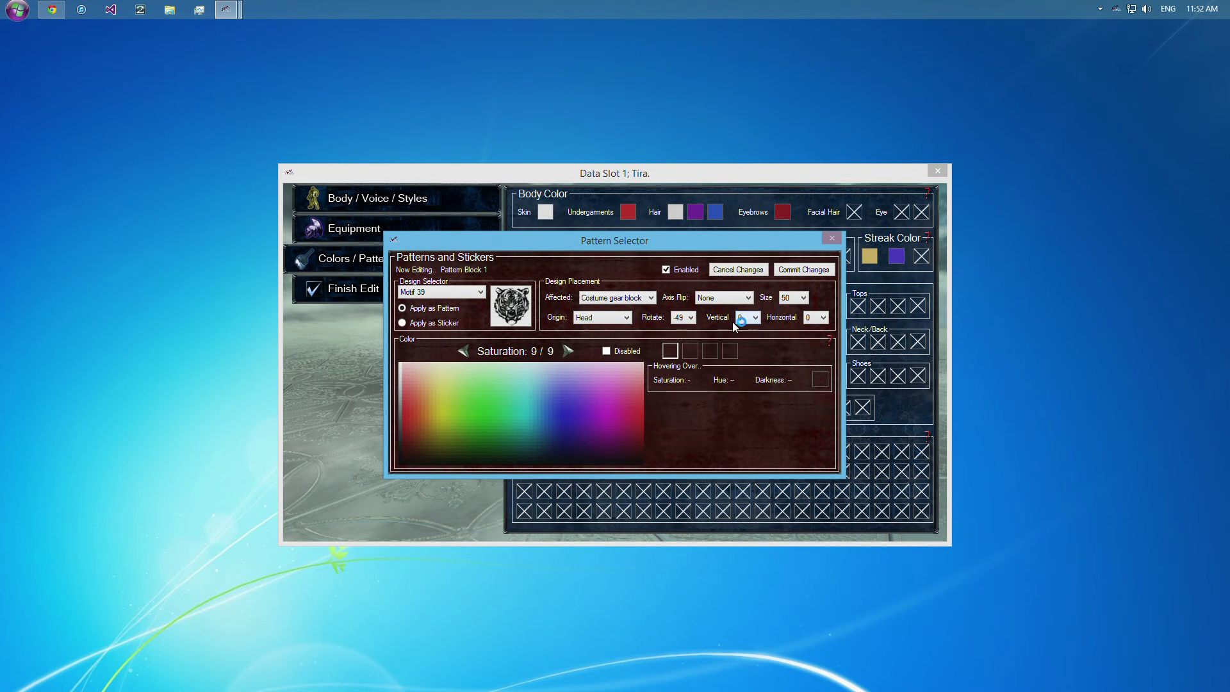
left_click(628, 316)
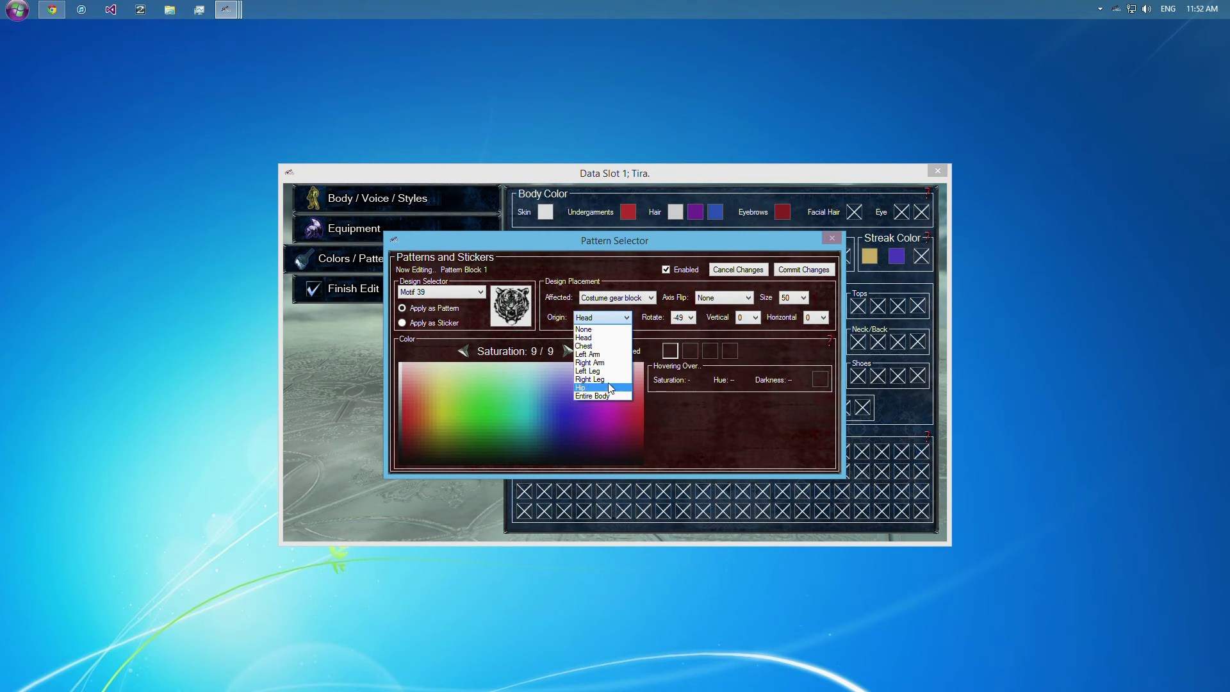
mouse_move(601, 330)
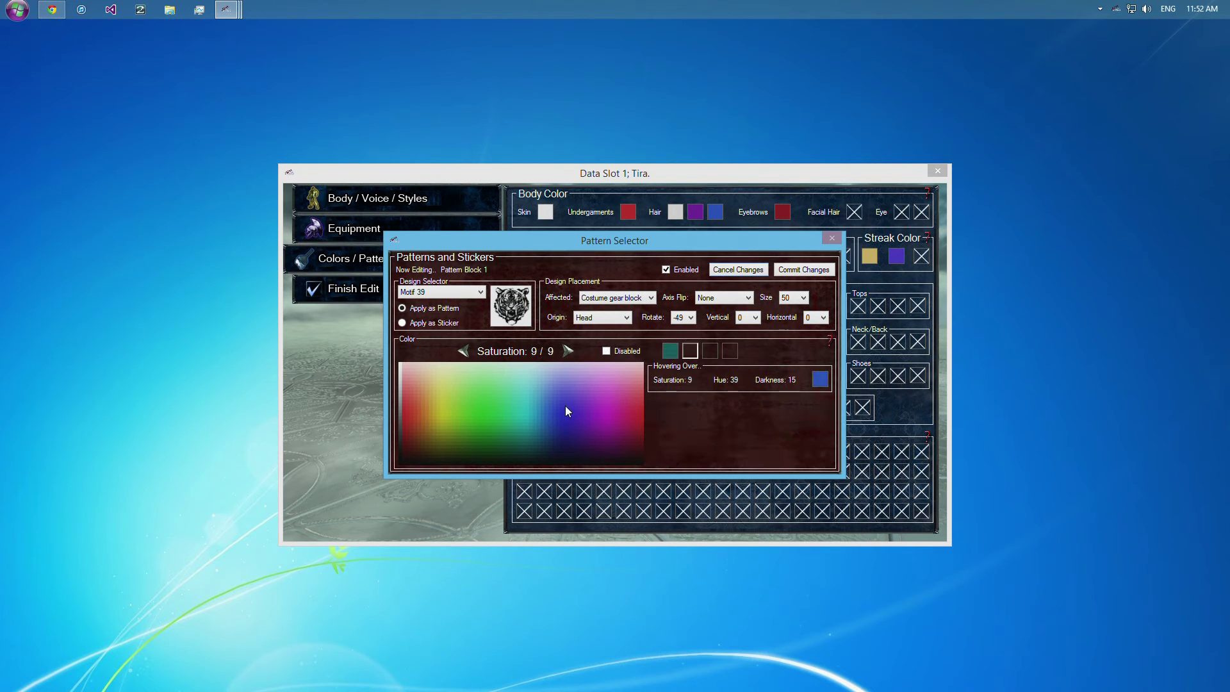
left_click(606, 352)
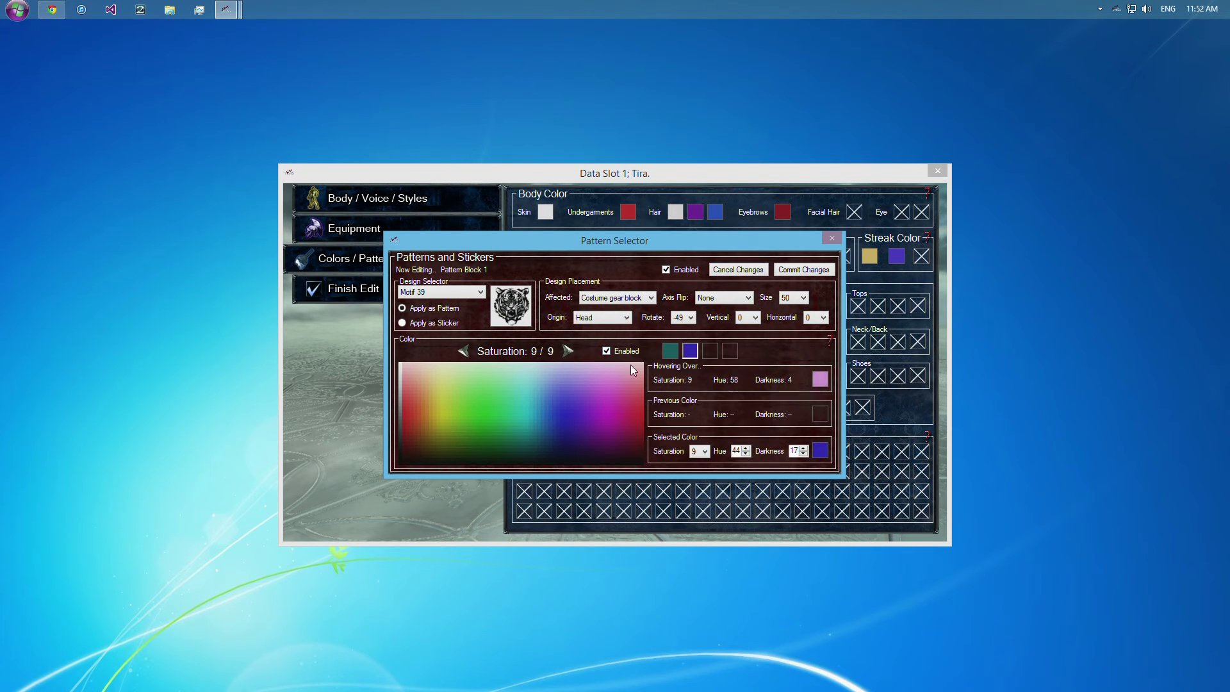
Enable the third and fourth pattern colours as green and purple, then review the first colour's values.
left_click(606, 351)
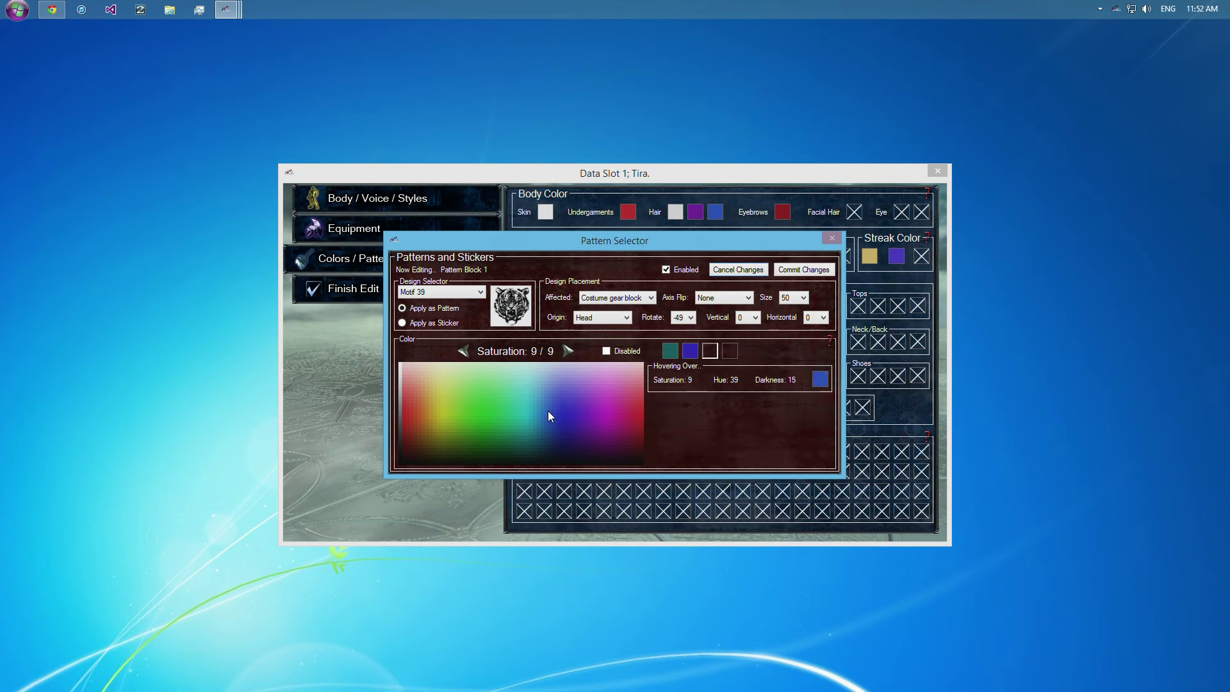
mouse_move(714, 354)
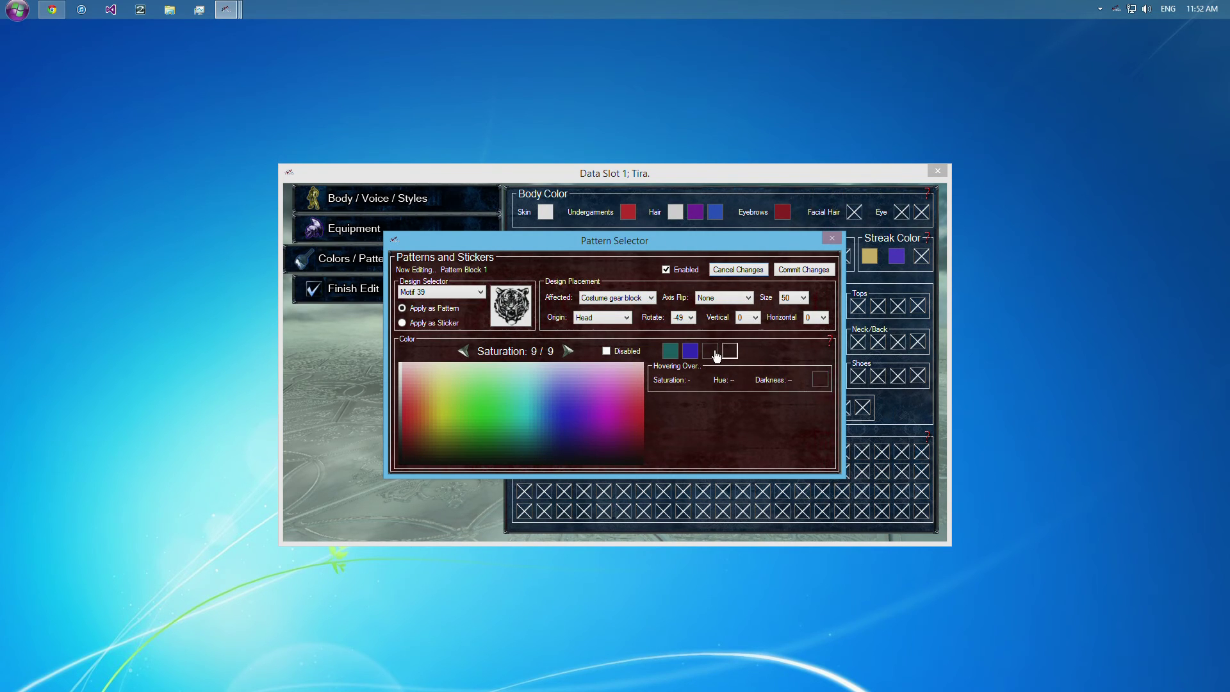
left_click(607, 351)
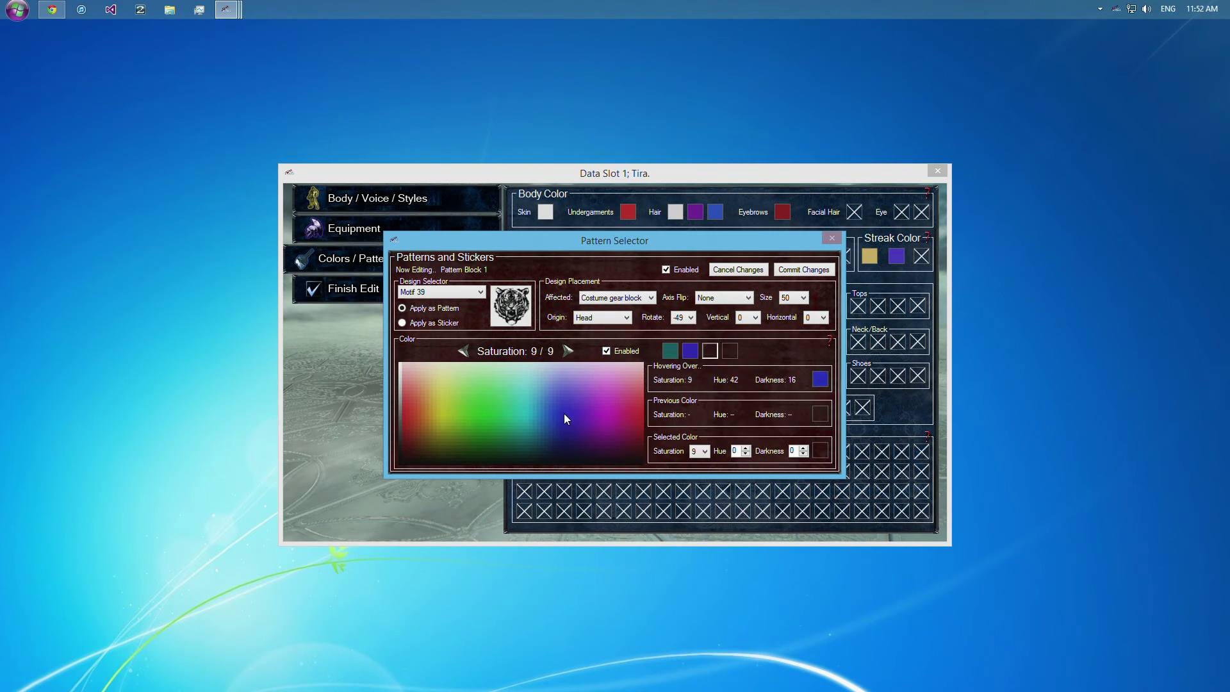
left_click(708, 351)
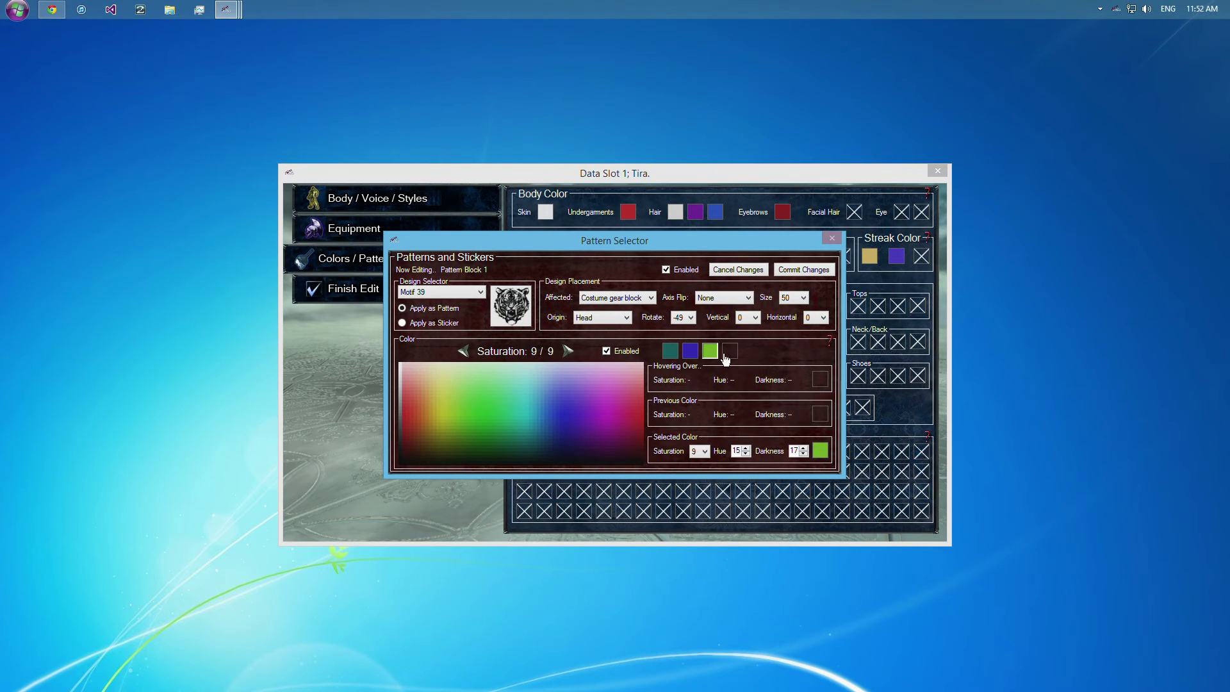
left_click(730, 351)
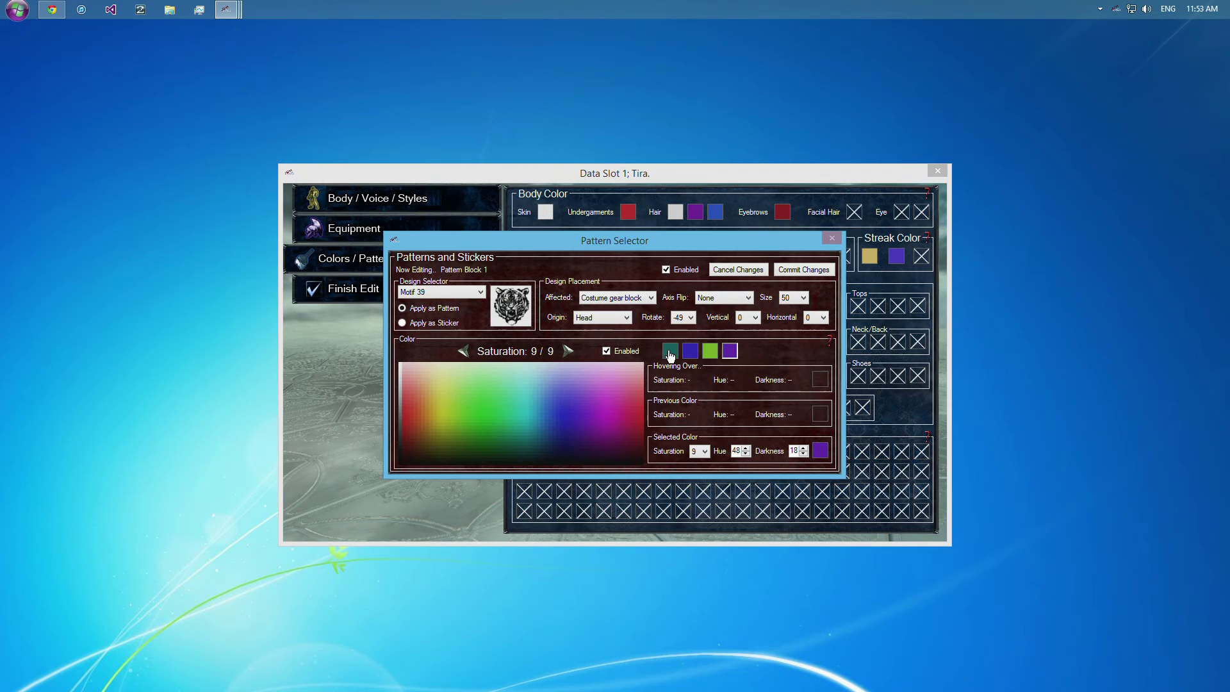
left_click(668, 351)
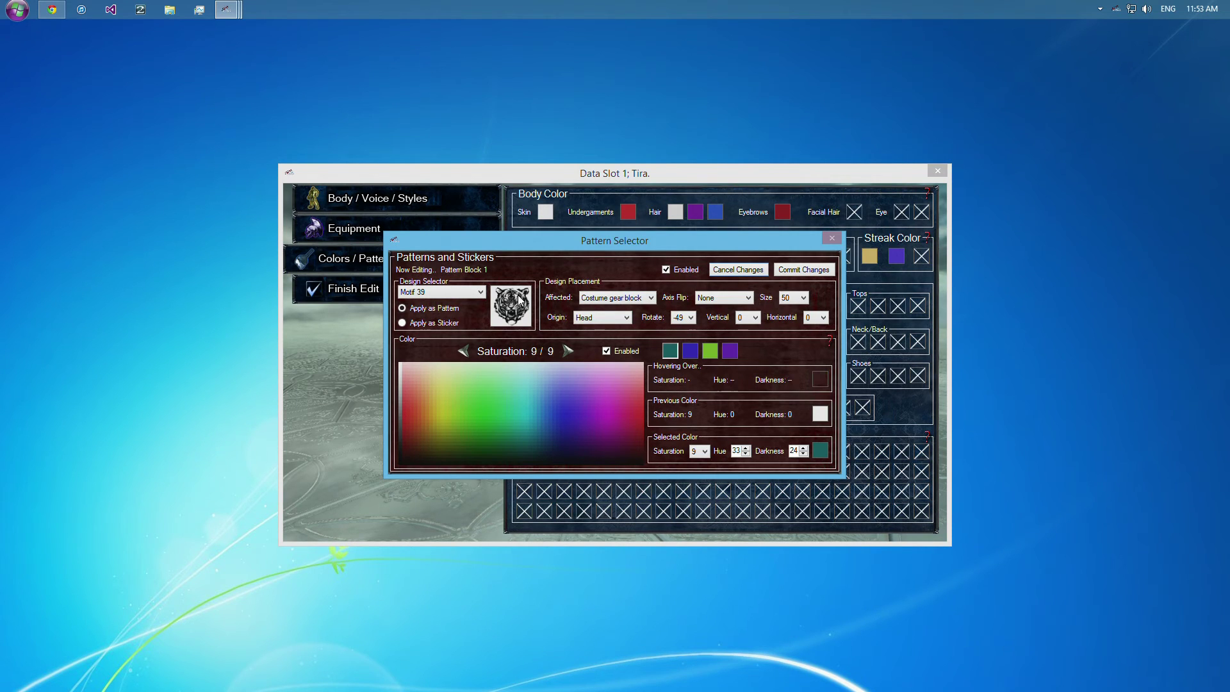
mouse_move(666, 358)
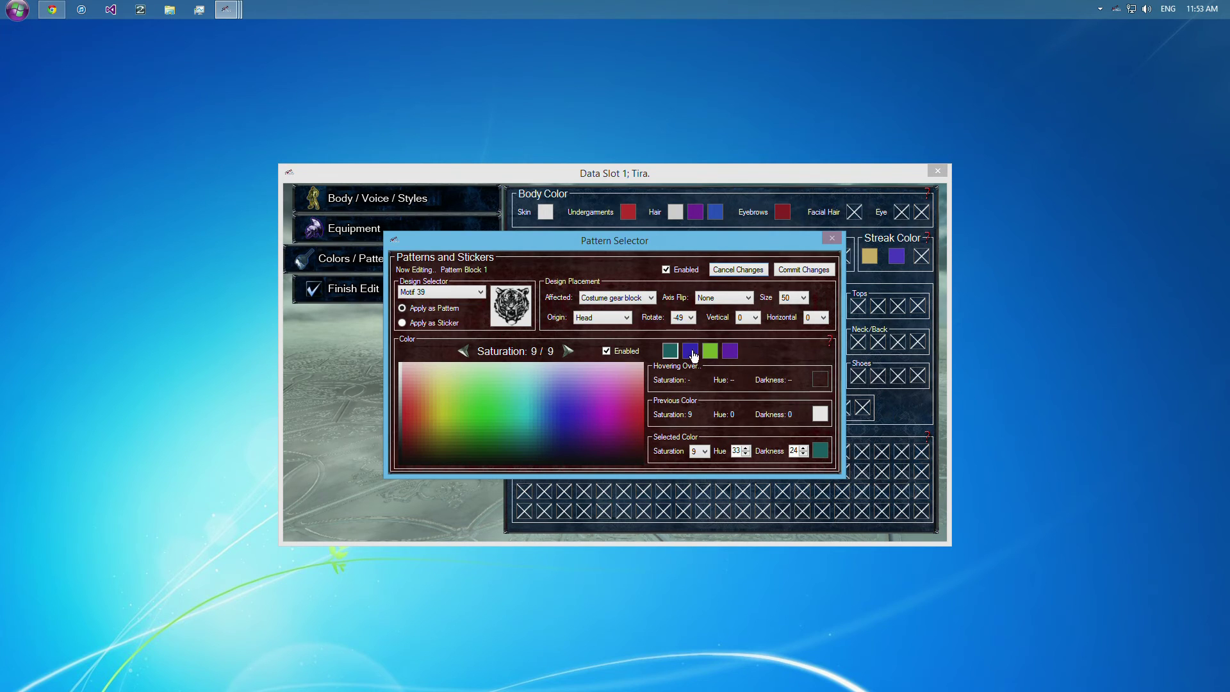
left_click(478, 293)
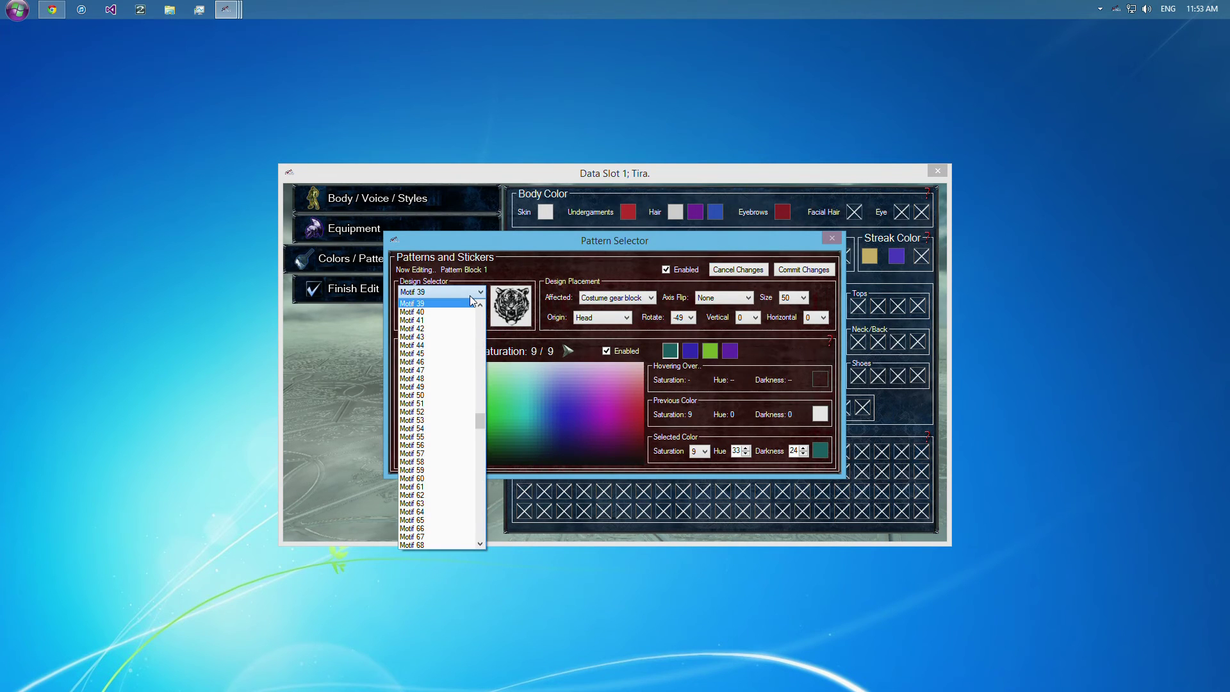
left_click(441, 291)
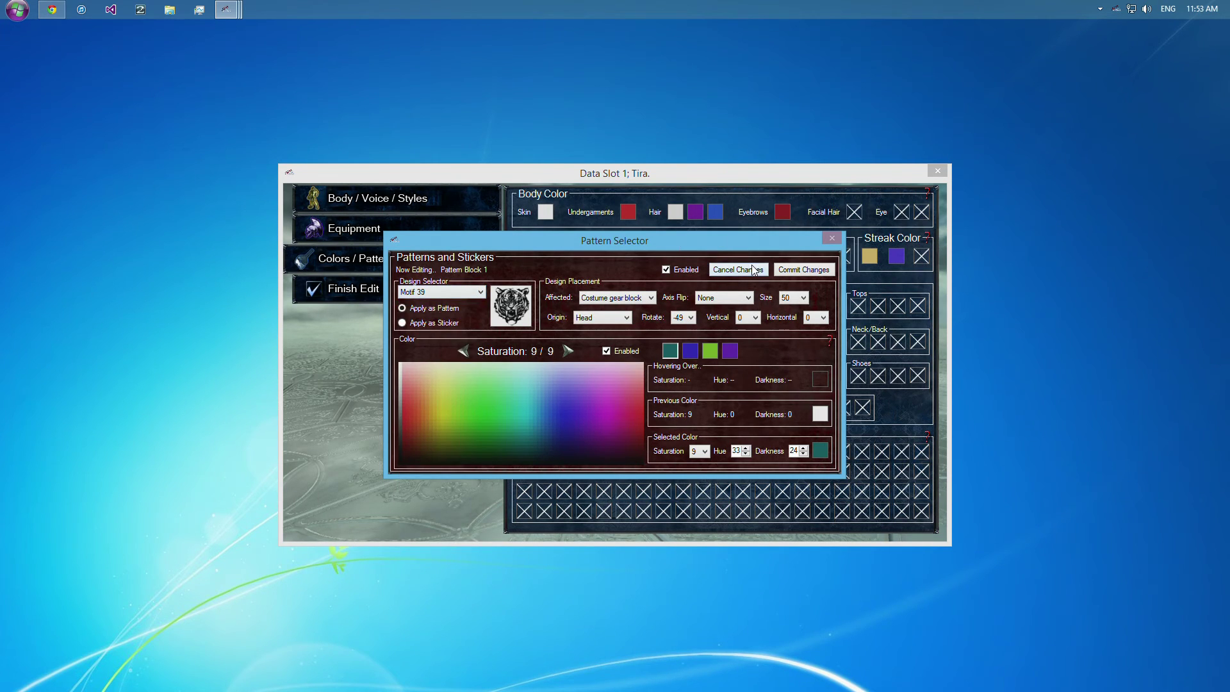
mouse_move(739, 277)
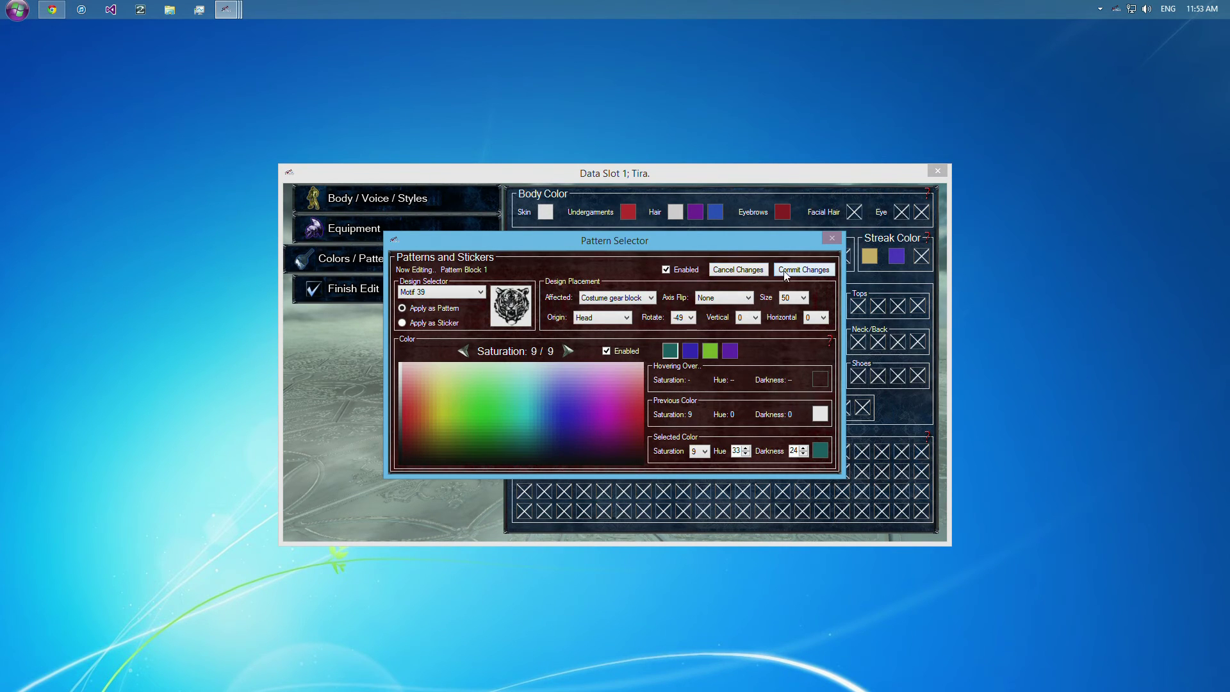
Scroll back up through the Affected body-area list before leaving the Pattern Selector.
left_click(616, 297)
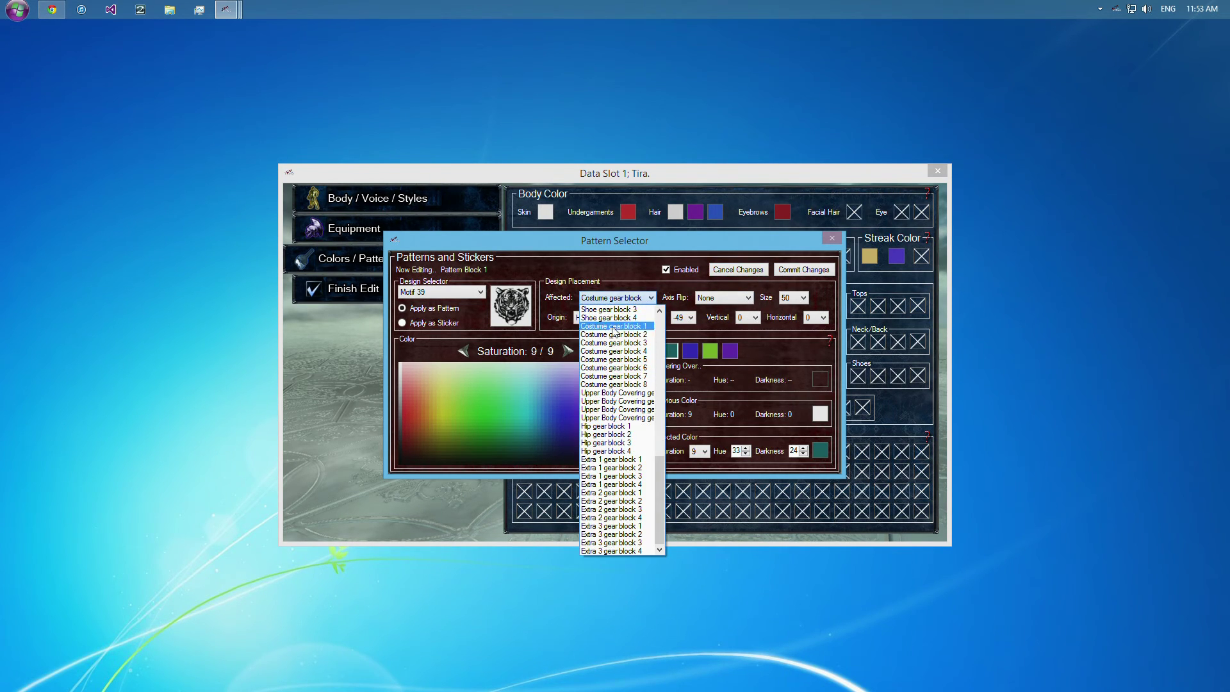
scroll("up", 3)
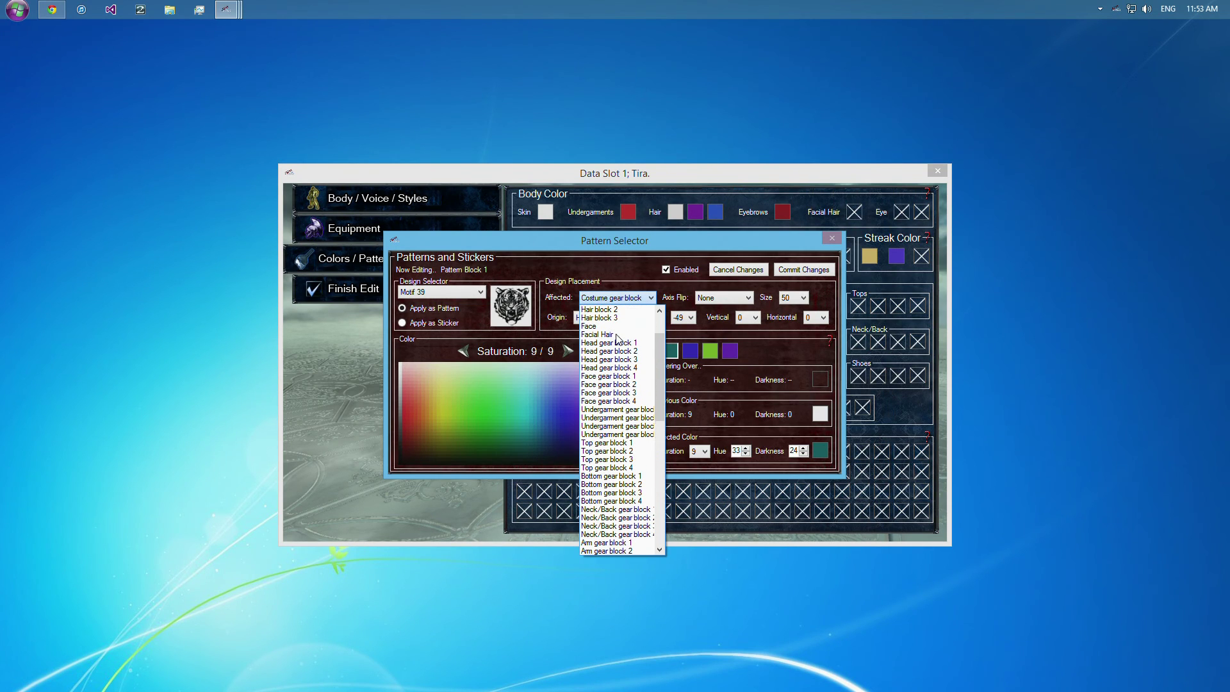
scroll("up", 3)
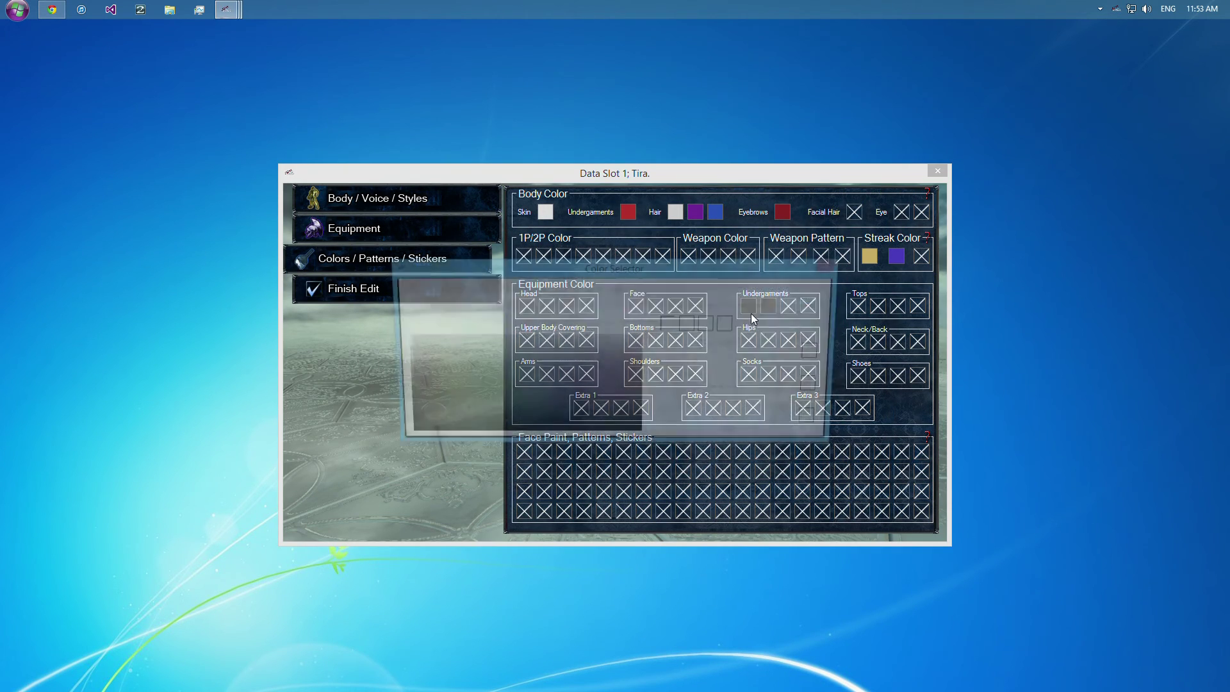
left_click(777, 305)
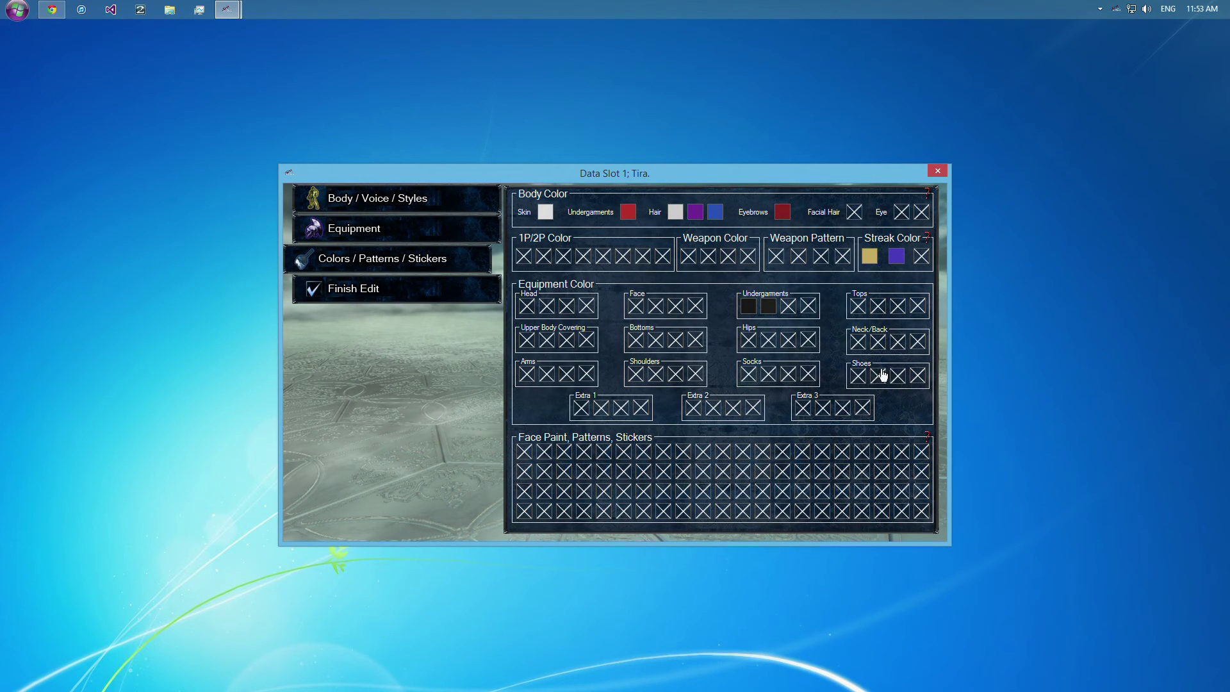
mouse_move(651, 193)
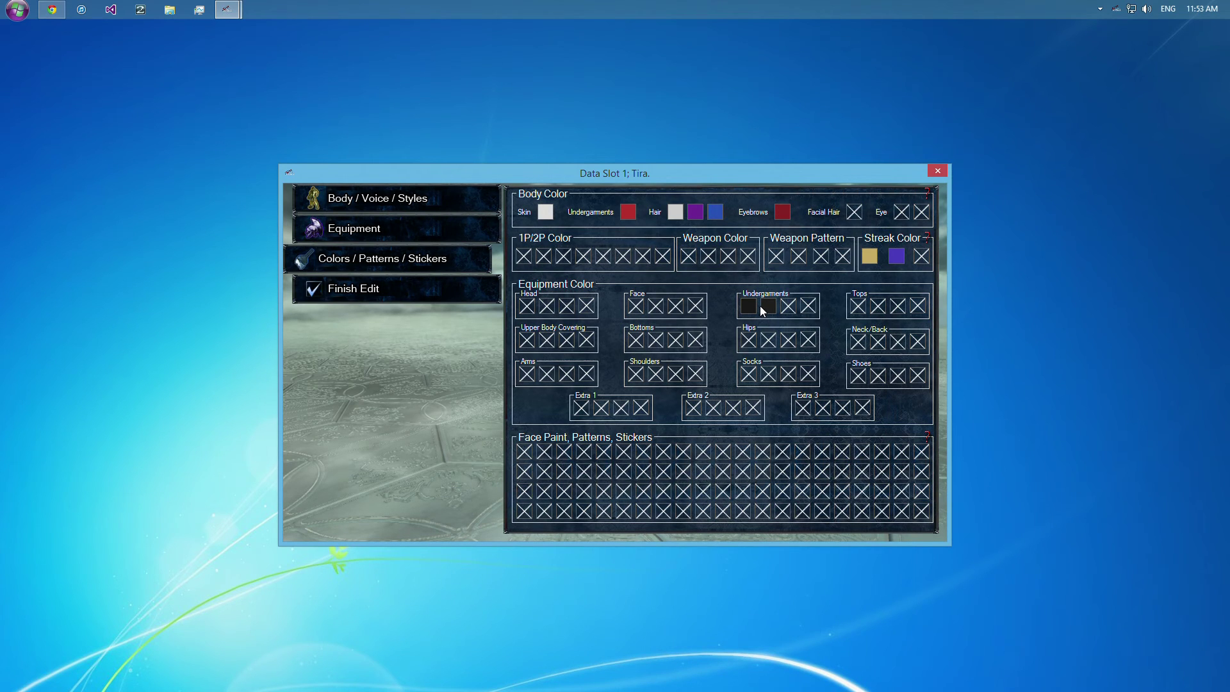
mouse_move(533, 228)
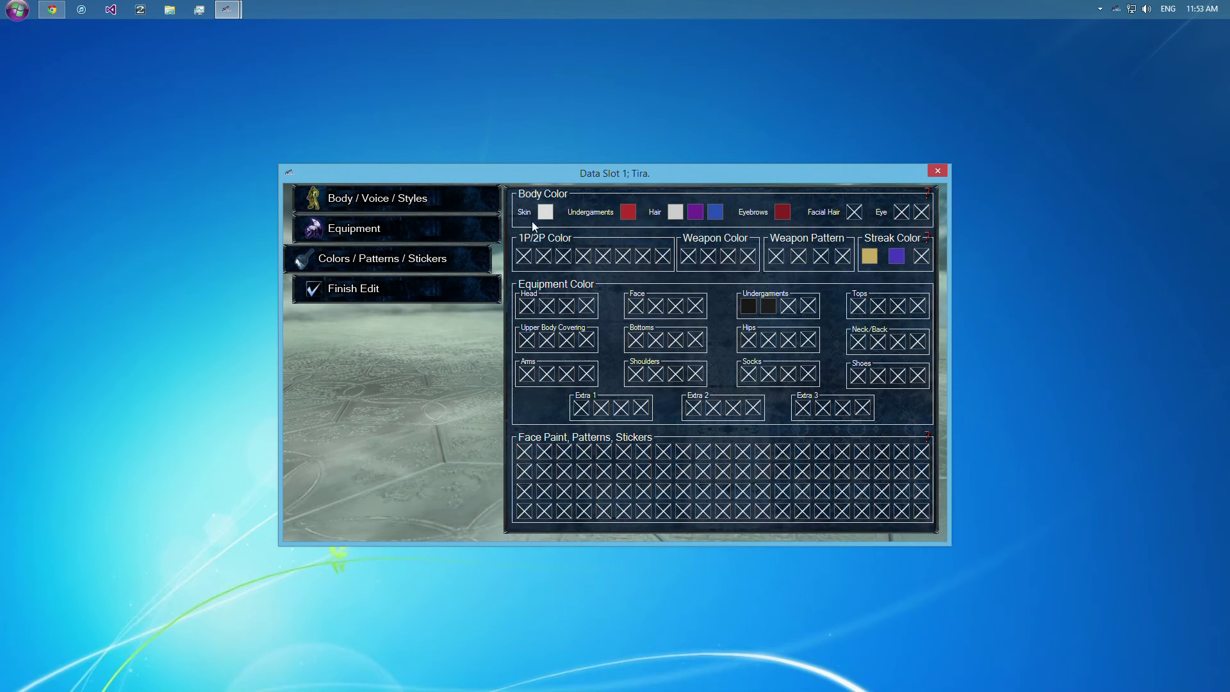
mouse_move(636, 313)
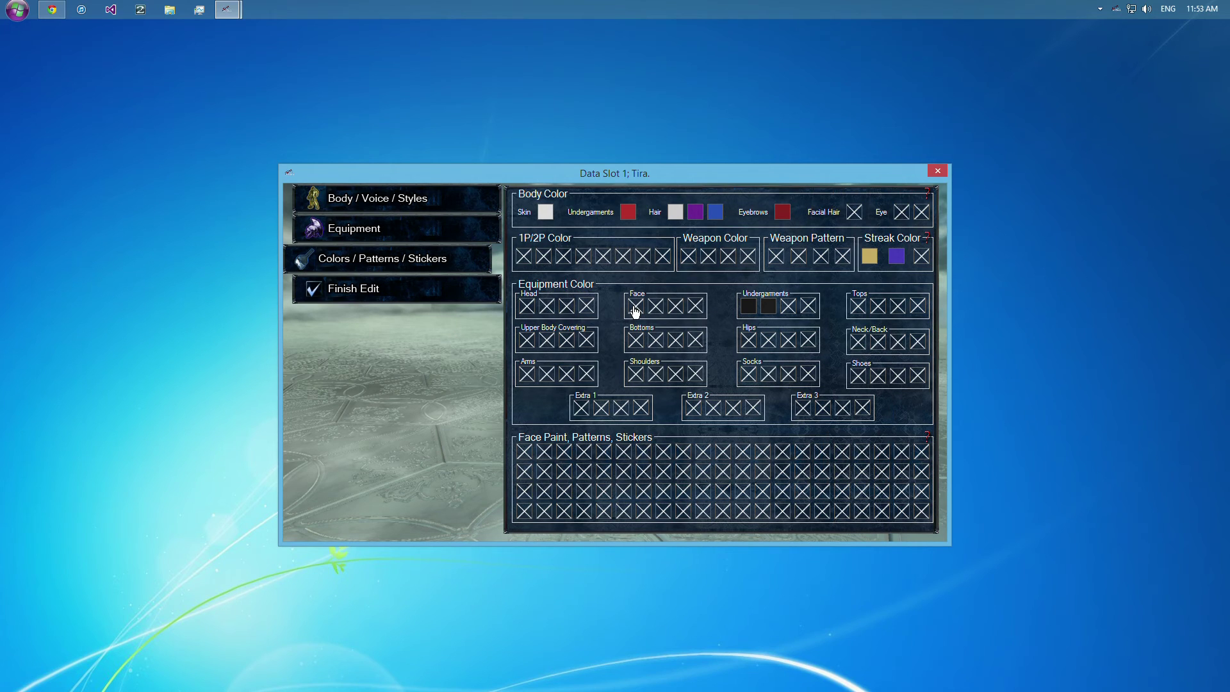
mouse_move(694, 318)
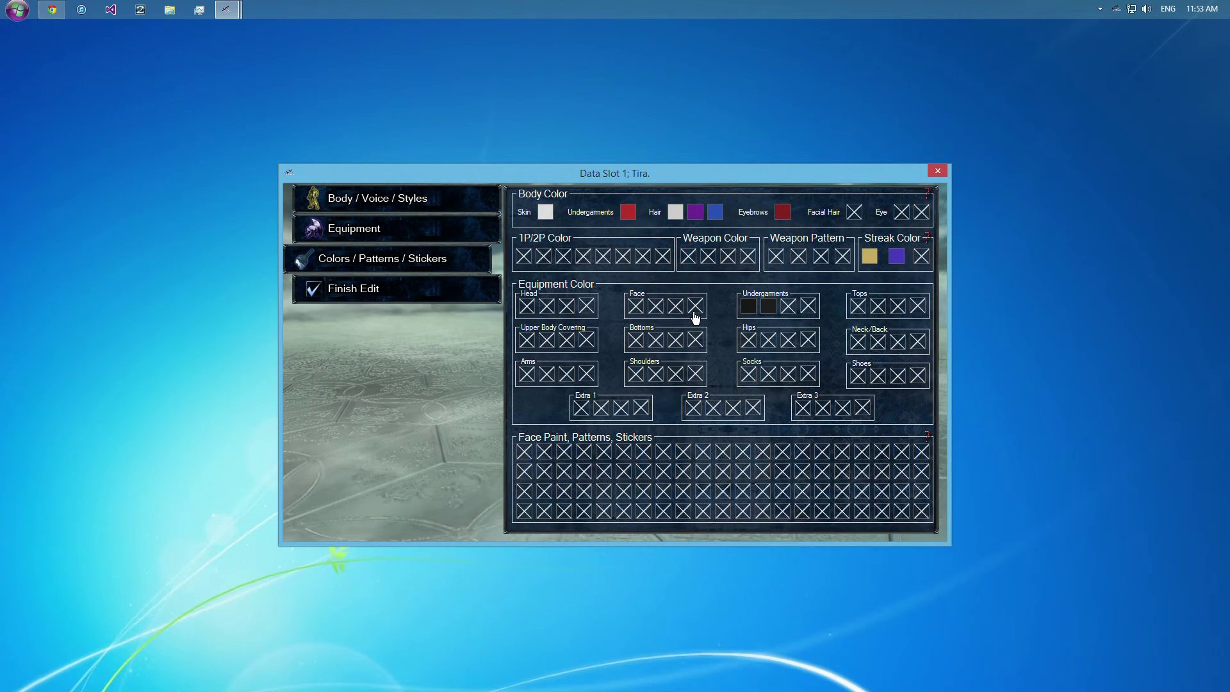
mouse_move(642, 309)
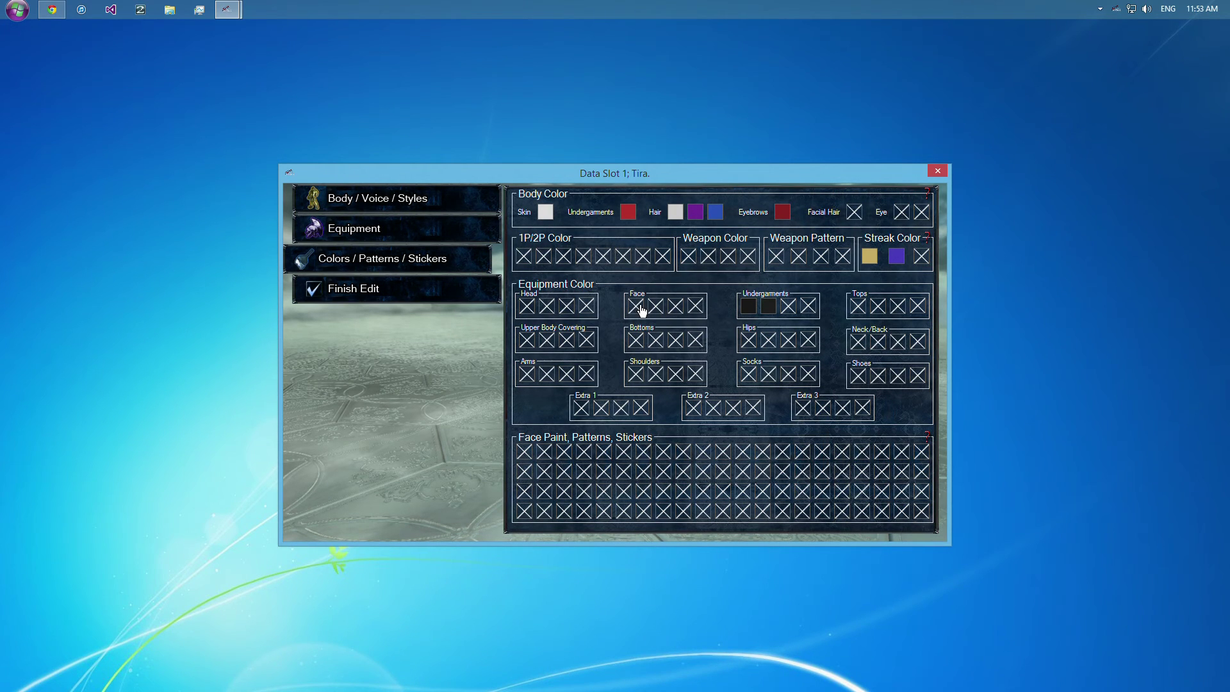
mouse_move(675, 214)
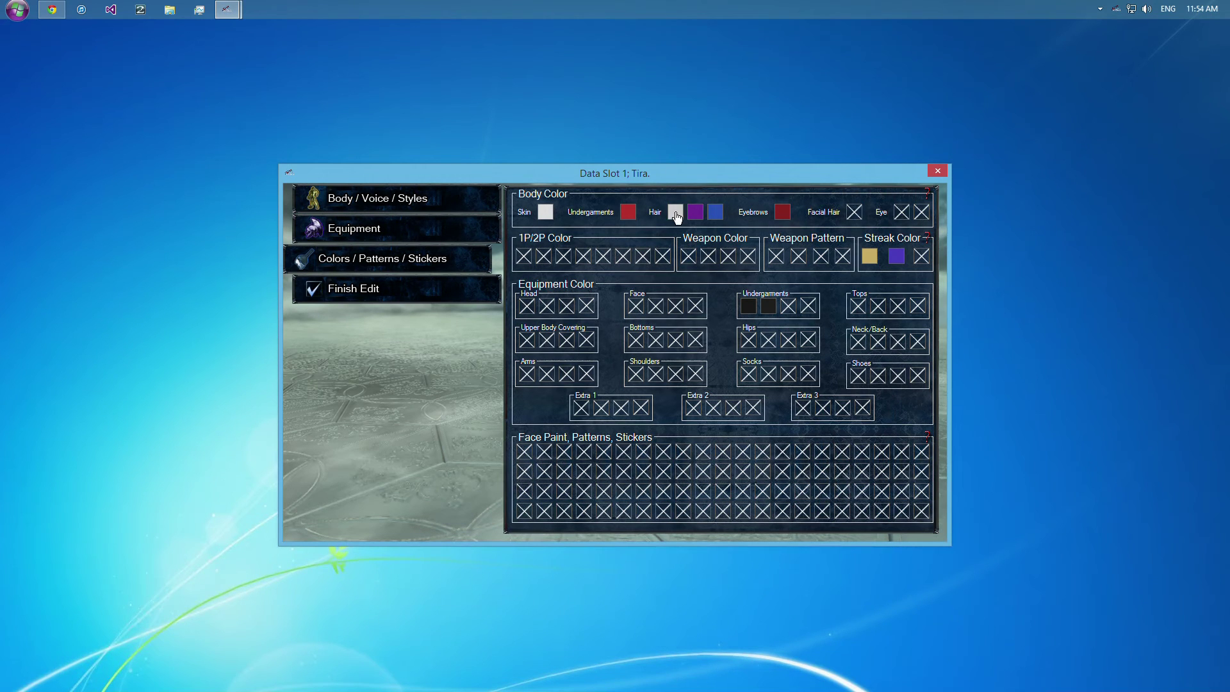
mouse_move(673, 218)
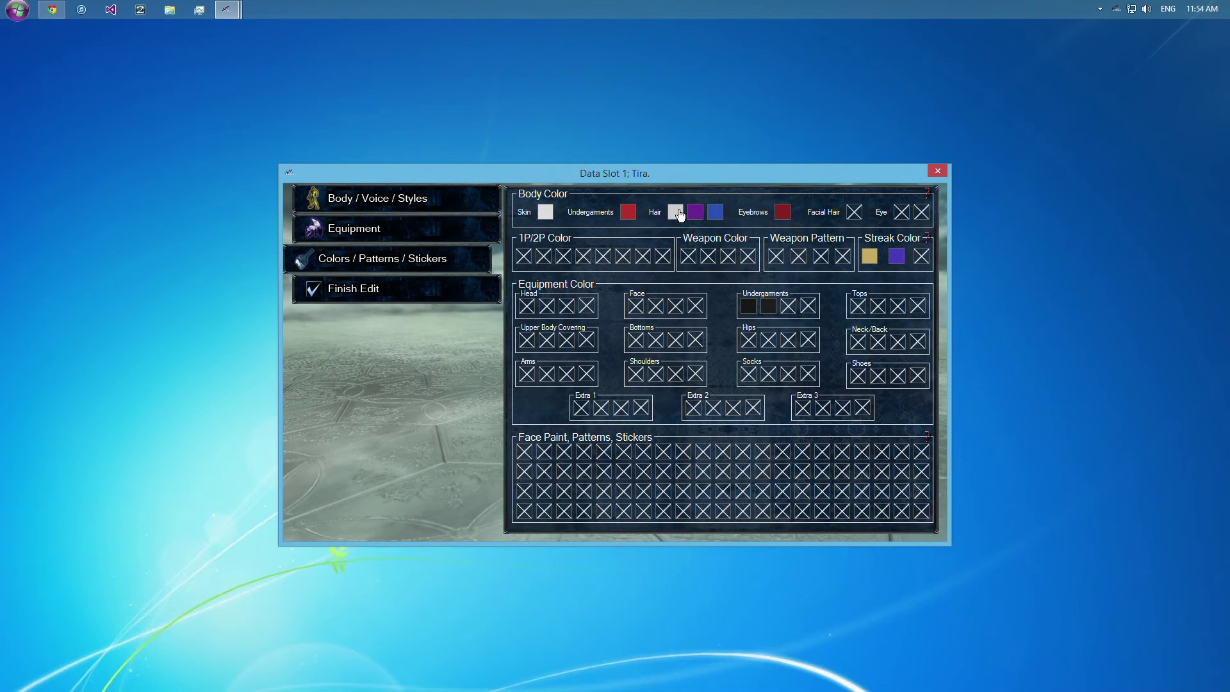
mouse_move(680, 210)
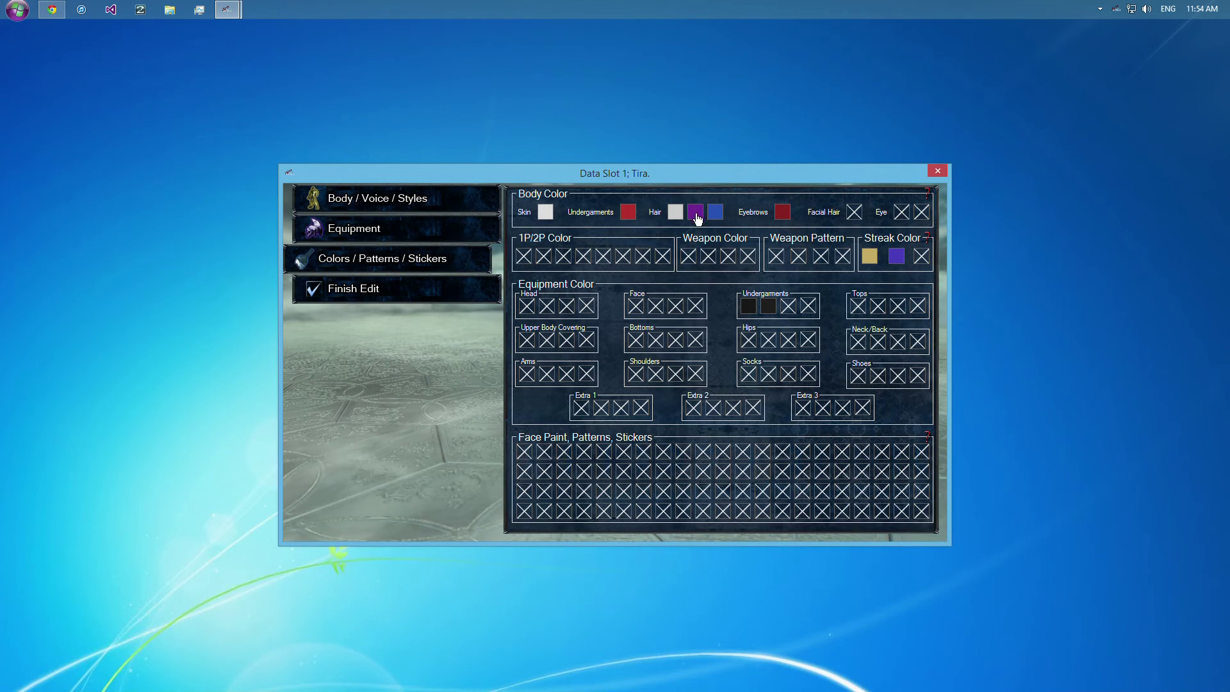
mouse_move(716, 226)
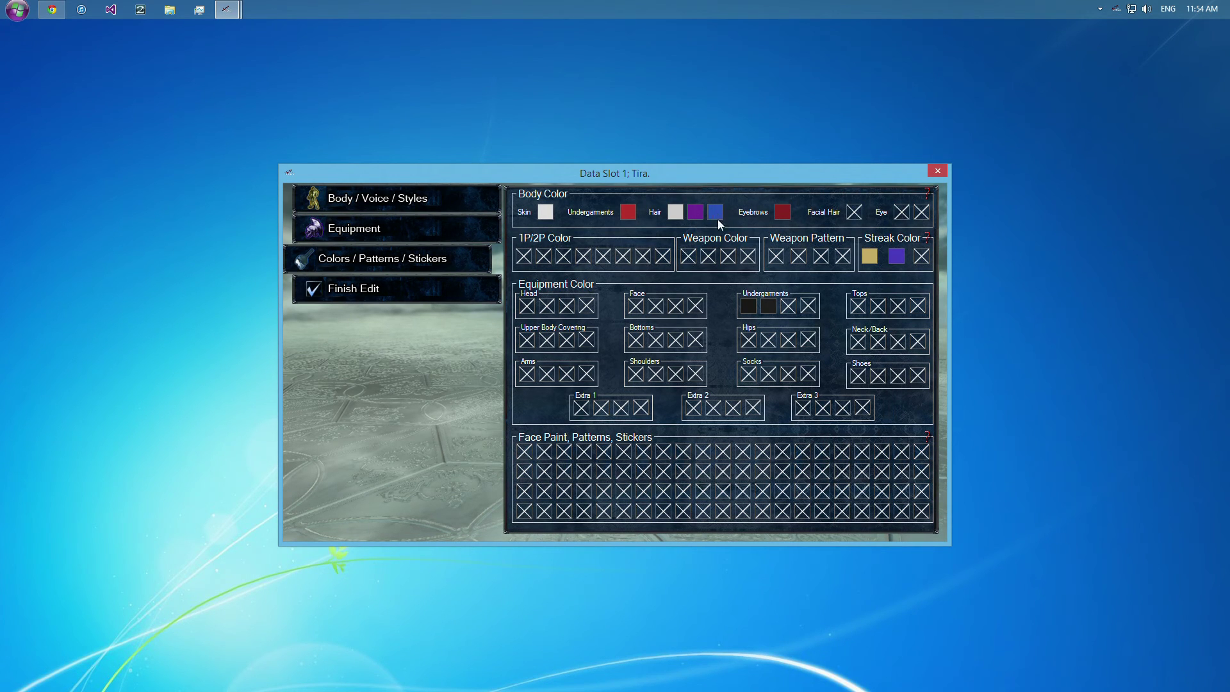
left_click(695, 212)
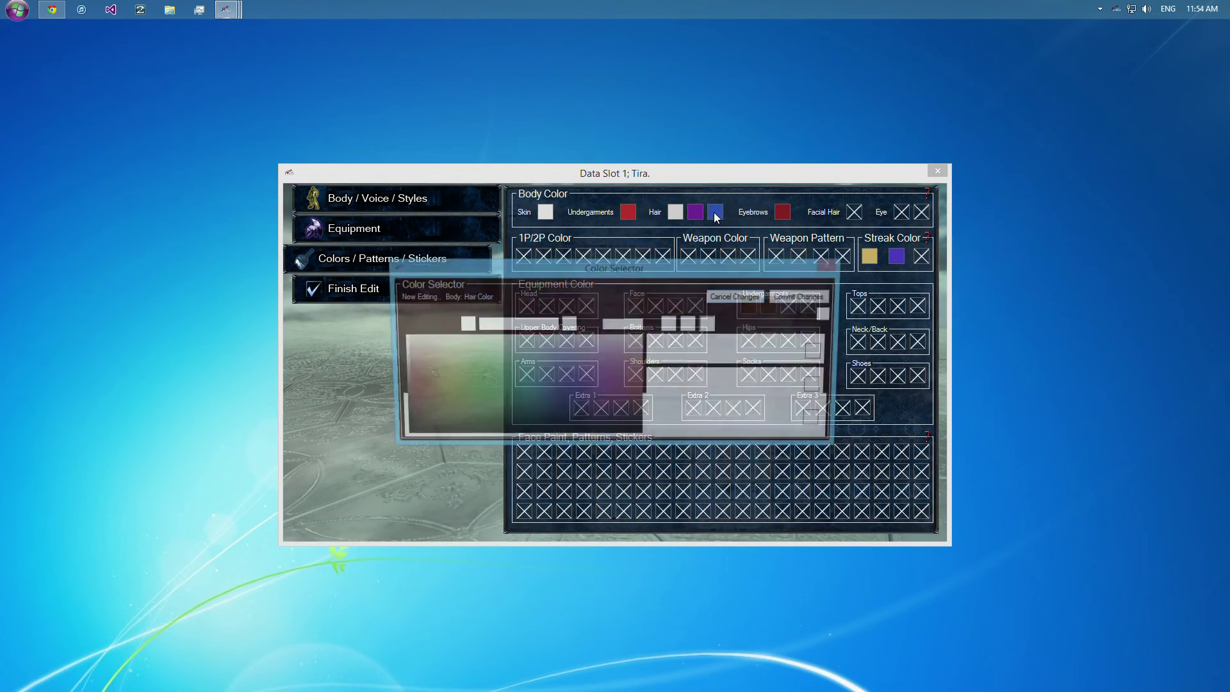
left_click(715, 211)
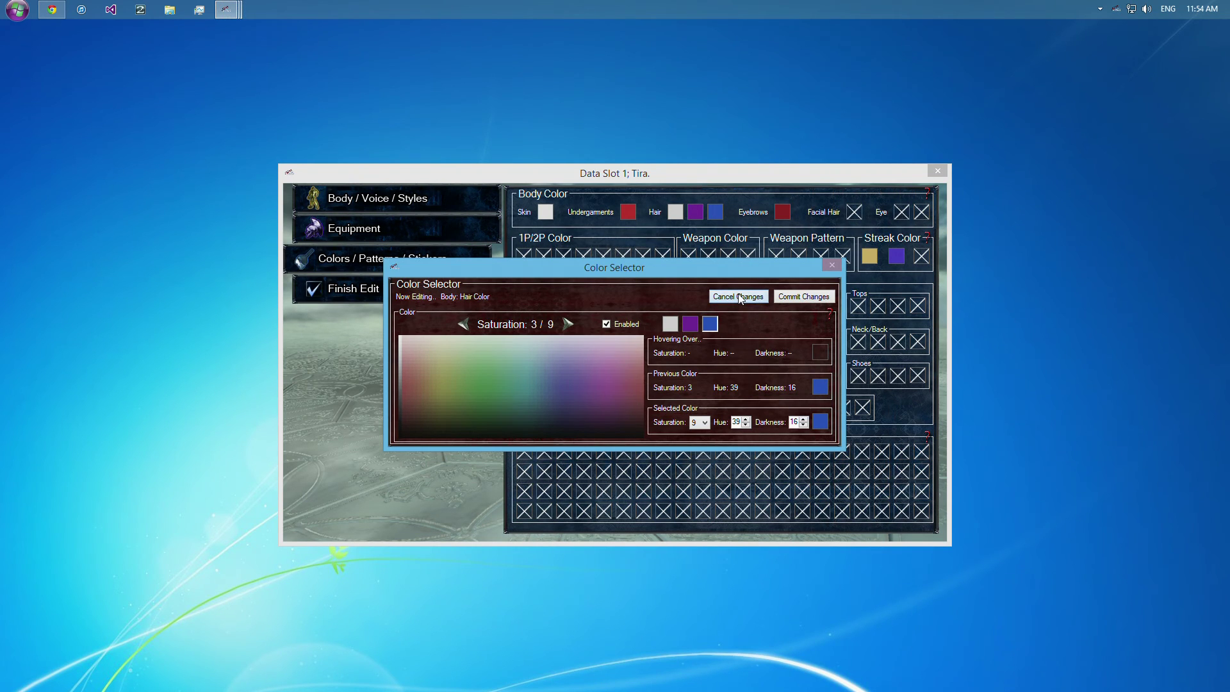
left_click(736, 296)
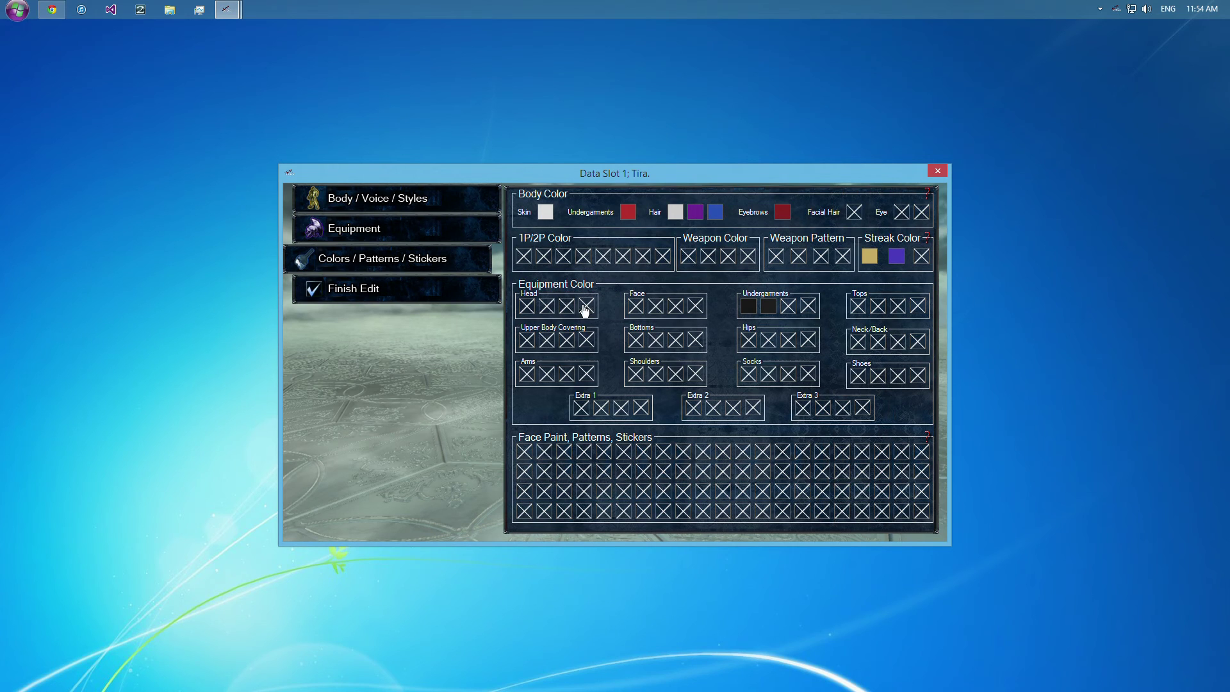
mouse_move(655, 291)
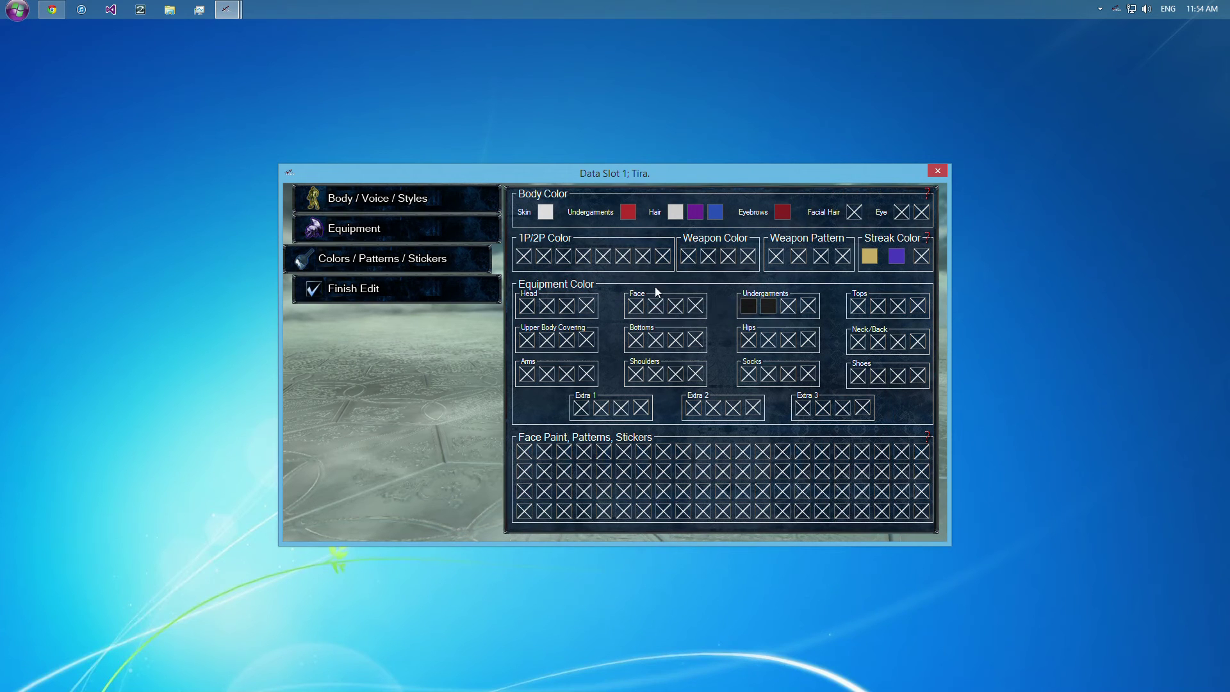
mouse_move(470, 267)
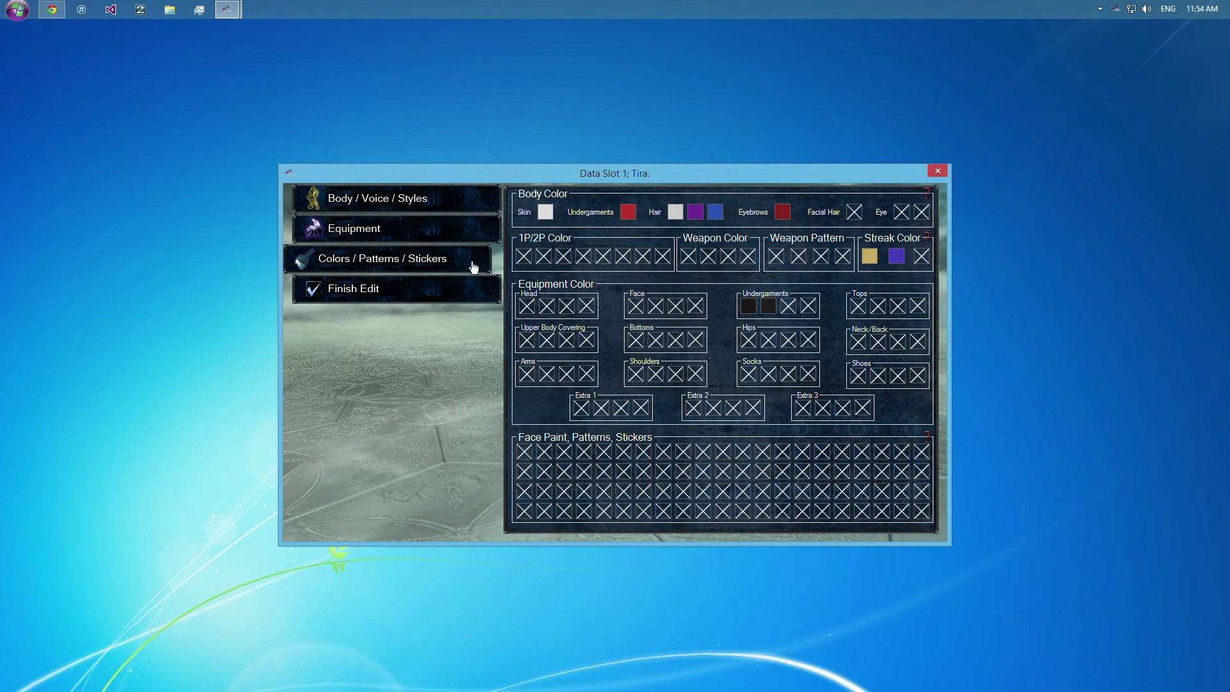
mouse_move(554, 204)
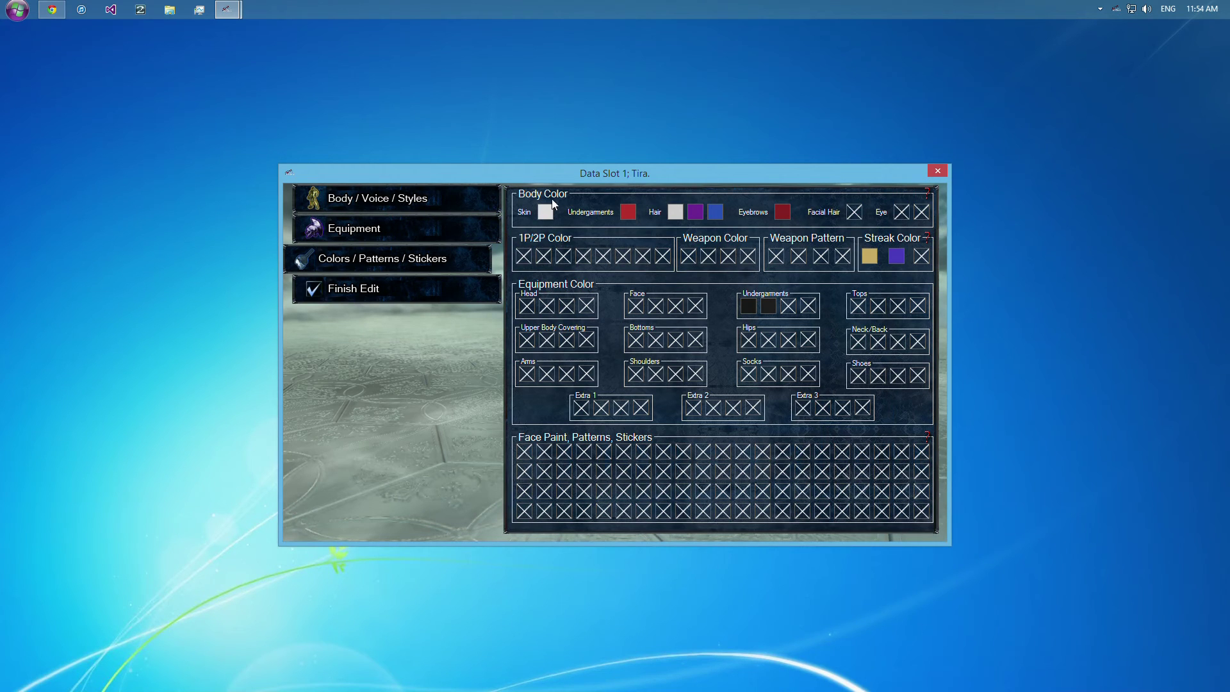
left_click(377, 197)
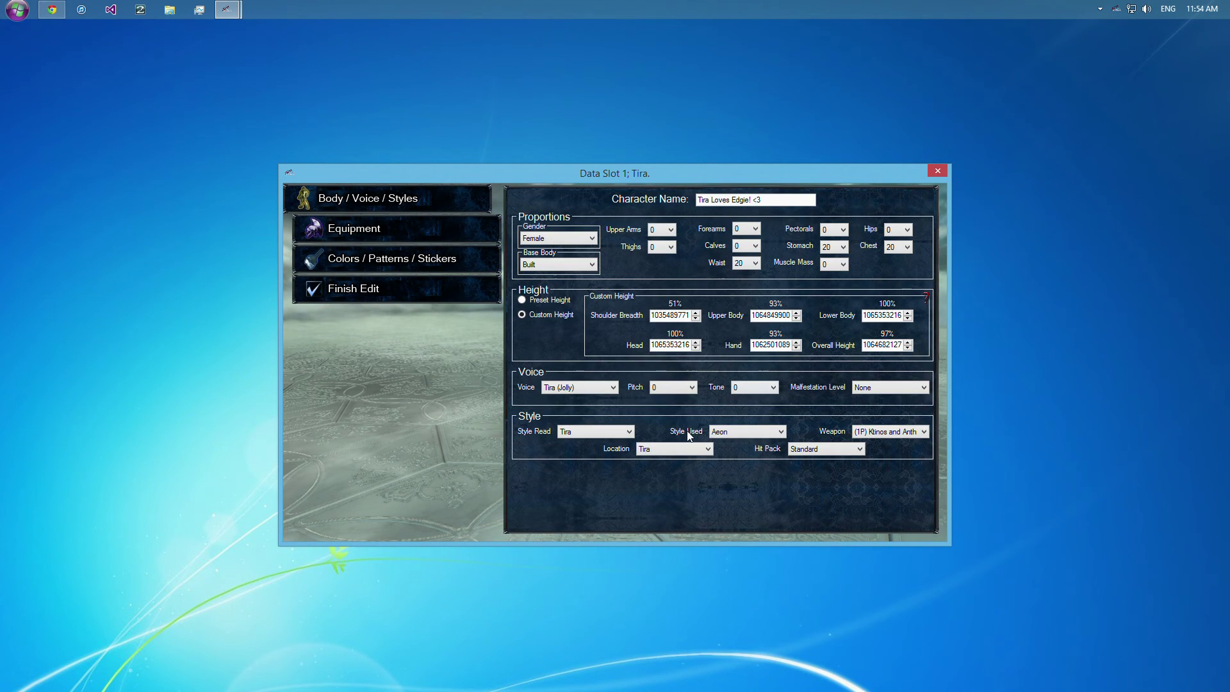
mouse_move(731, 420)
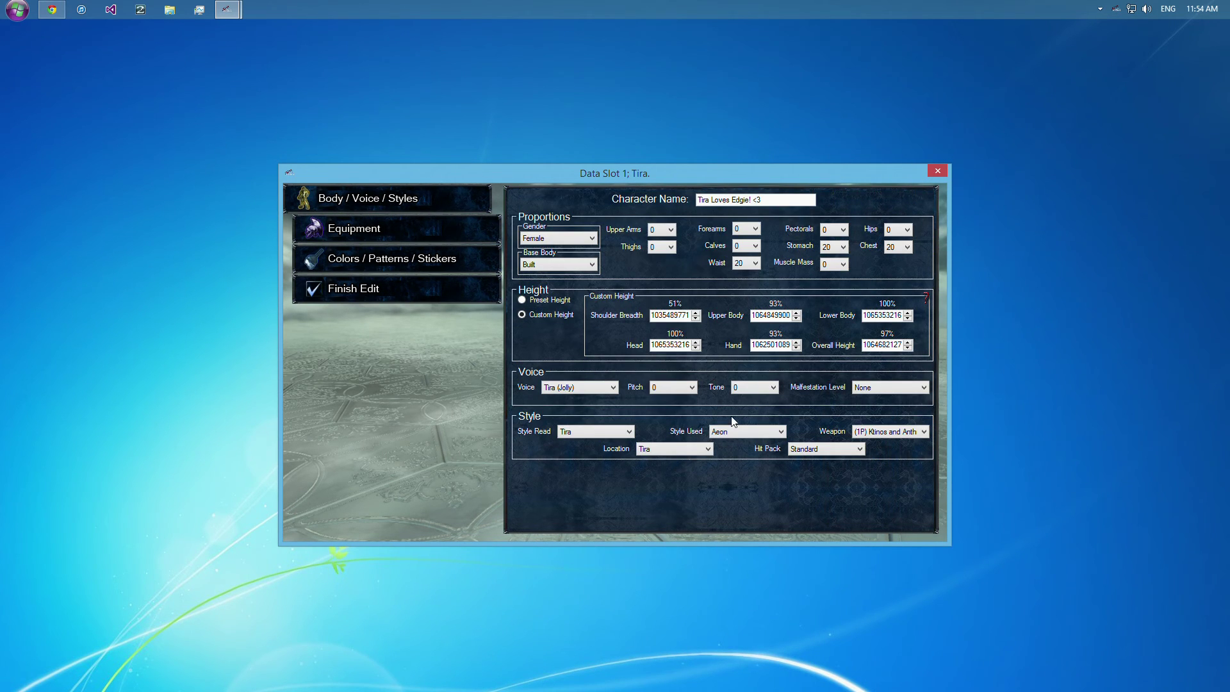
left_click(612, 387)
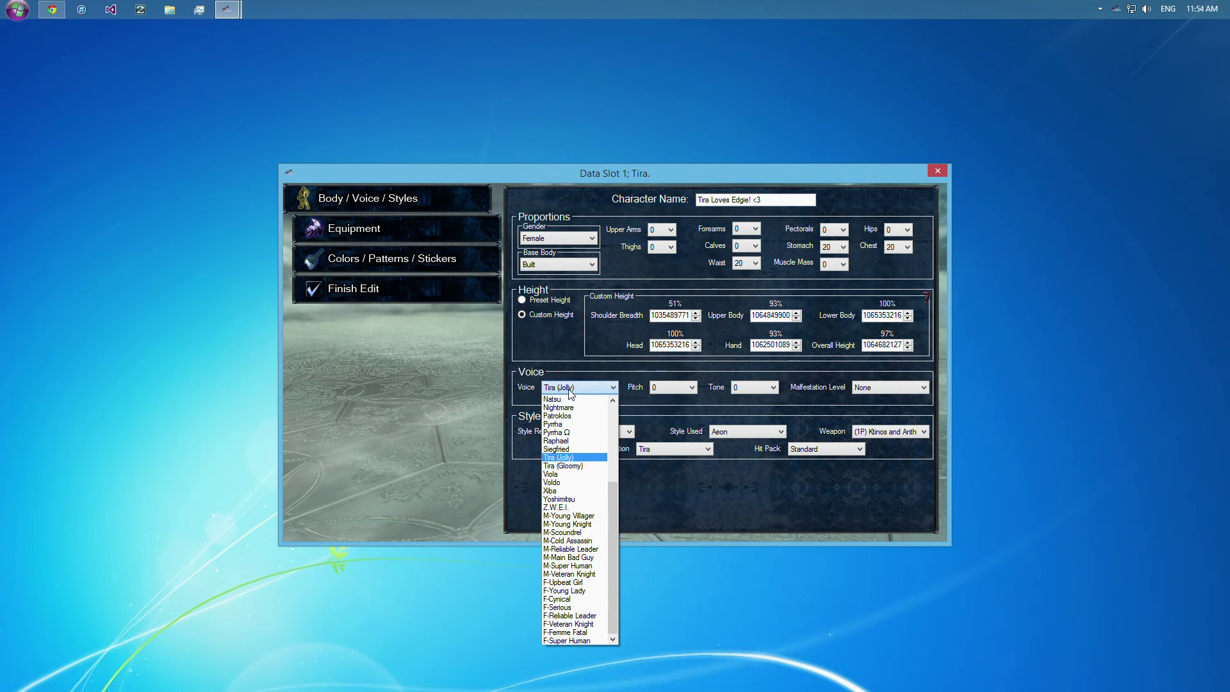
mouse_move(575, 465)
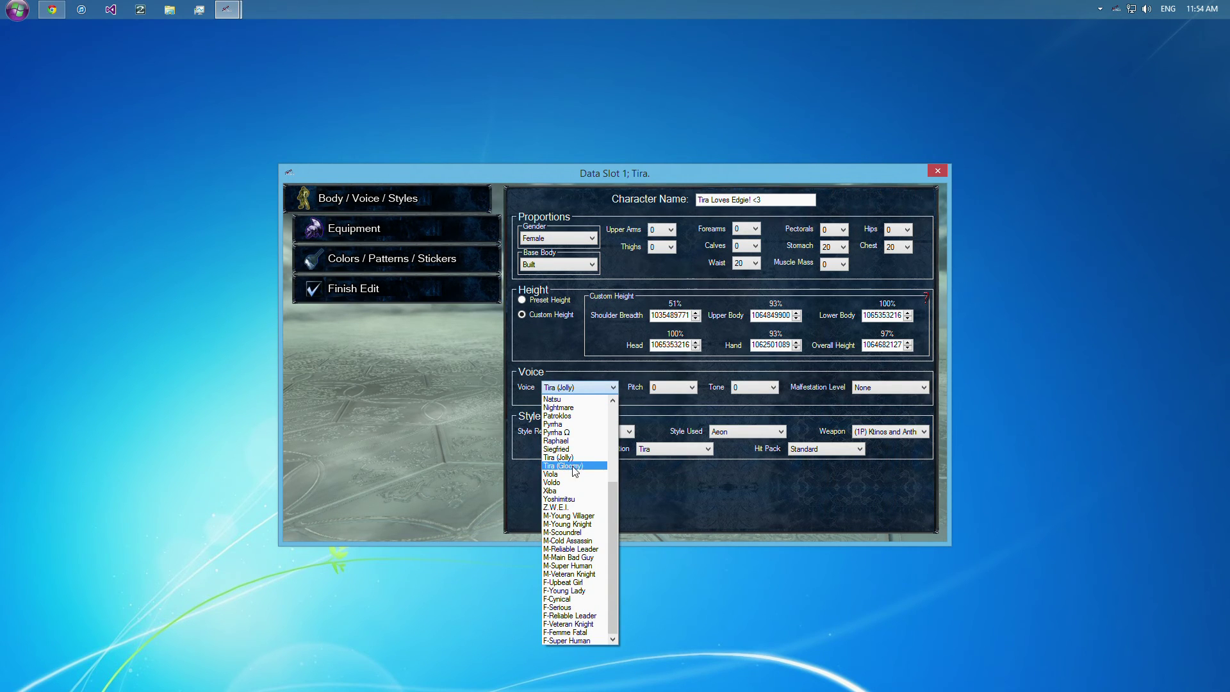
mouse_move(590, 469)
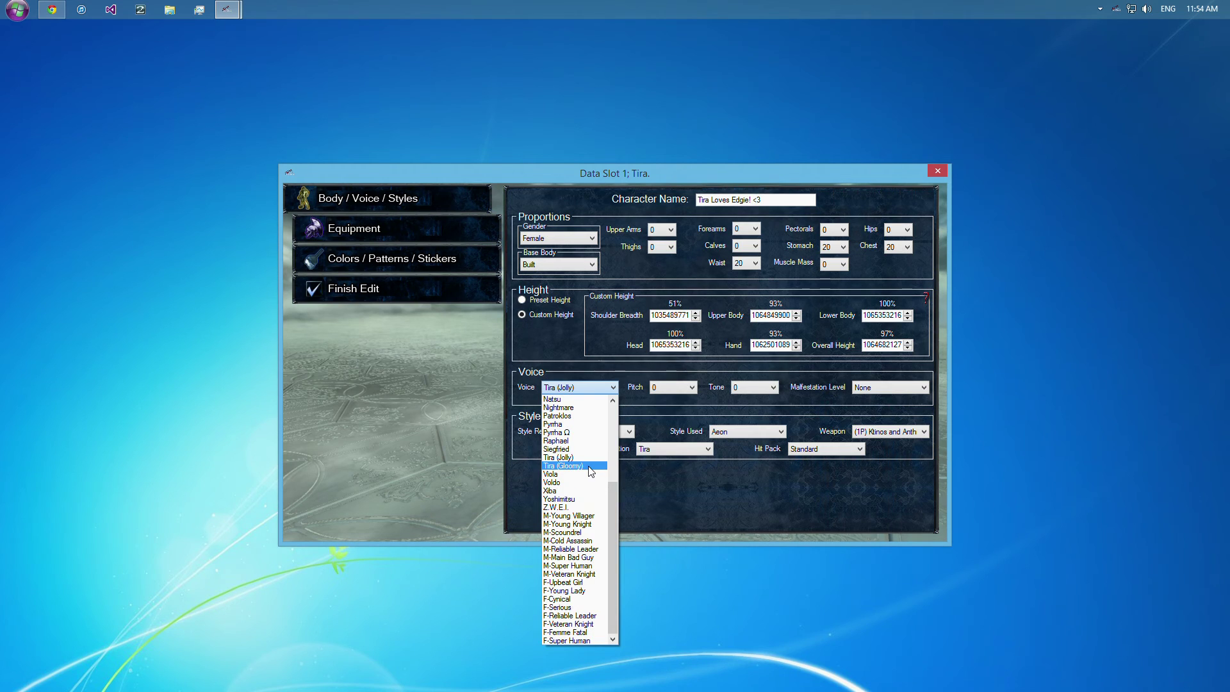
scroll("up", 3)
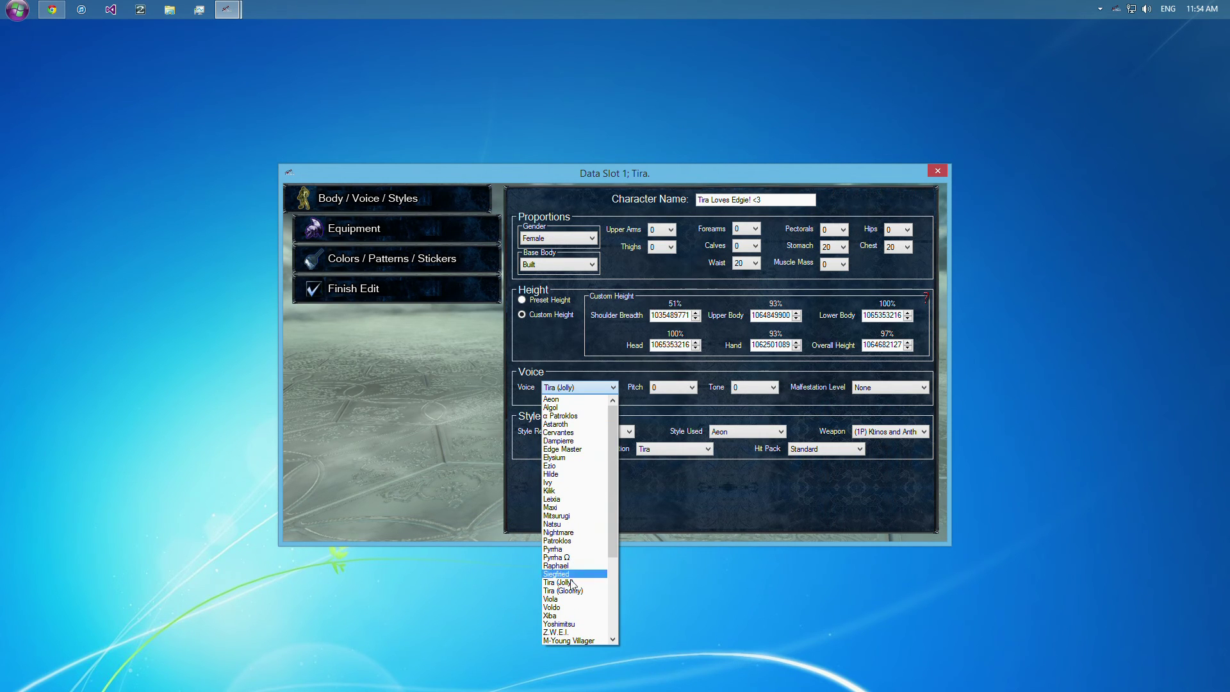
scroll("down", 3)
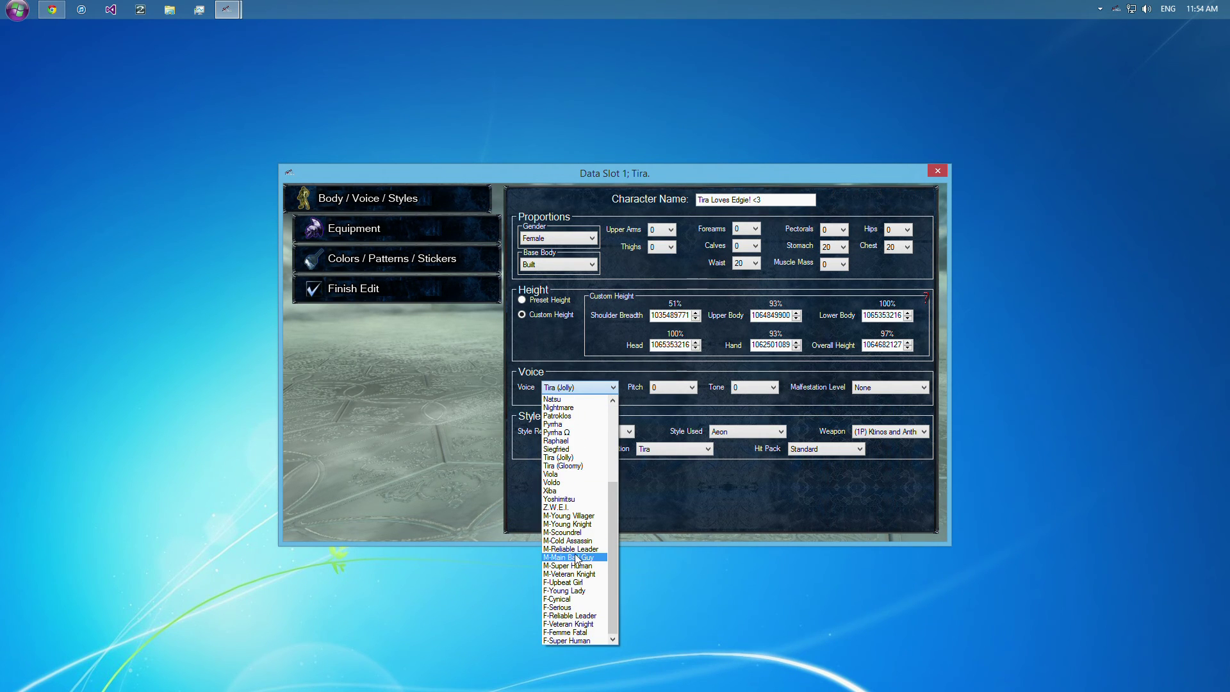
mouse_move(575, 515)
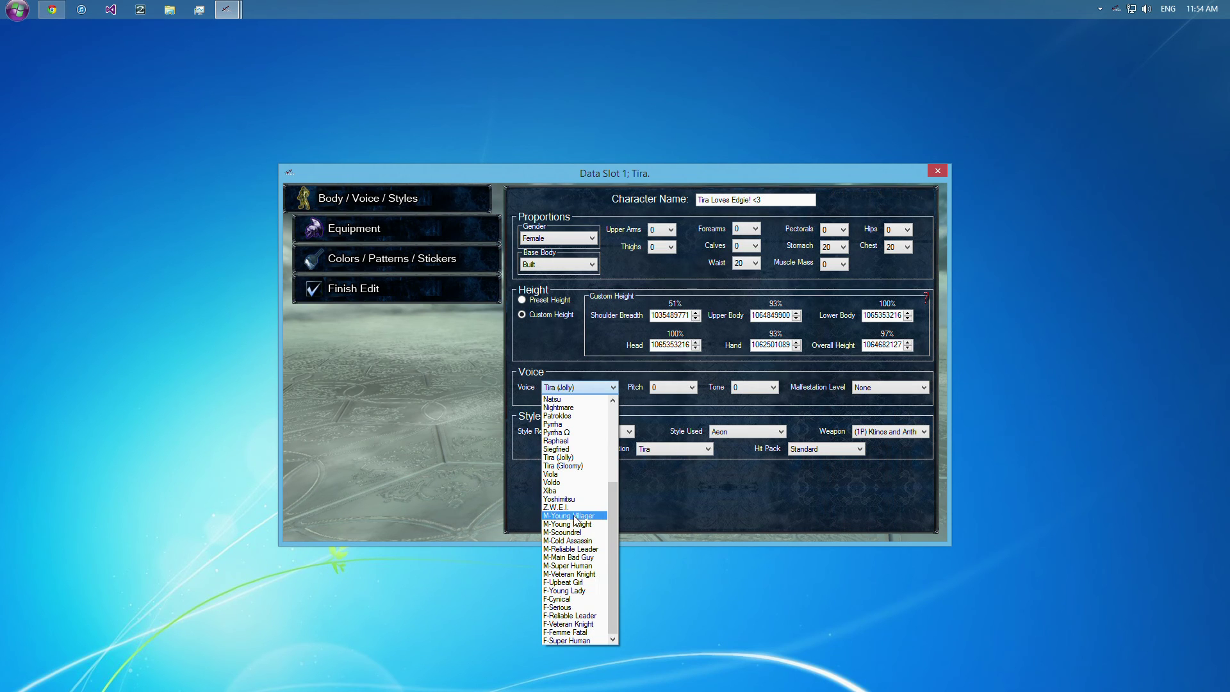
mouse_move(572, 524)
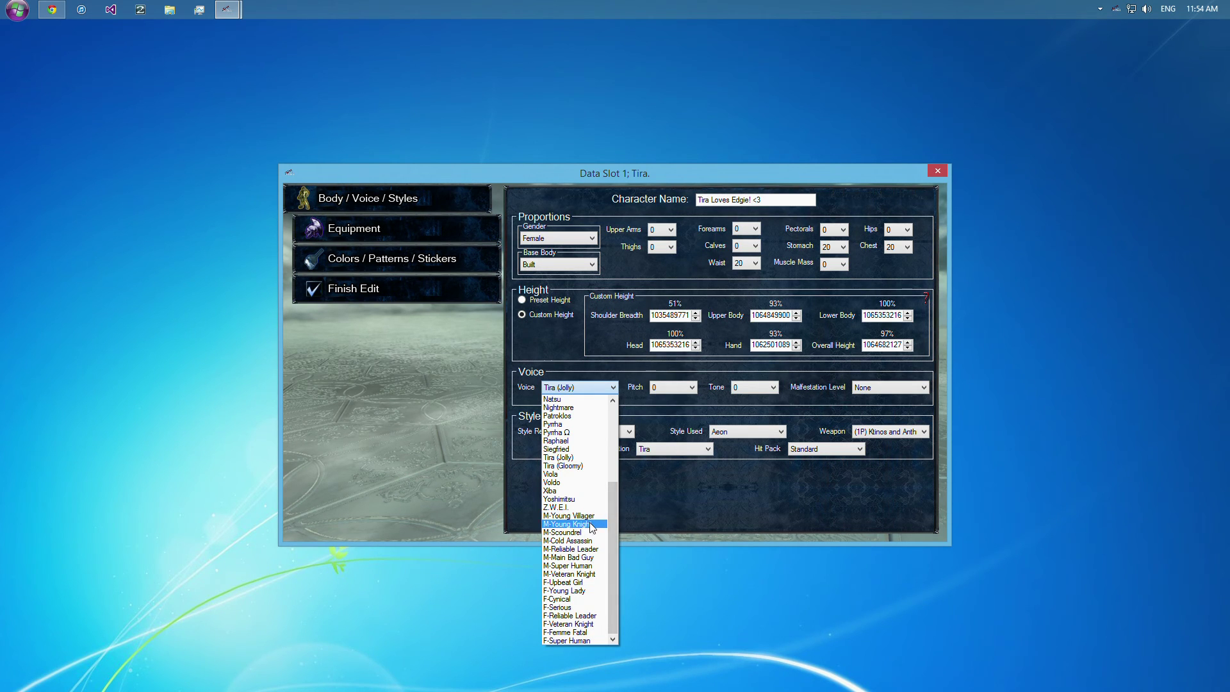
mouse_move(594, 591)
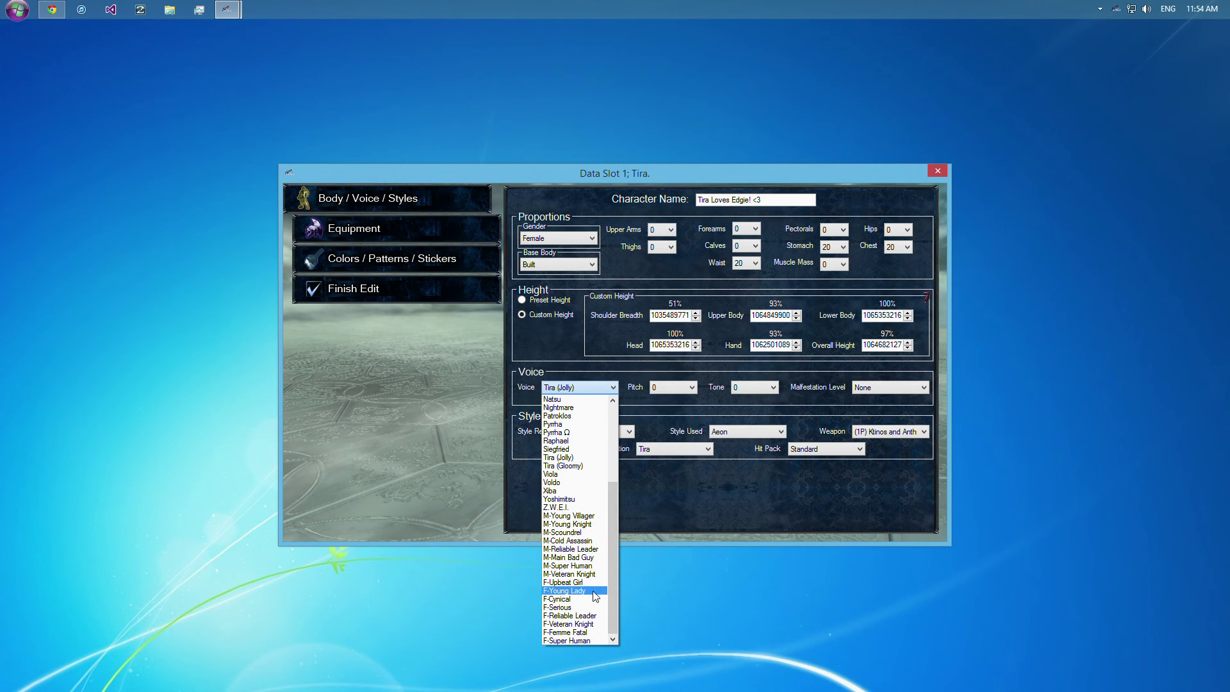
mouse_move(596, 617)
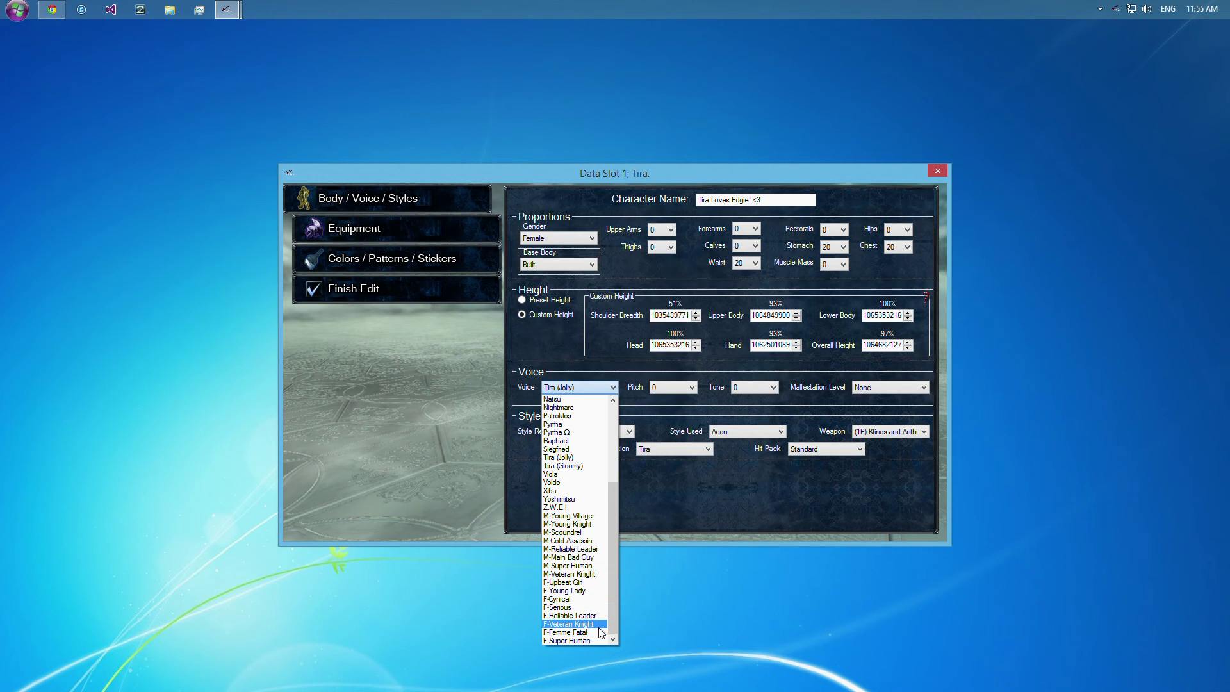
mouse_move(581, 632)
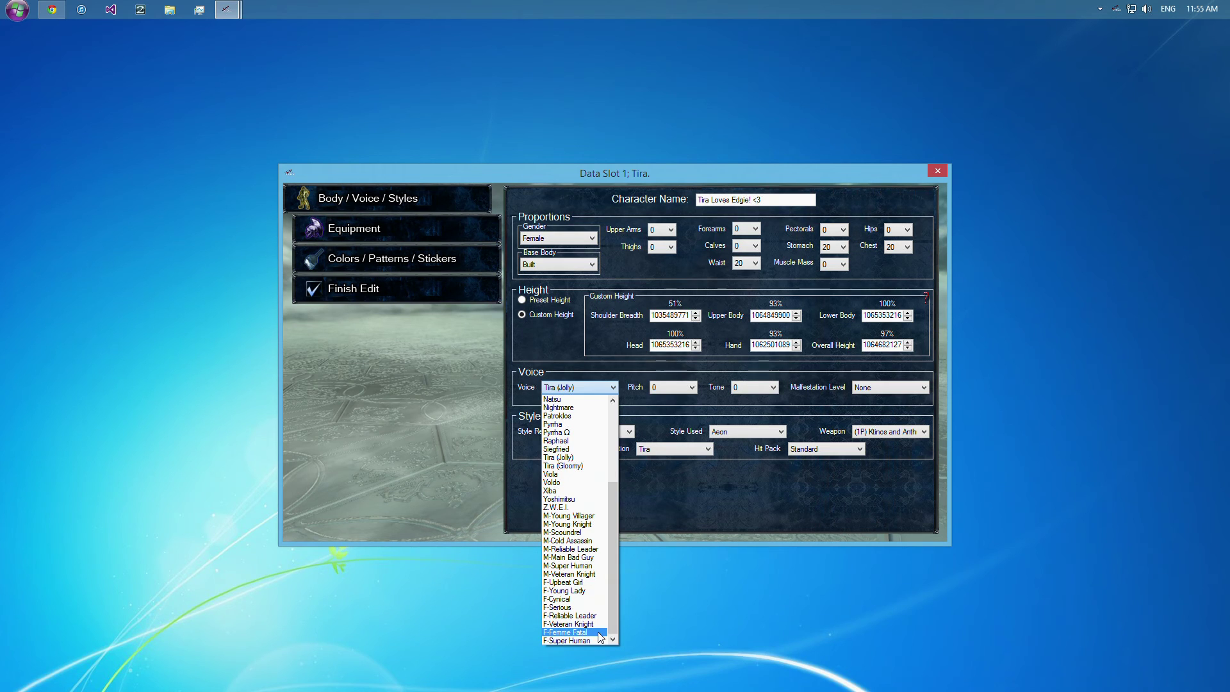
mouse_move(567, 565)
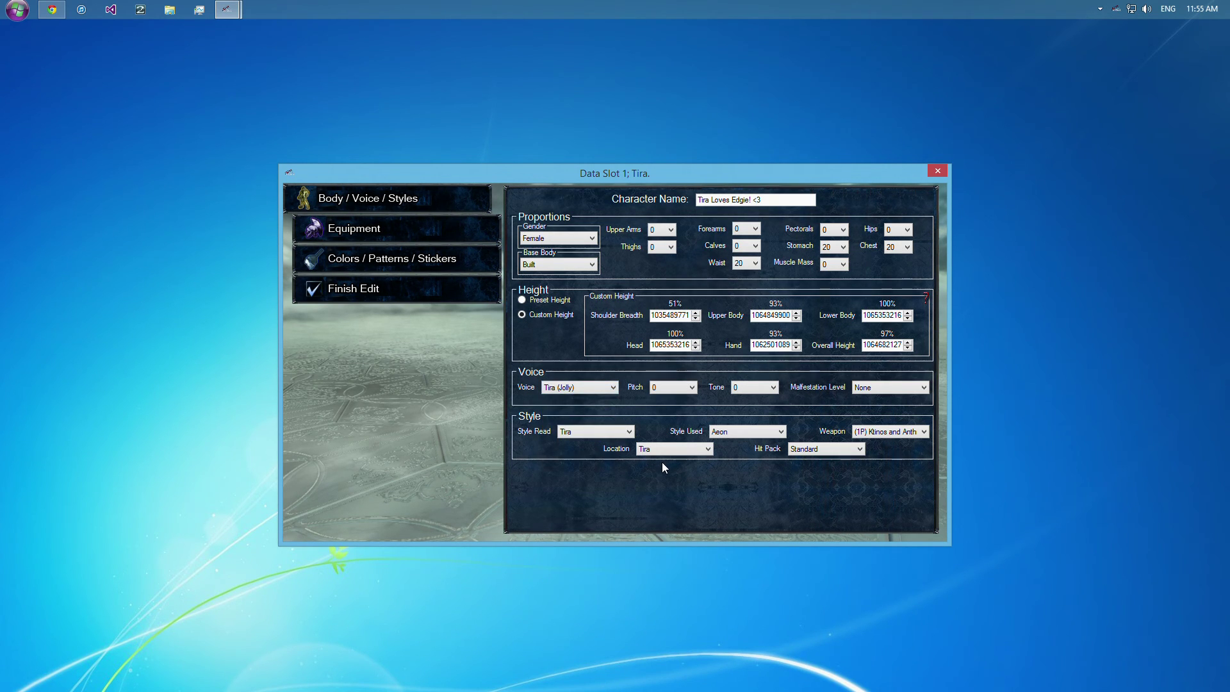
mouse_move(546, 433)
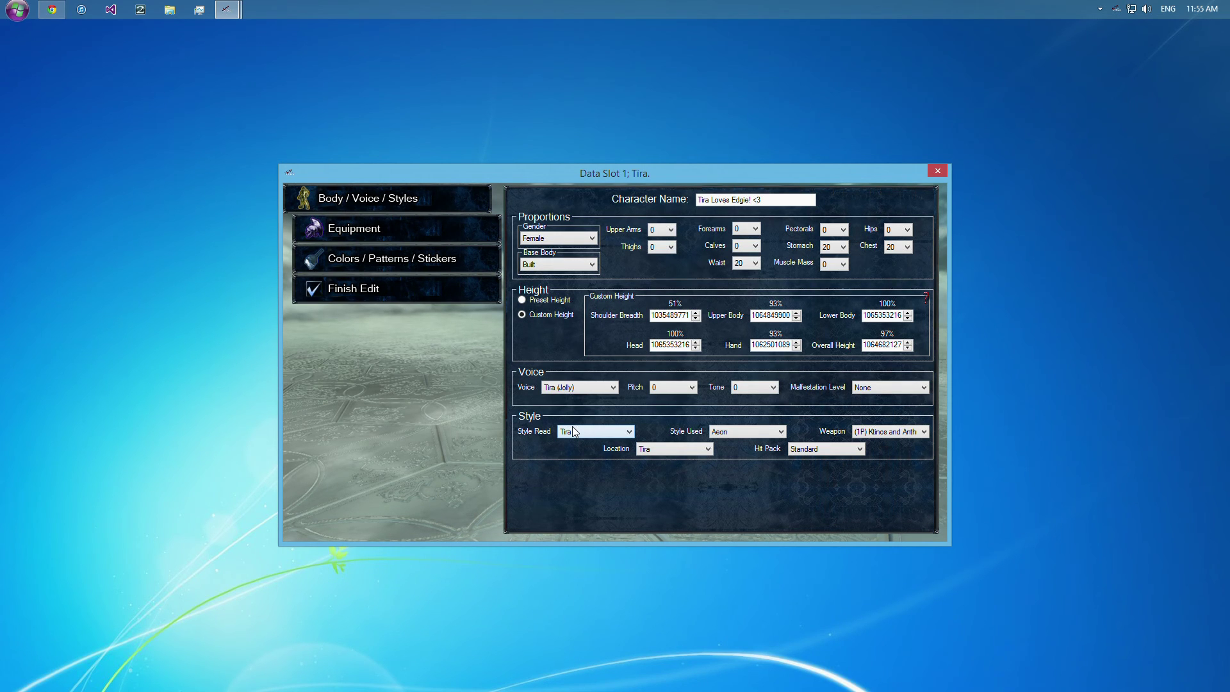
Try Style Read as Edge Master, then Ivy, then set it back to Tira.
left_click(593, 432)
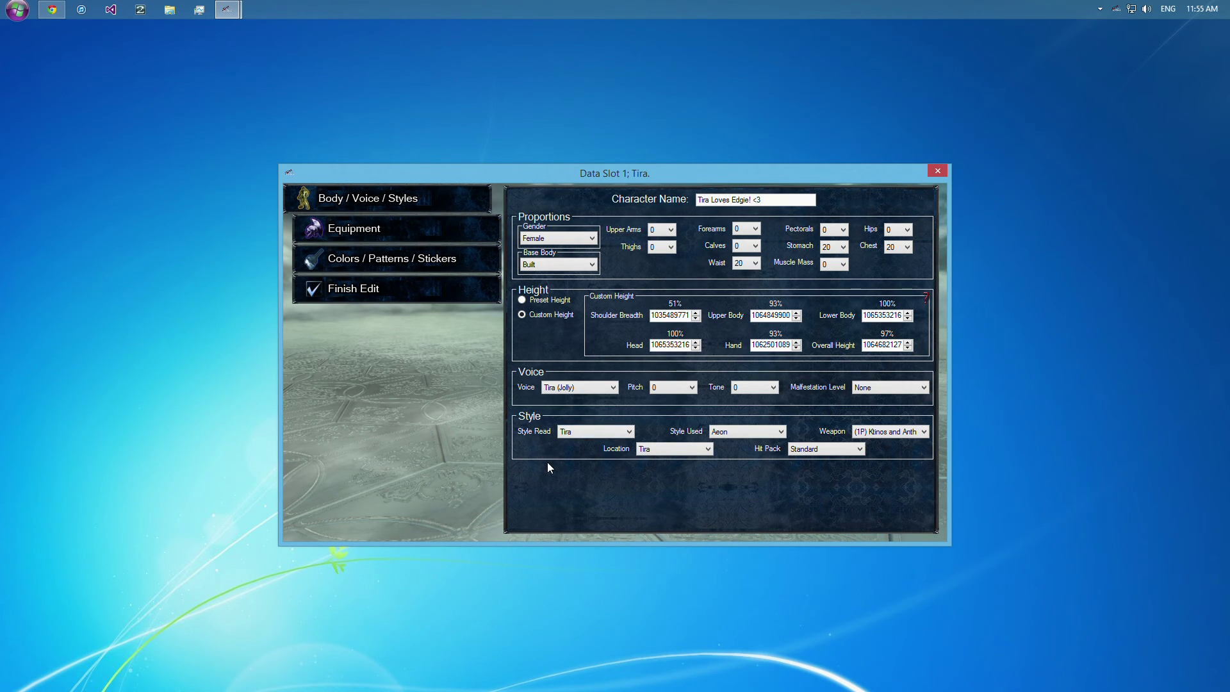
mouse_move(700, 417)
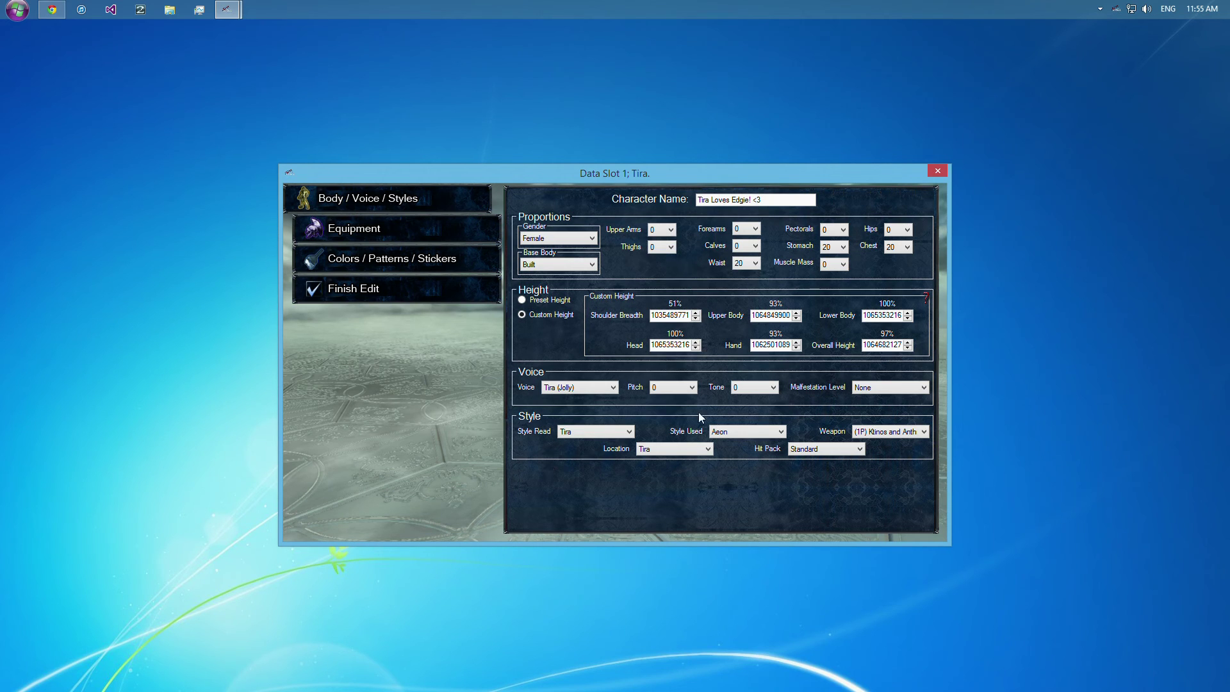
mouse_move(766, 429)
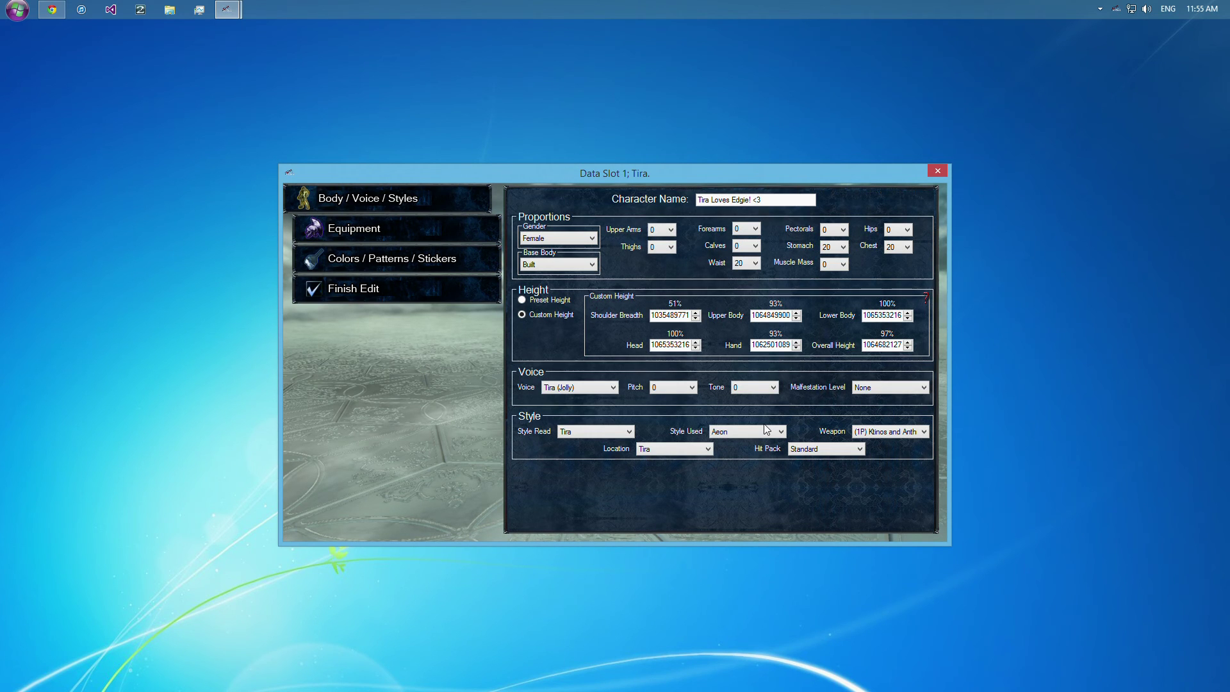
mouse_move(653, 492)
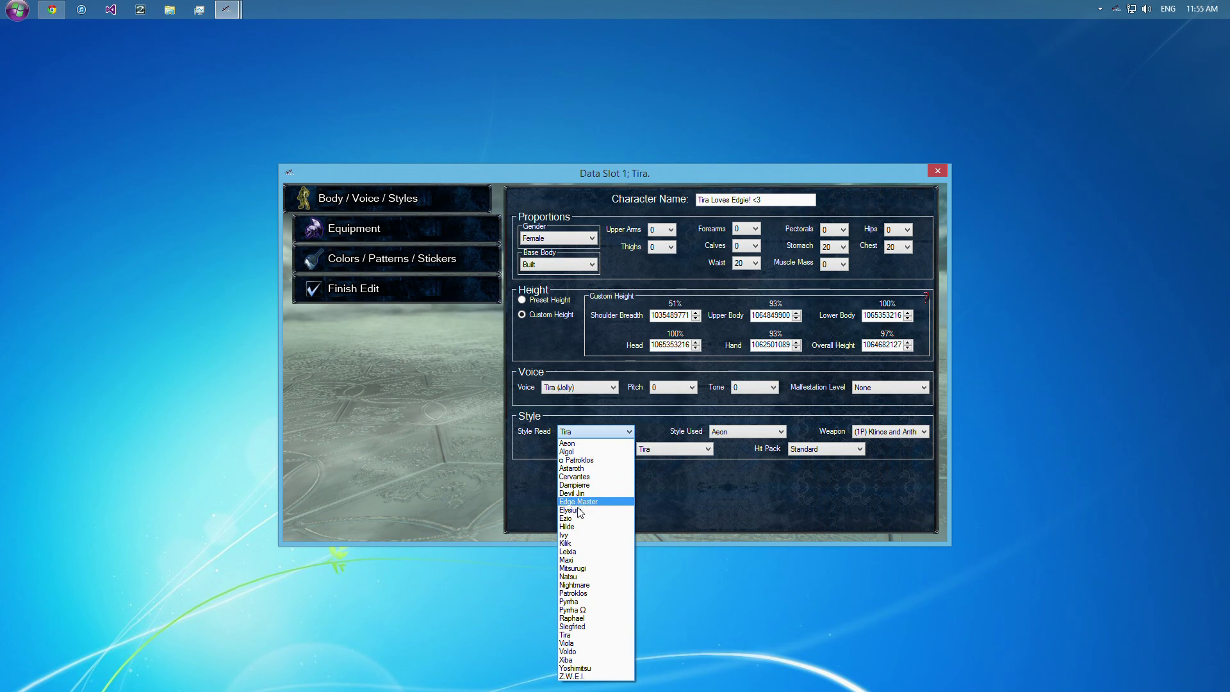
left_click(578, 501)
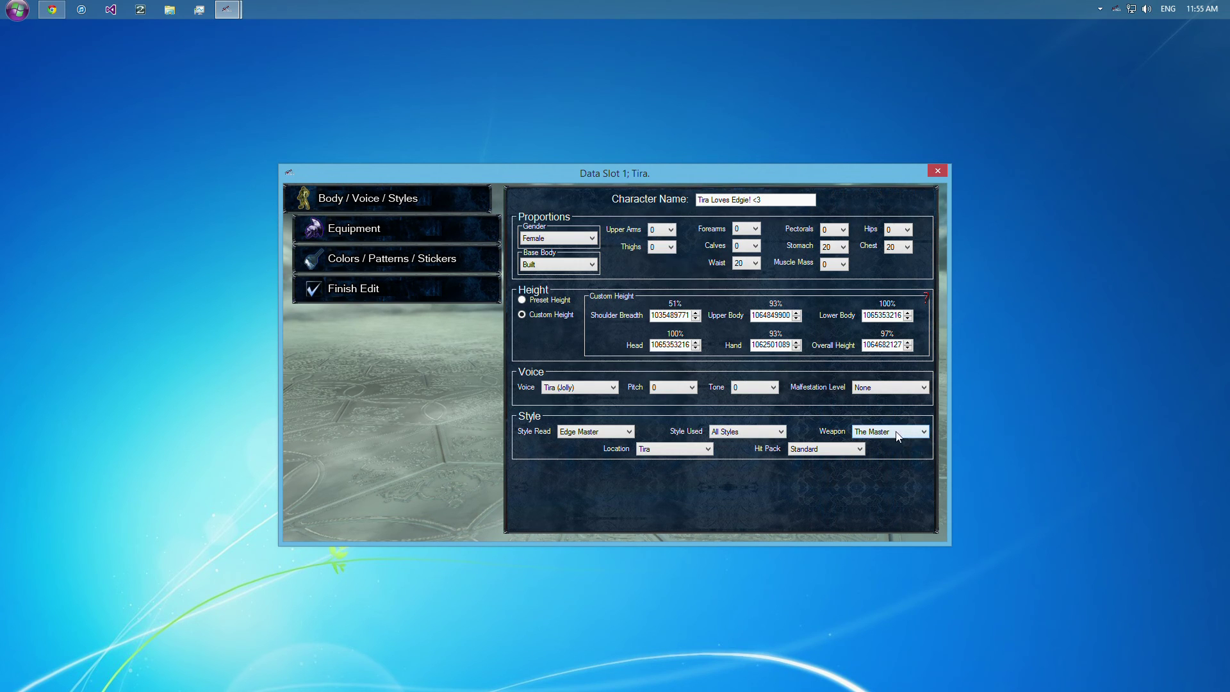
mouse_move(654, 432)
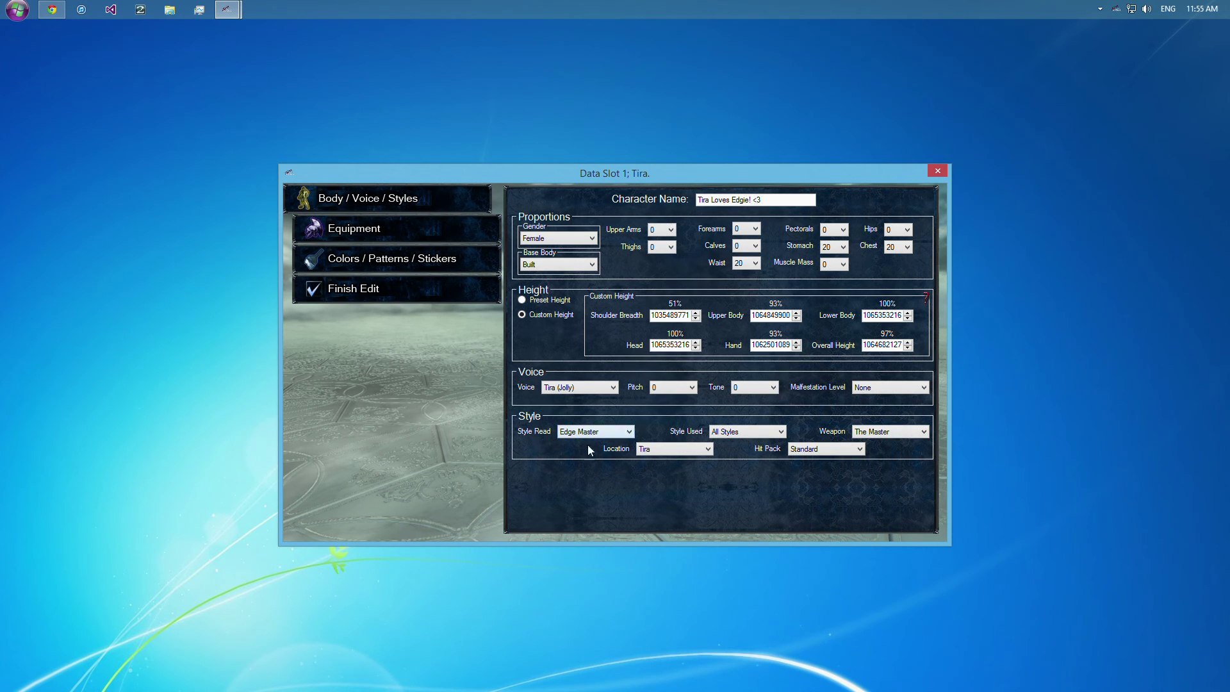
left_click(594, 430)
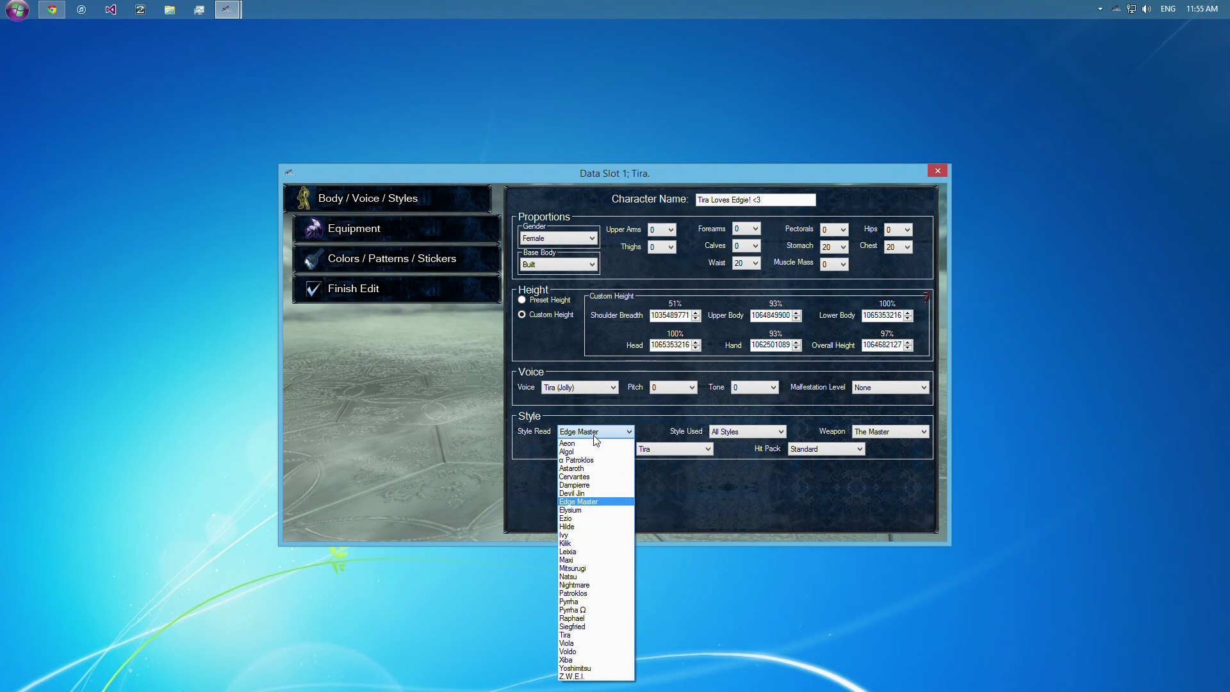
left_click(566, 526)
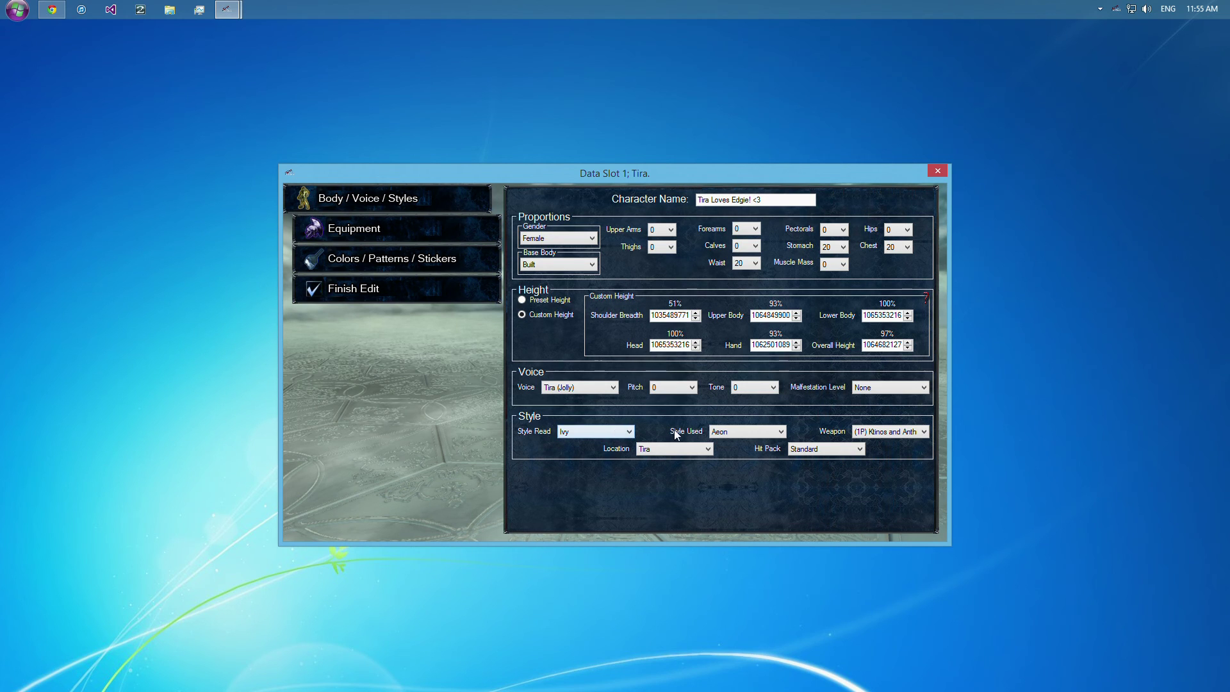
left_click(779, 432)
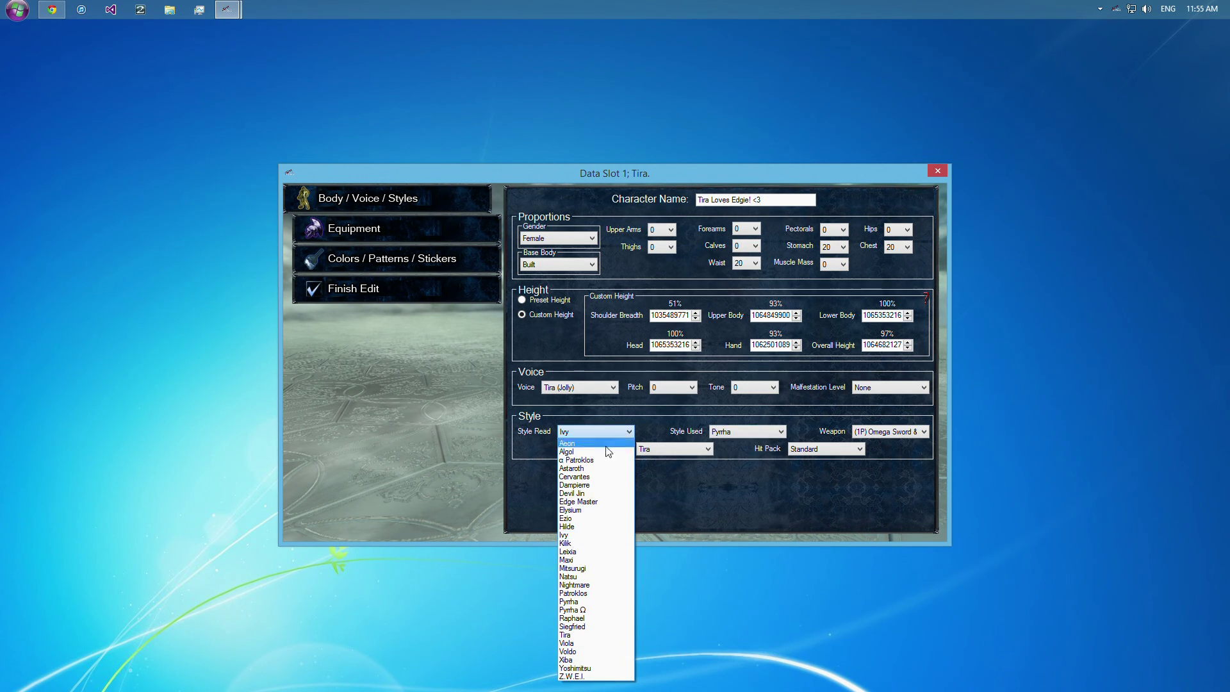
mouse_move(610, 594)
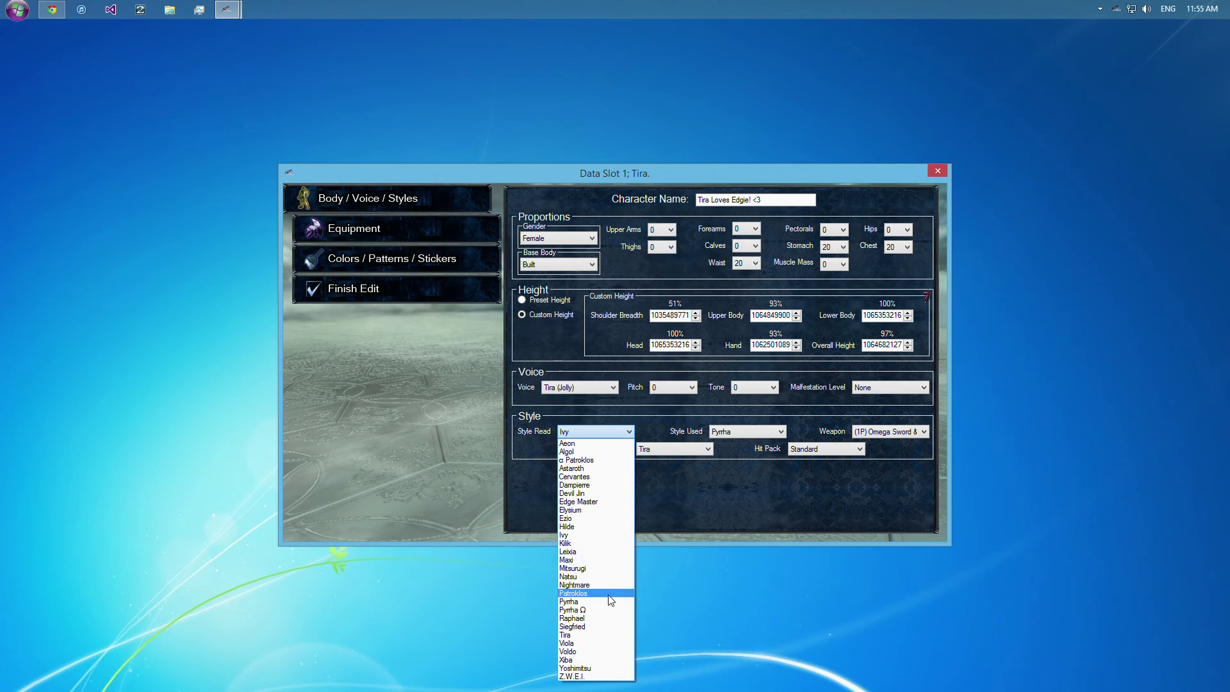
left_click(566, 635)
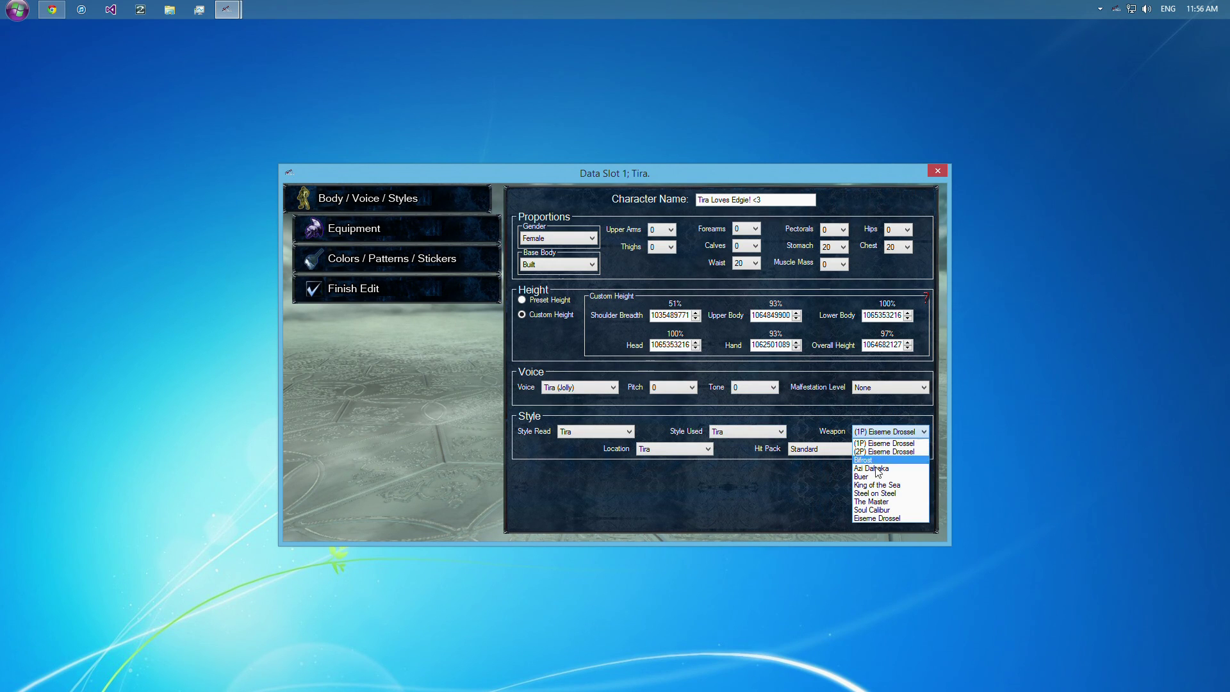
mouse_move(883, 502)
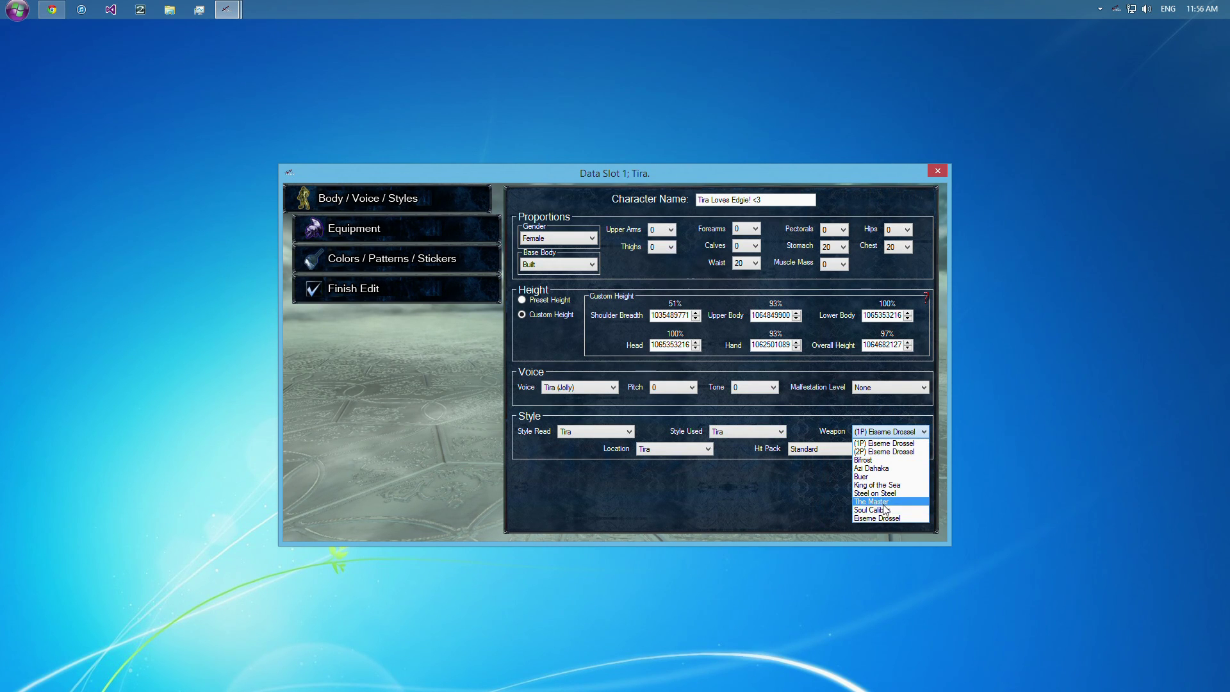
mouse_move(885, 509)
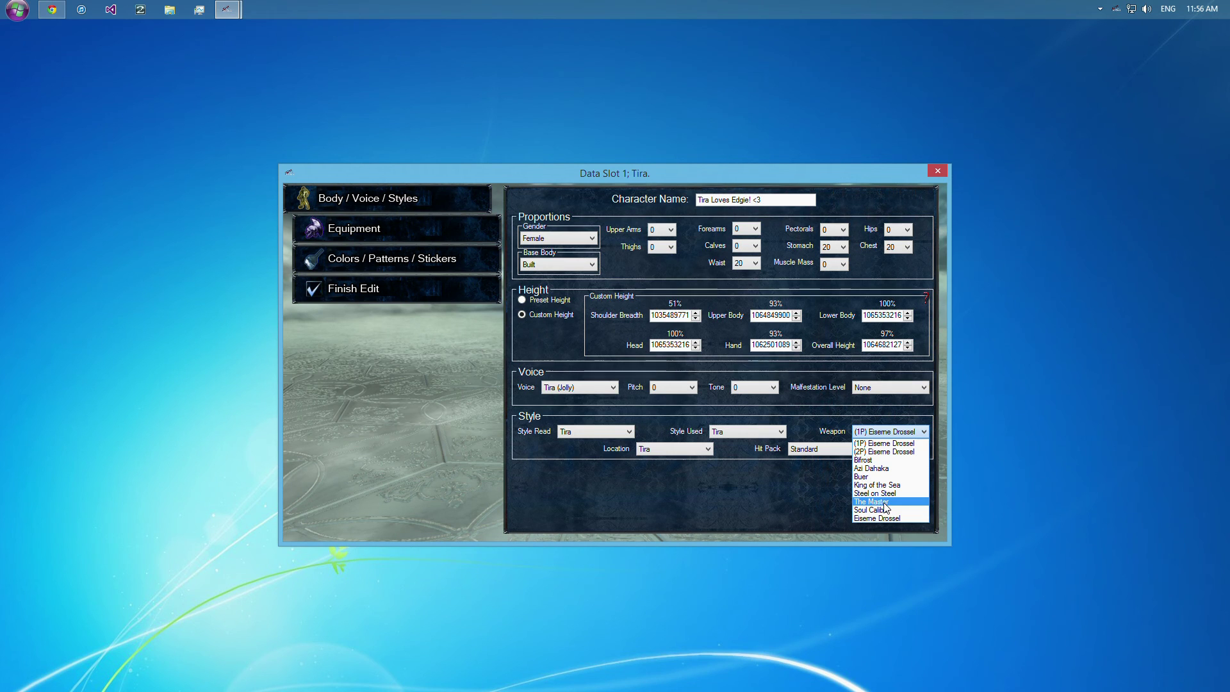
mouse_move(924, 507)
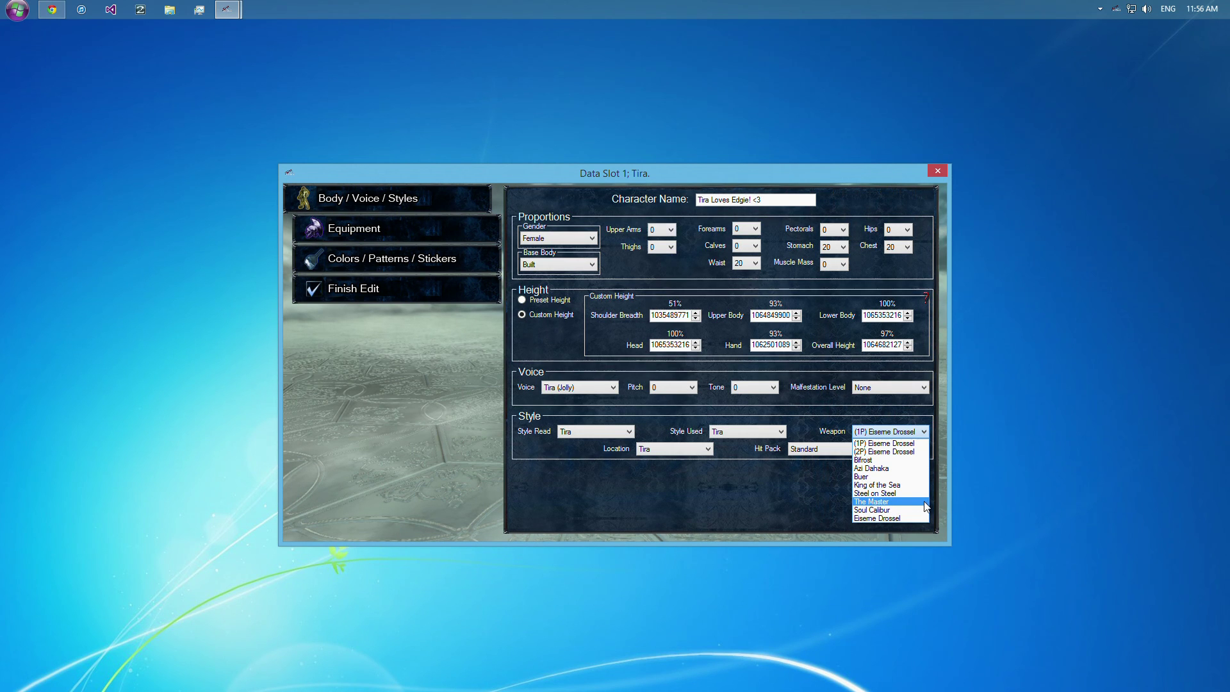
mouse_move(875, 508)
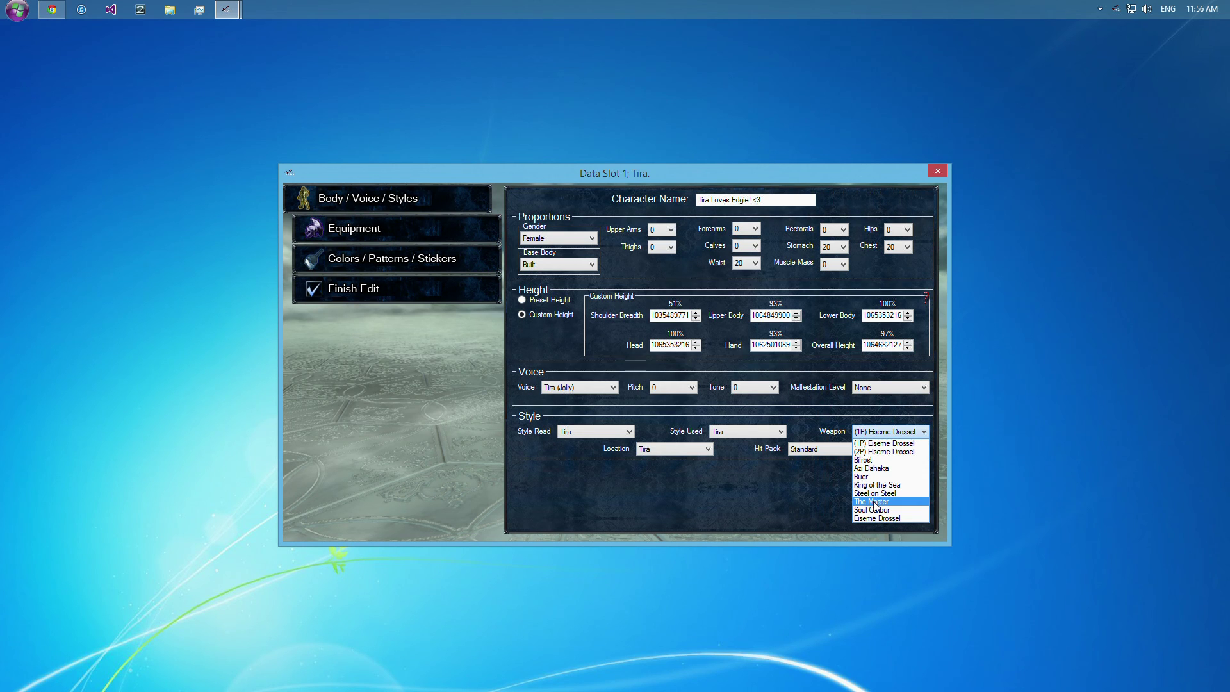
mouse_move(873, 510)
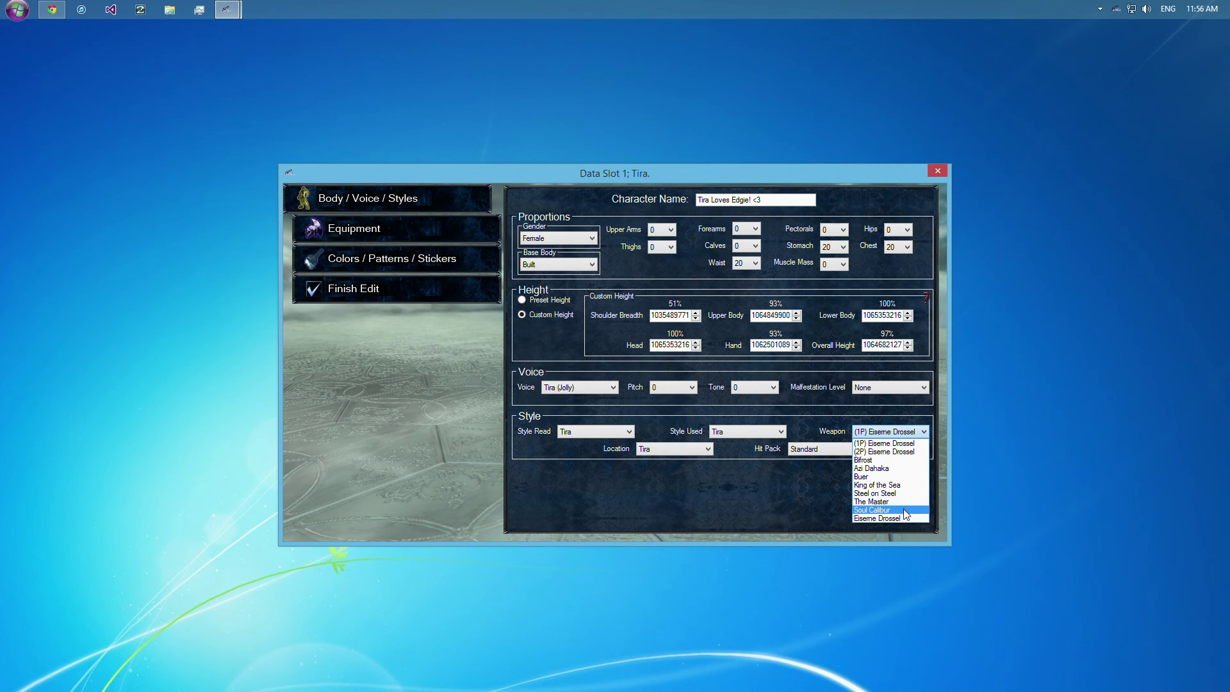
mouse_move(890, 519)
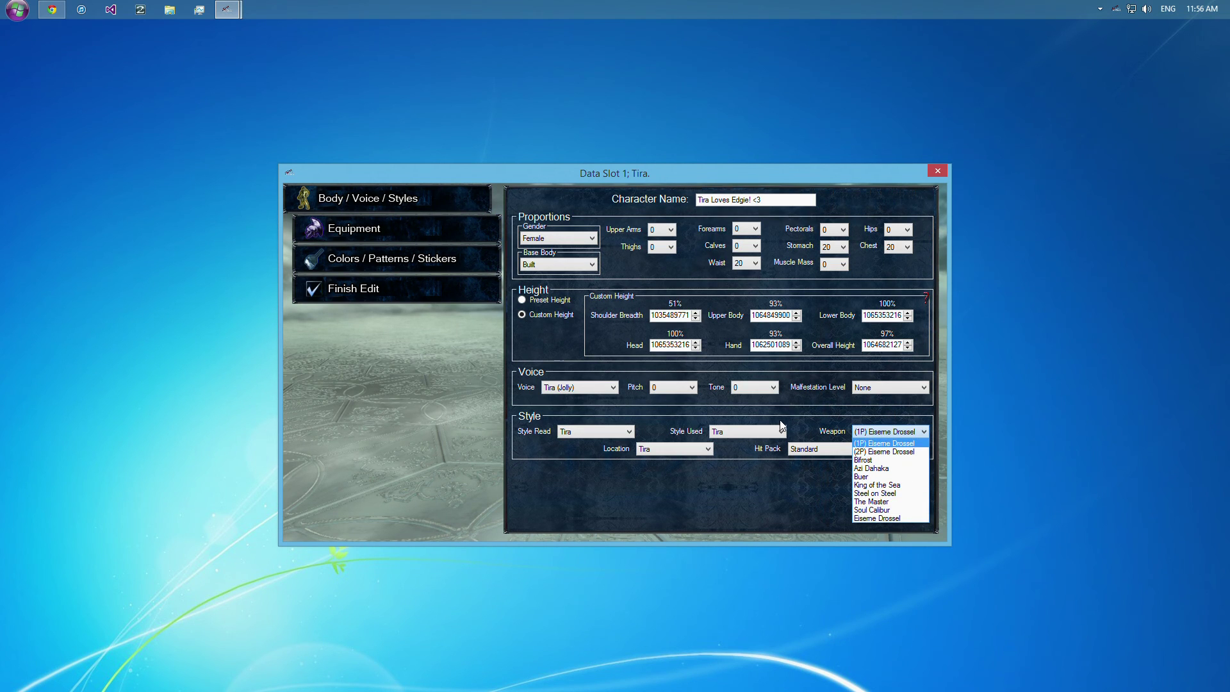
Review the weapon choices and set Style Used to Aeon.
left_click(780, 430)
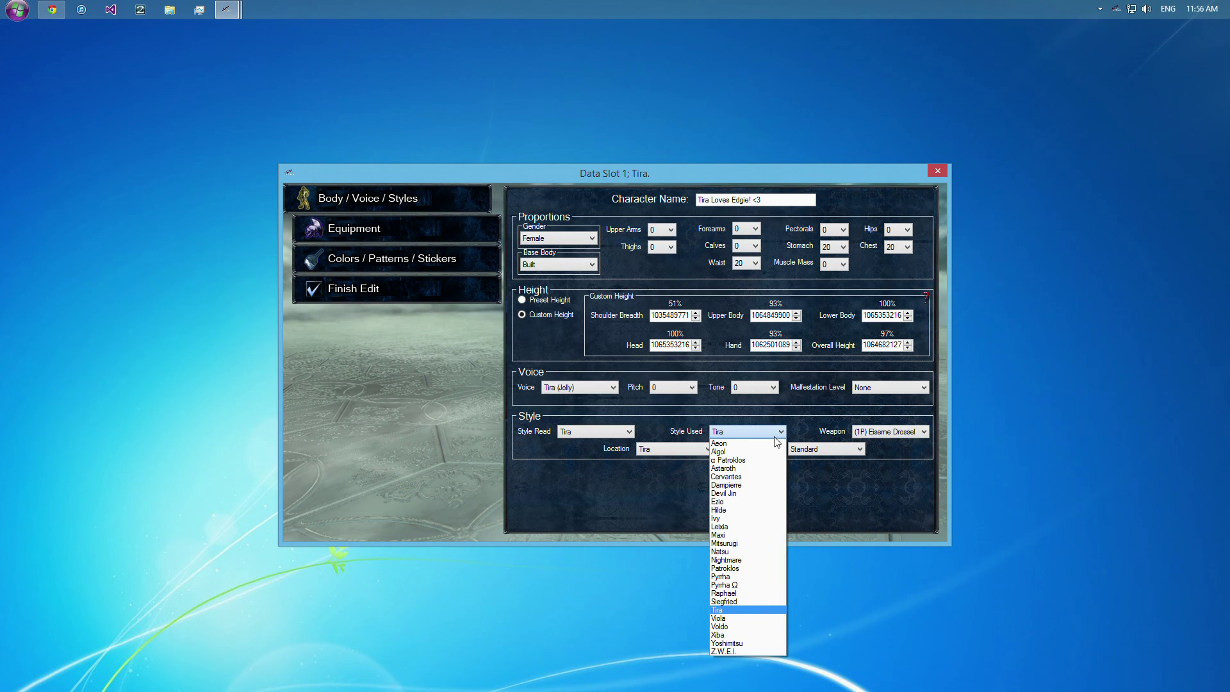
left_click(924, 431)
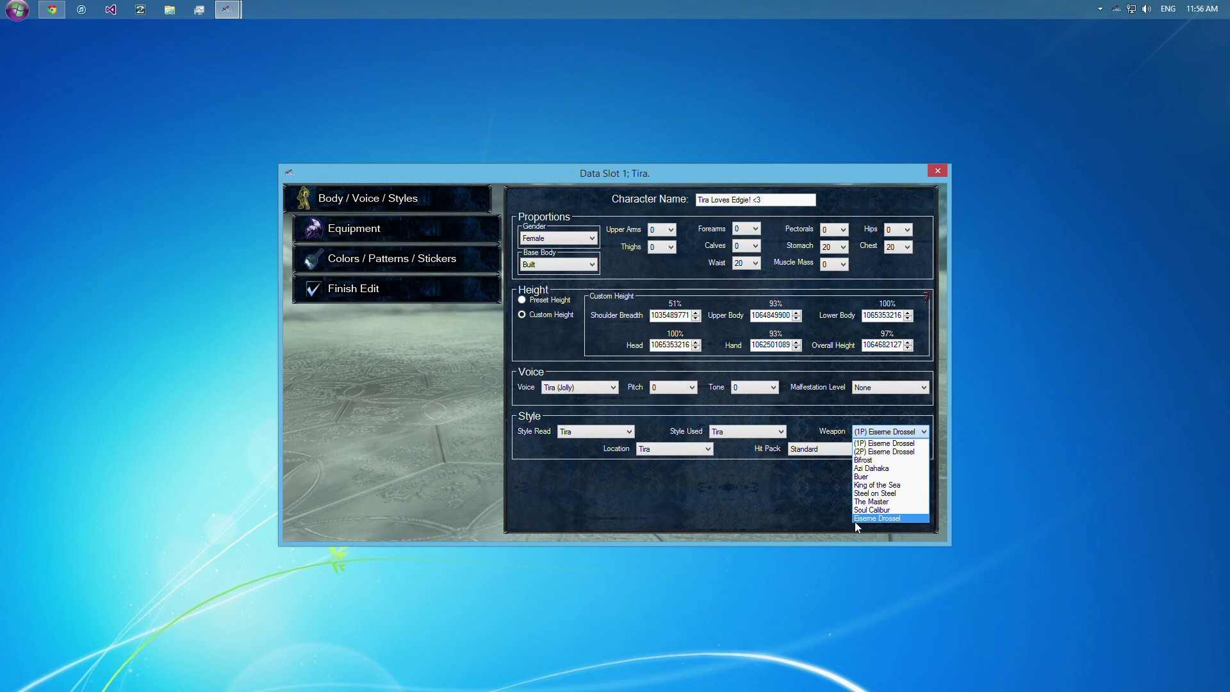
mouse_move(880, 527)
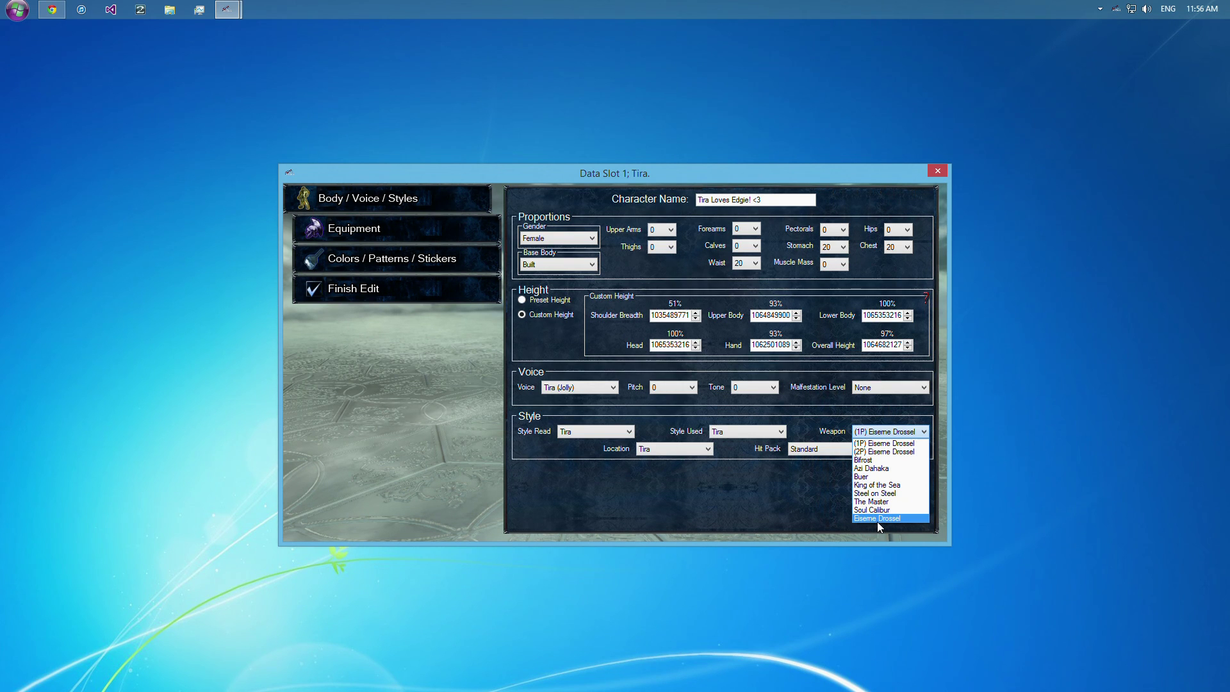
left_click(778, 431)
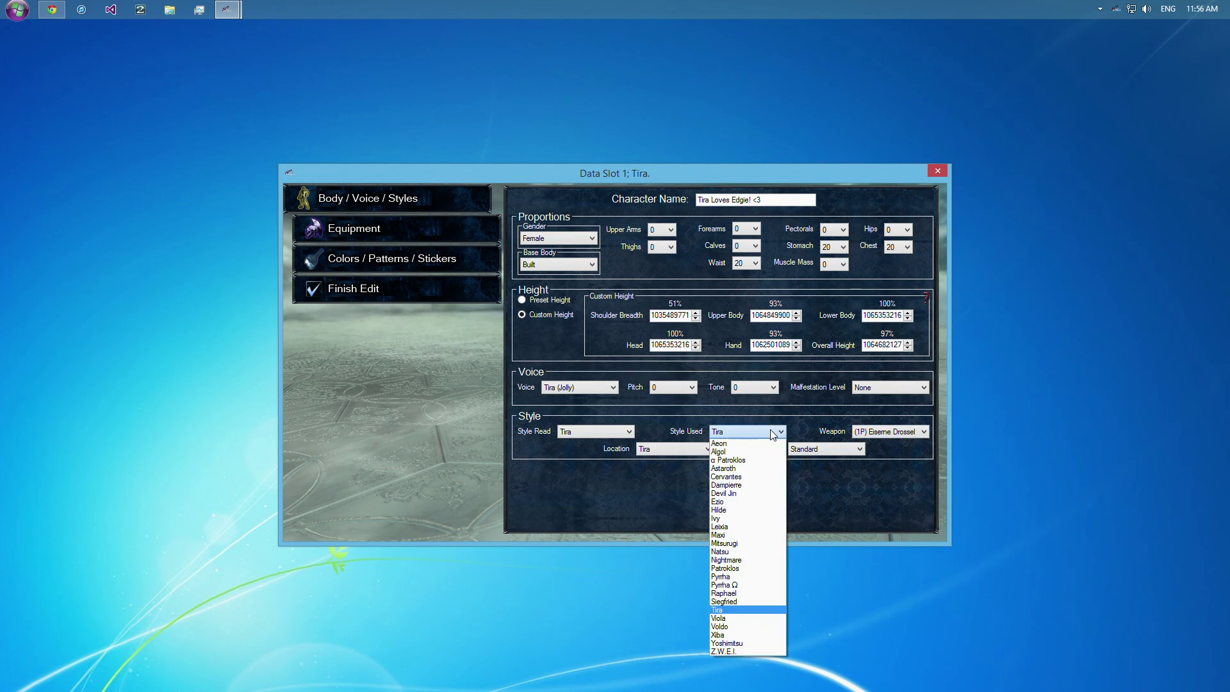
left_click(719, 442)
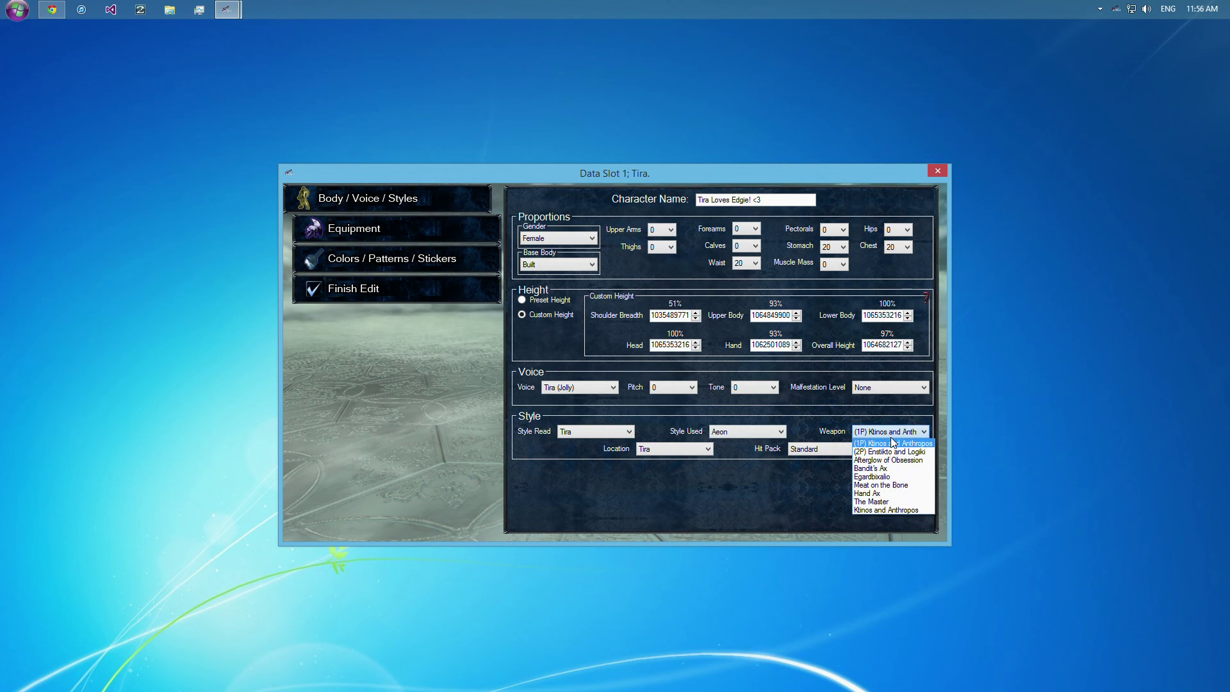
mouse_move(875, 511)
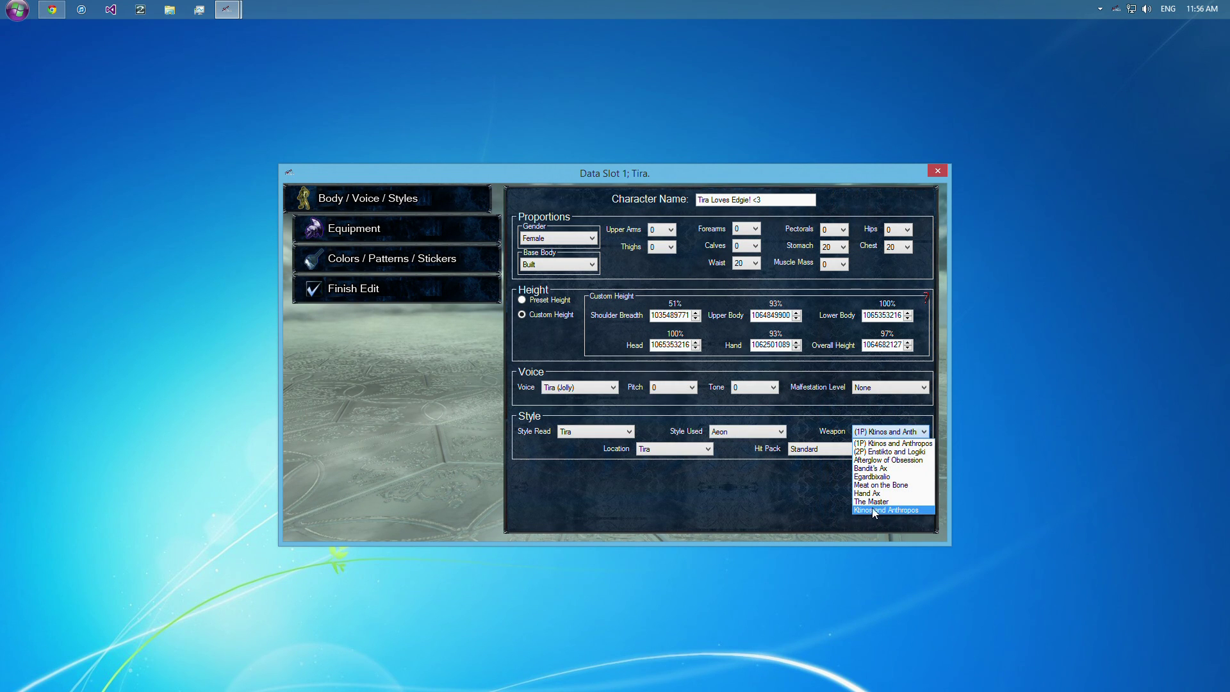
mouse_move(821, 501)
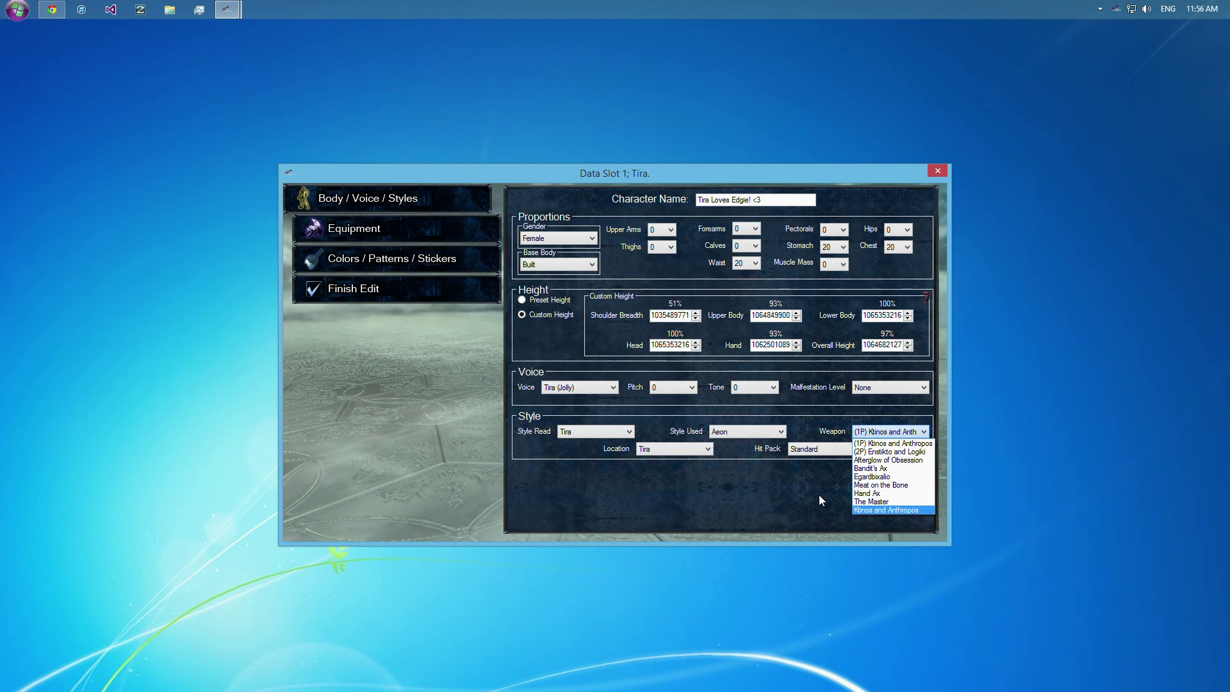
left_click(781, 430)
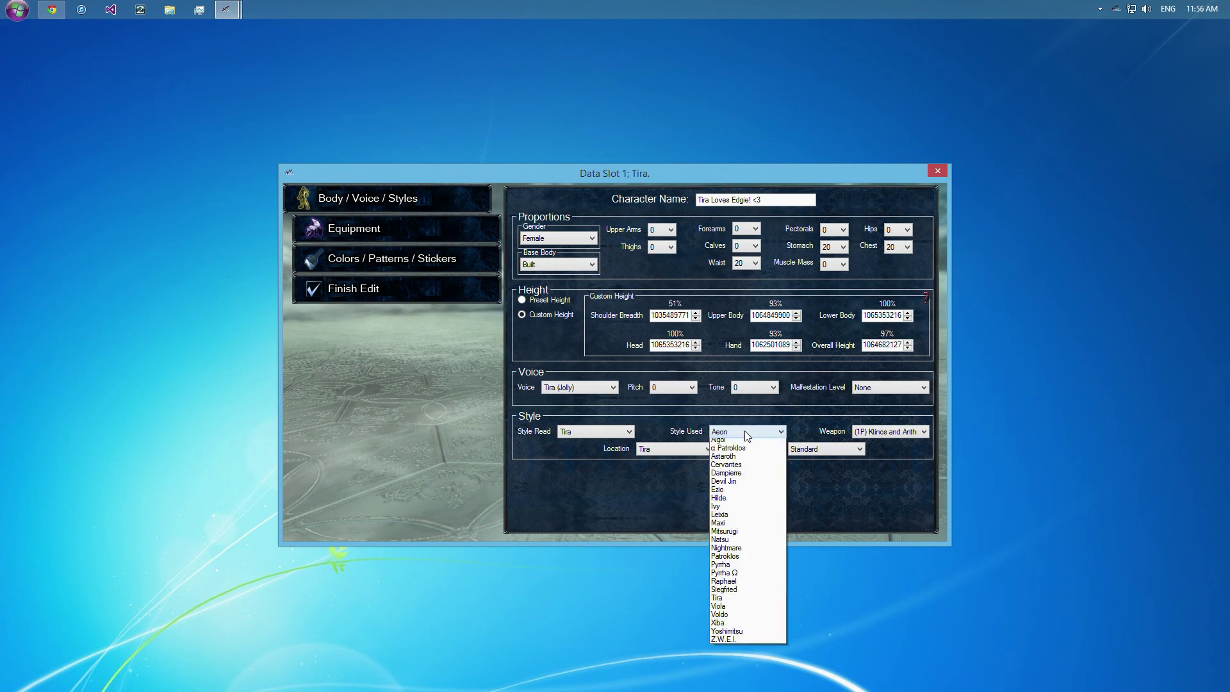
Try α Patroklos and its weapons, then choose Ivy as the fighting style and its weapon list.
left_click(728, 447)
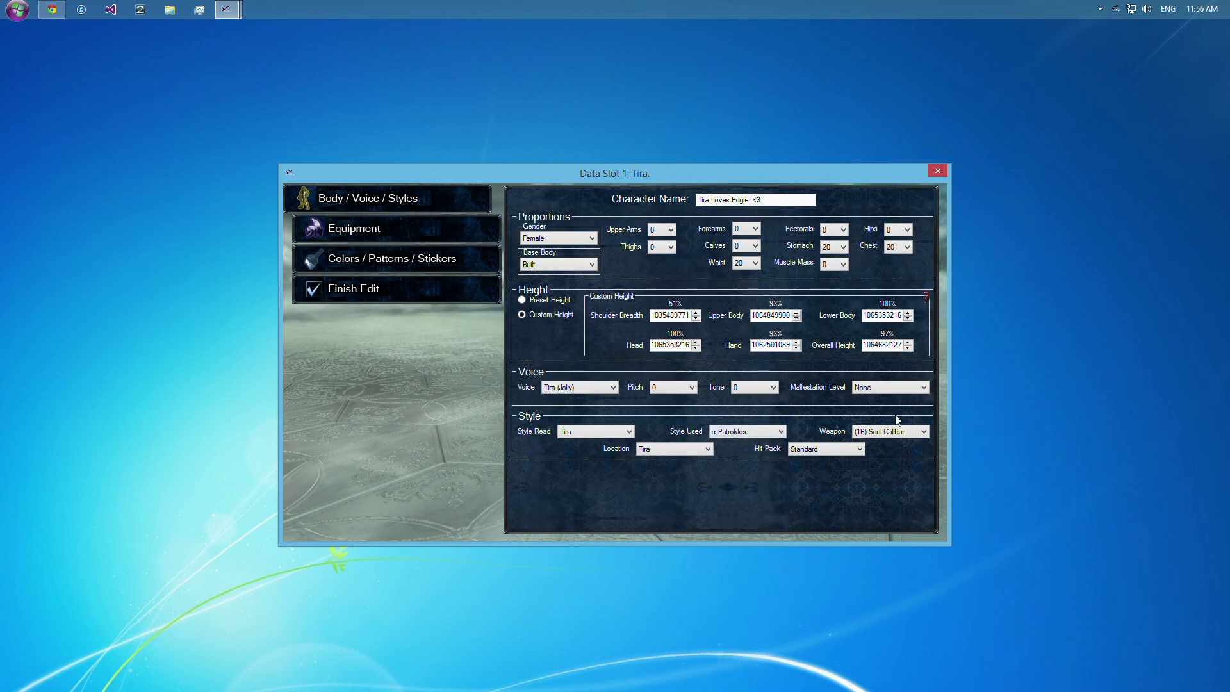
left_click(926, 432)
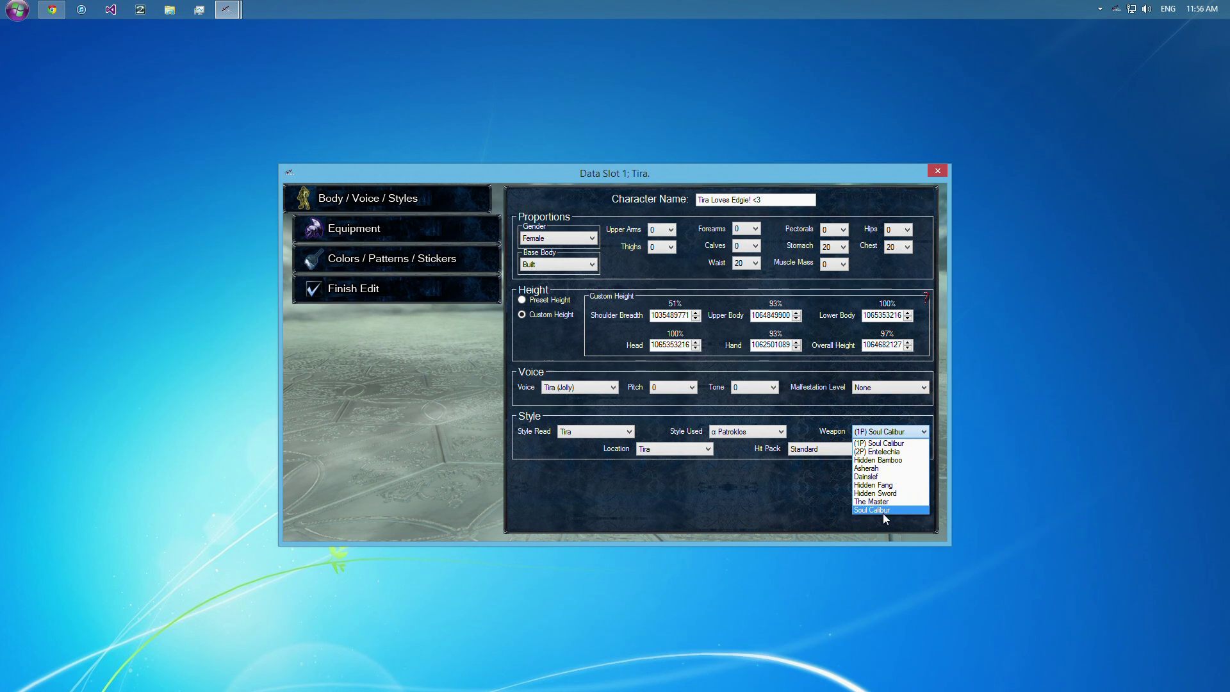
left_click(745, 430)
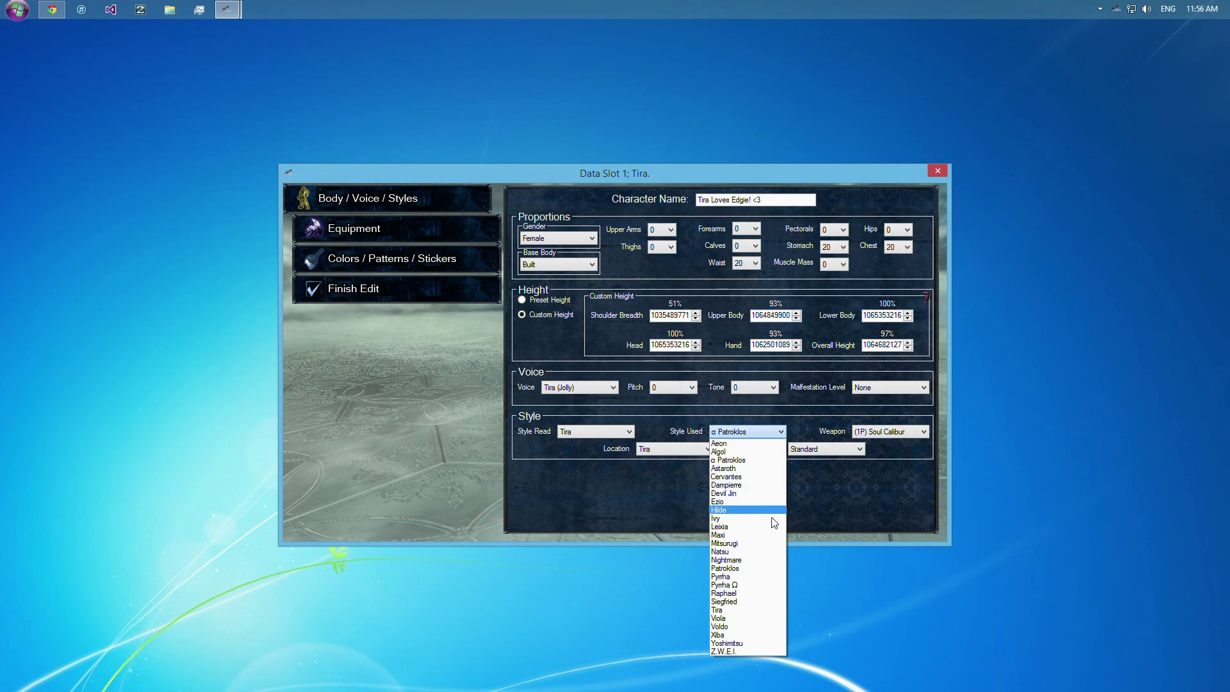
left_click(719, 519)
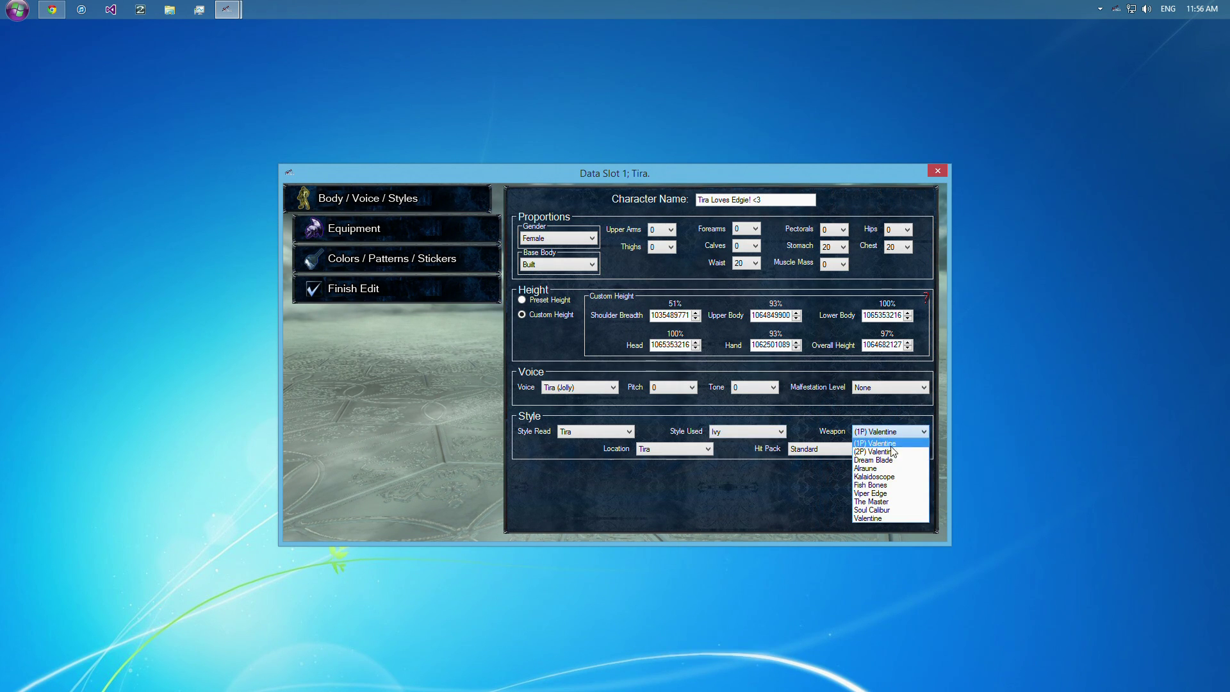
mouse_move(897, 510)
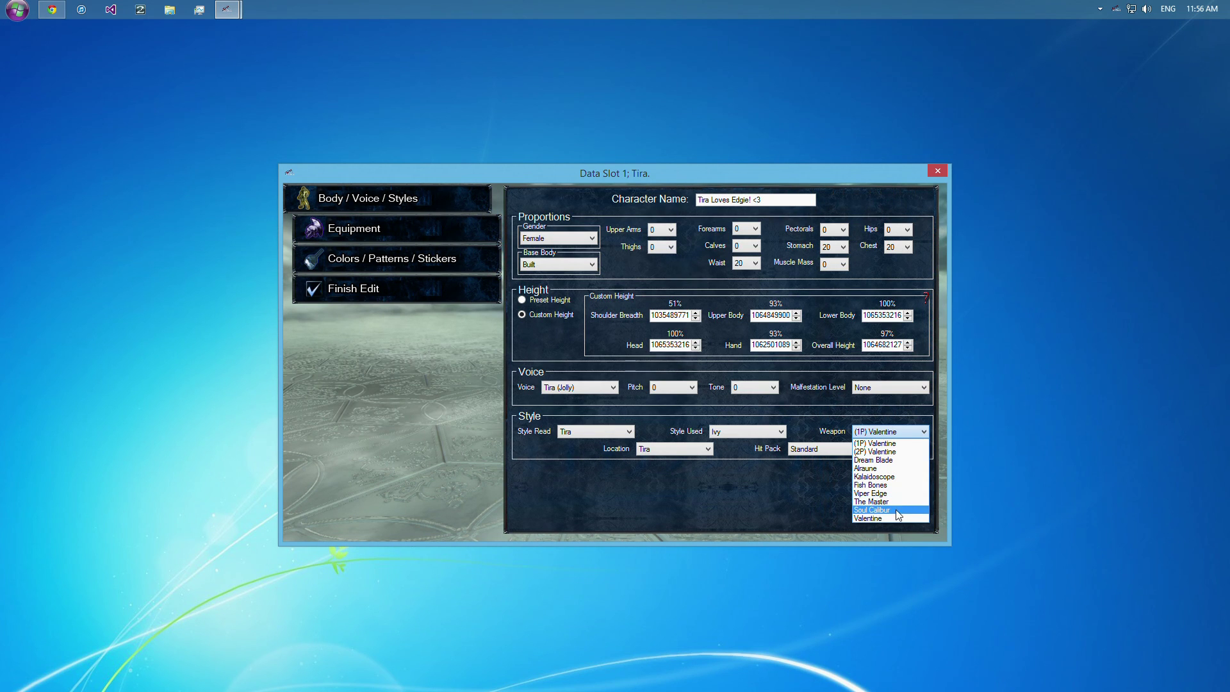
left_click(779, 430)
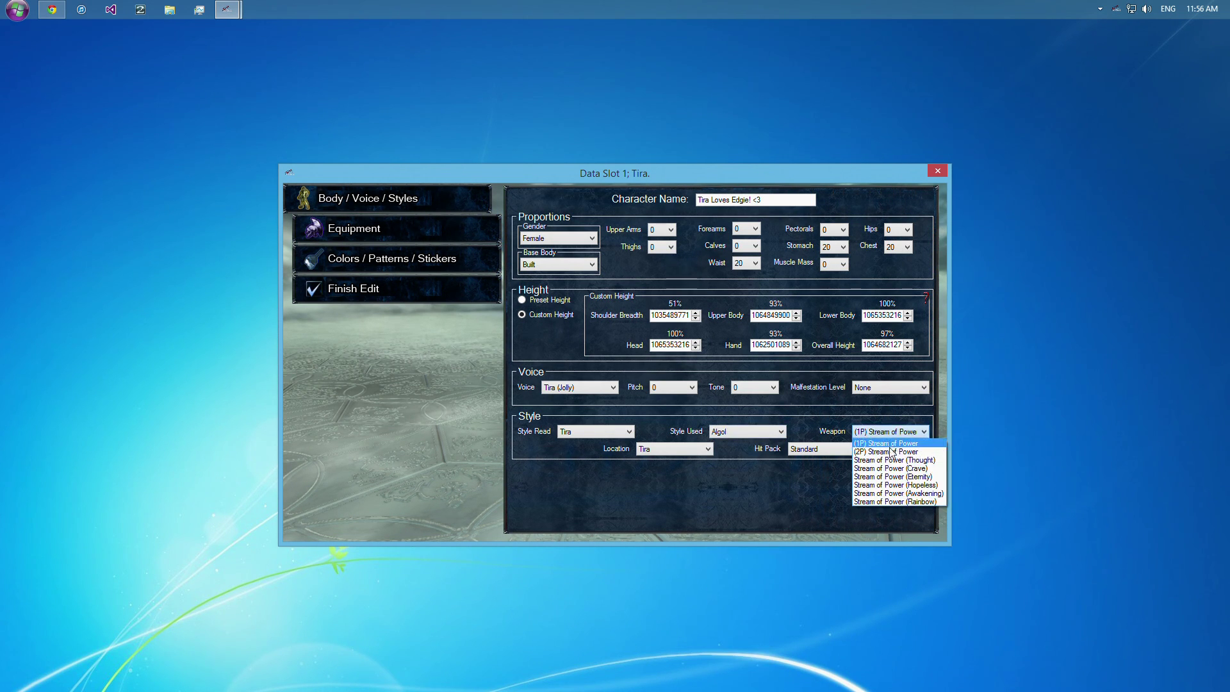
mouse_move(899, 492)
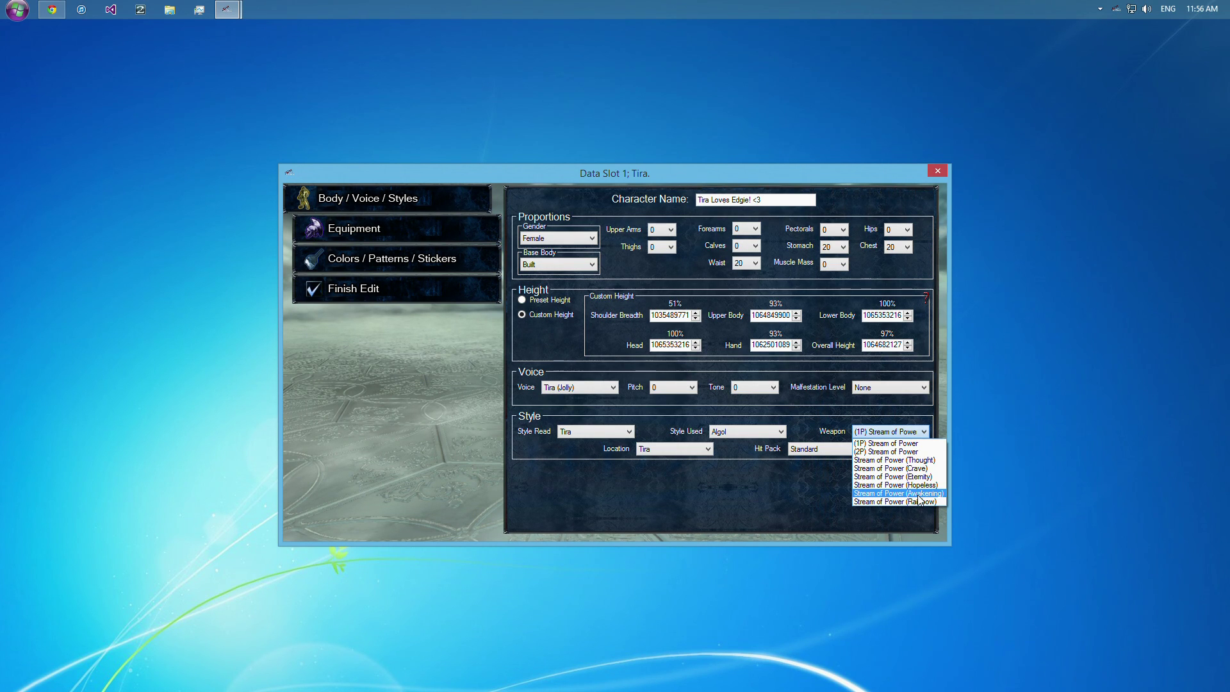
mouse_move(898, 501)
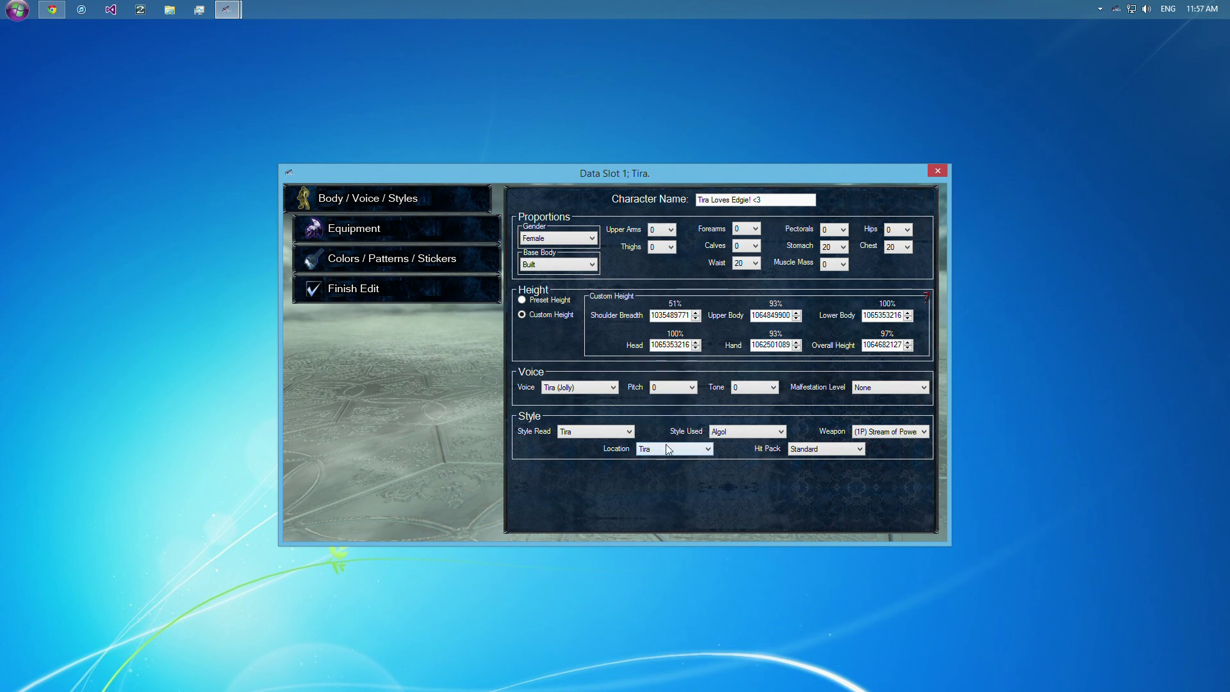
mouse_move(673, 461)
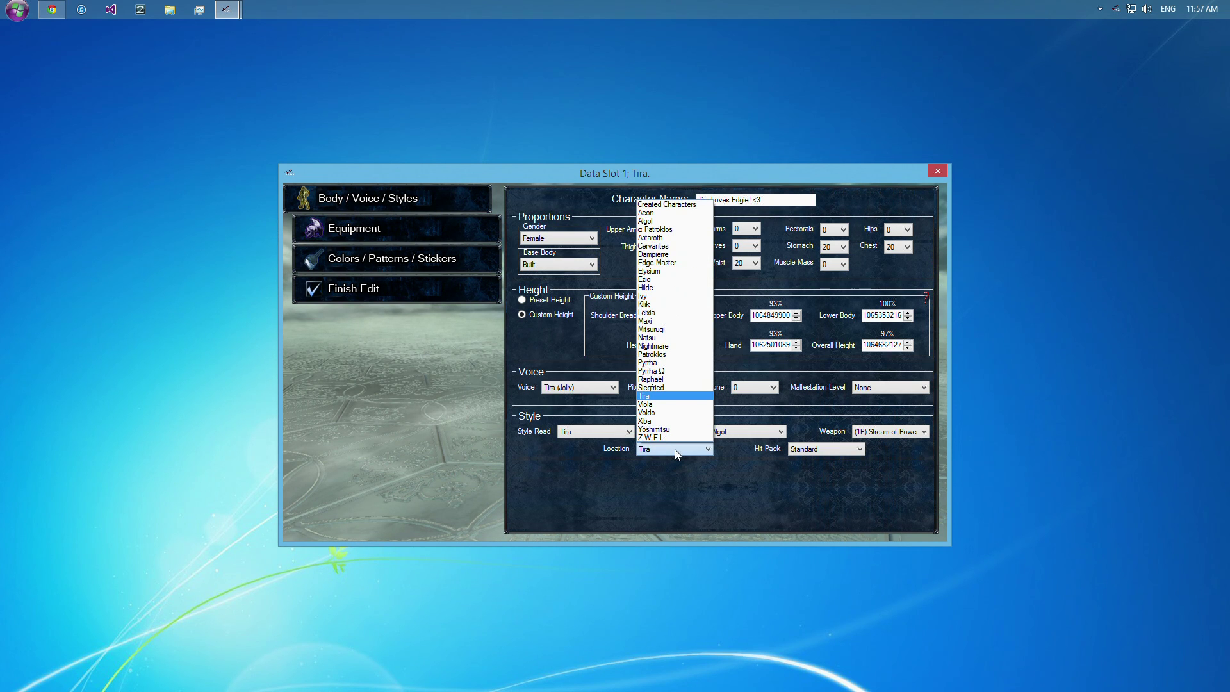
mouse_move(675, 287)
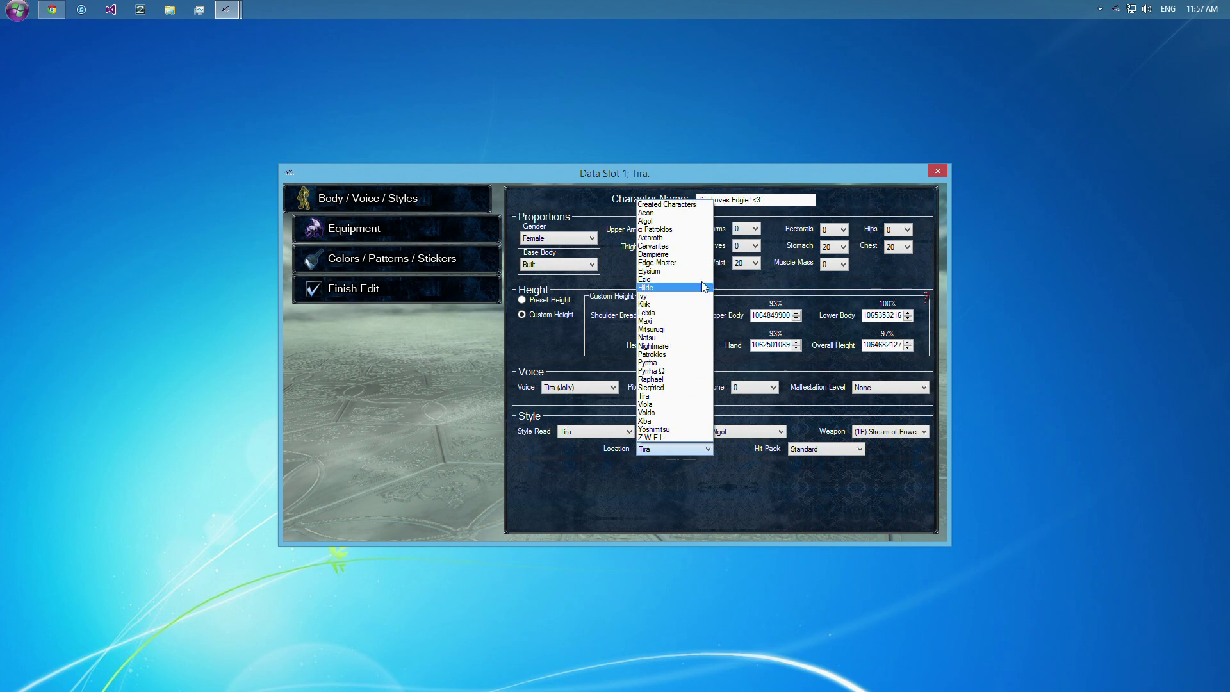
mouse_move(676, 213)
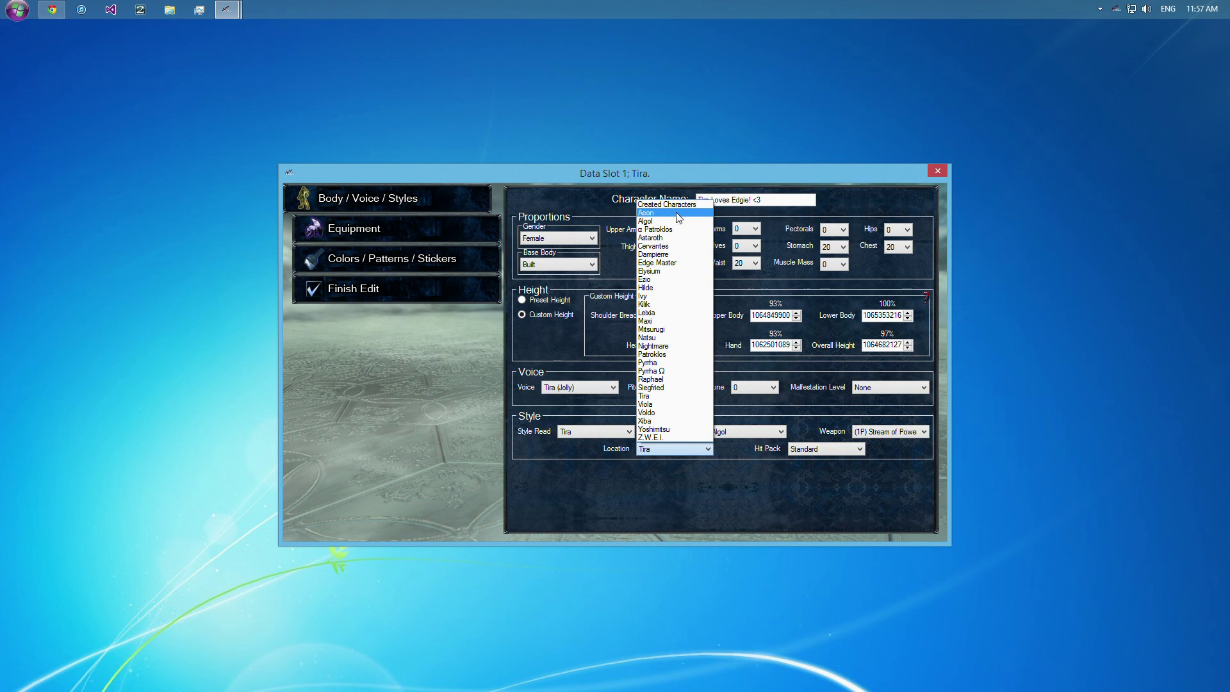
left_click(653, 254)
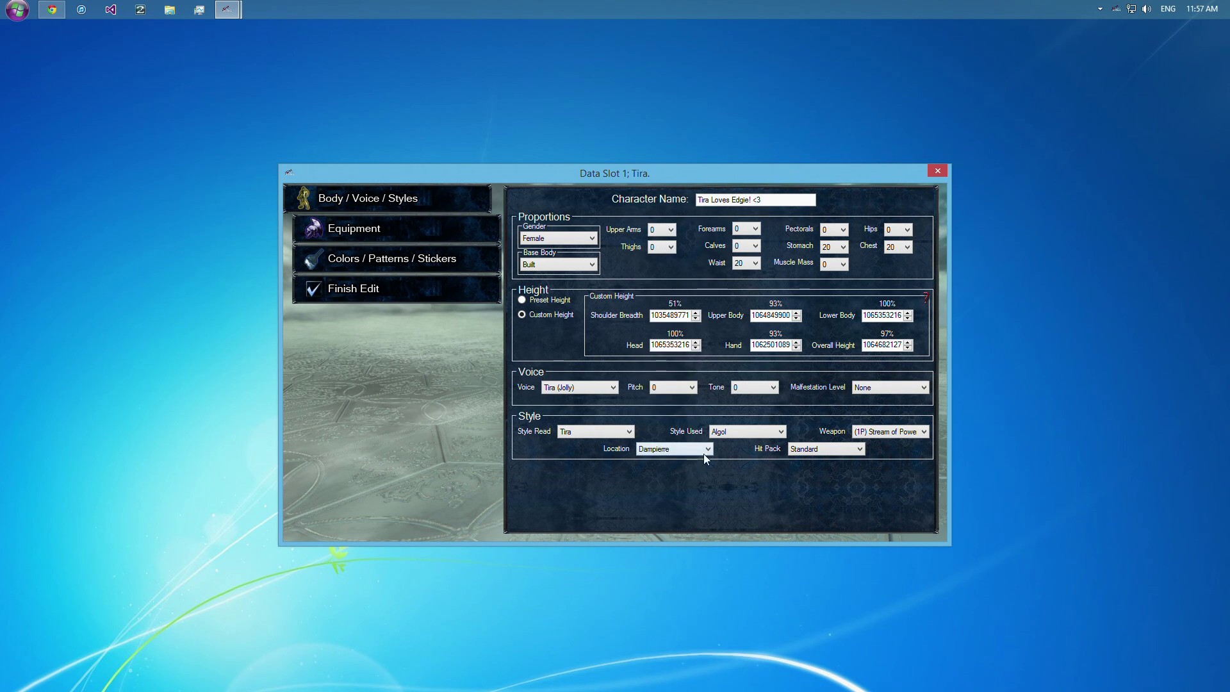
mouse_move(746, 522)
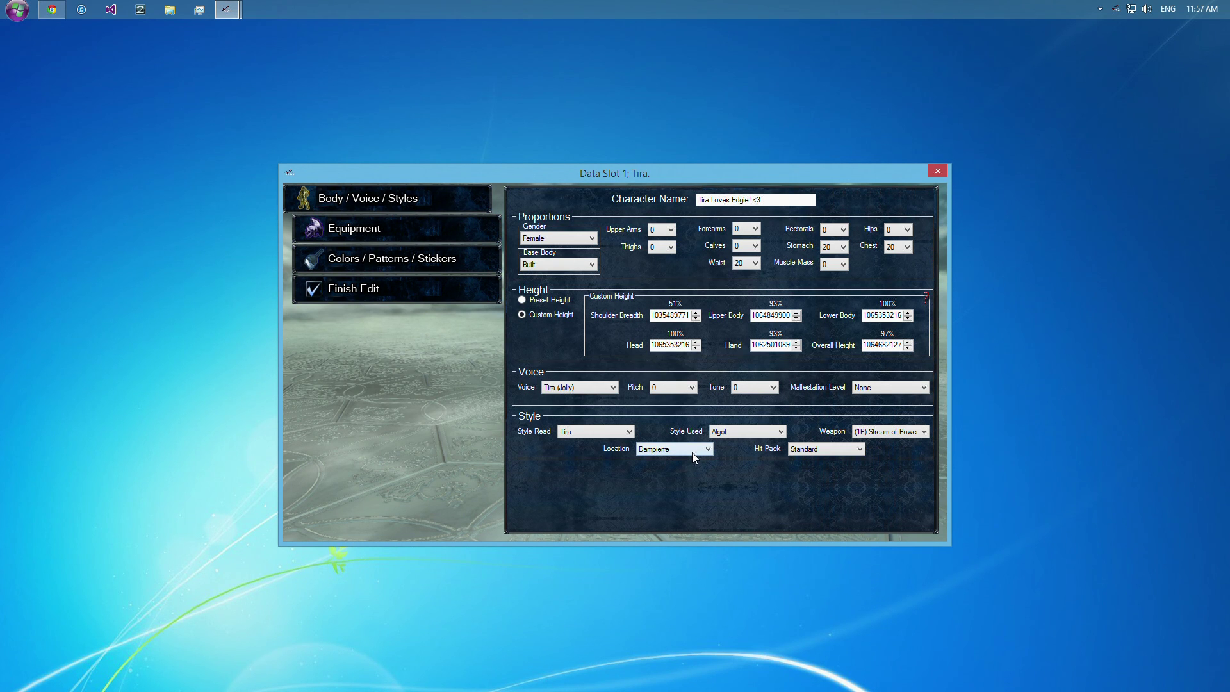
left_click(710, 448)
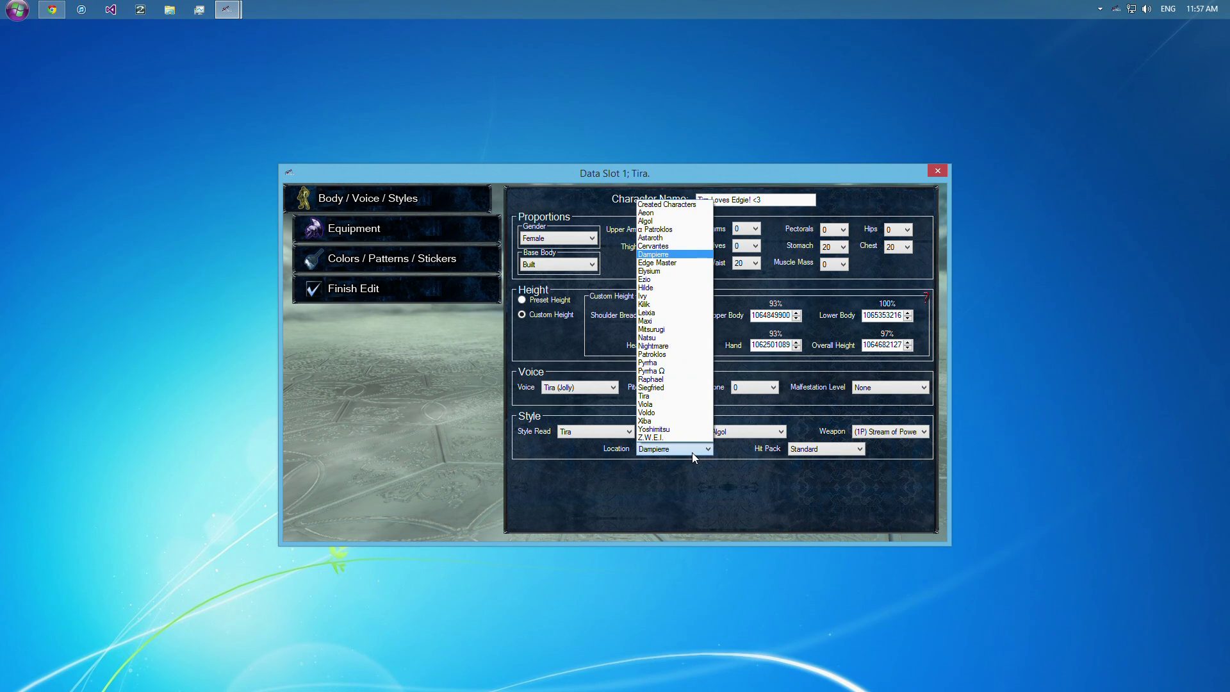
mouse_move(681, 396)
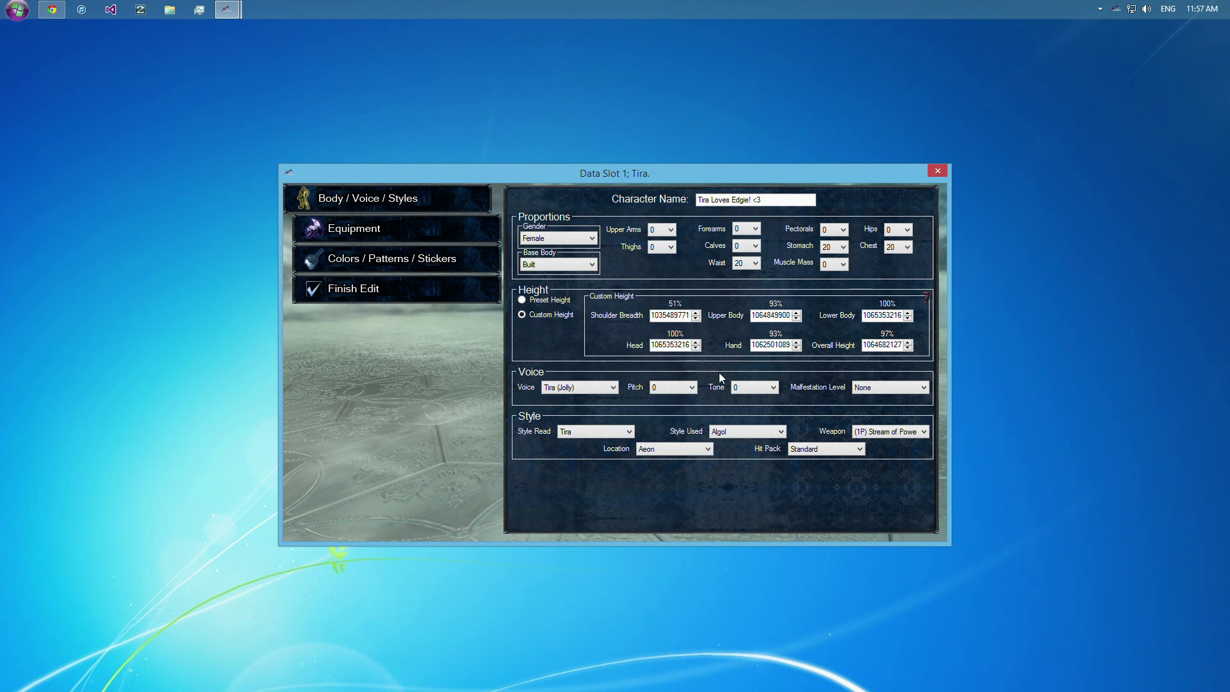
left_click(673, 448)
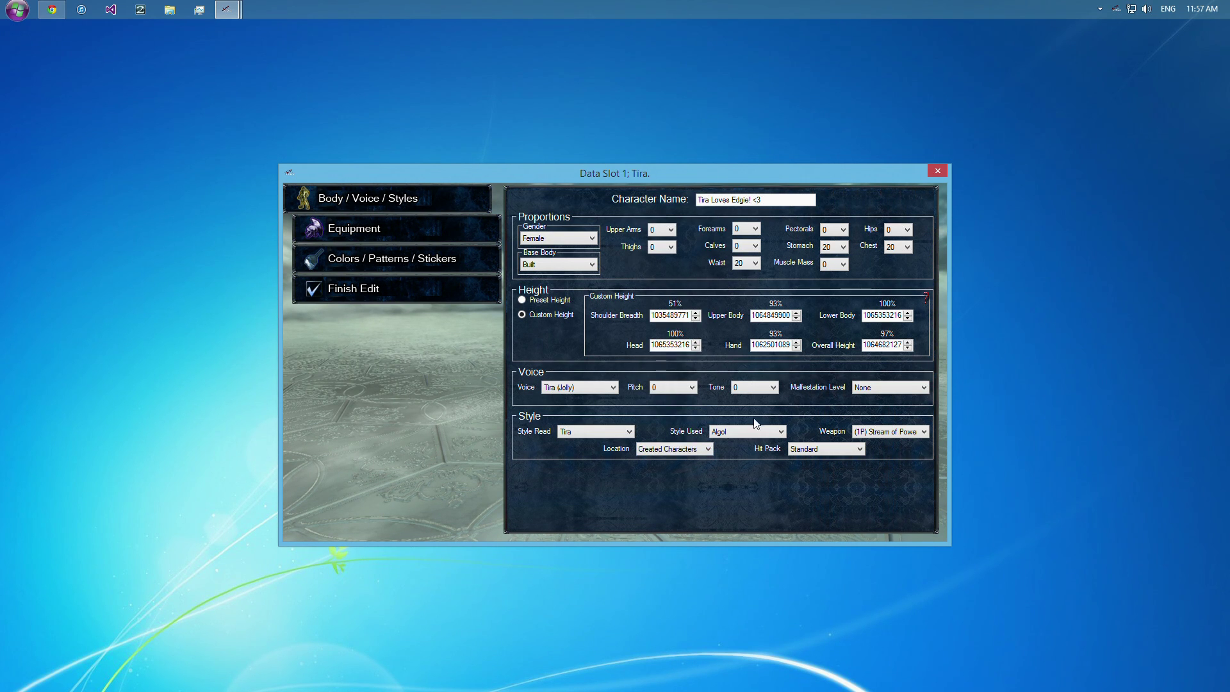
mouse_move(735, 424)
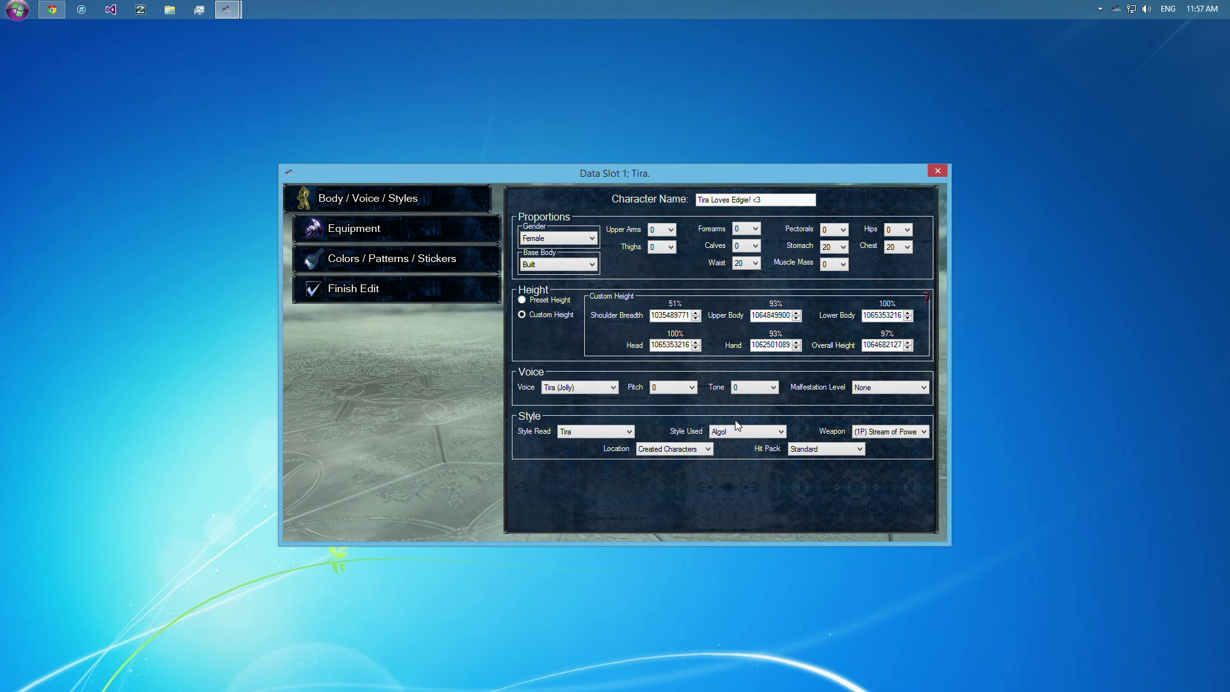
left_click(673, 449)
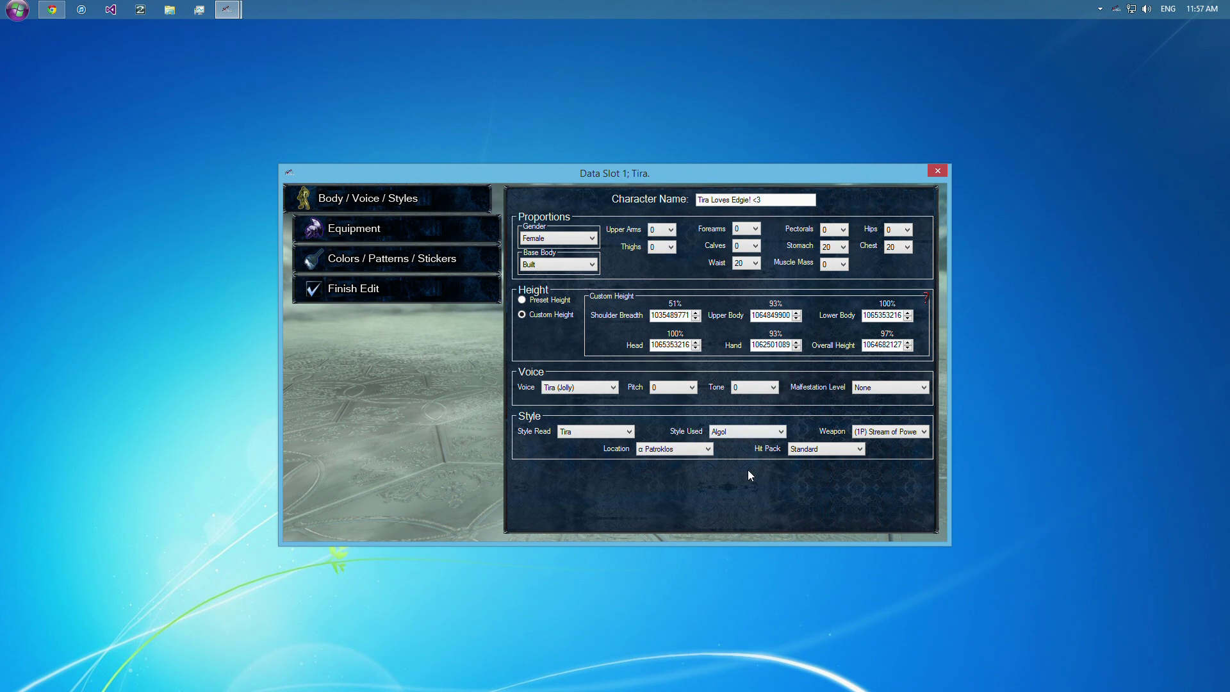
left_click(672, 448)
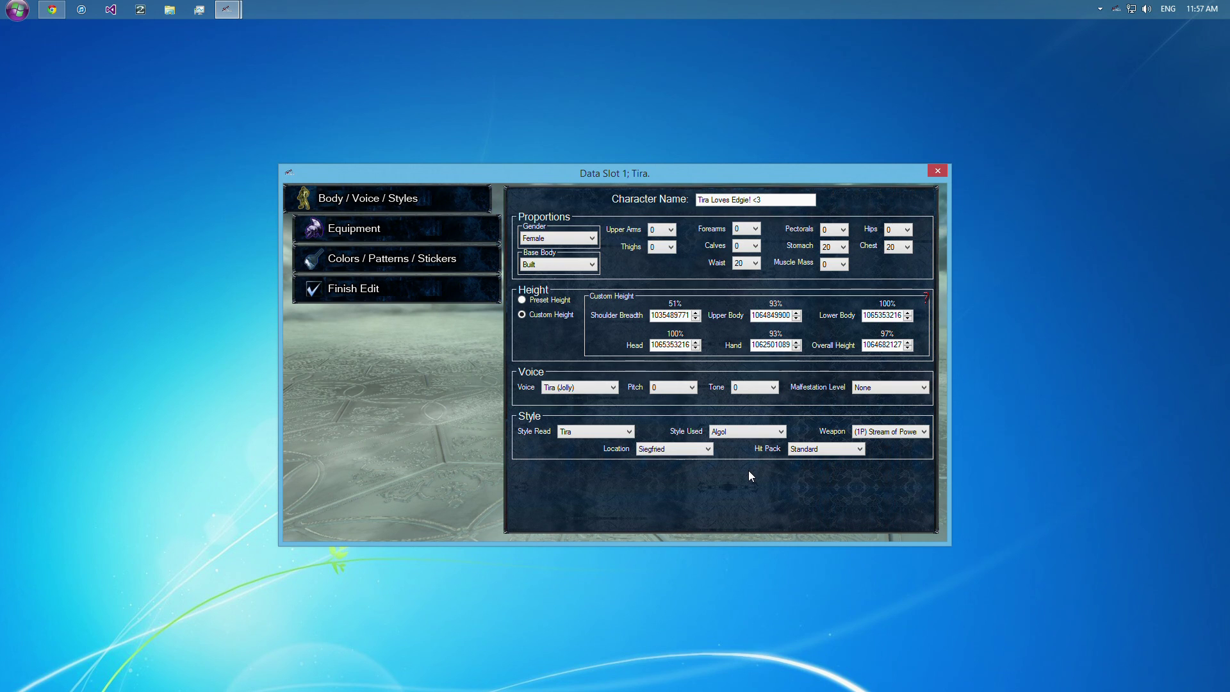
left_click(861, 448)
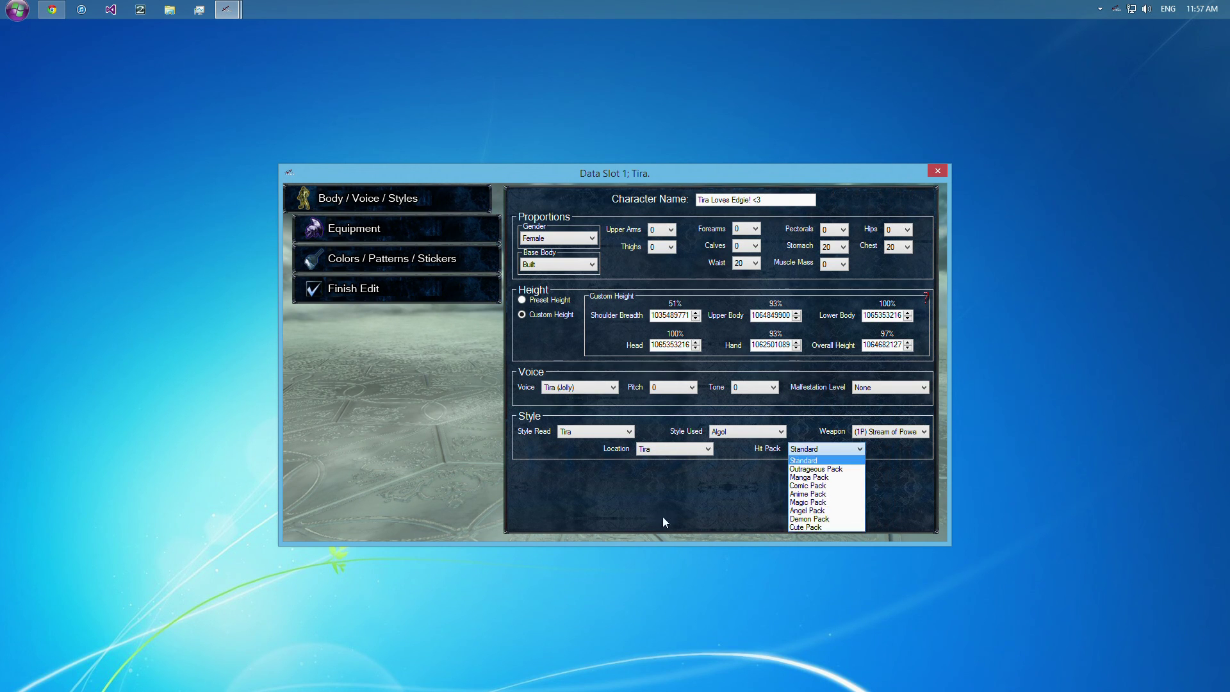
mouse_move(746, 491)
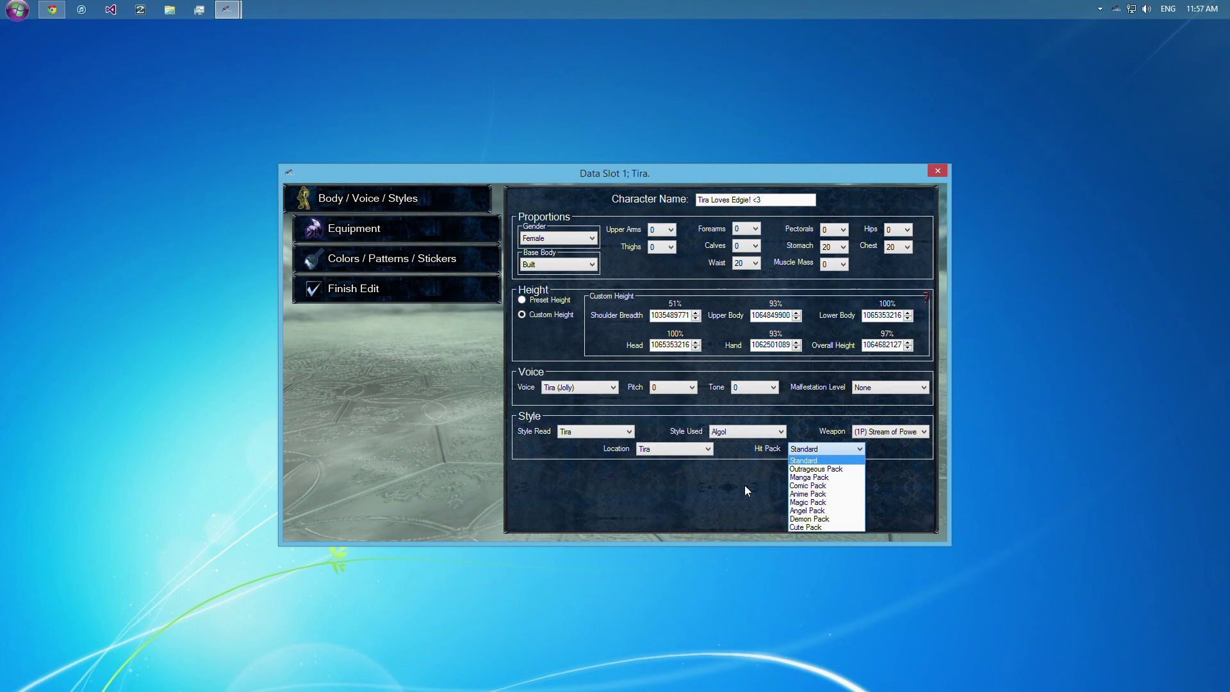
mouse_move(808, 485)
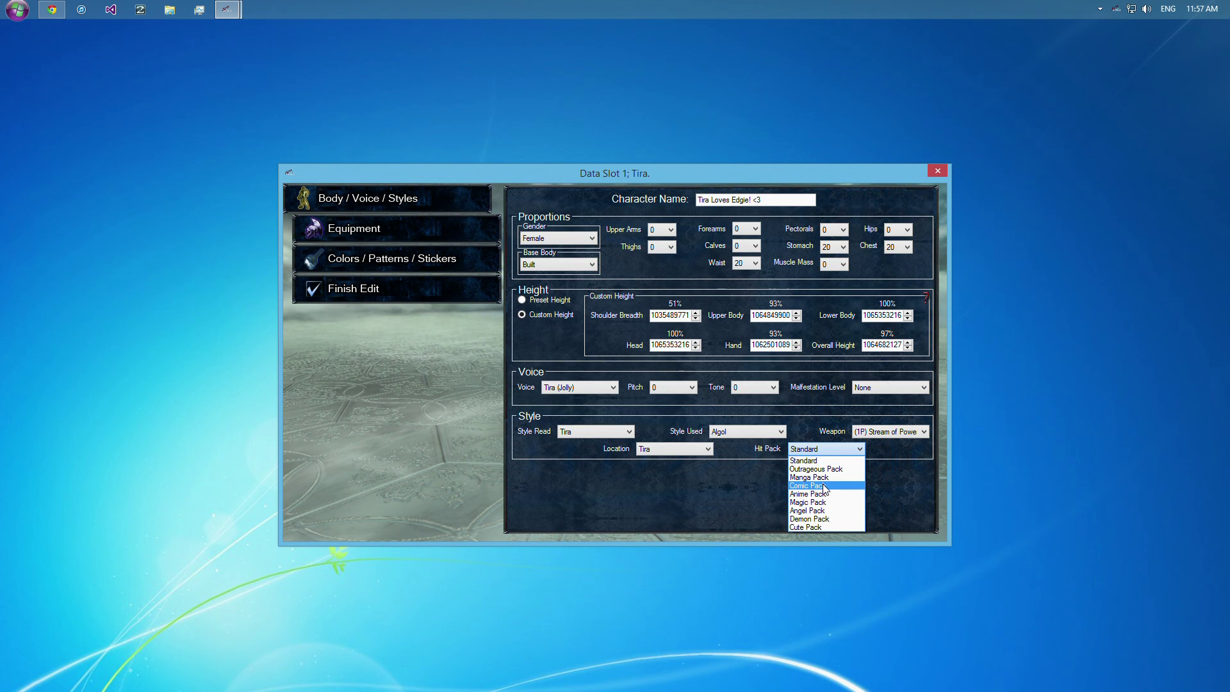
mouse_move(809, 502)
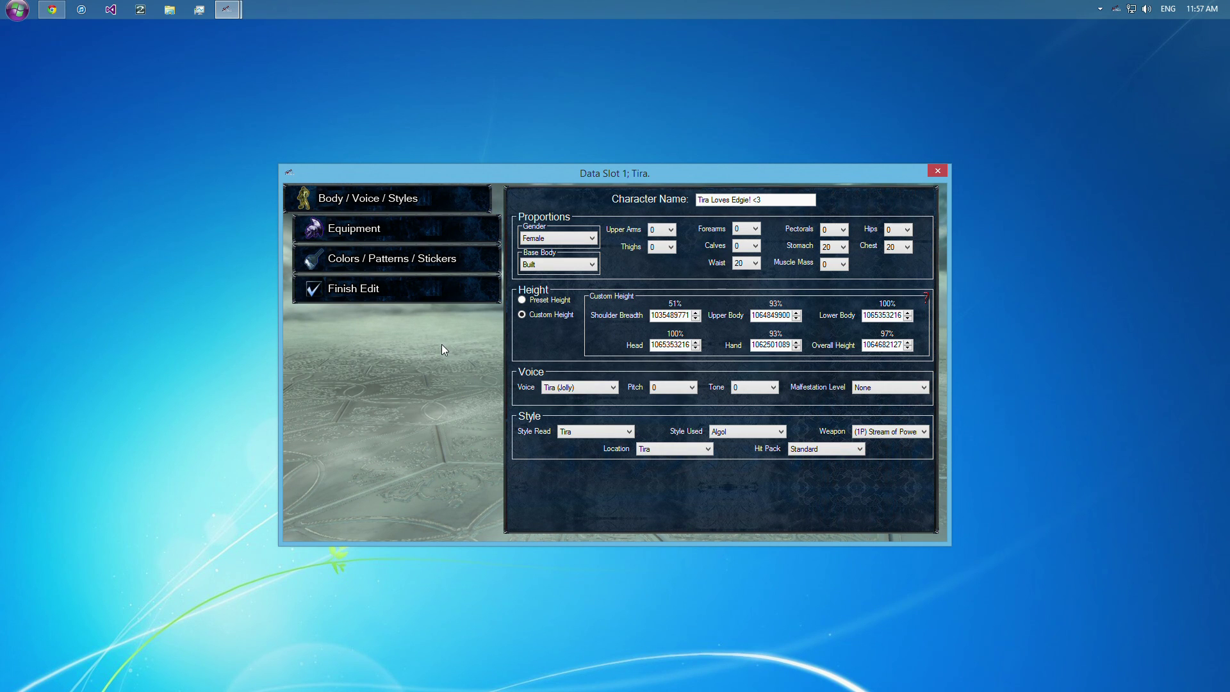
mouse_move(477, 252)
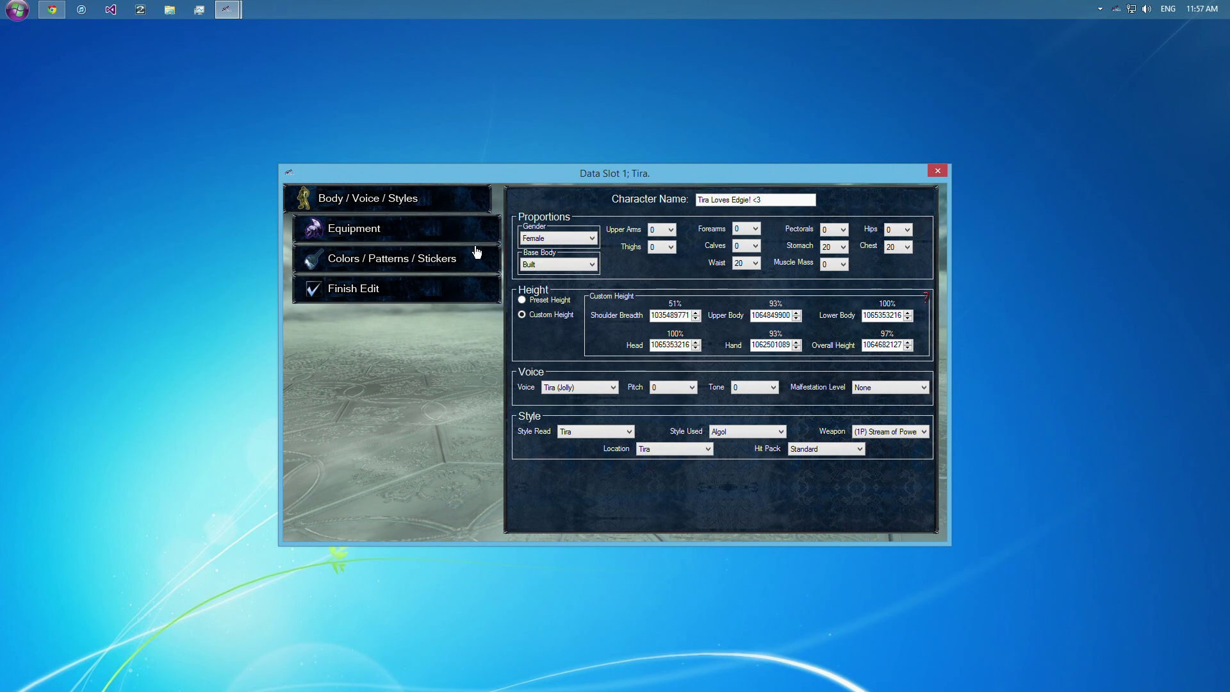
Open Tira's Equipment Editor showing pre-break underwear and outerwear slots.
left_click(354, 229)
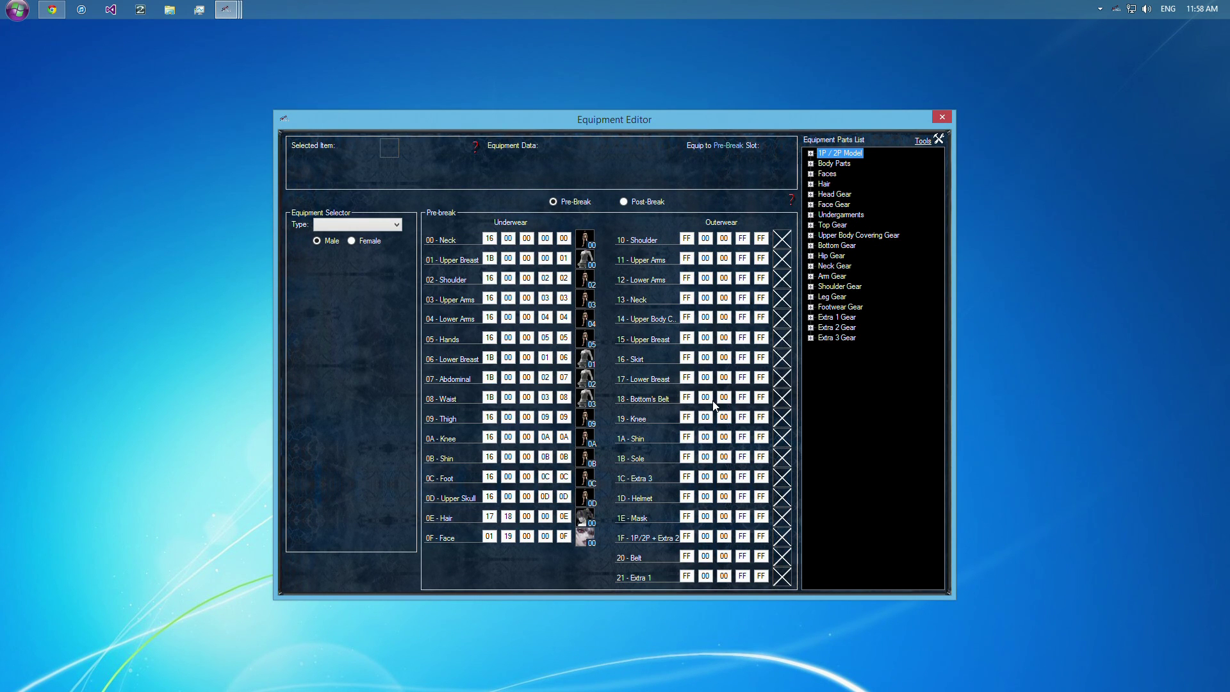
mouse_move(574, 404)
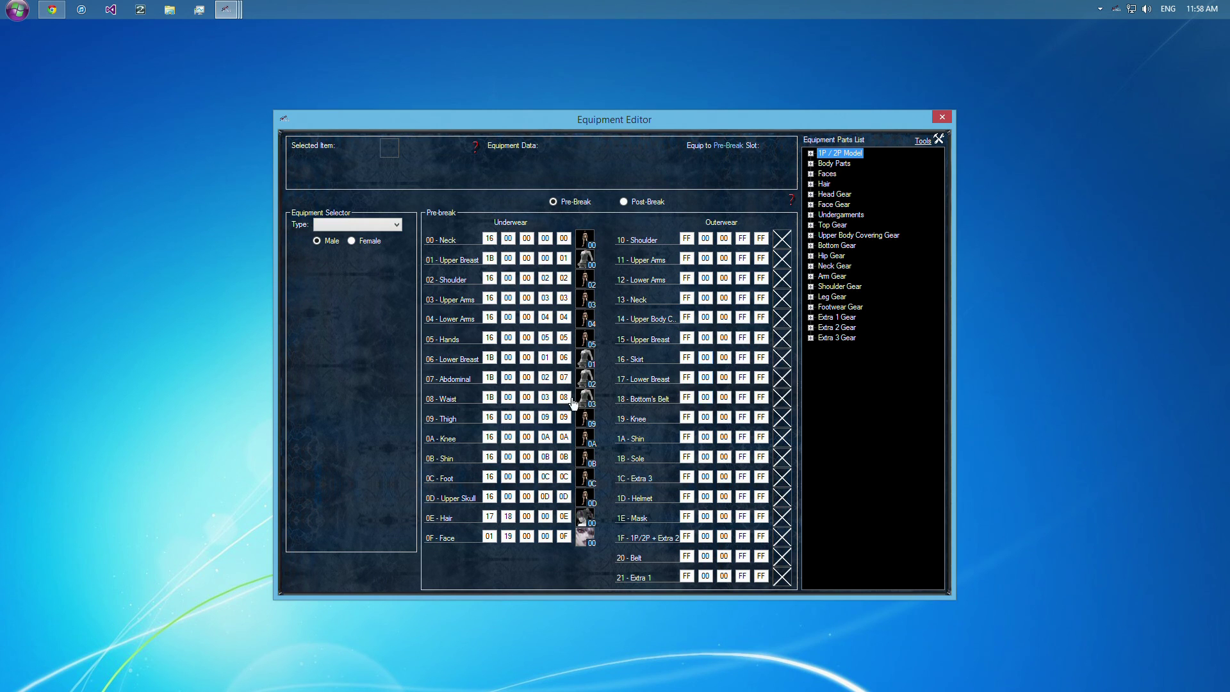